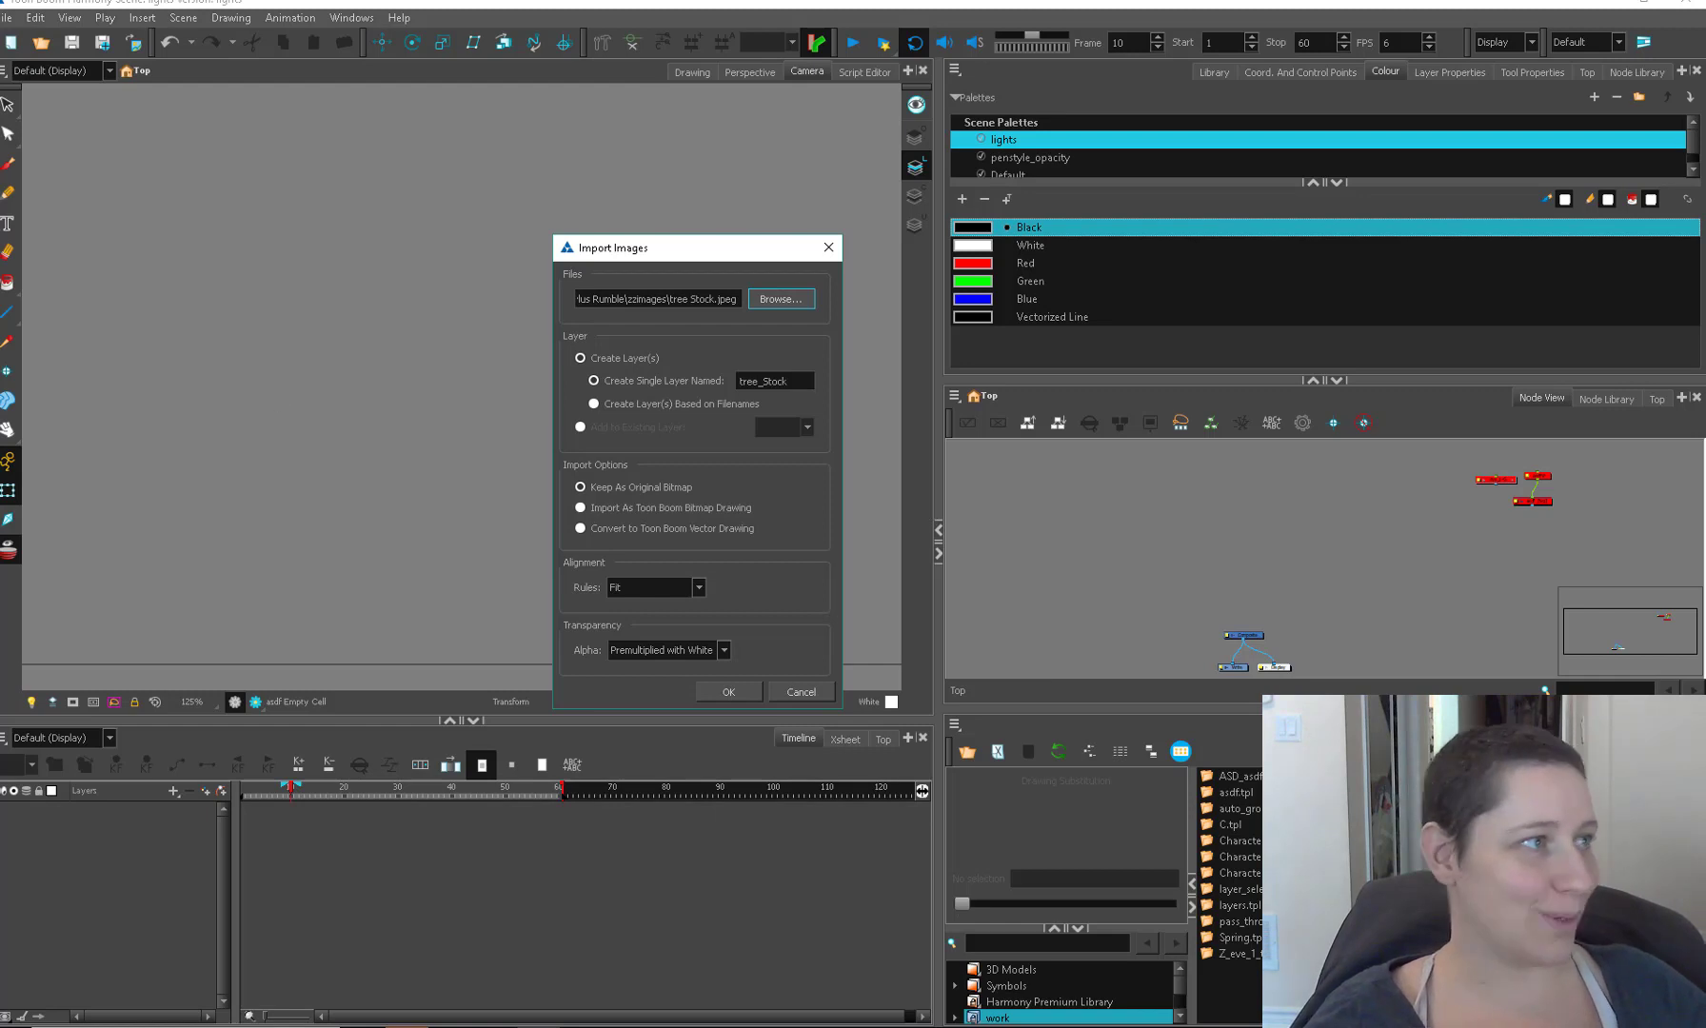
mouse_move(769, 470)
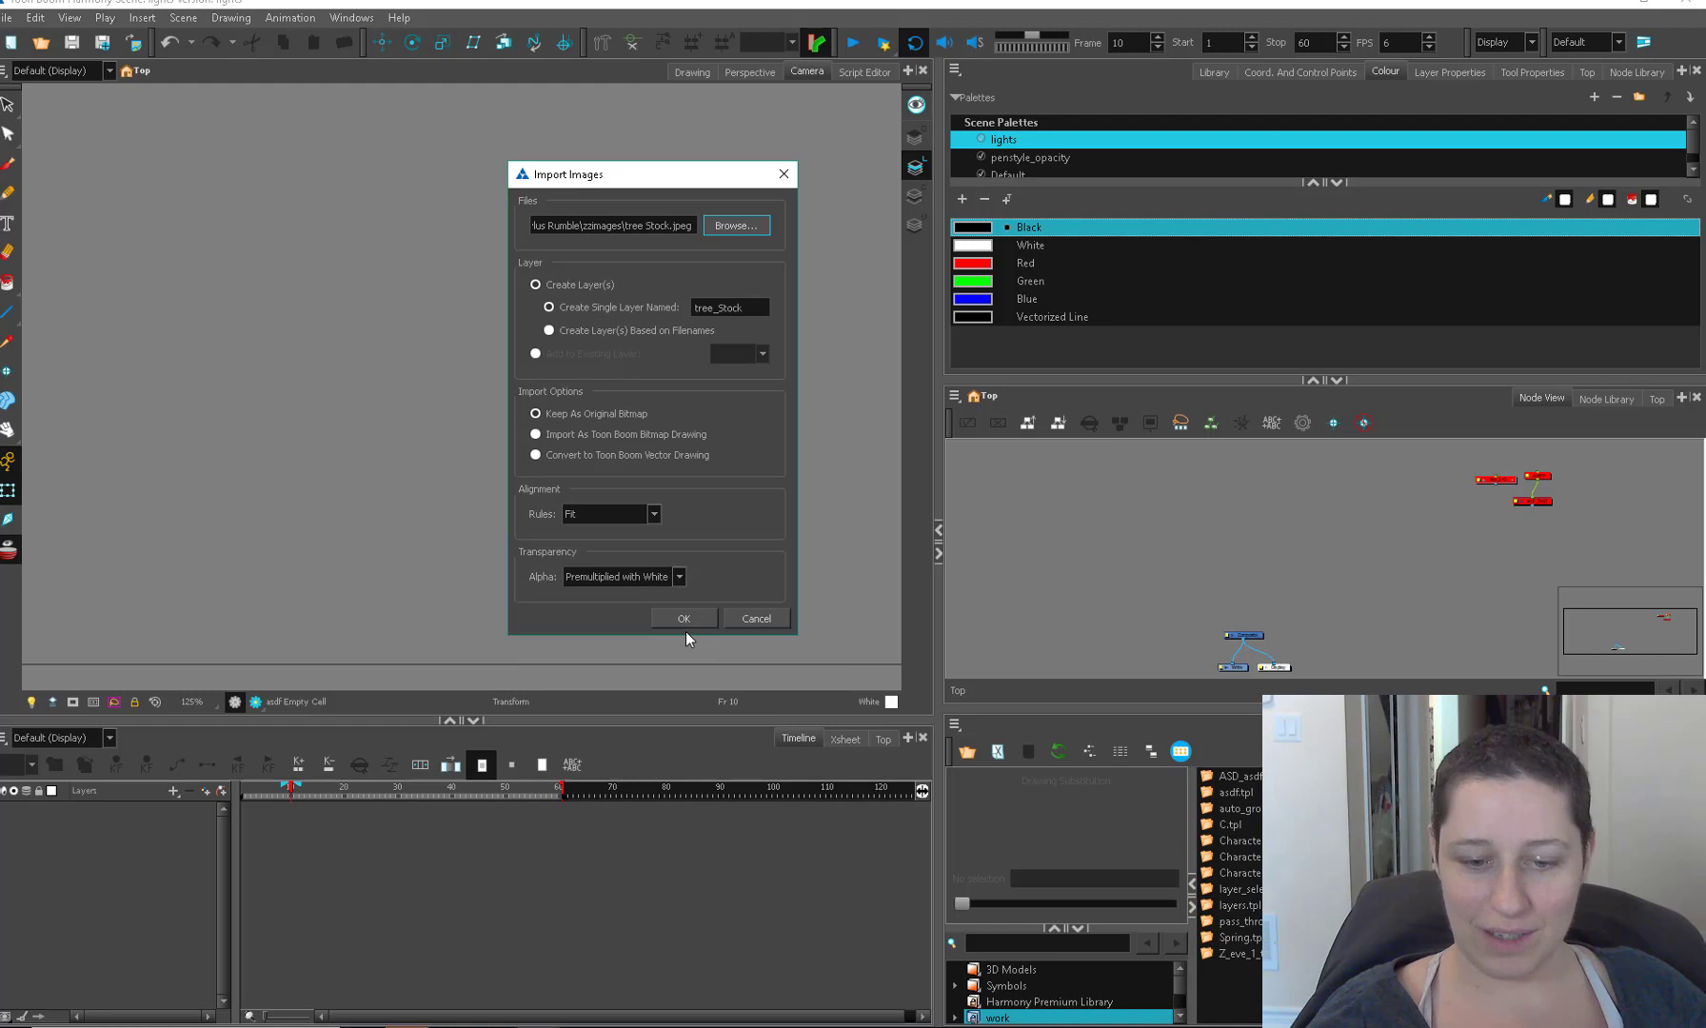
Step: Confirm importing the tree photo as an original bitmap on layer tree_Stock
left_click(683, 619)
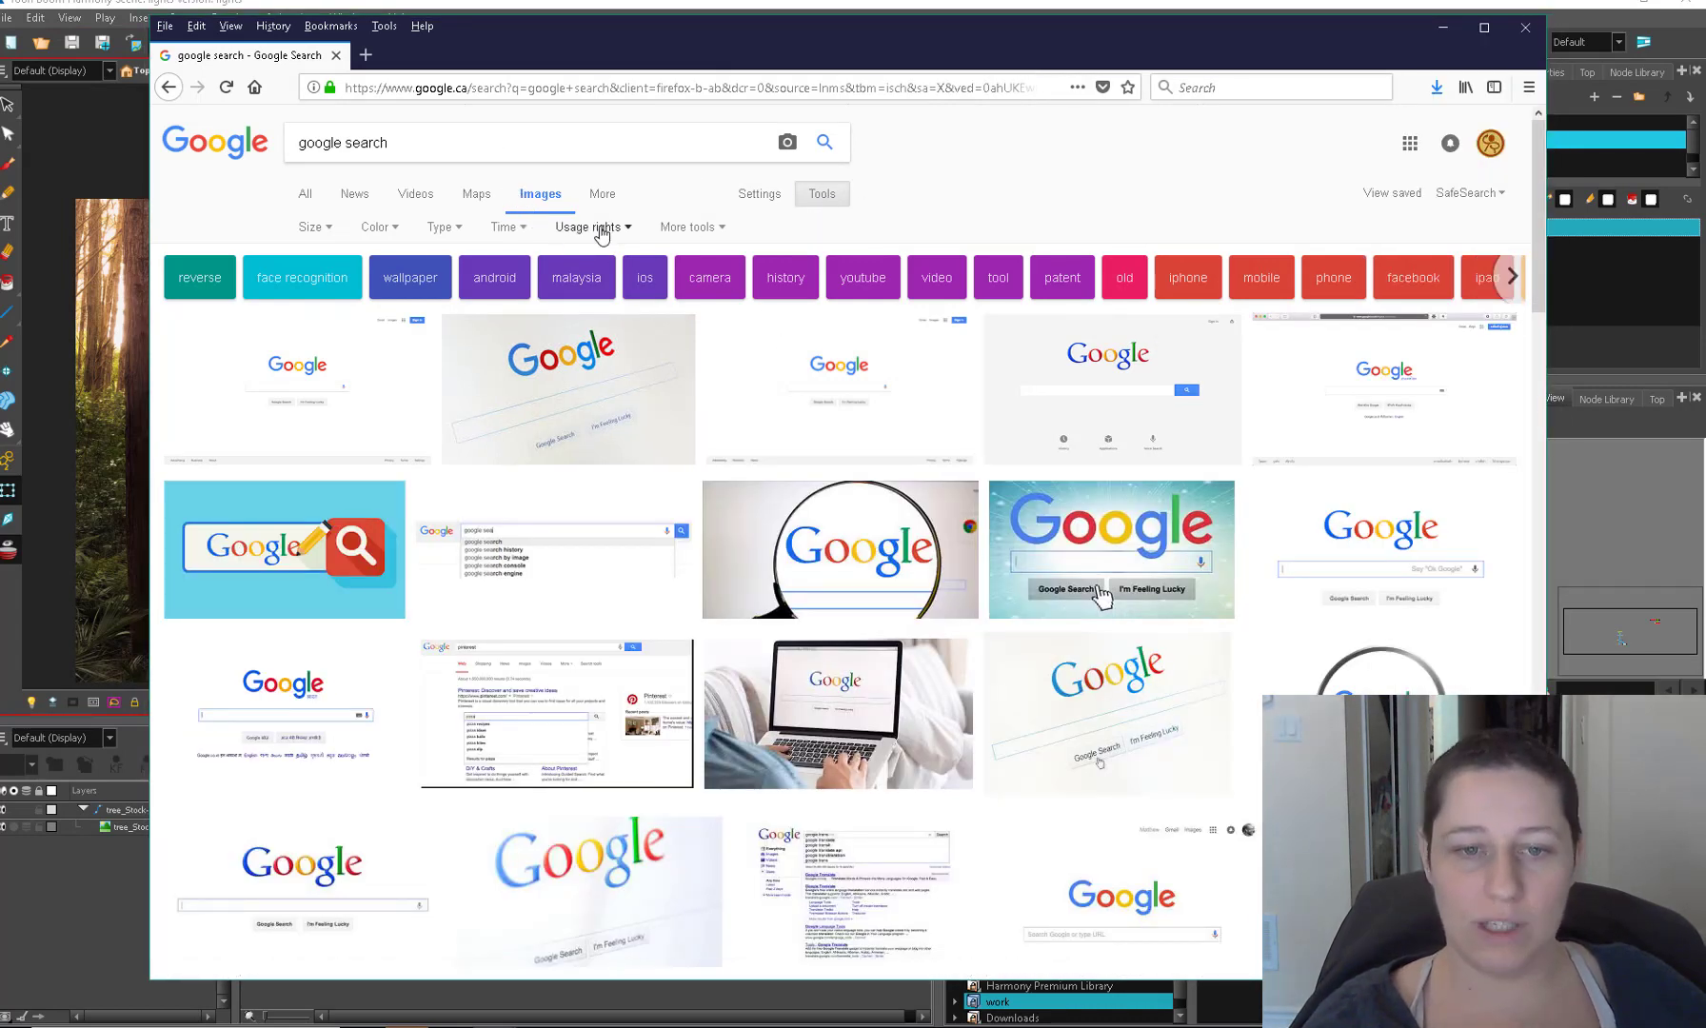
Step: Search Google Images for 'woods' limited to pictures labelled for noncommercial reuse
left_click(592, 227)
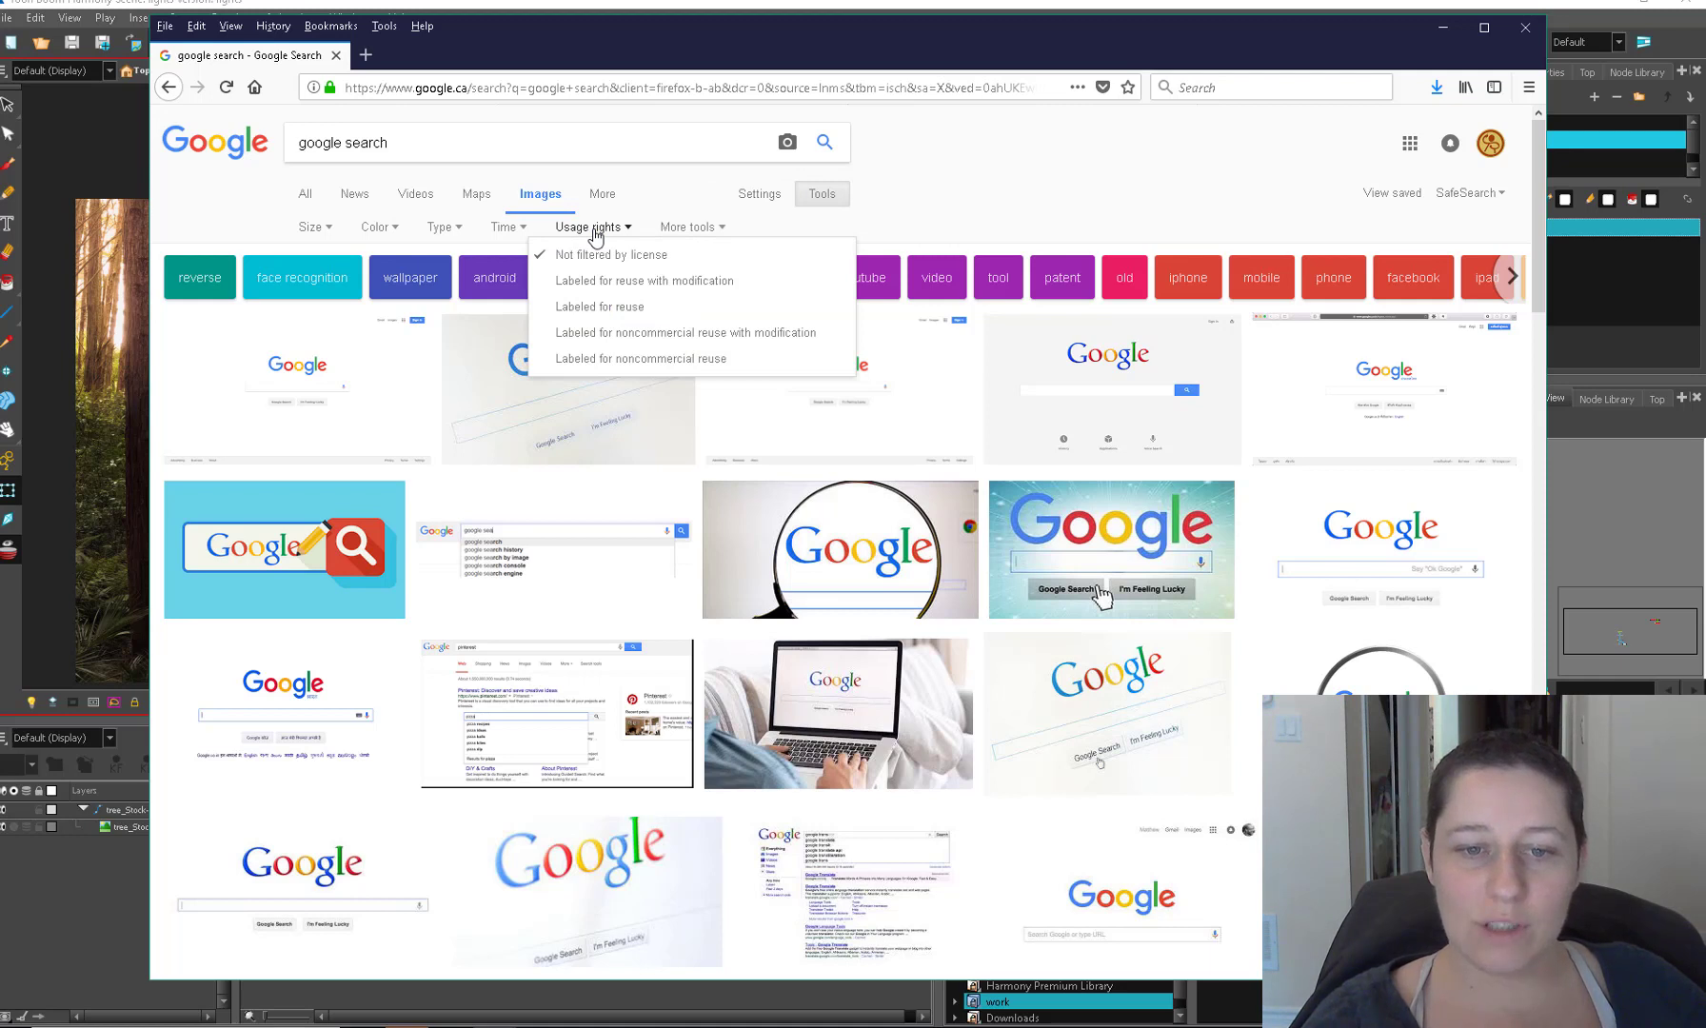
mouse_move(626, 306)
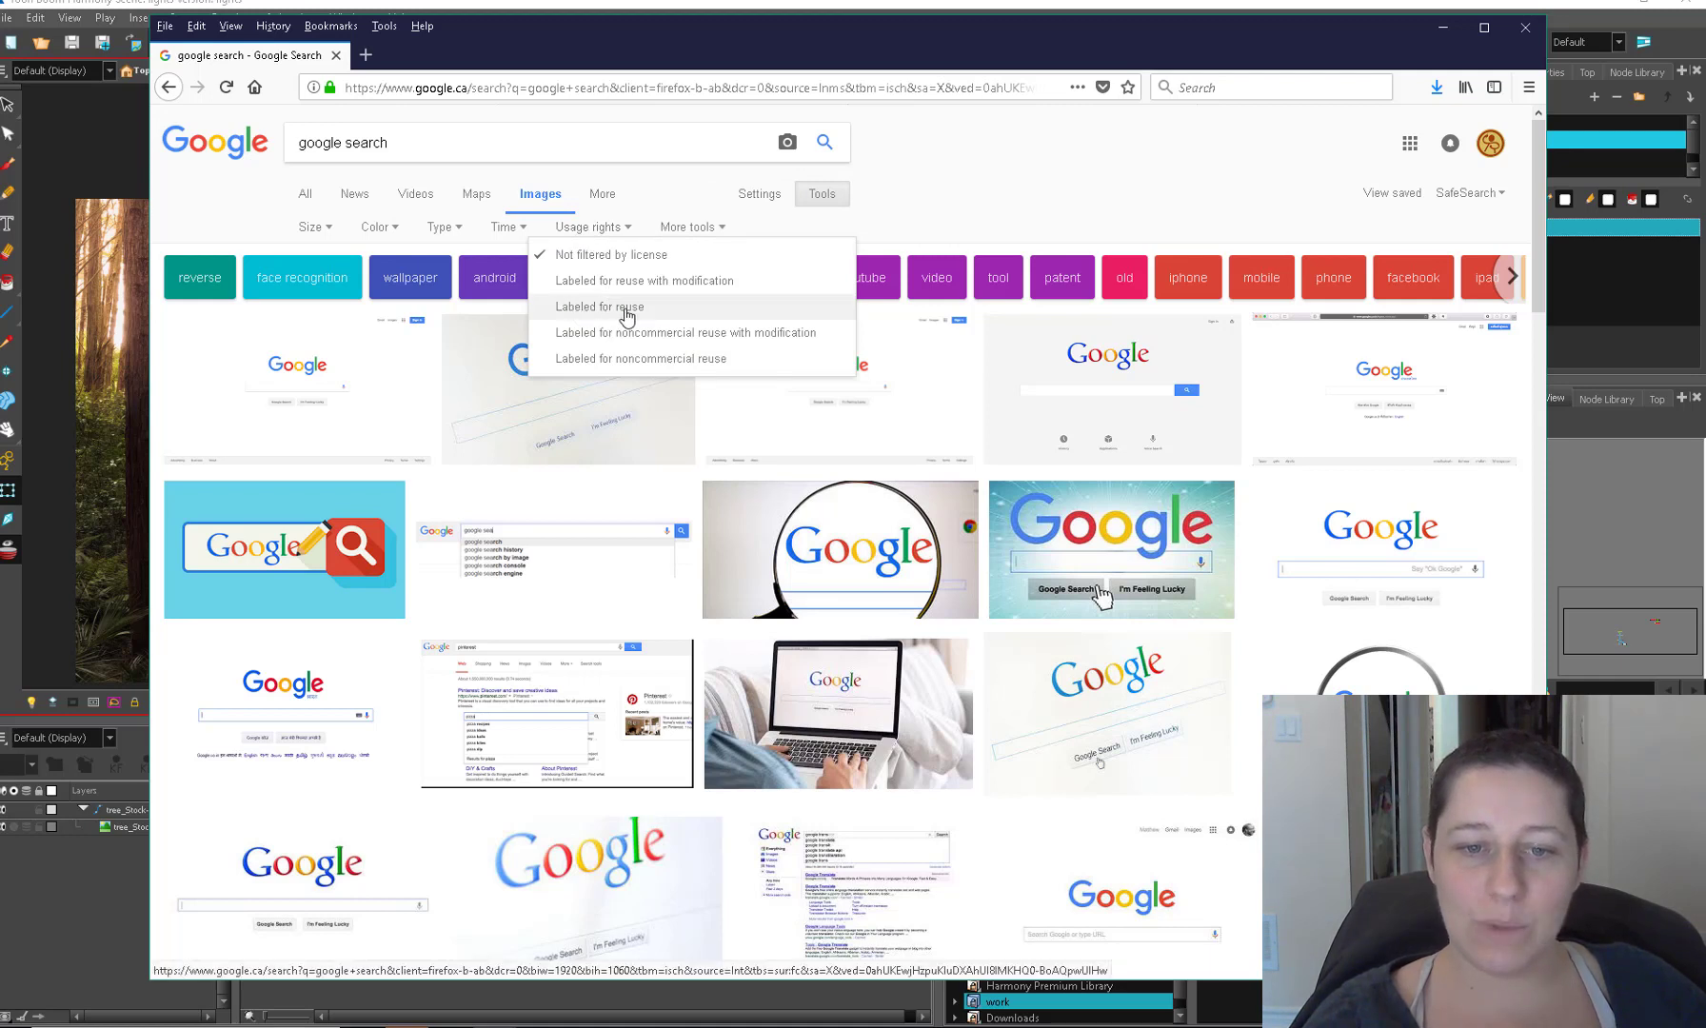
mouse_move(588, 352)
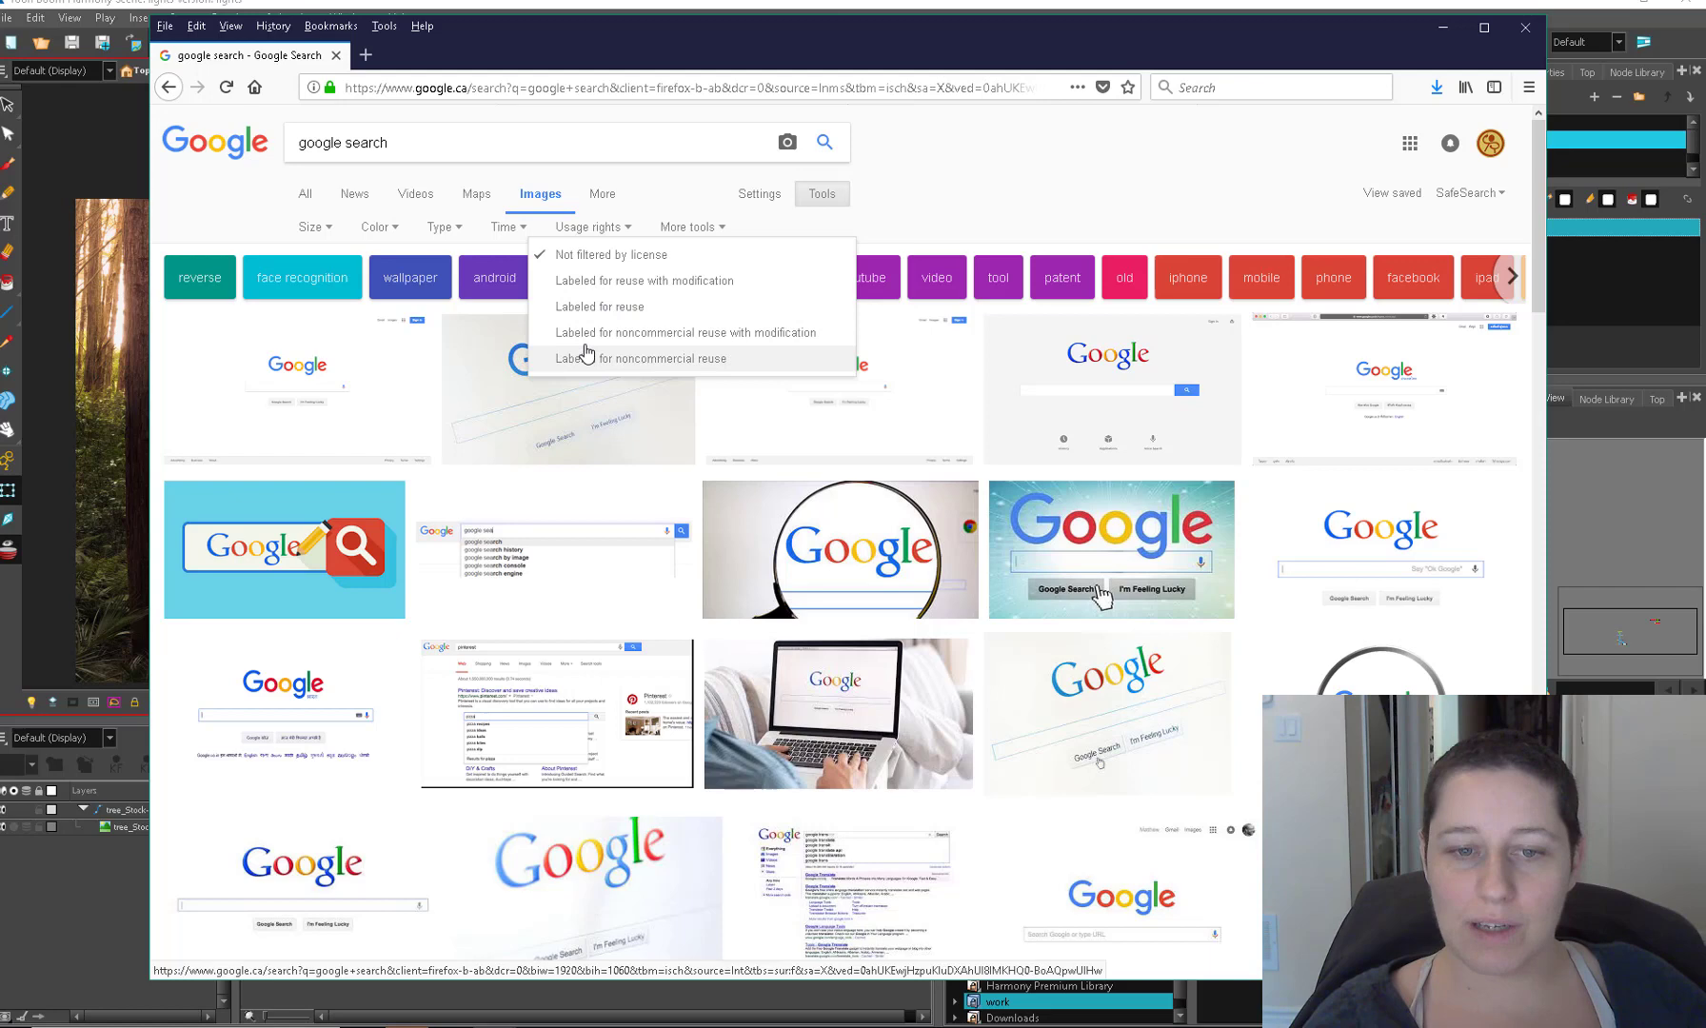
mouse_move(660, 352)
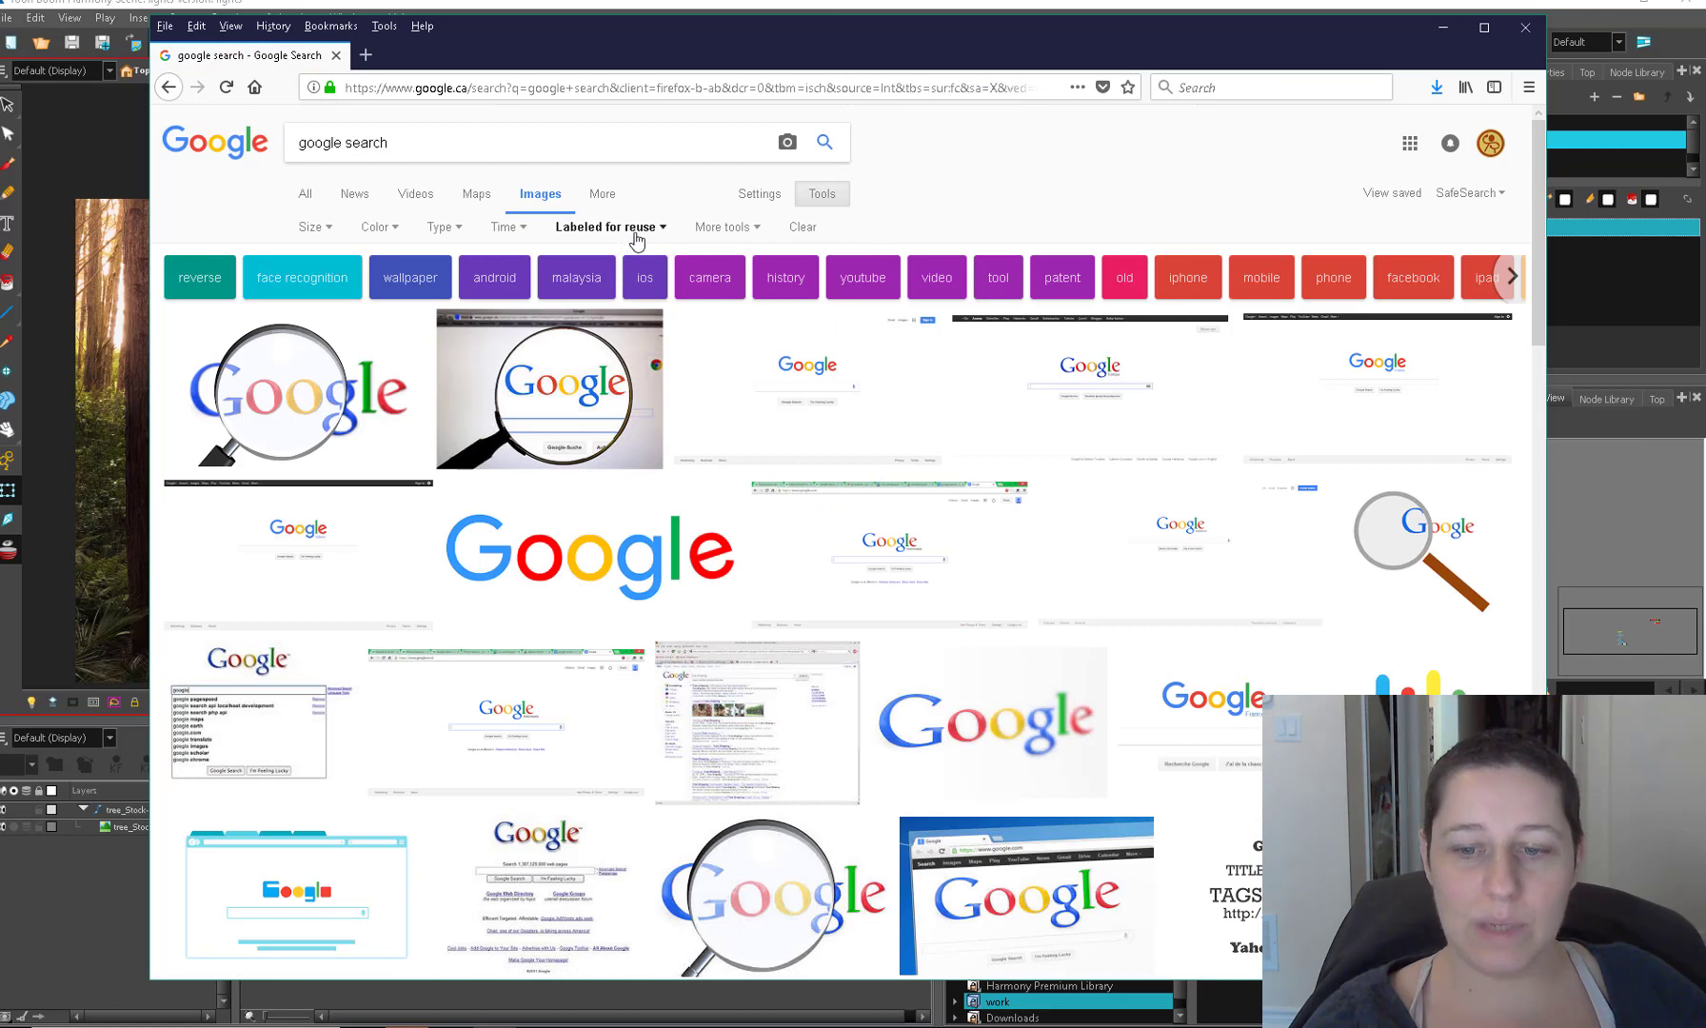
left_click(381, 142)
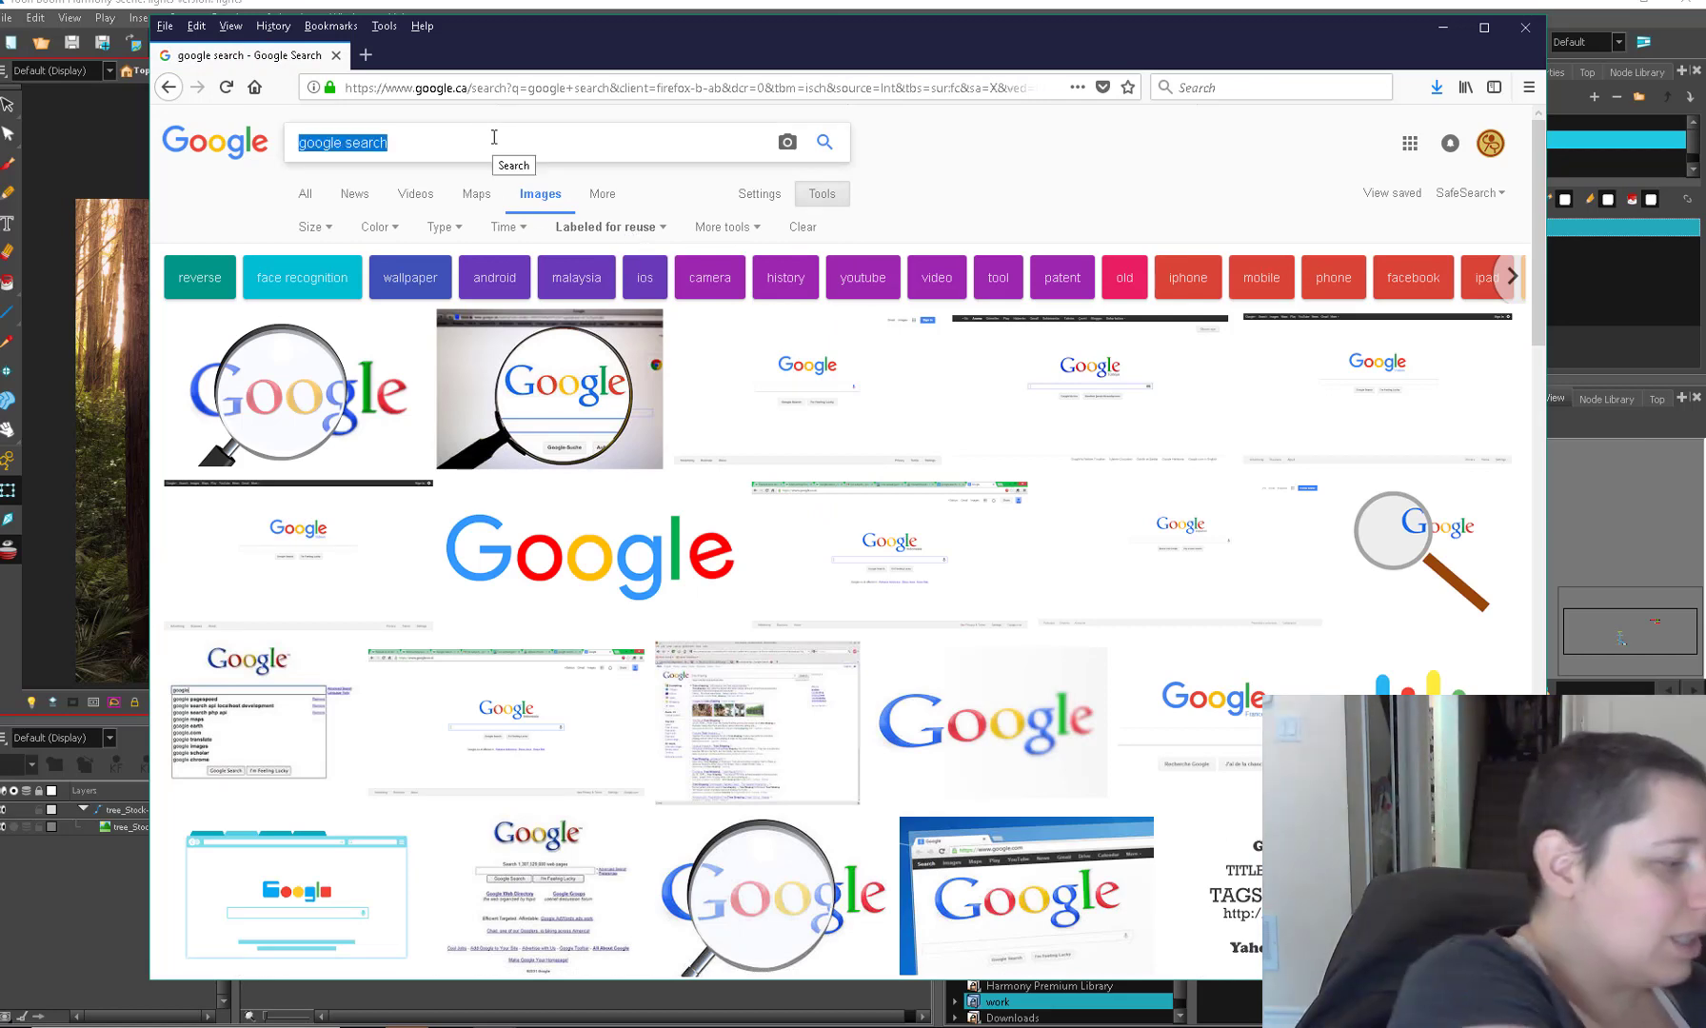
type("woods")
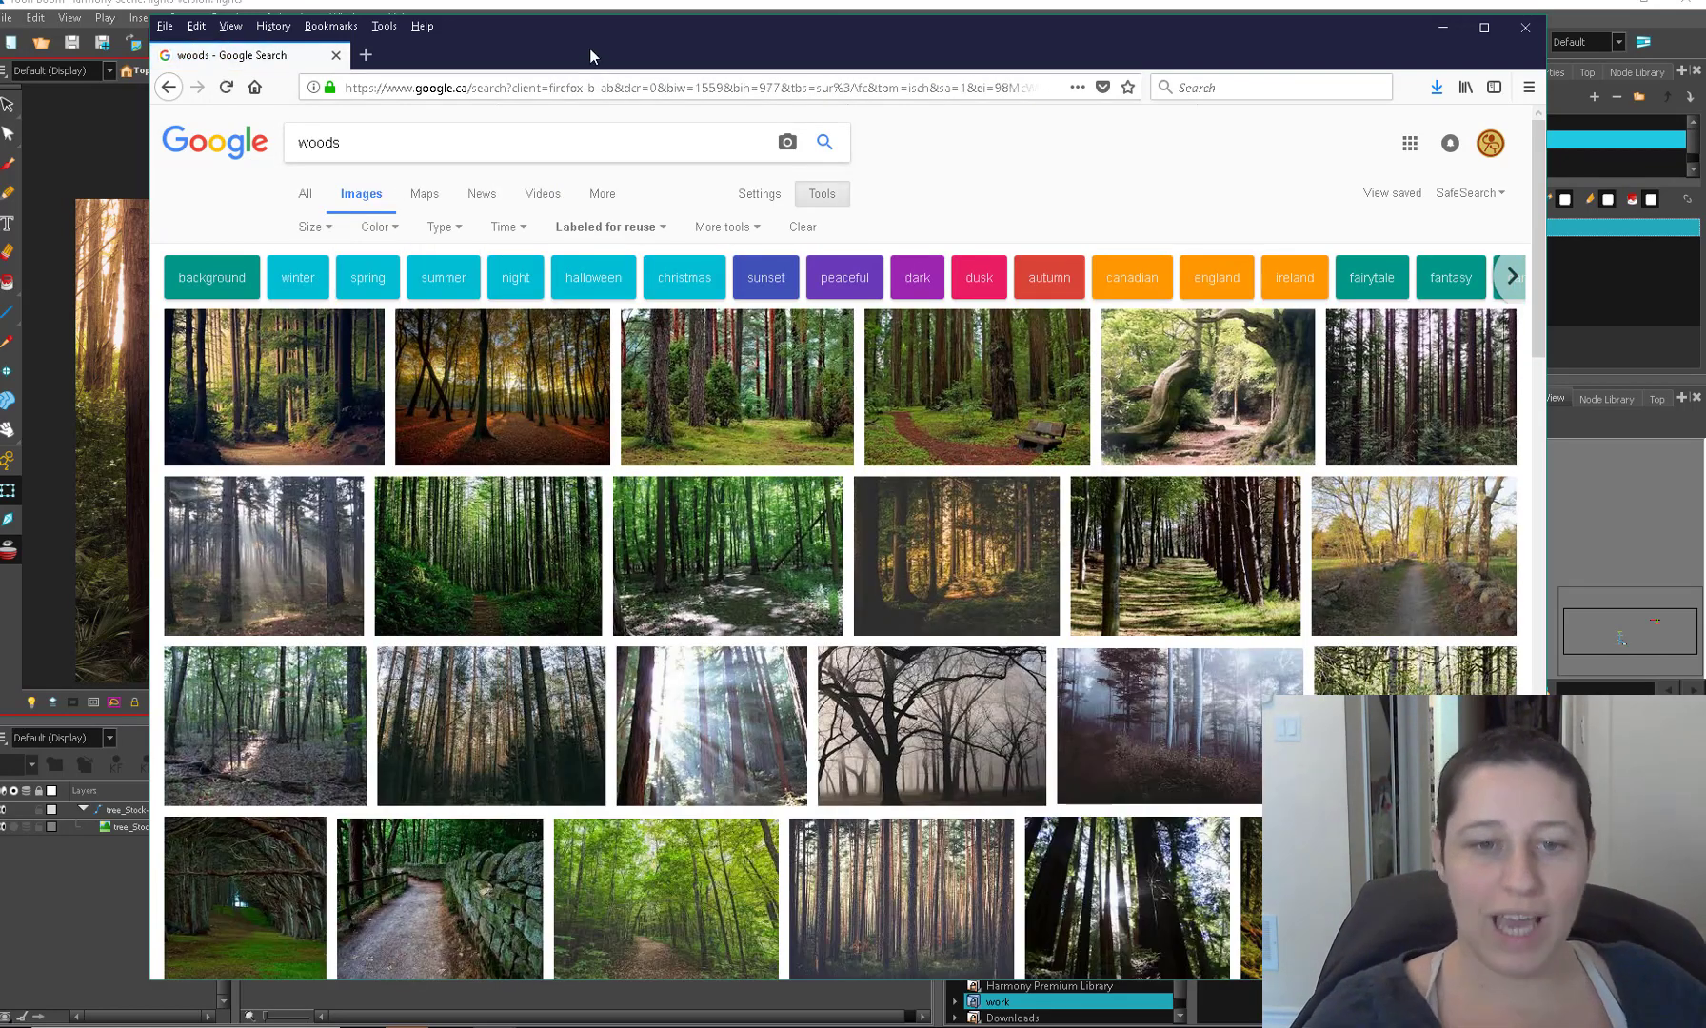
left_click(609, 226)
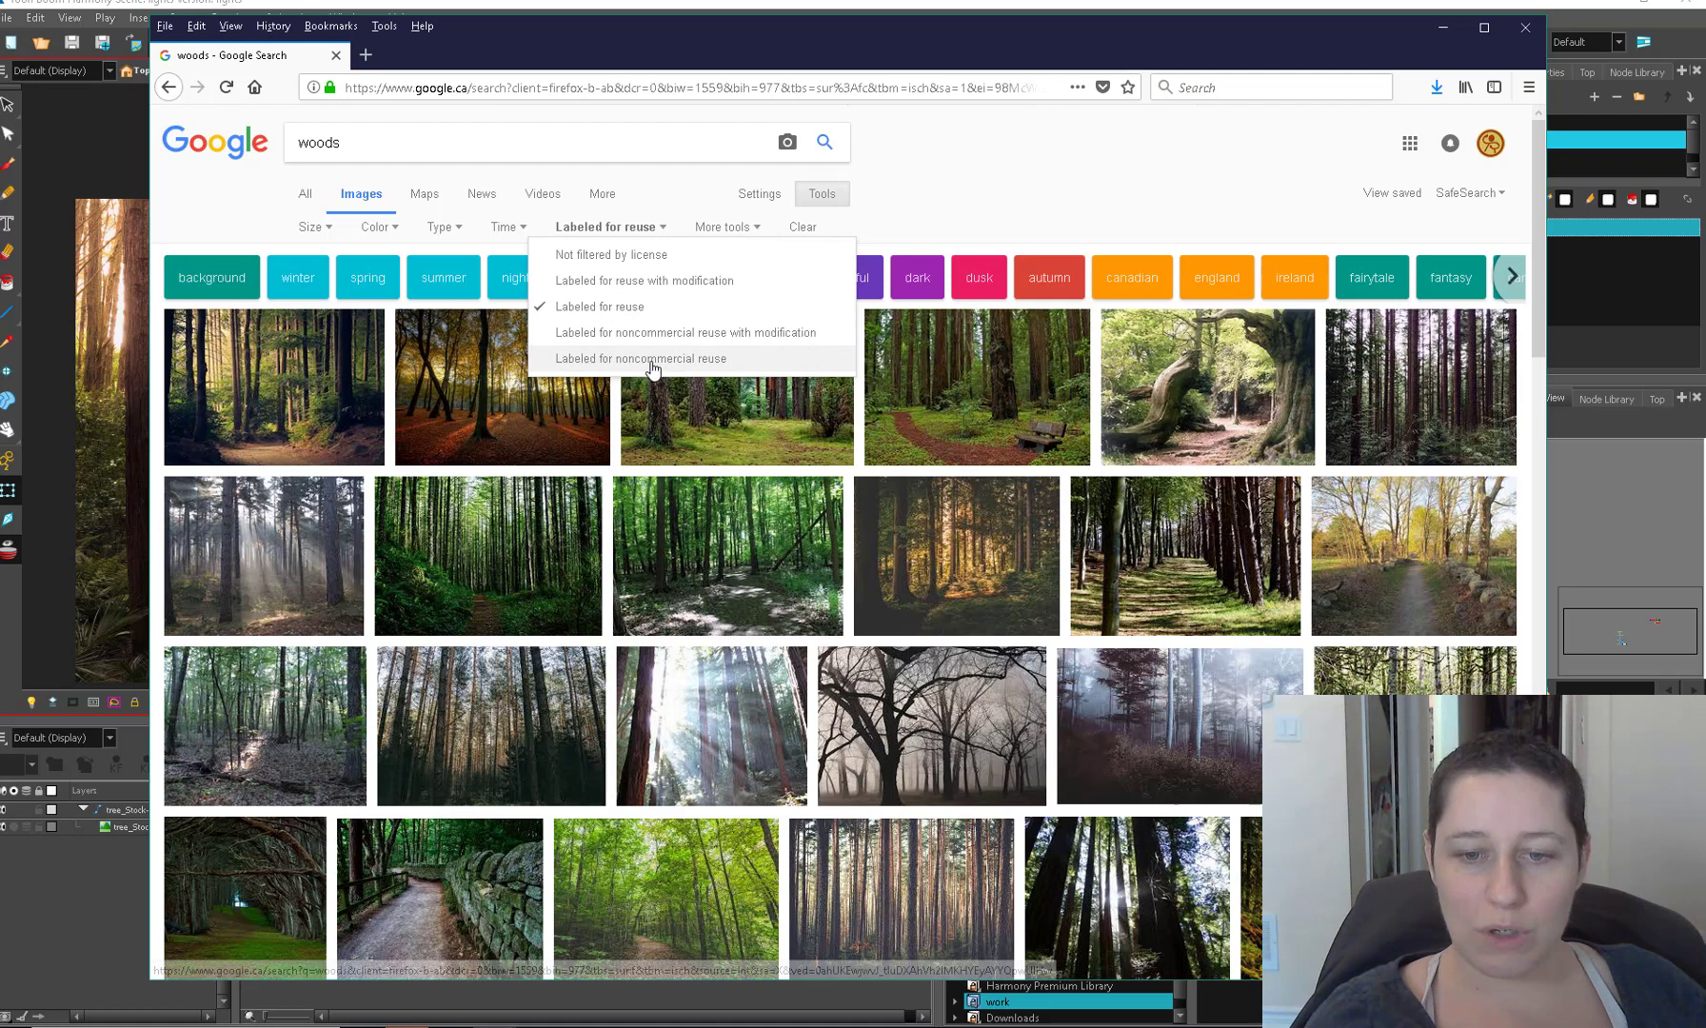
left_click(640, 360)
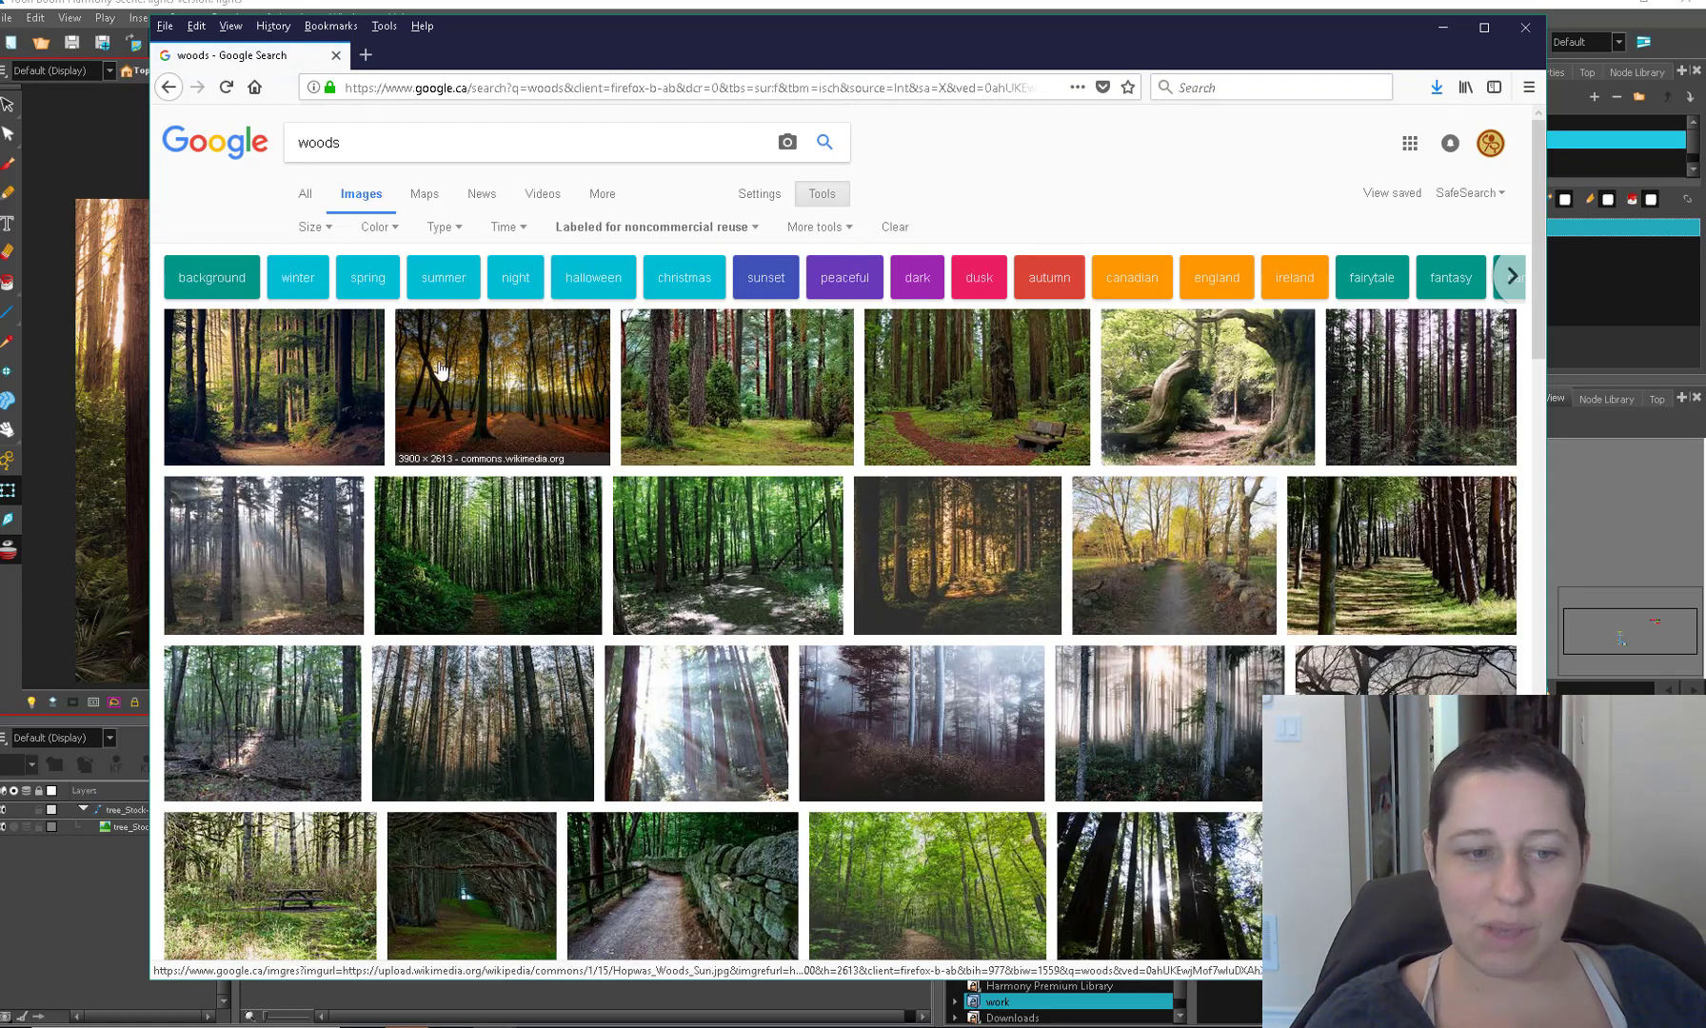
Step: Tighten usage rights to noncommercial reuse with modification, then close the browser
left_click(653, 226)
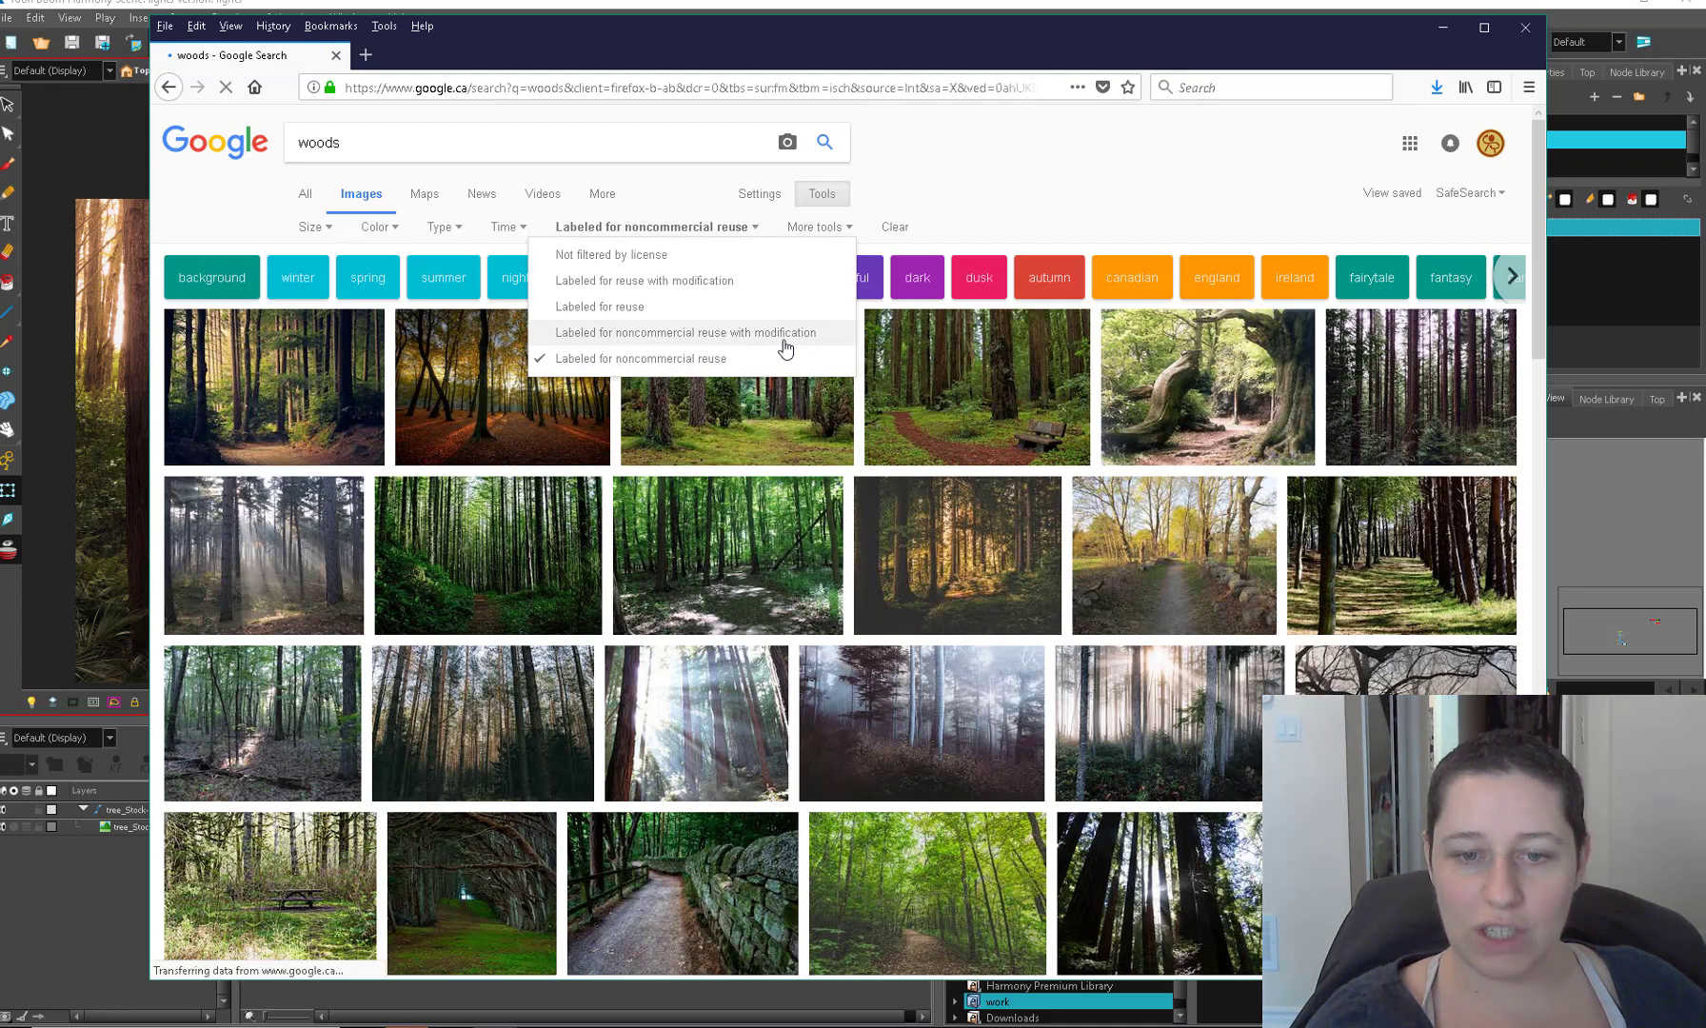
left_click(684, 333)
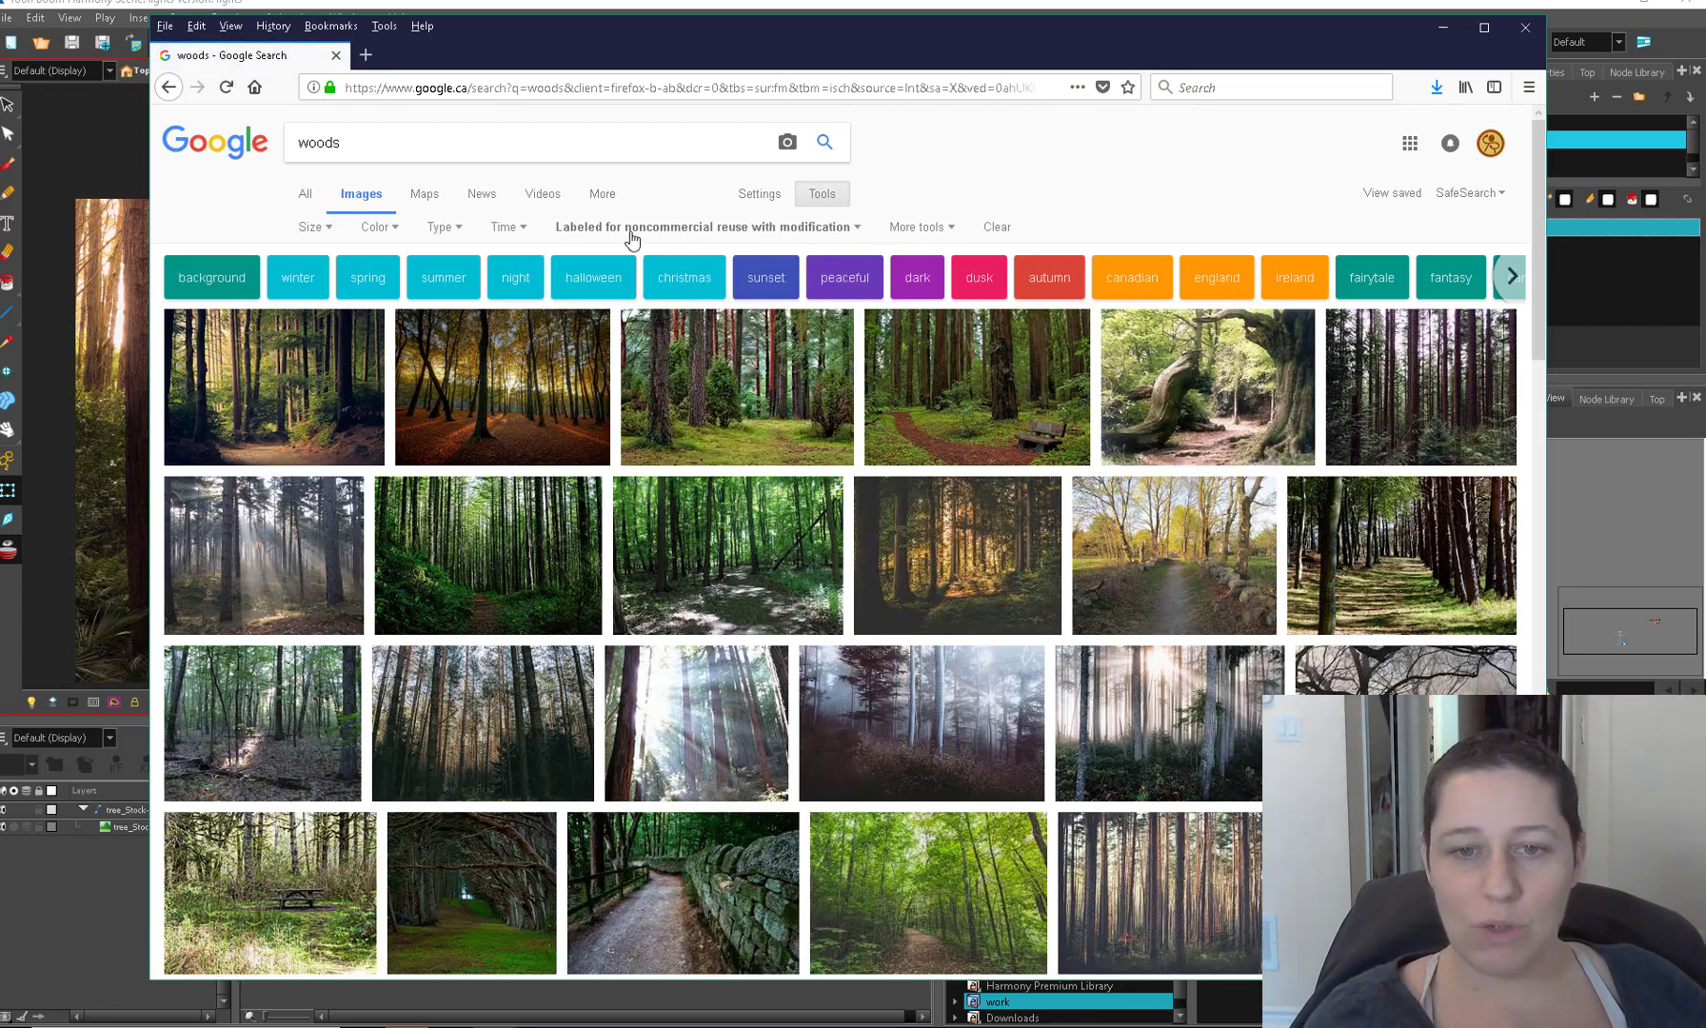
left_click(506, 227)
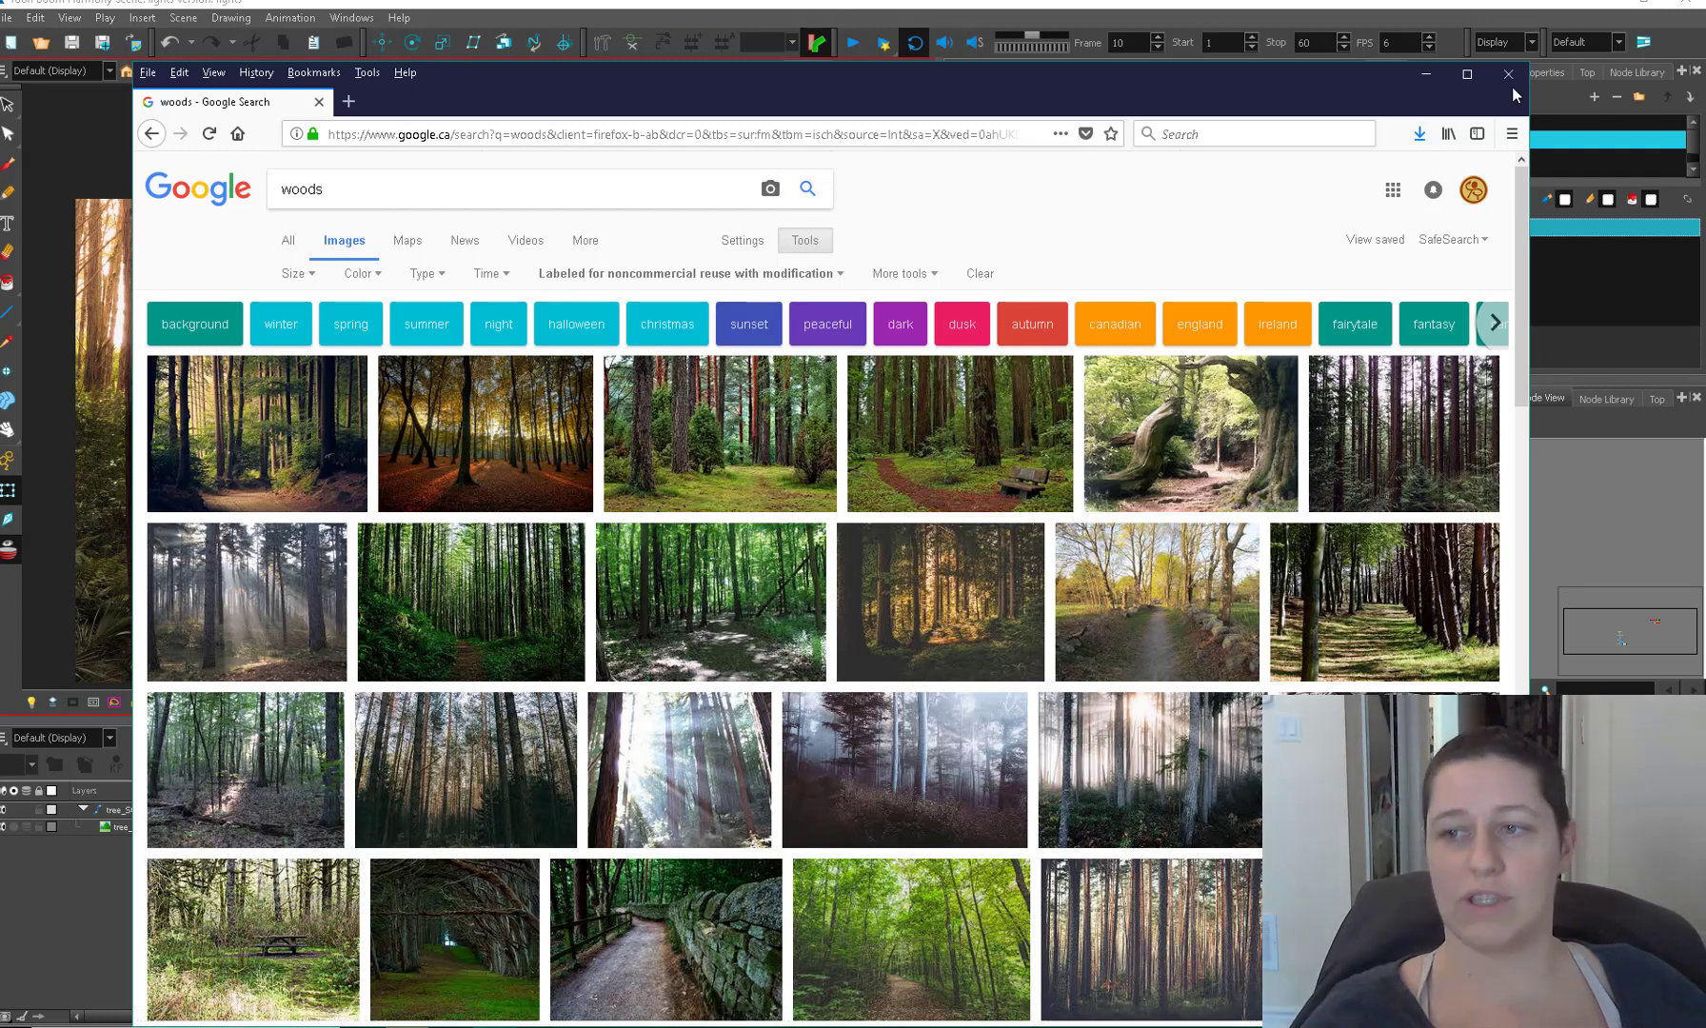
left_click(1505, 74)
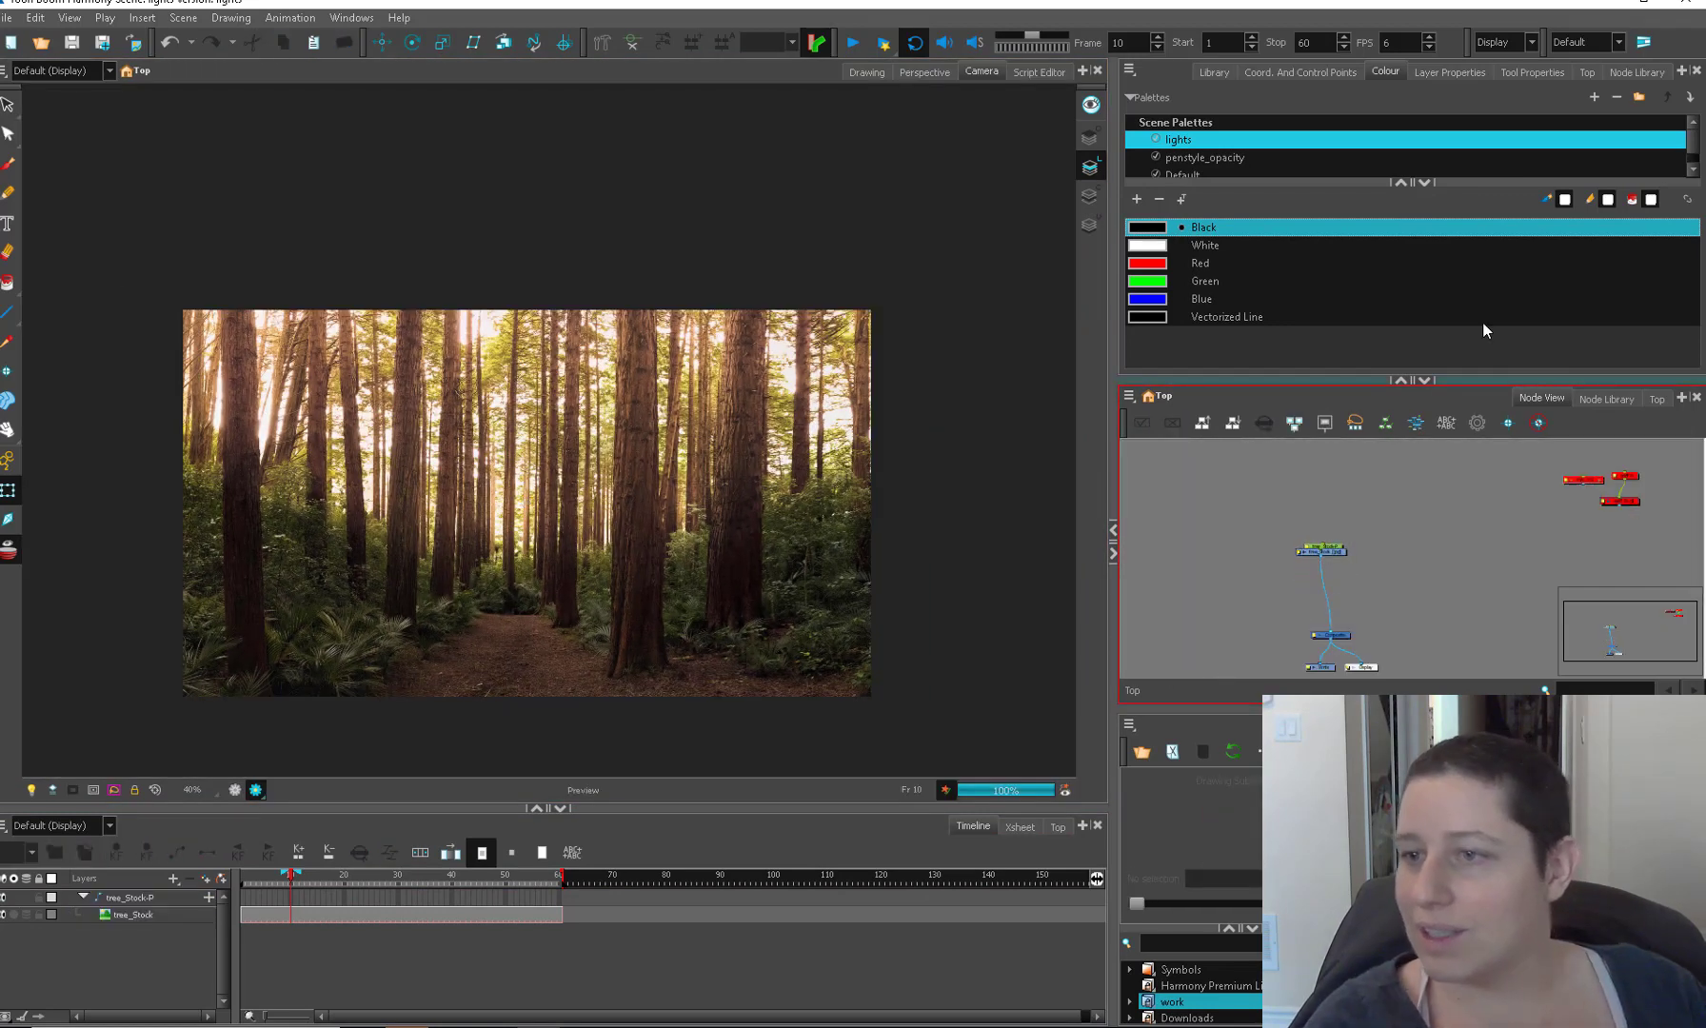
Step: Show the Node Library's Favorites and search it for 'chro' (chroma key)
left_click(1635, 72)
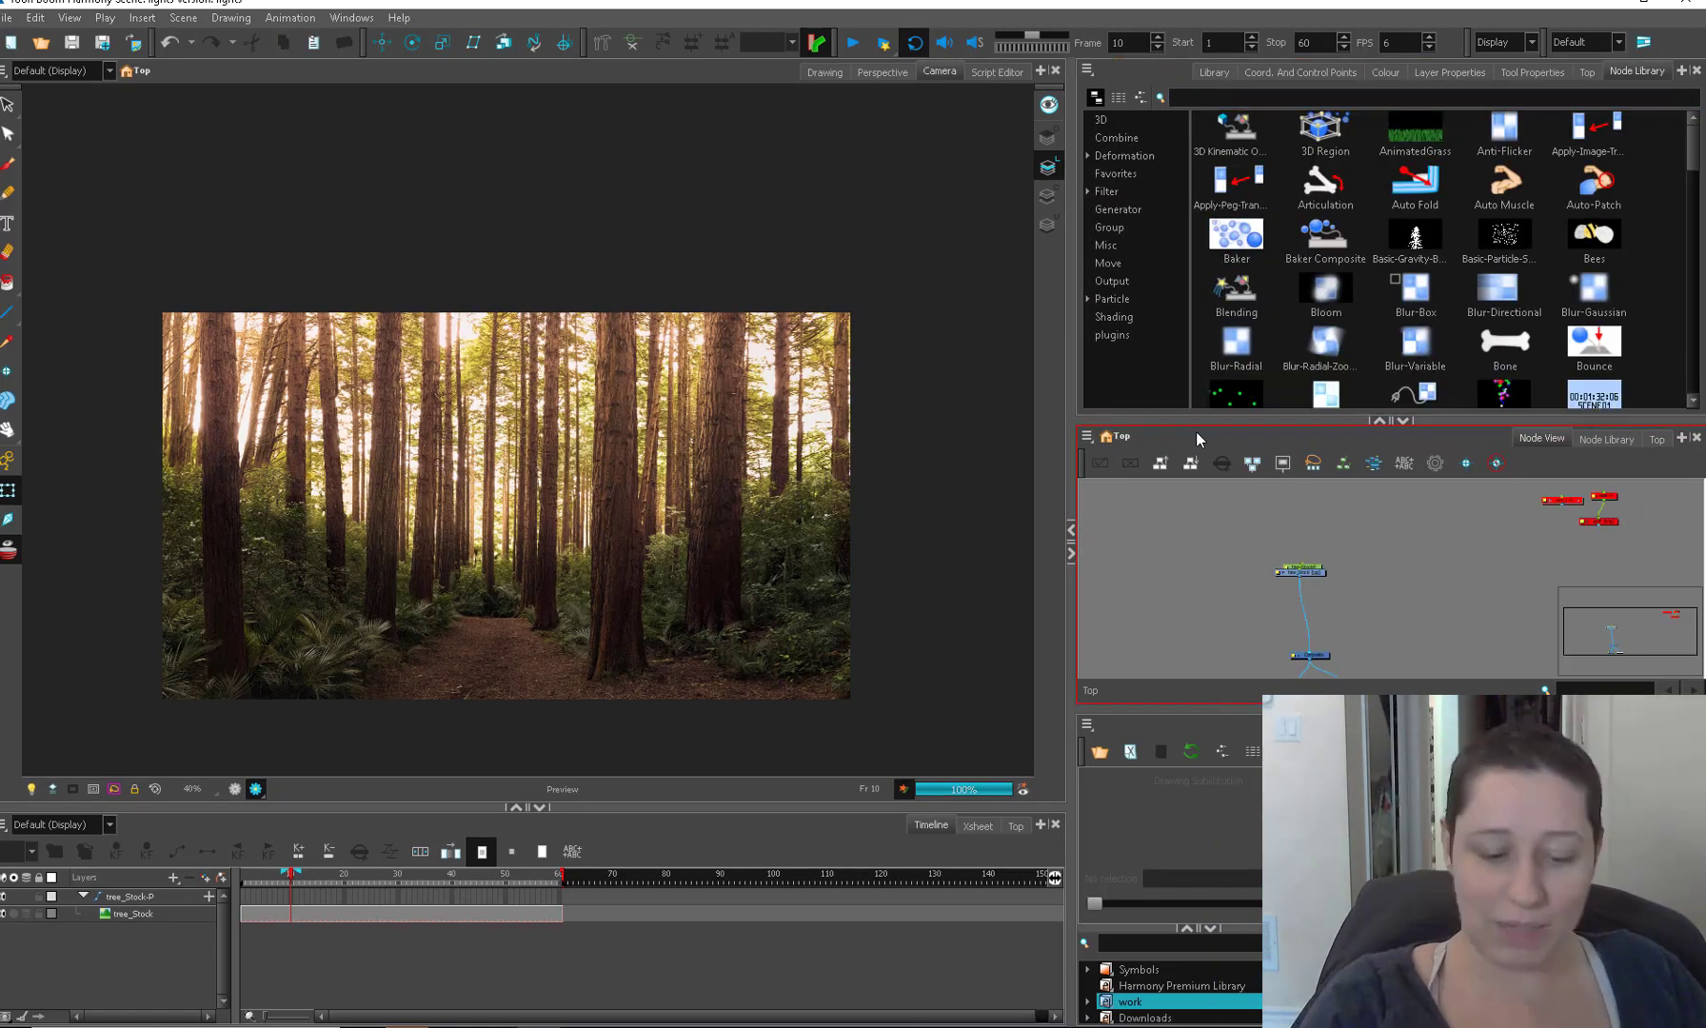
mouse_move(1454, 525)
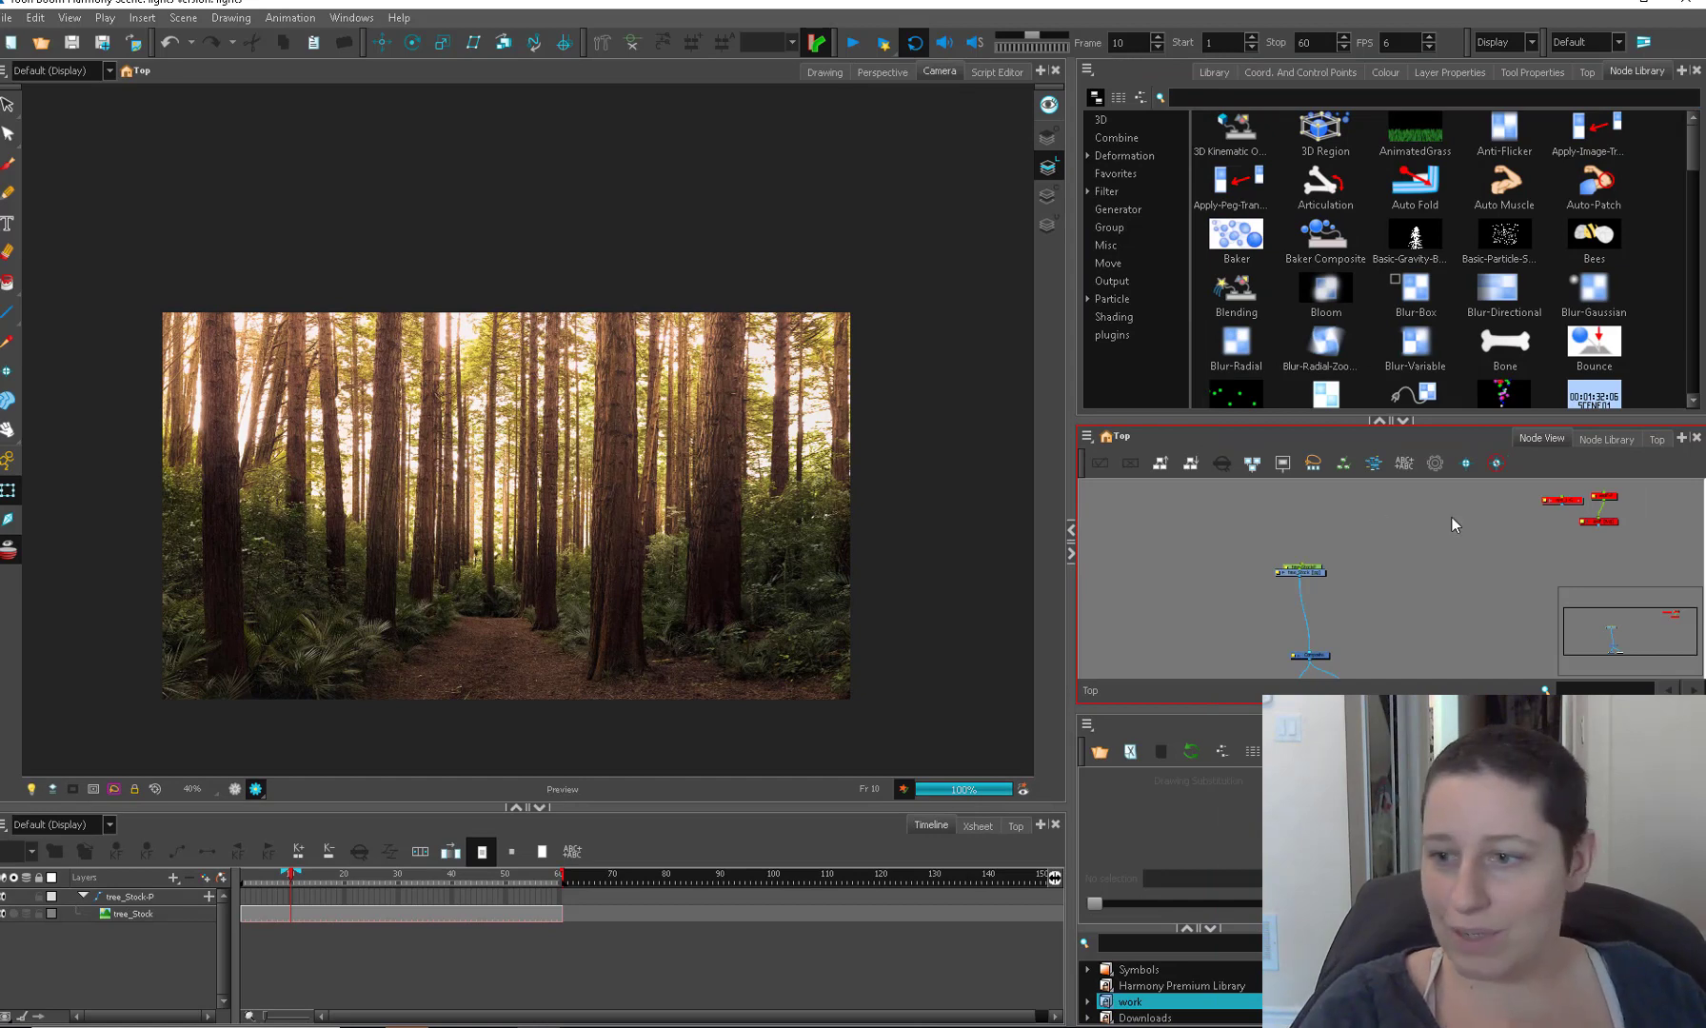
left_click(1115, 173)
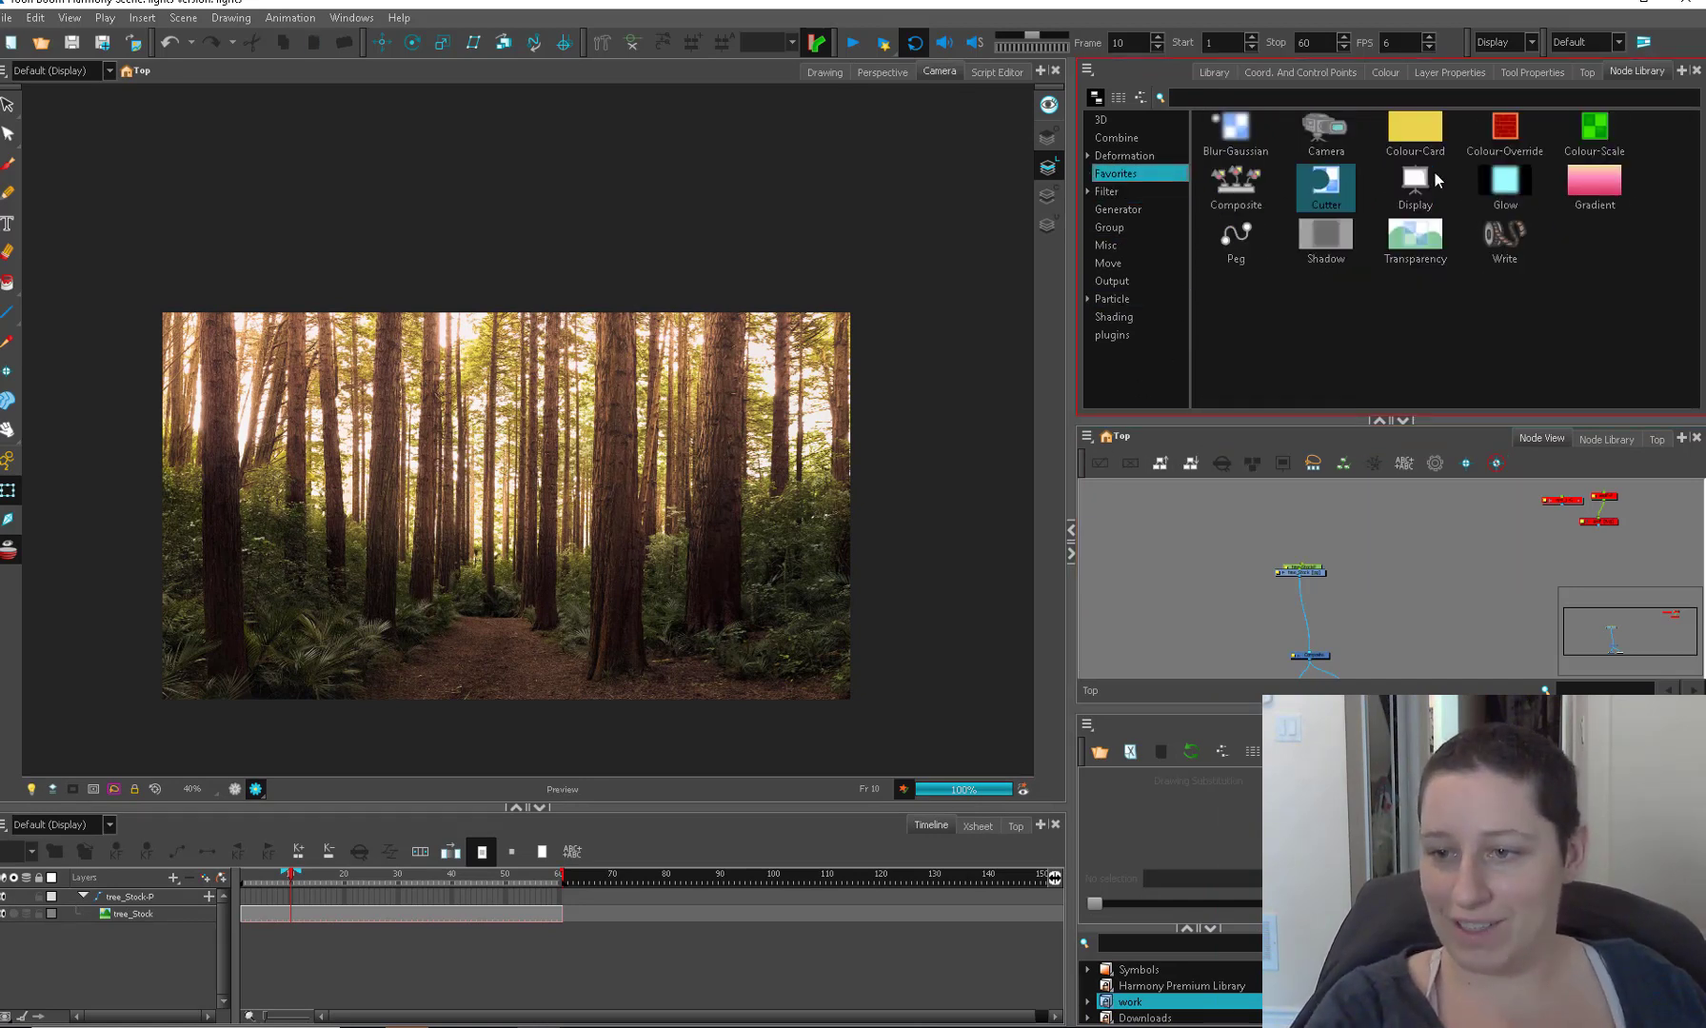
left_click(1235, 133)
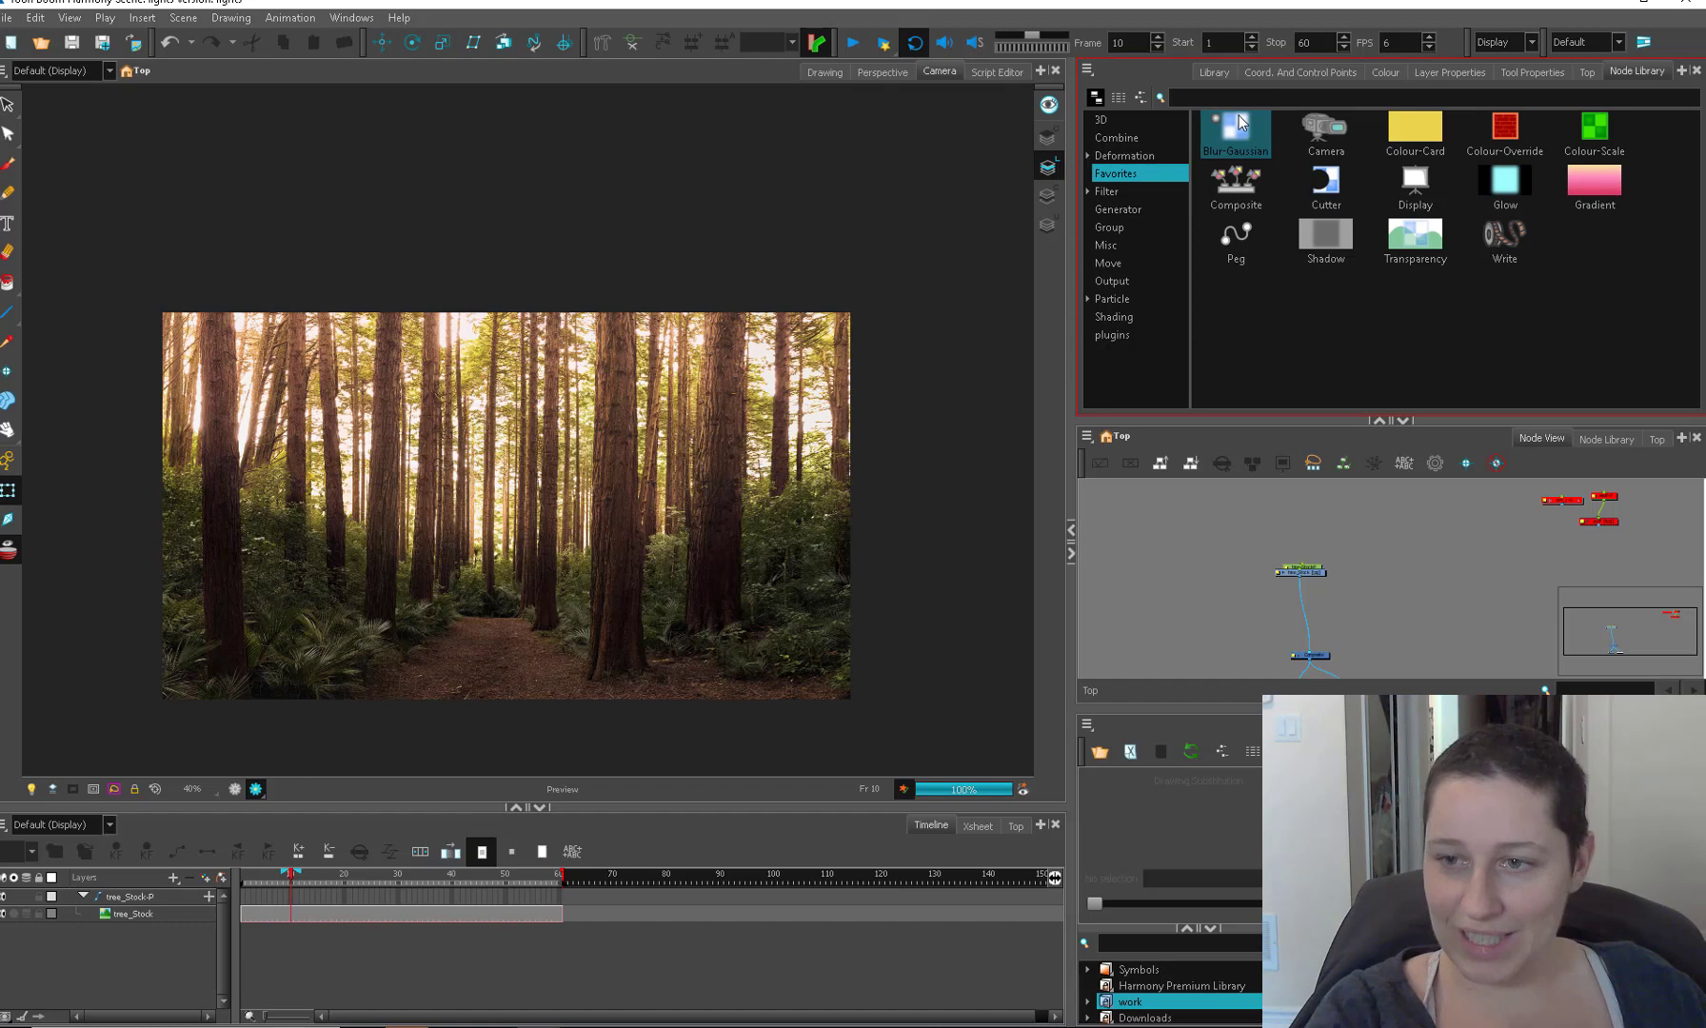
type("chro")
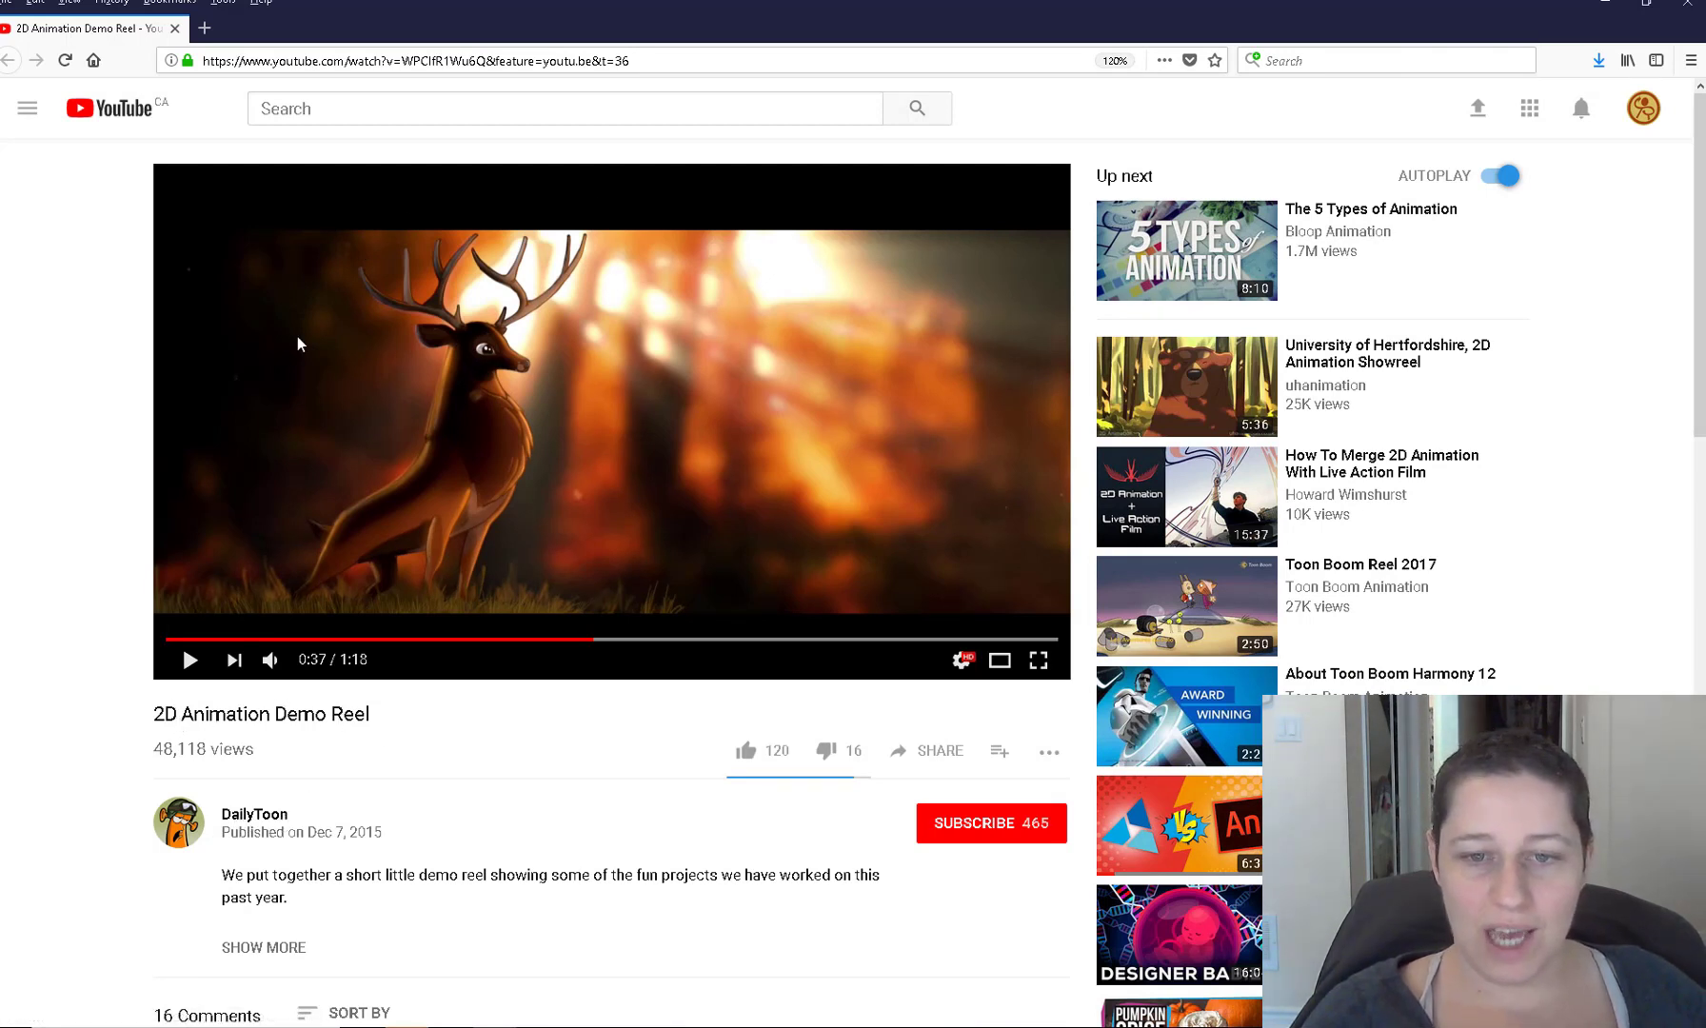
mouse_move(527, 379)
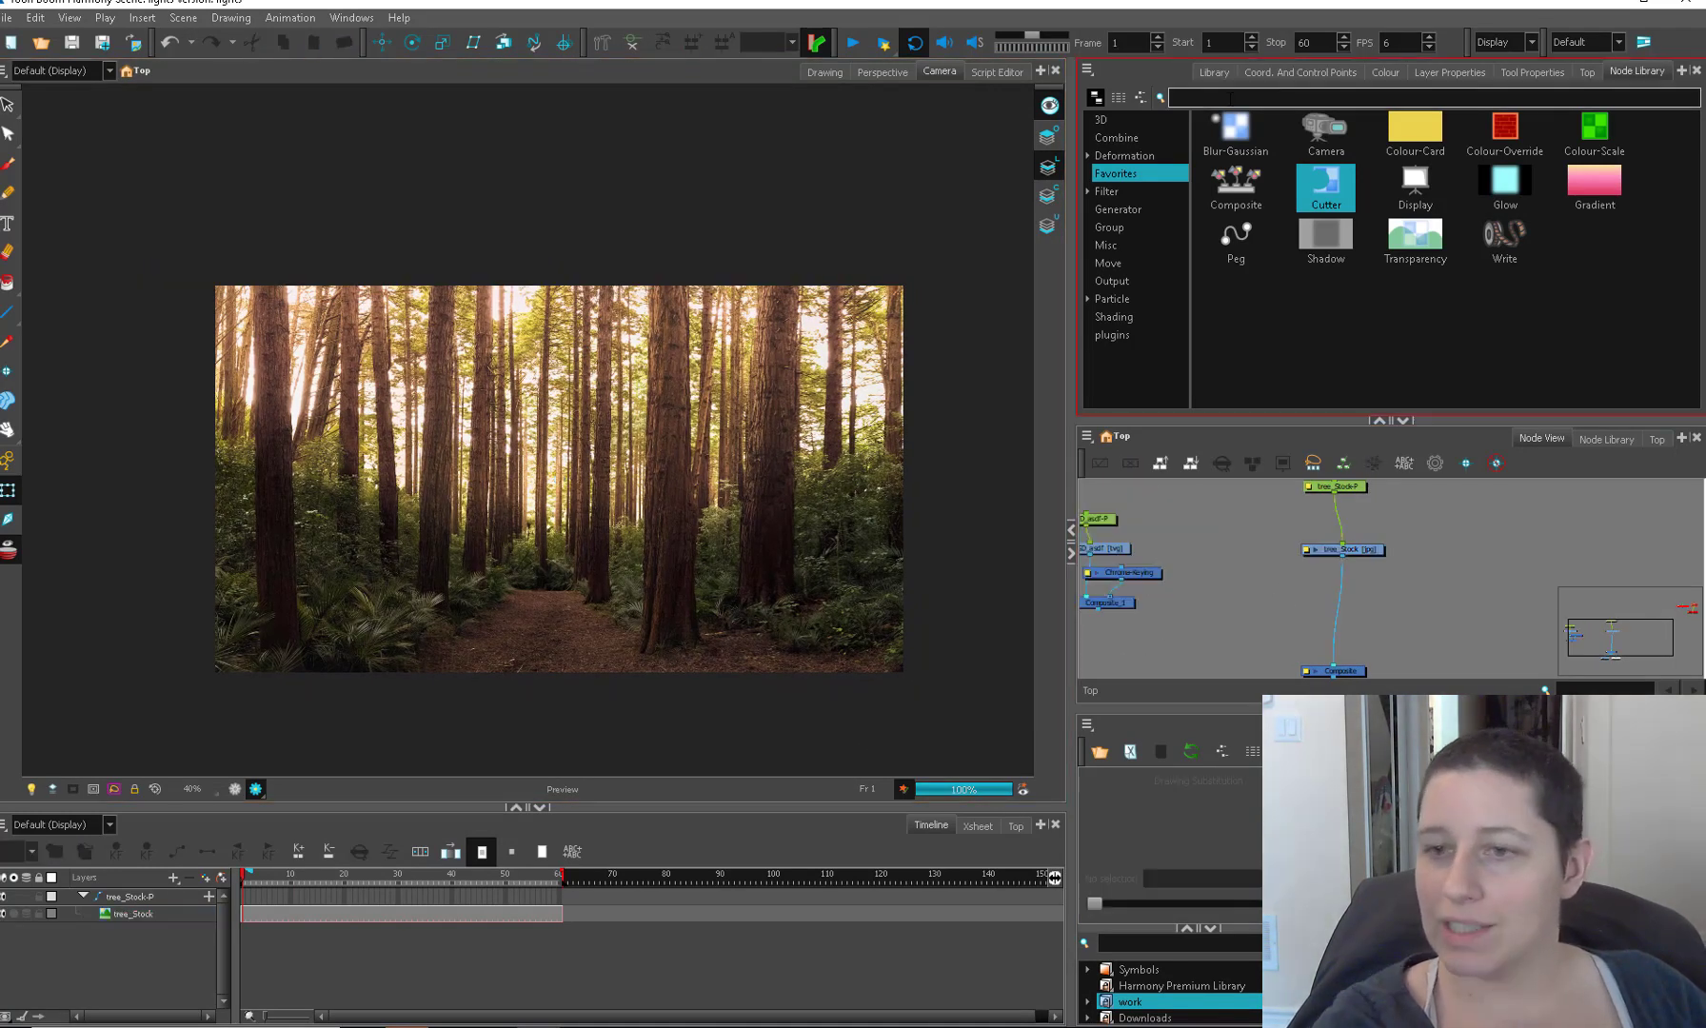
Step: Key out near-white on the forest with Threshold Matte on and White Point 64
type("chro")
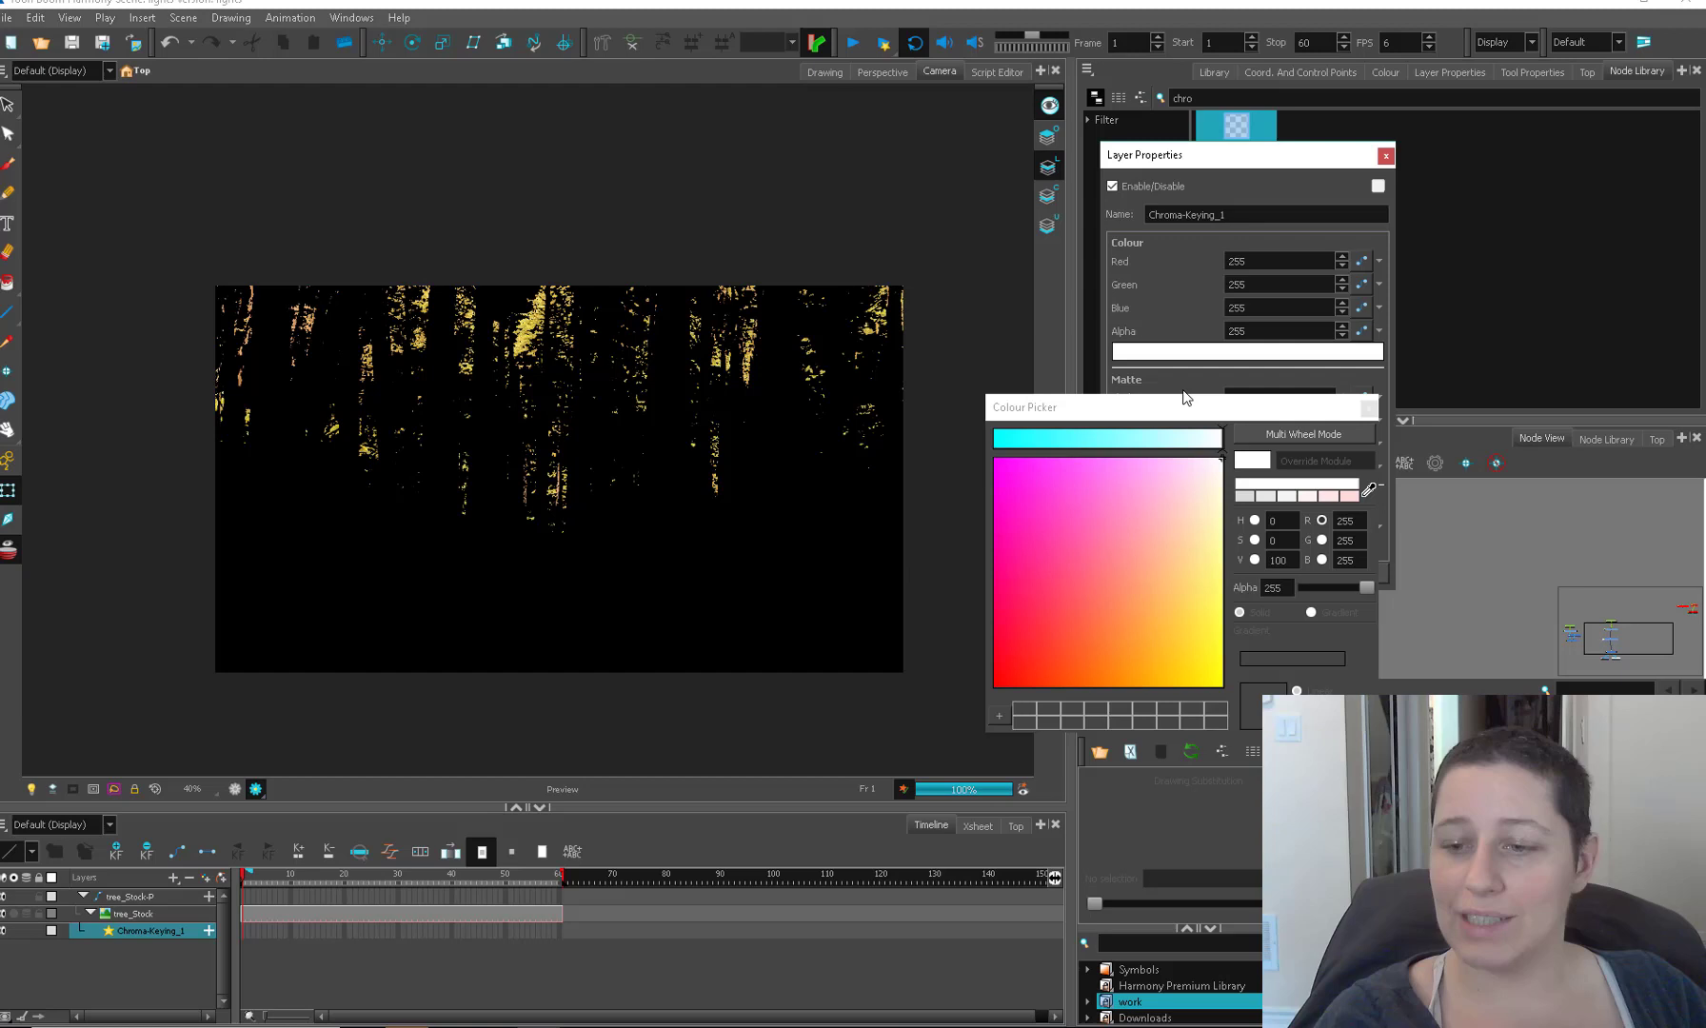
left_click(1303, 432)
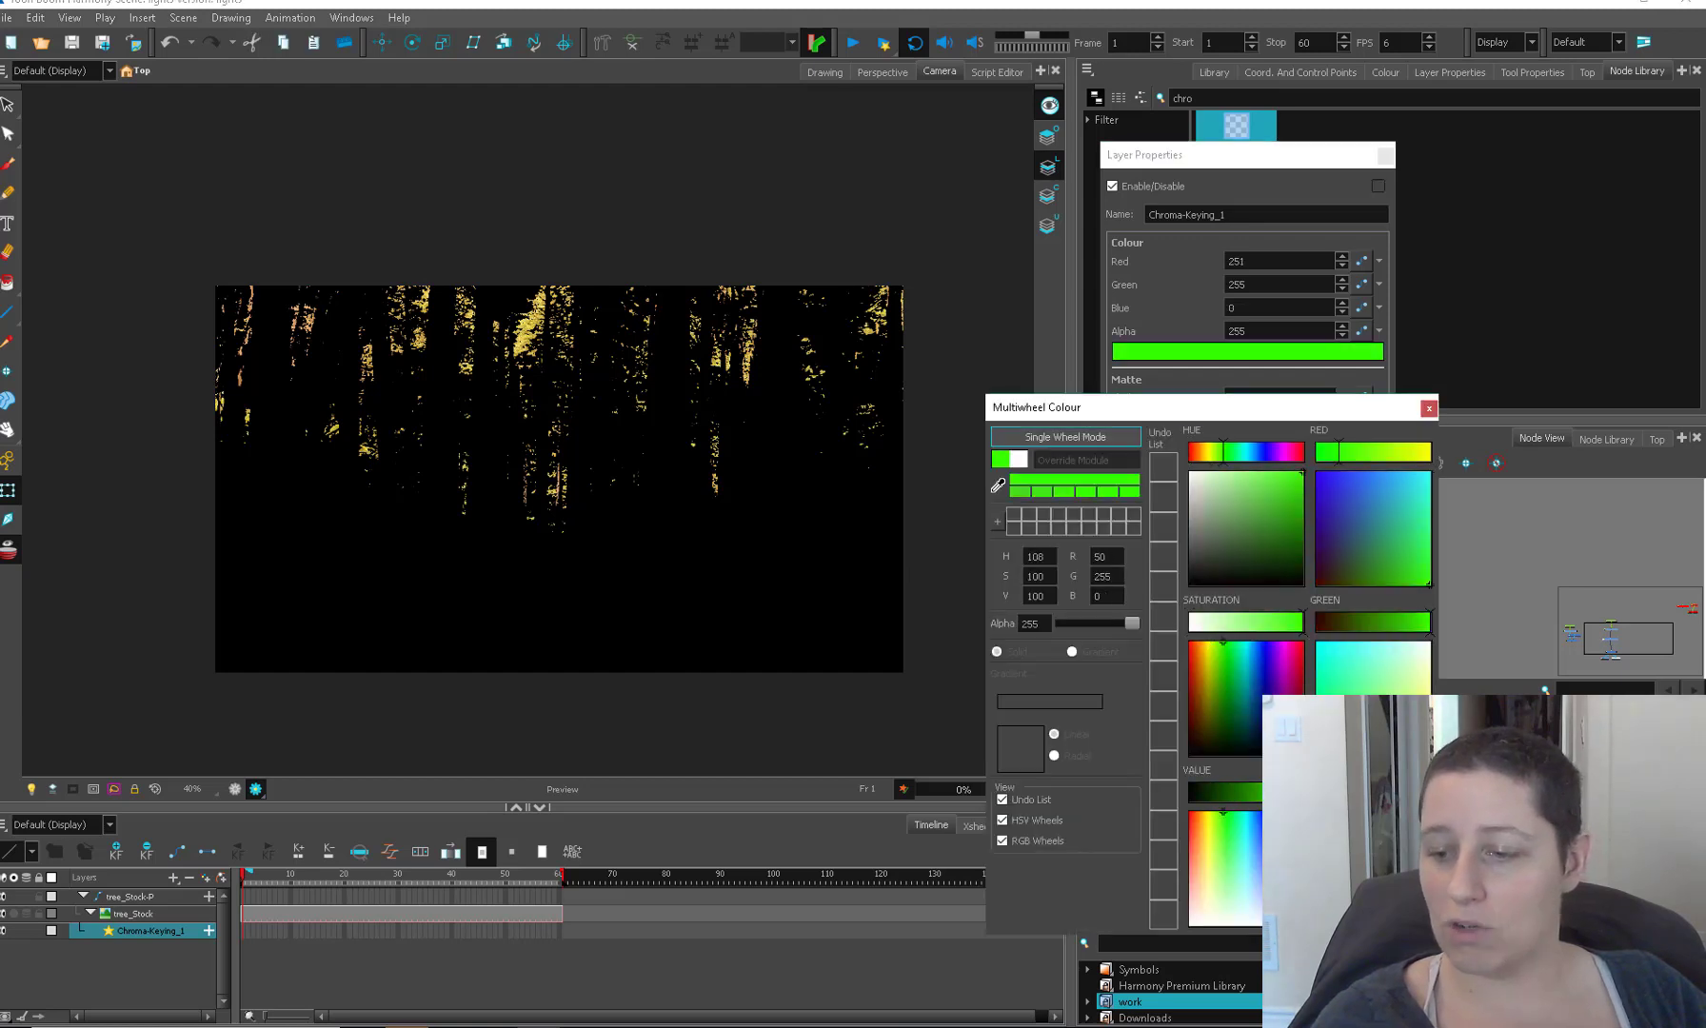
left_click(1313, 461)
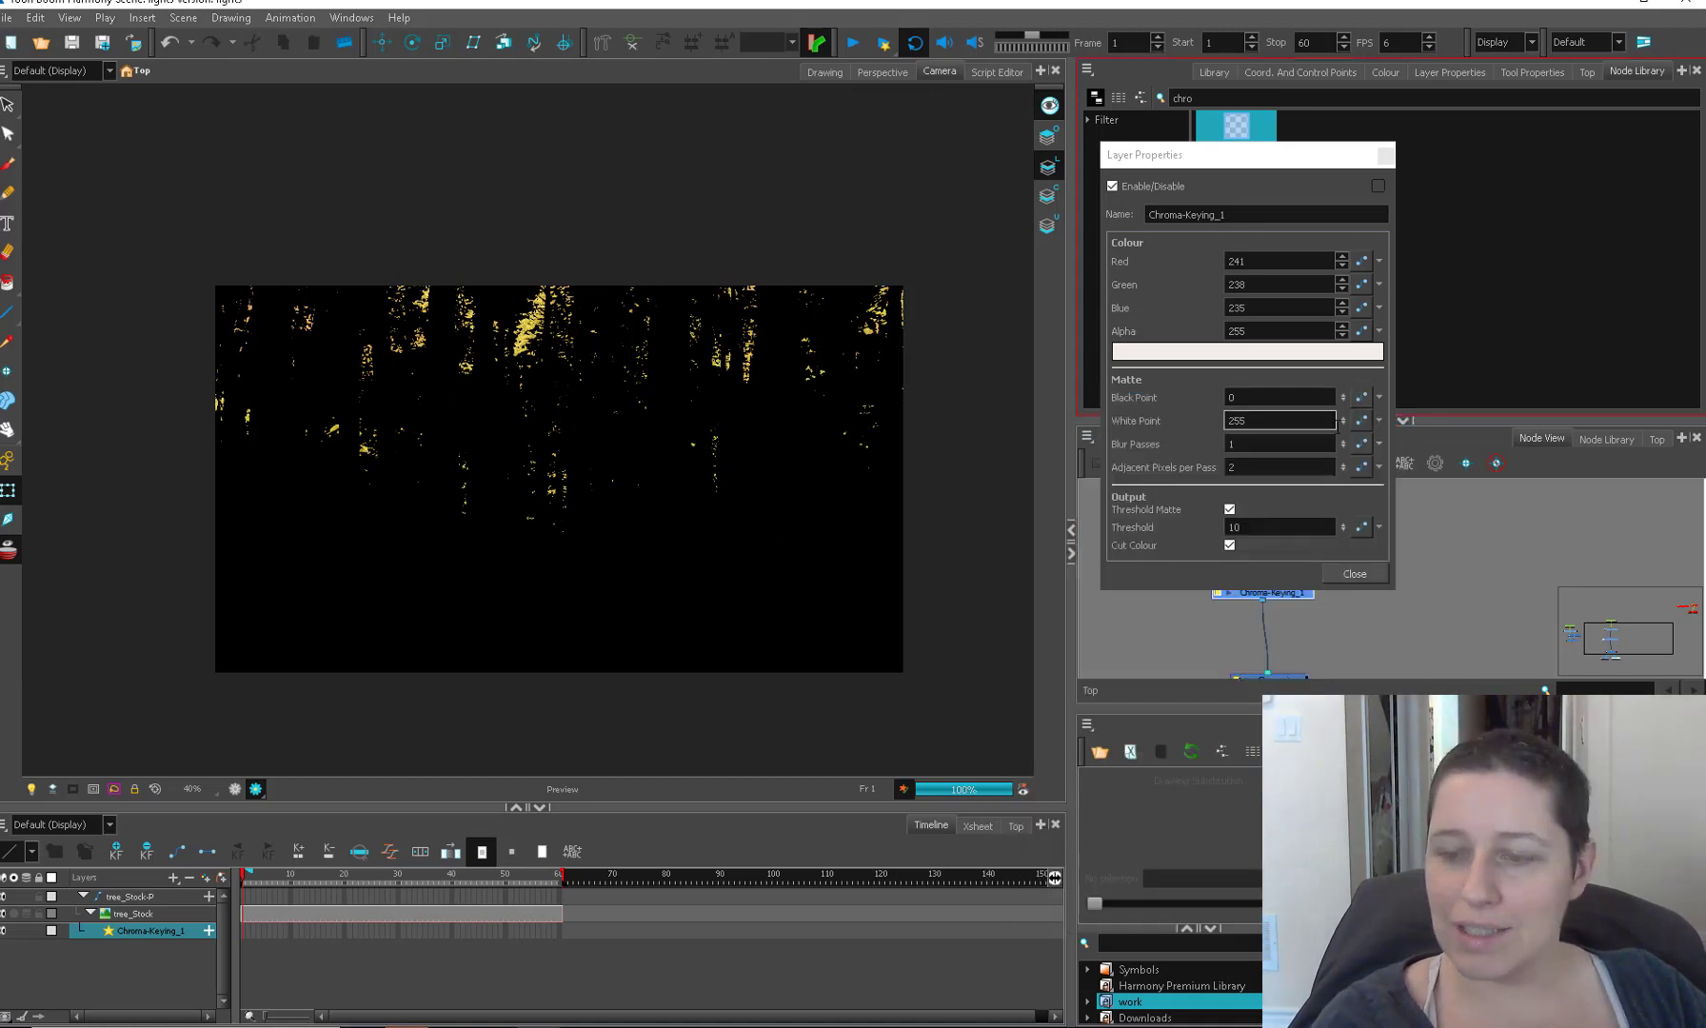
left_click(1342, 424)
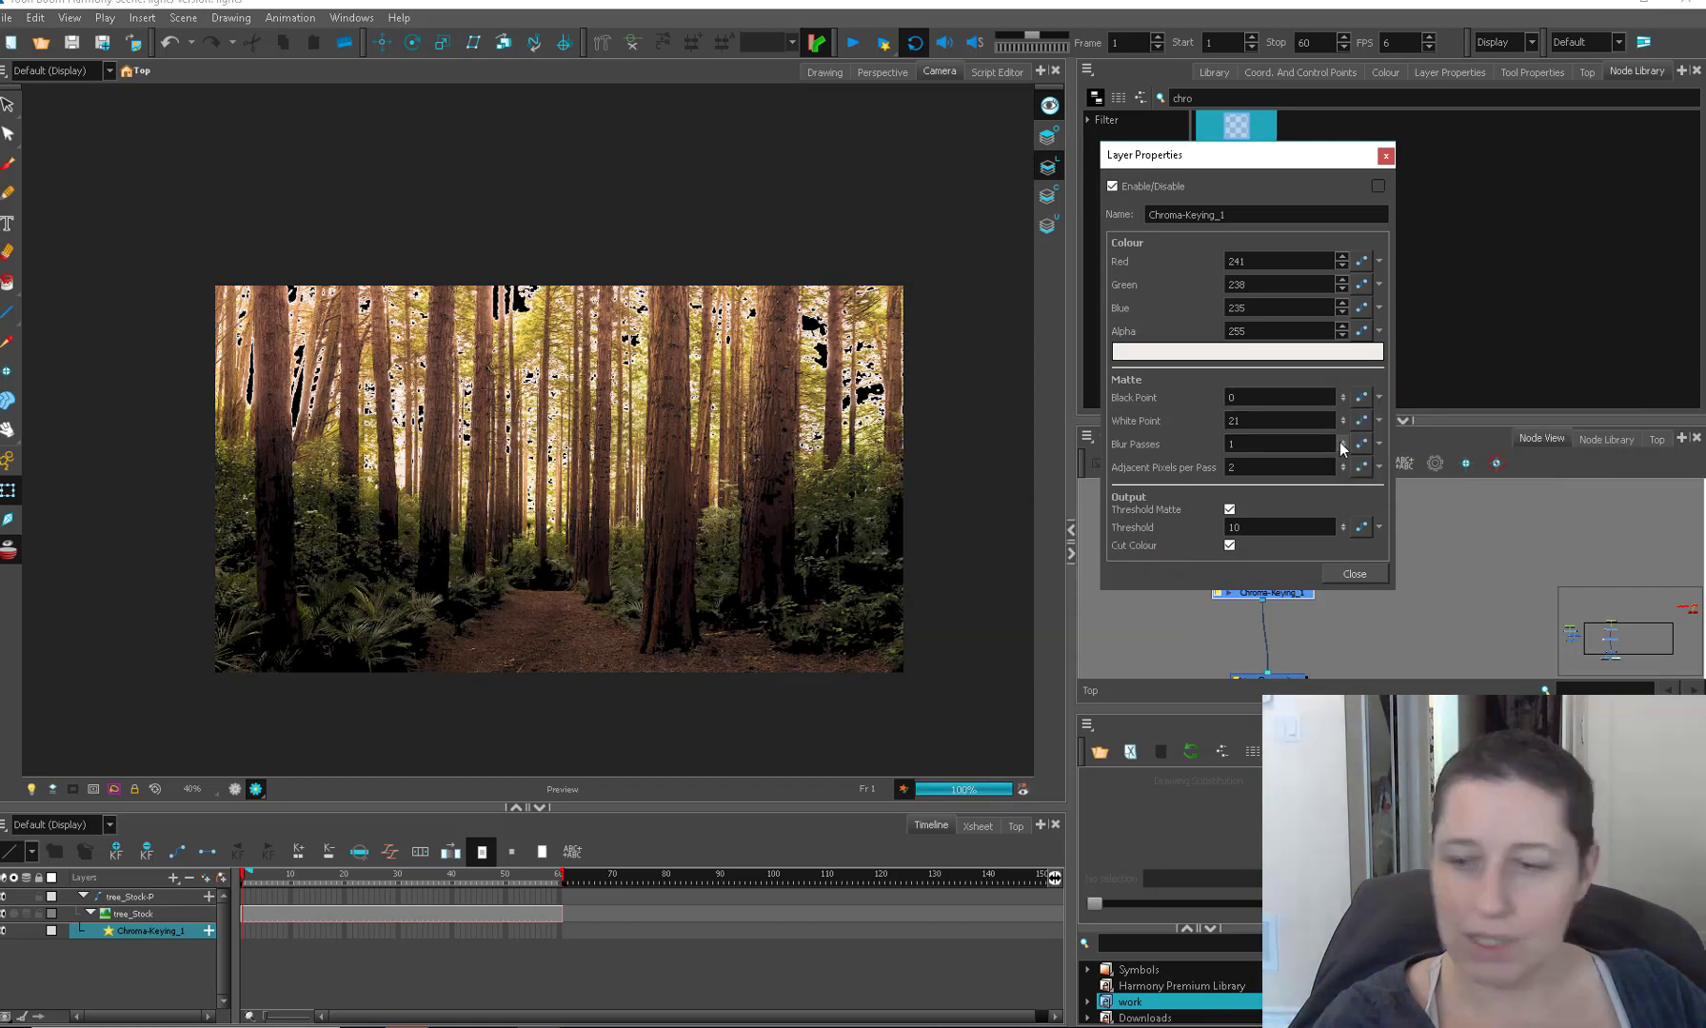
left_click(1342, 422)
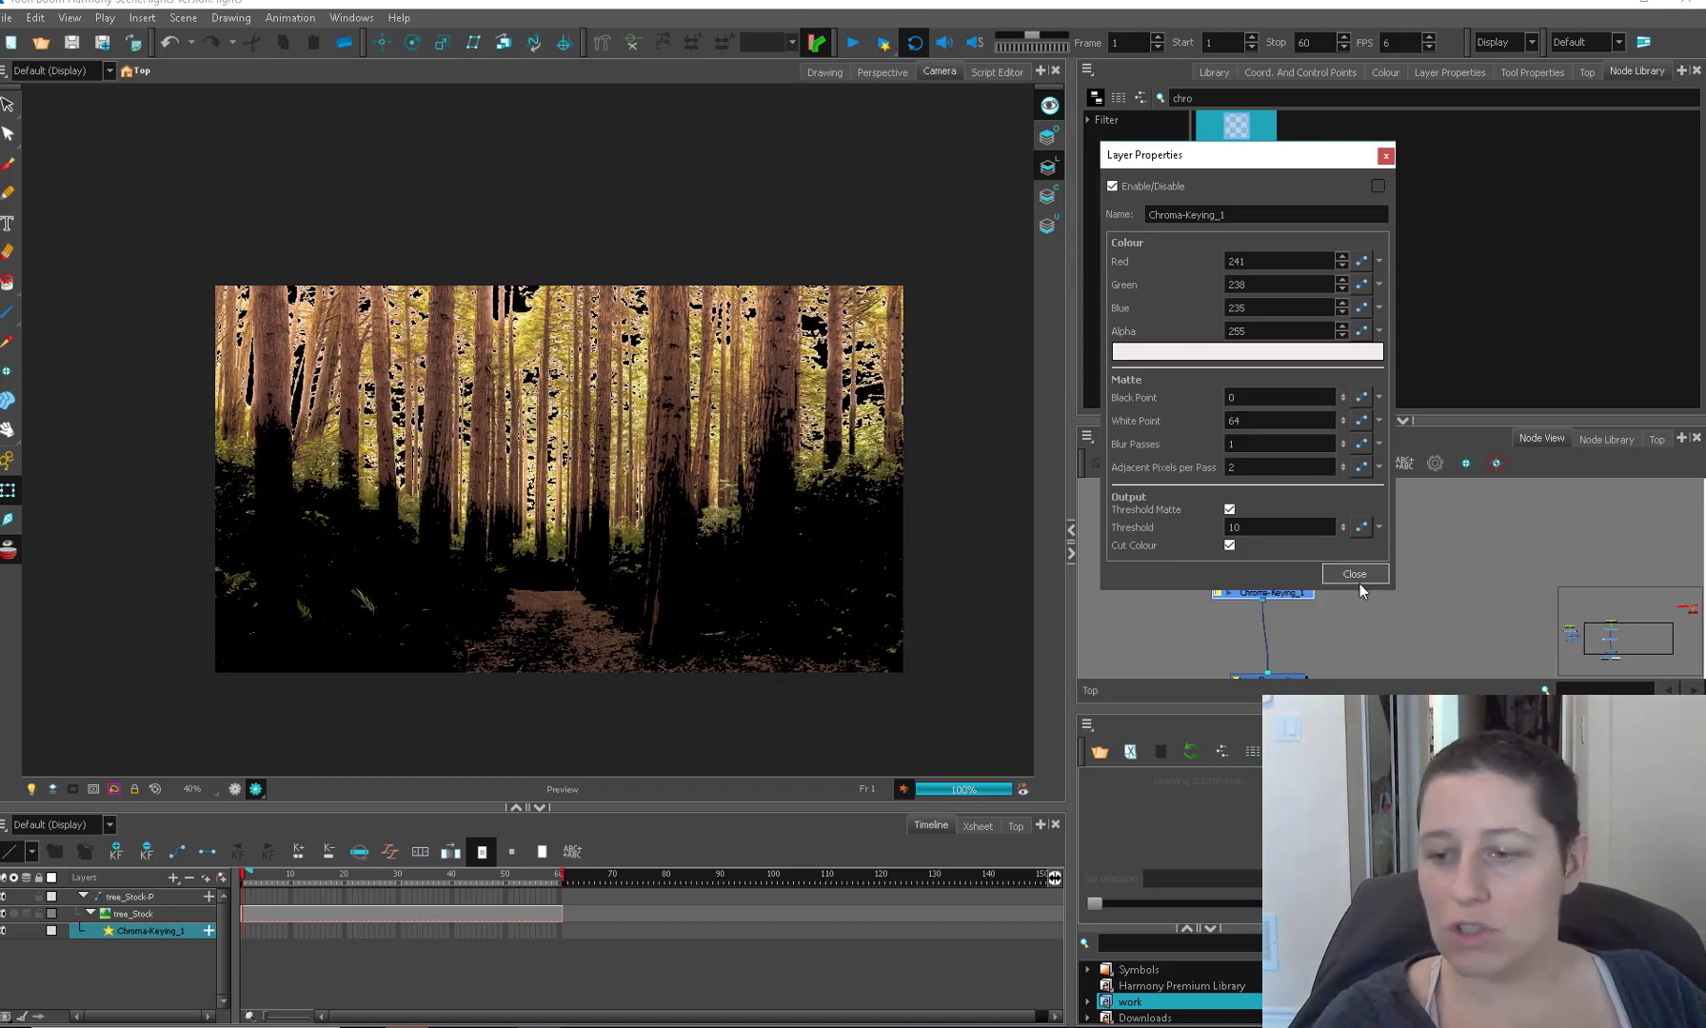
left_click(1353, 573)
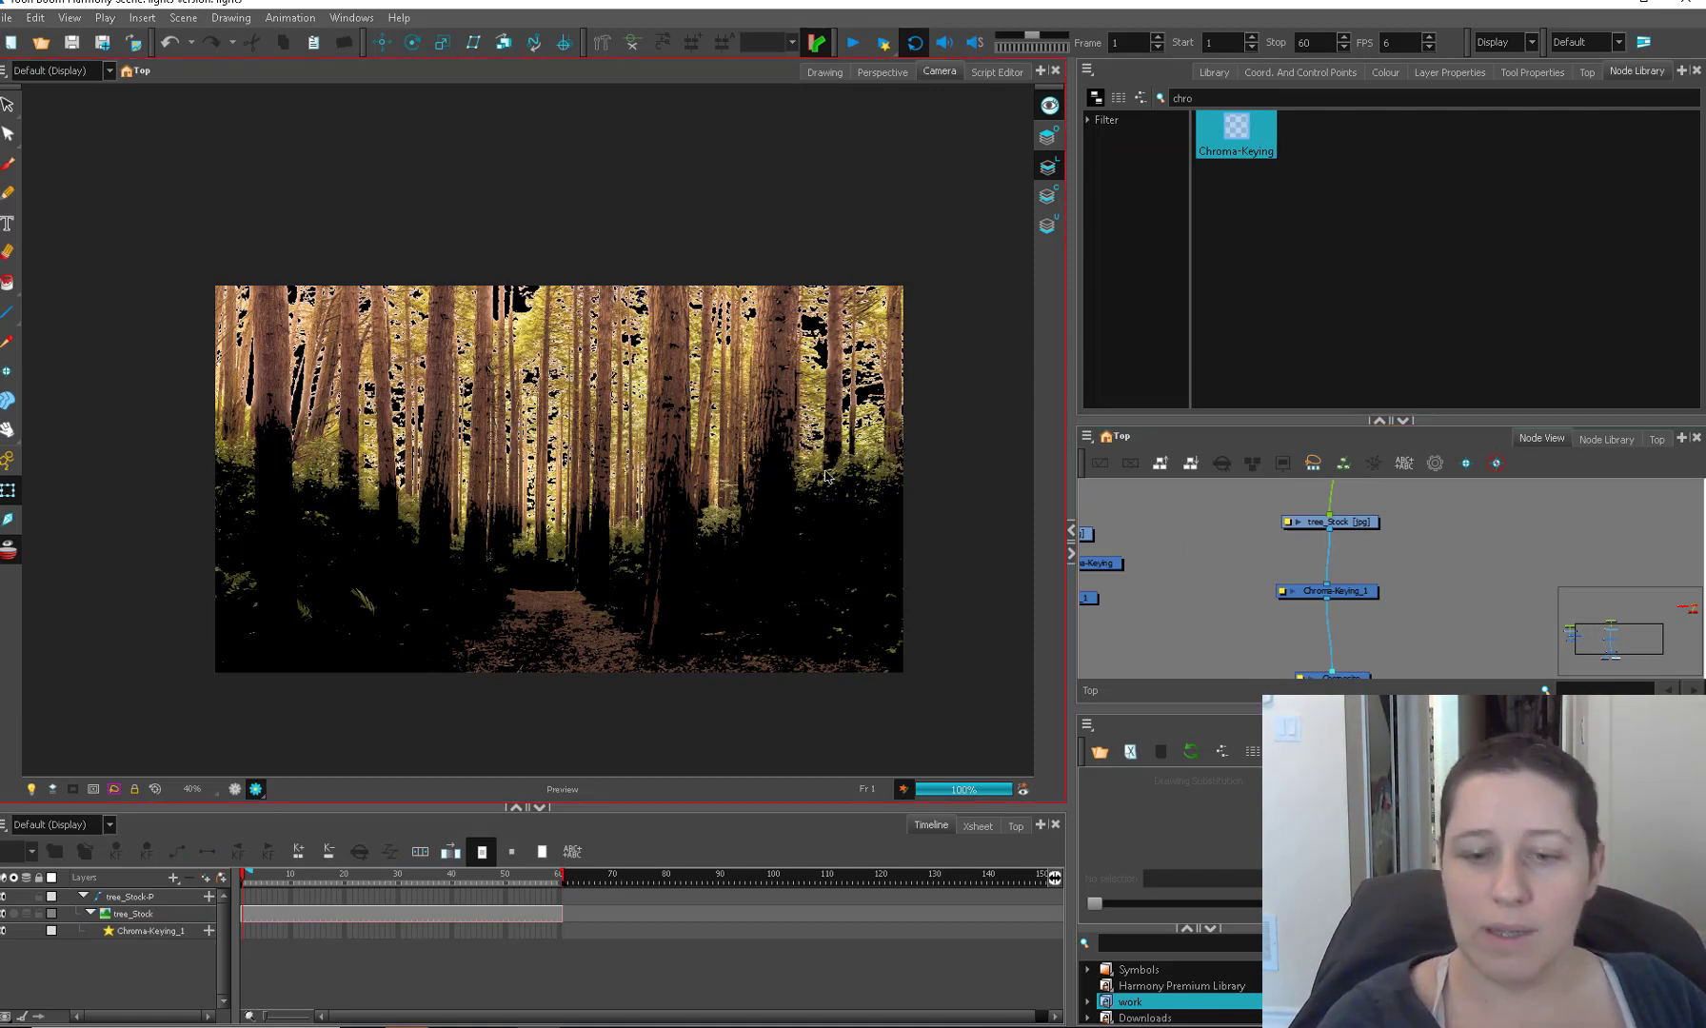
mouse_move(756, 634)
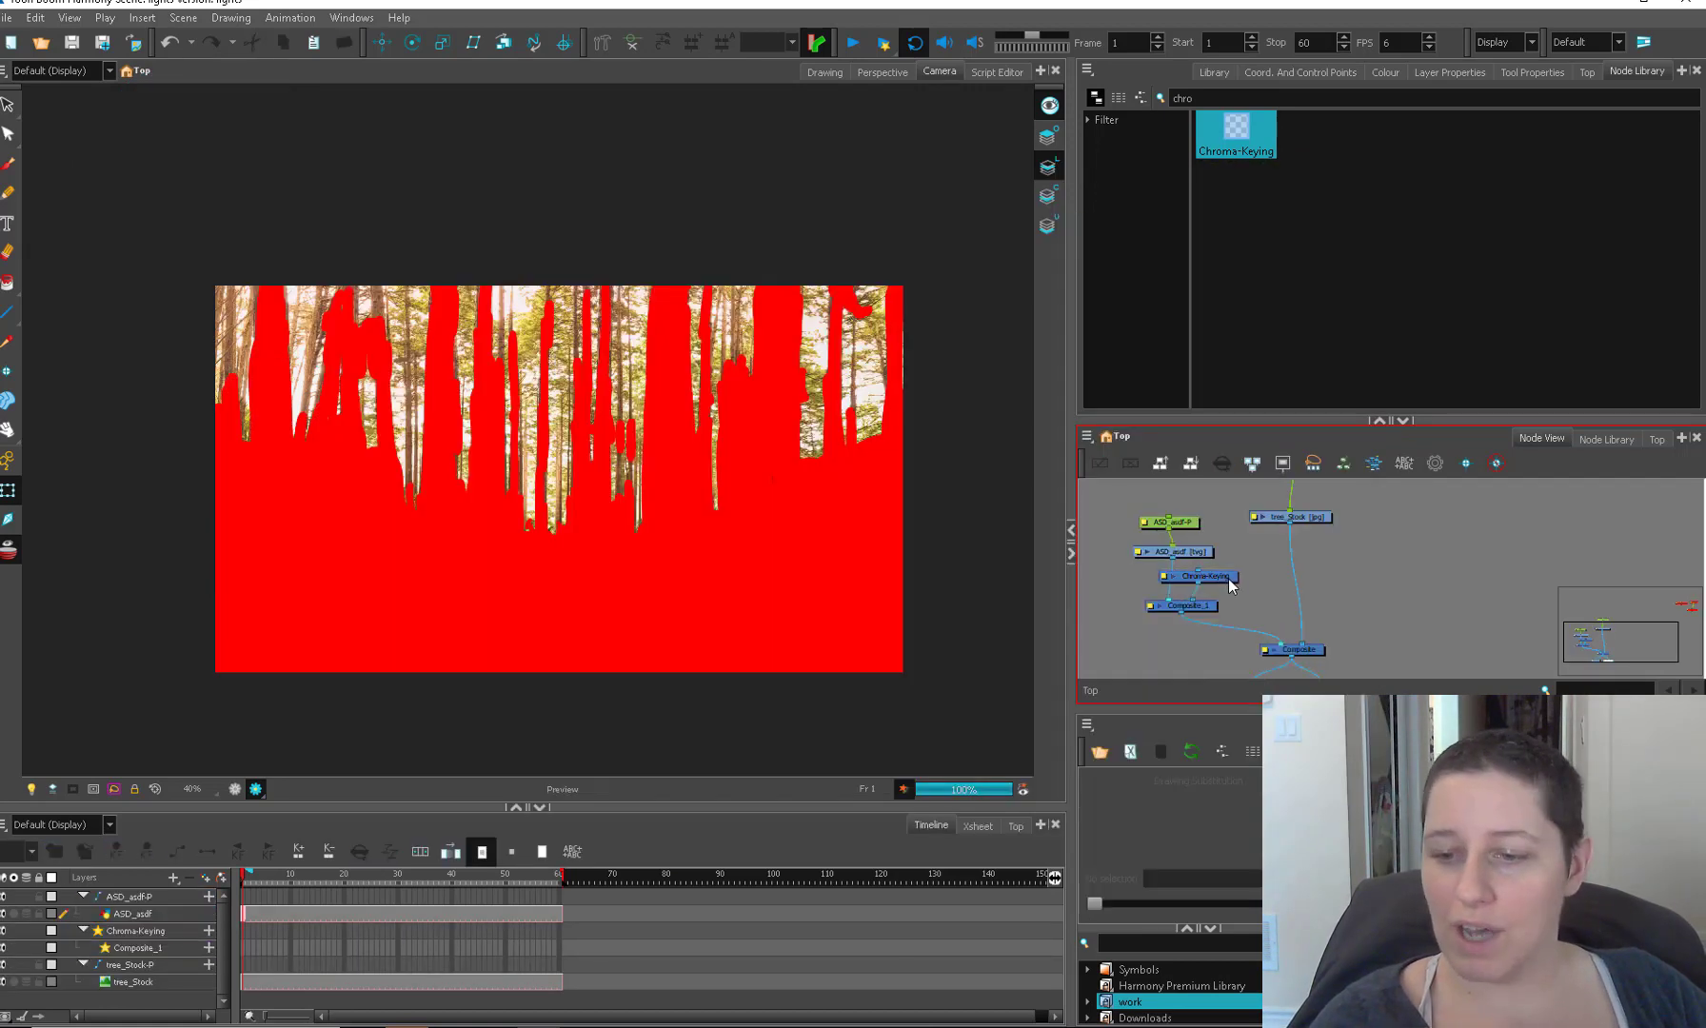
Step: Select the Chroma-Keying node in the graph while wiring Bloom beside Glow
left_click(1197, 575)
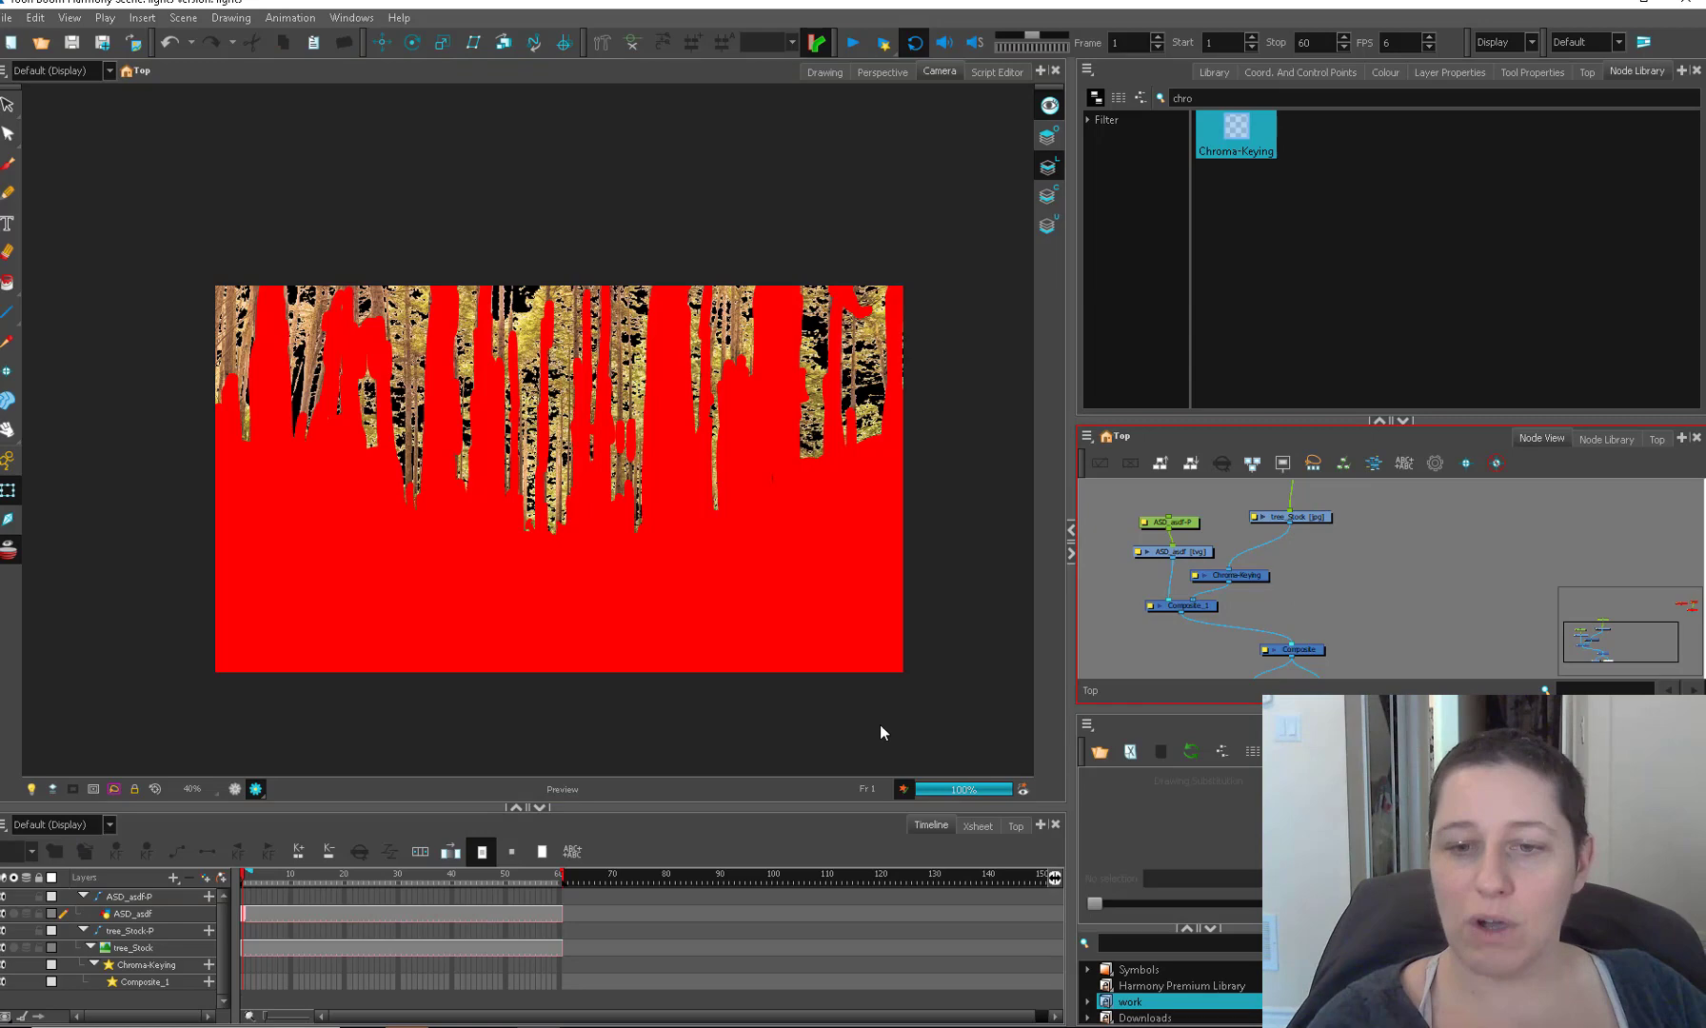
mouse_move(1256, 573)
type("glo")
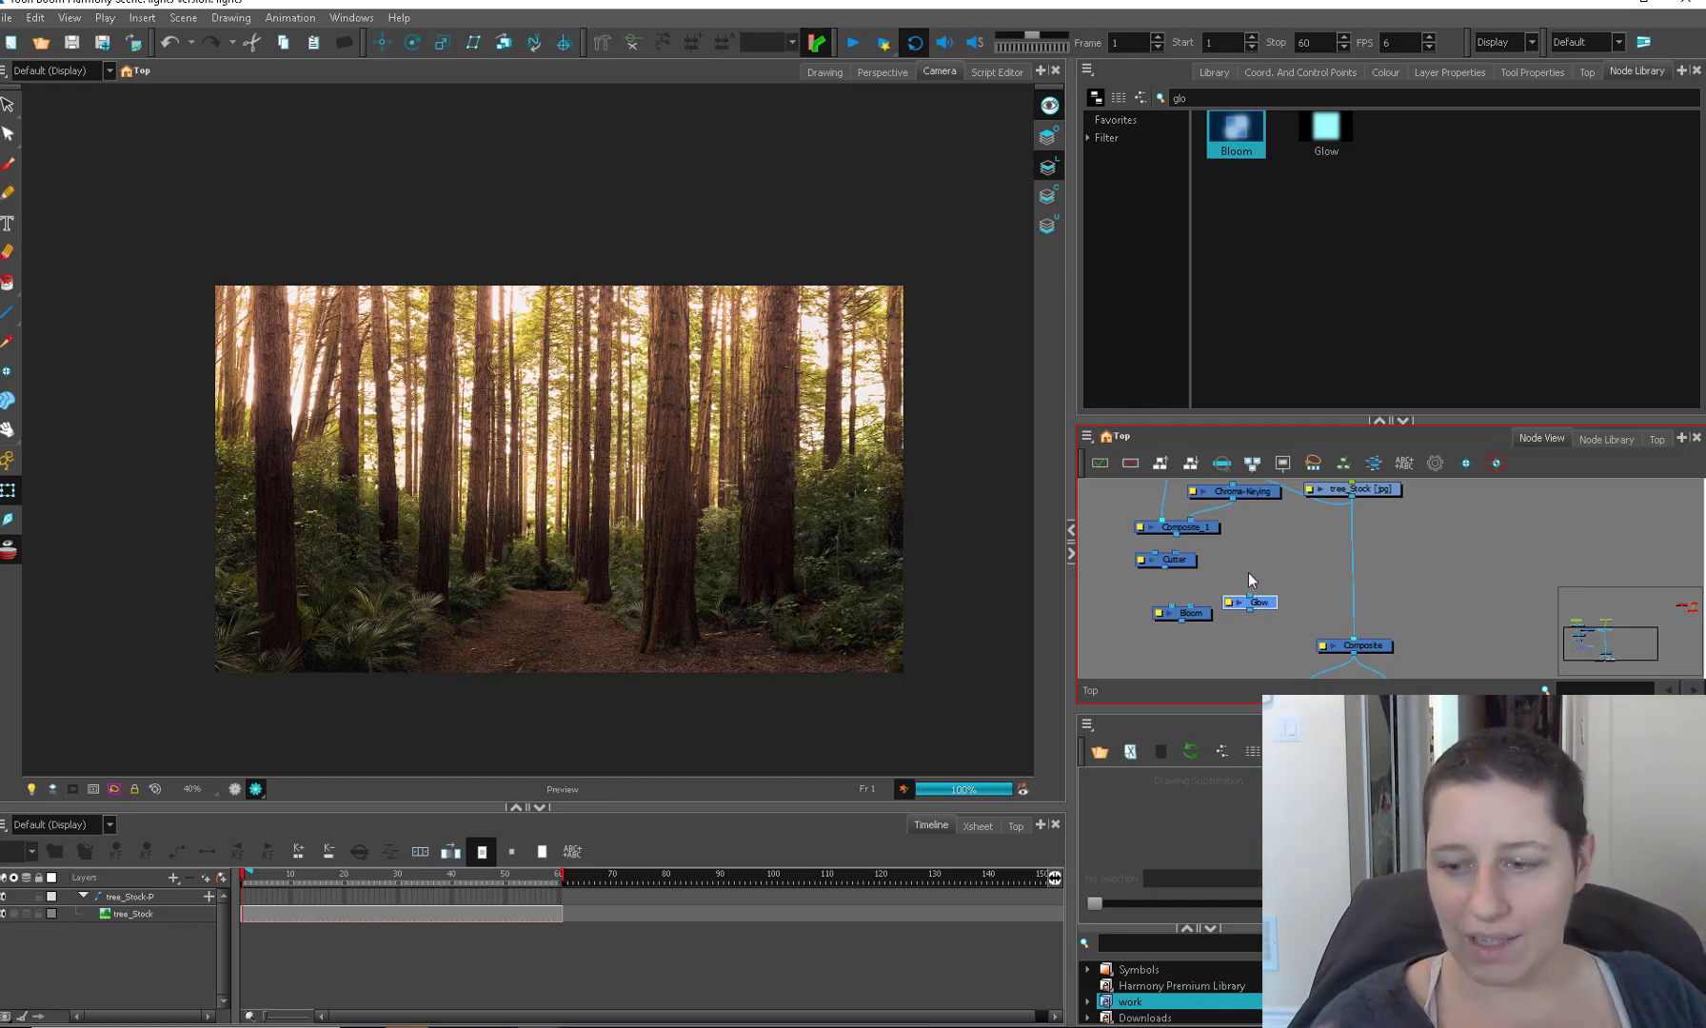
mouse_move(1237, 562)
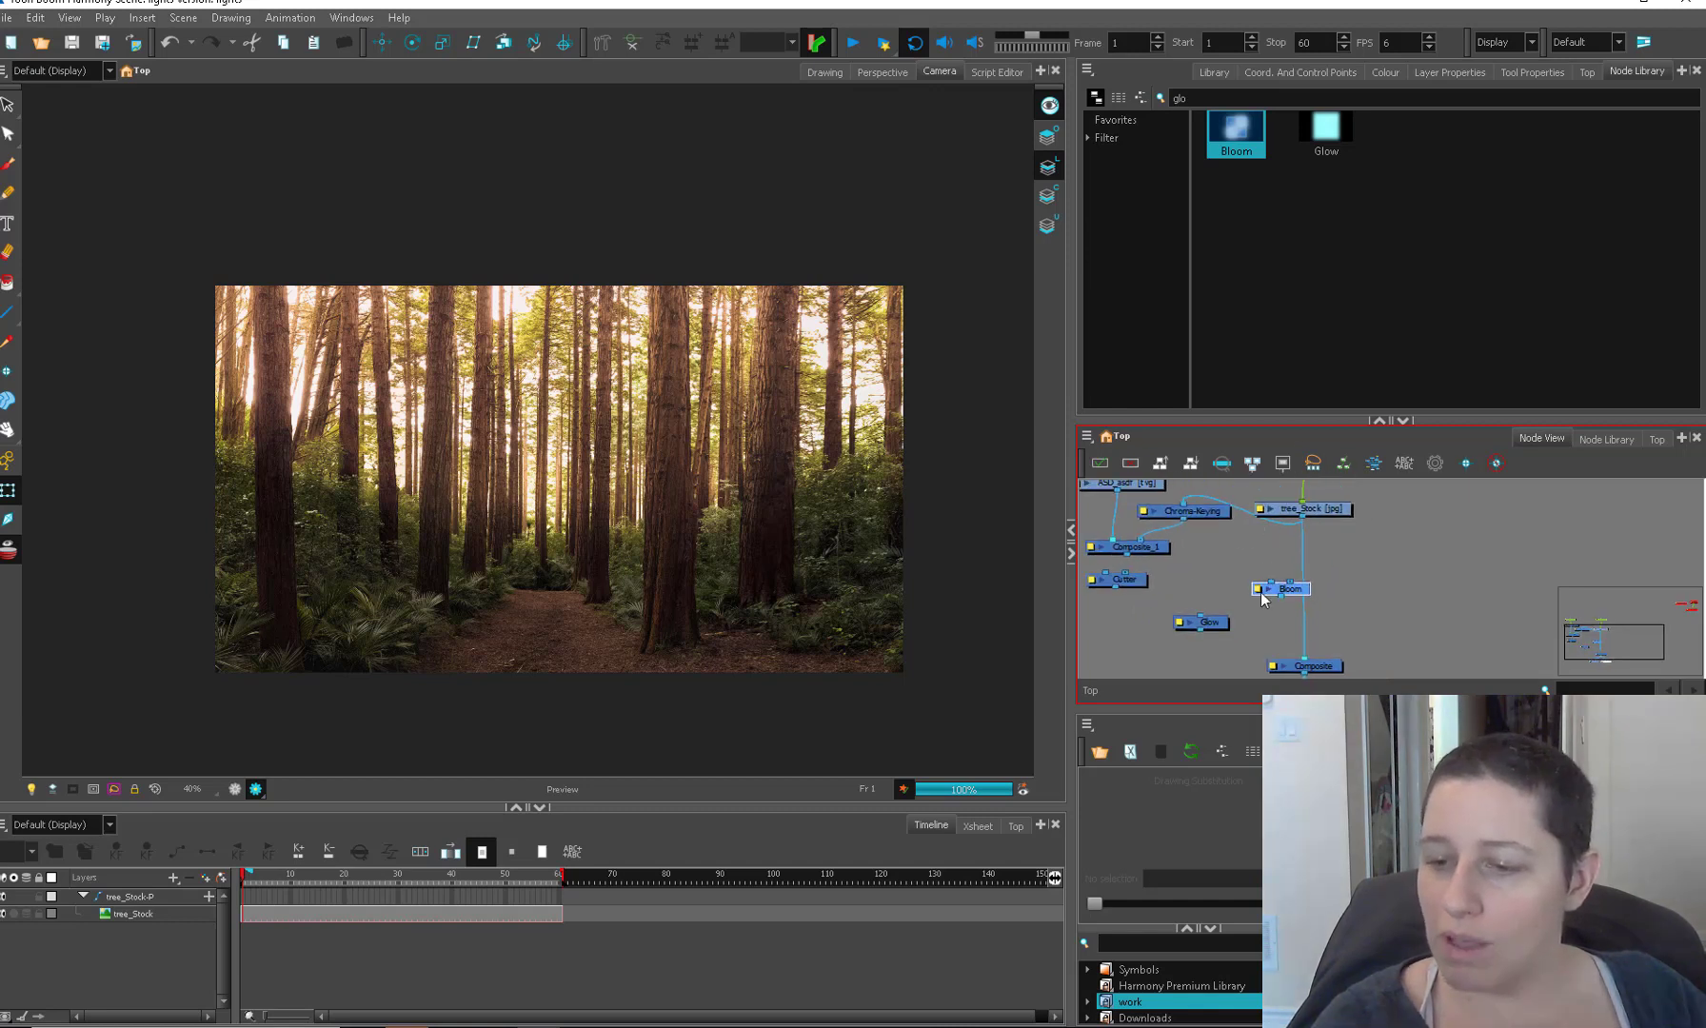
Step: Adjust the Bloom radius and try Invert blending before returning to Screen
double_click(1283, 589)
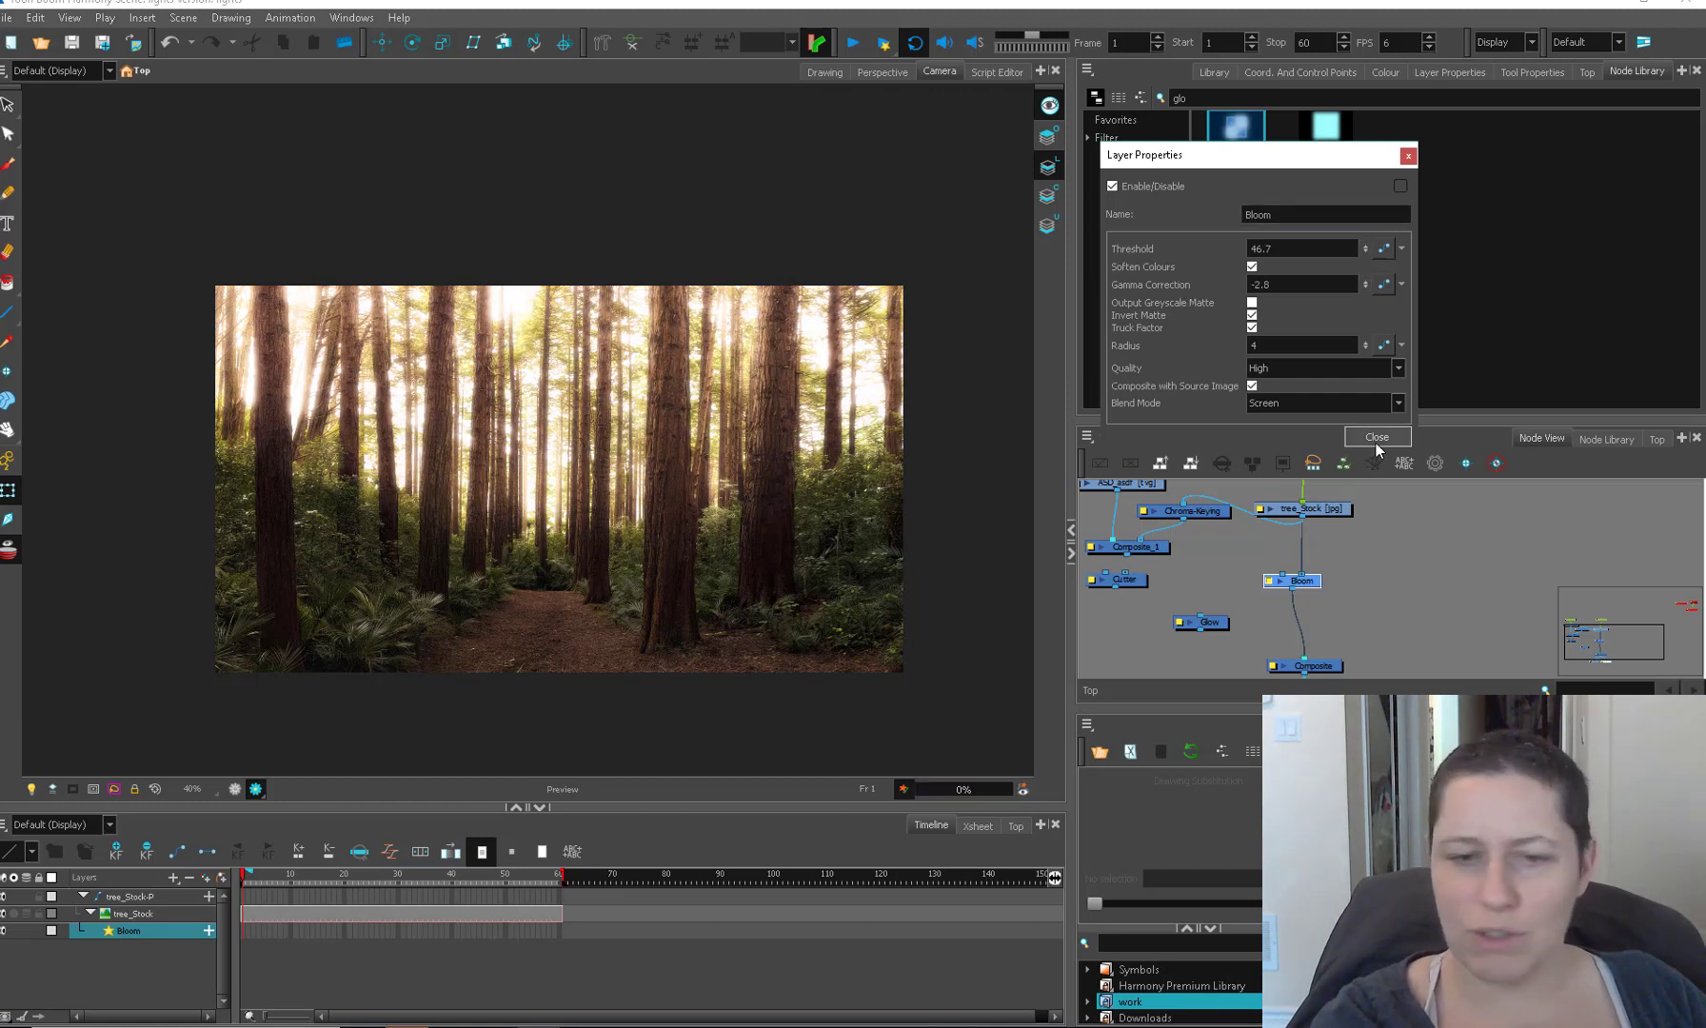
type("-5")
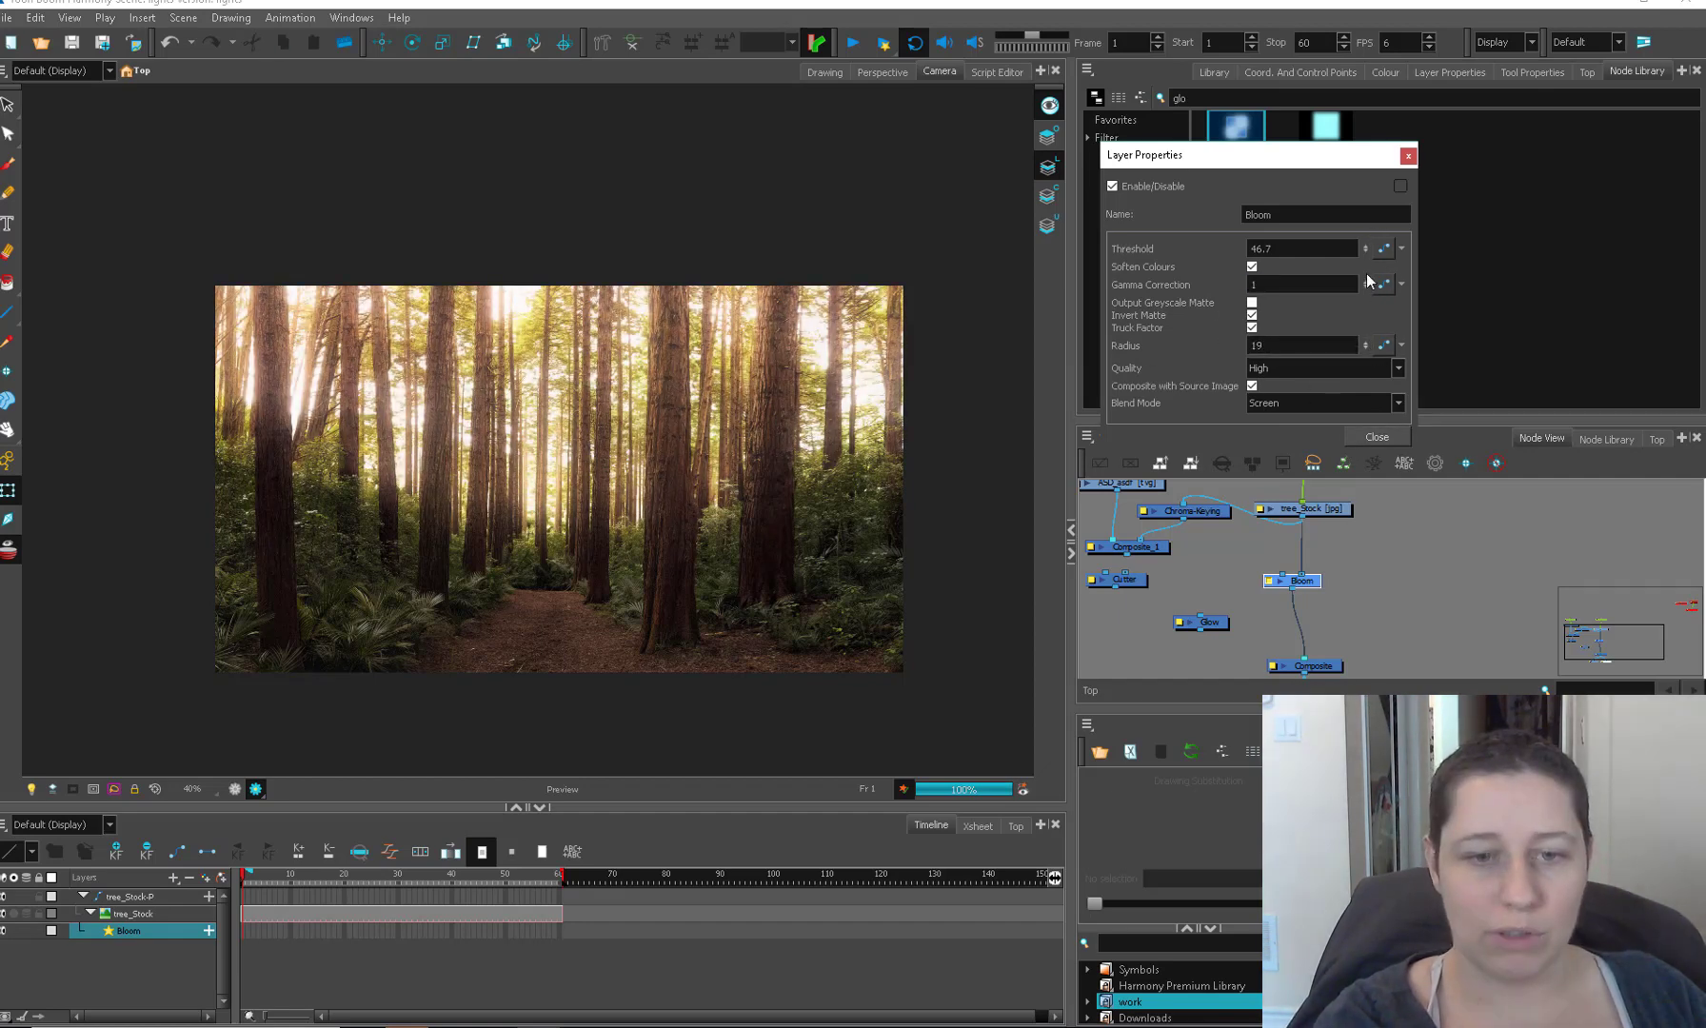
mouse_move(786, 322)
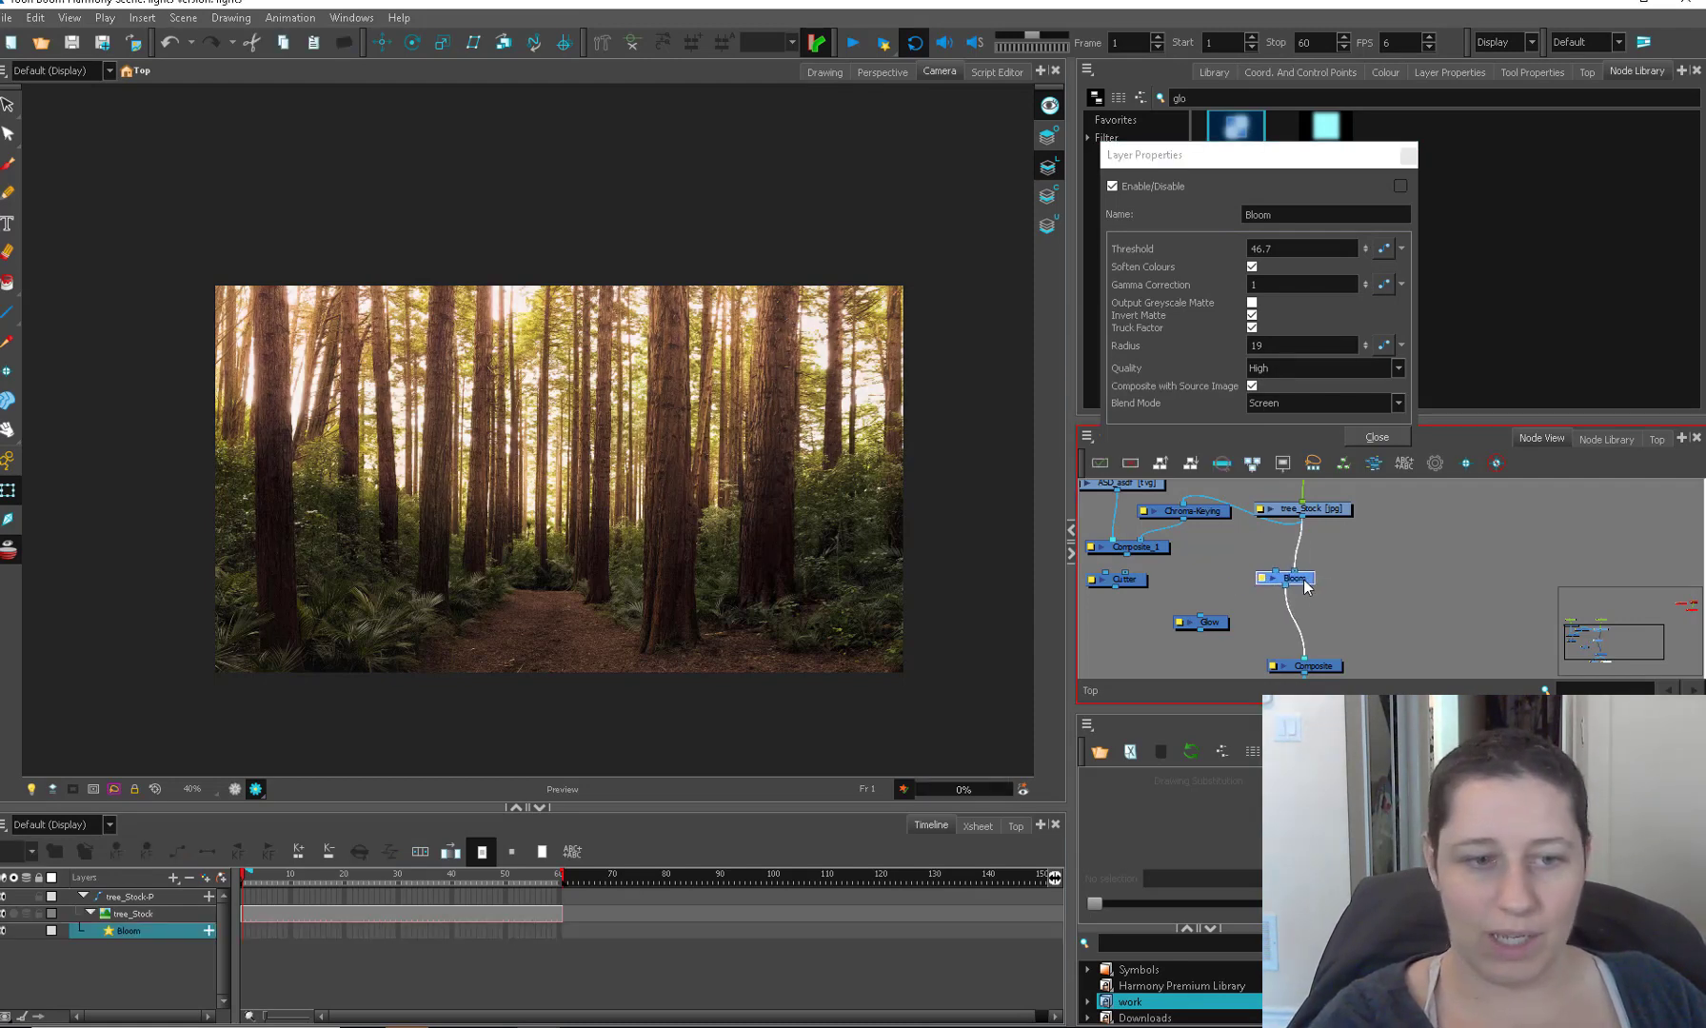
left_click(1282, 576)
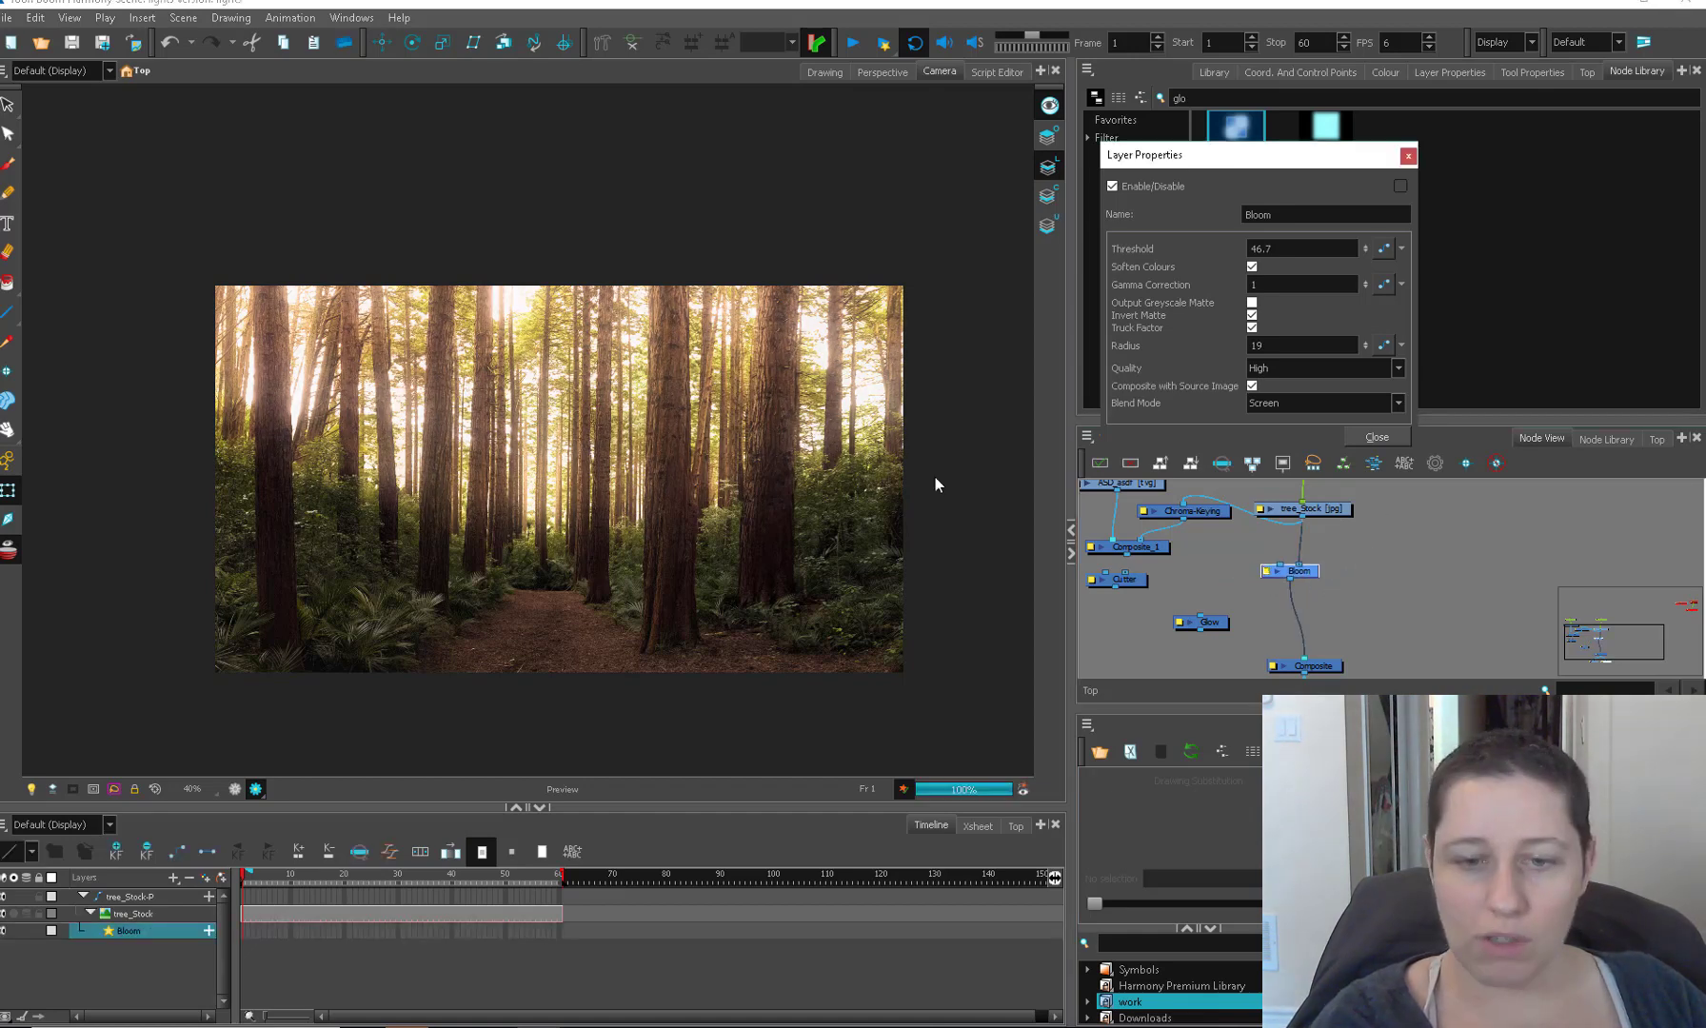
left_click(1251, 386)
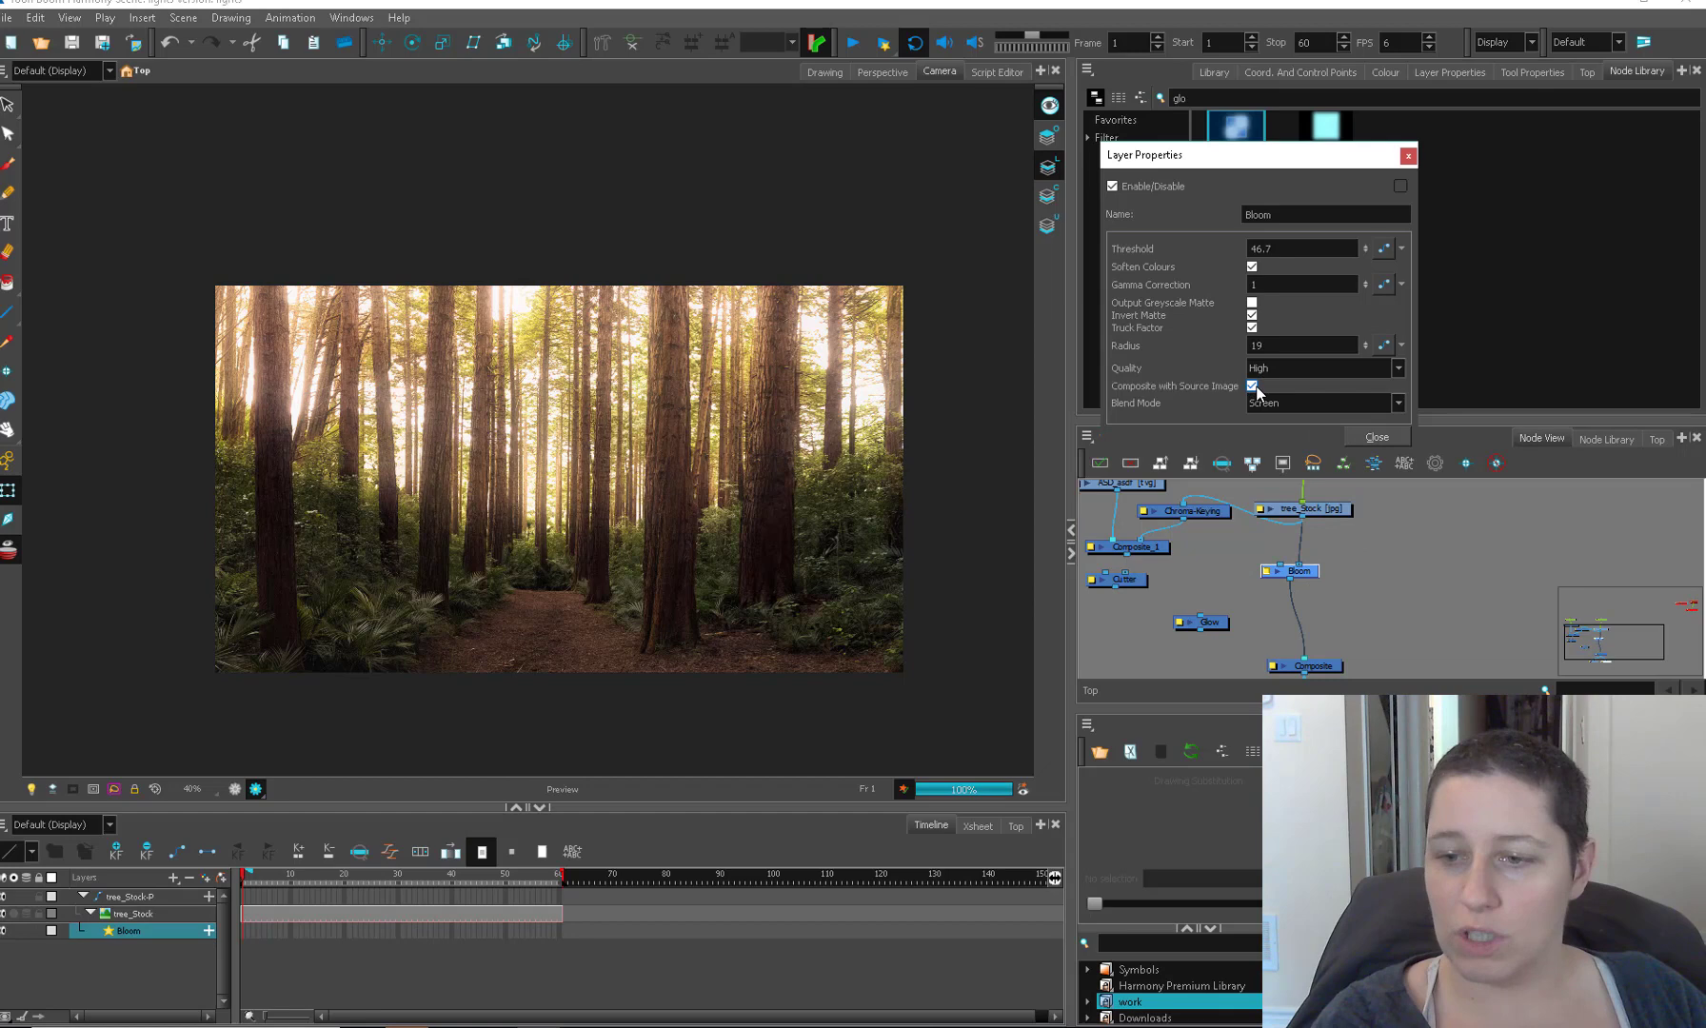
left_click(1252, 386)
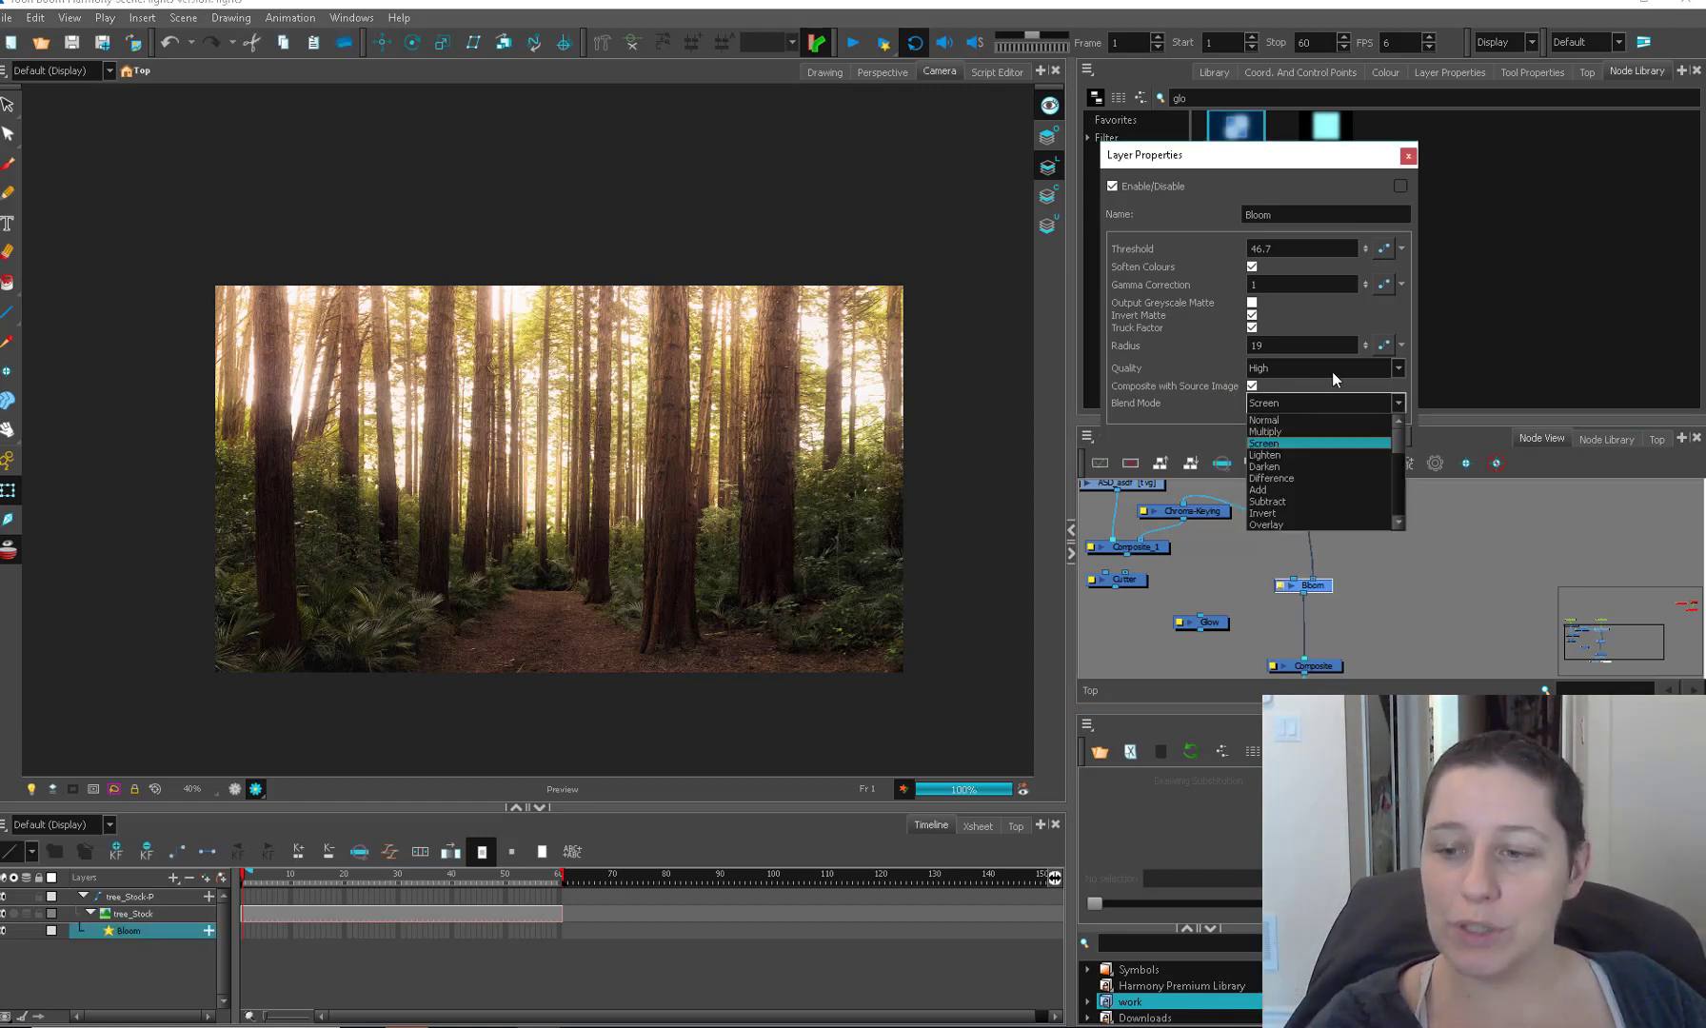
left_click(1266, 513)
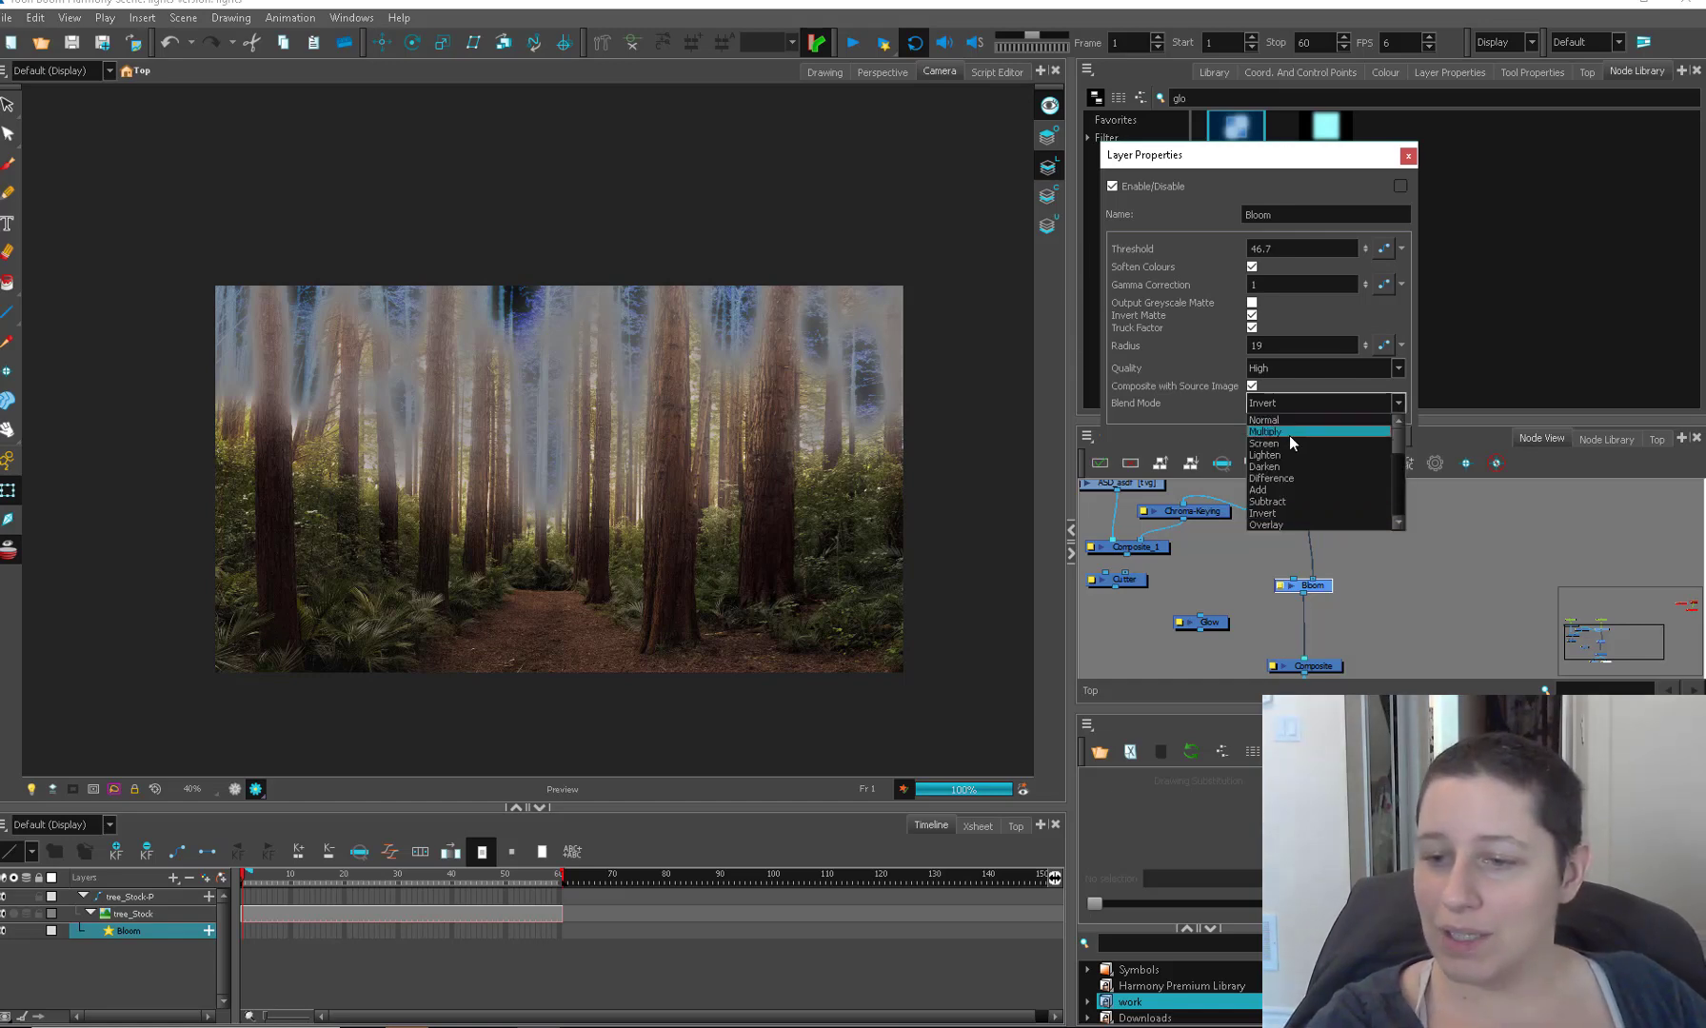
left_click(1262, 444)
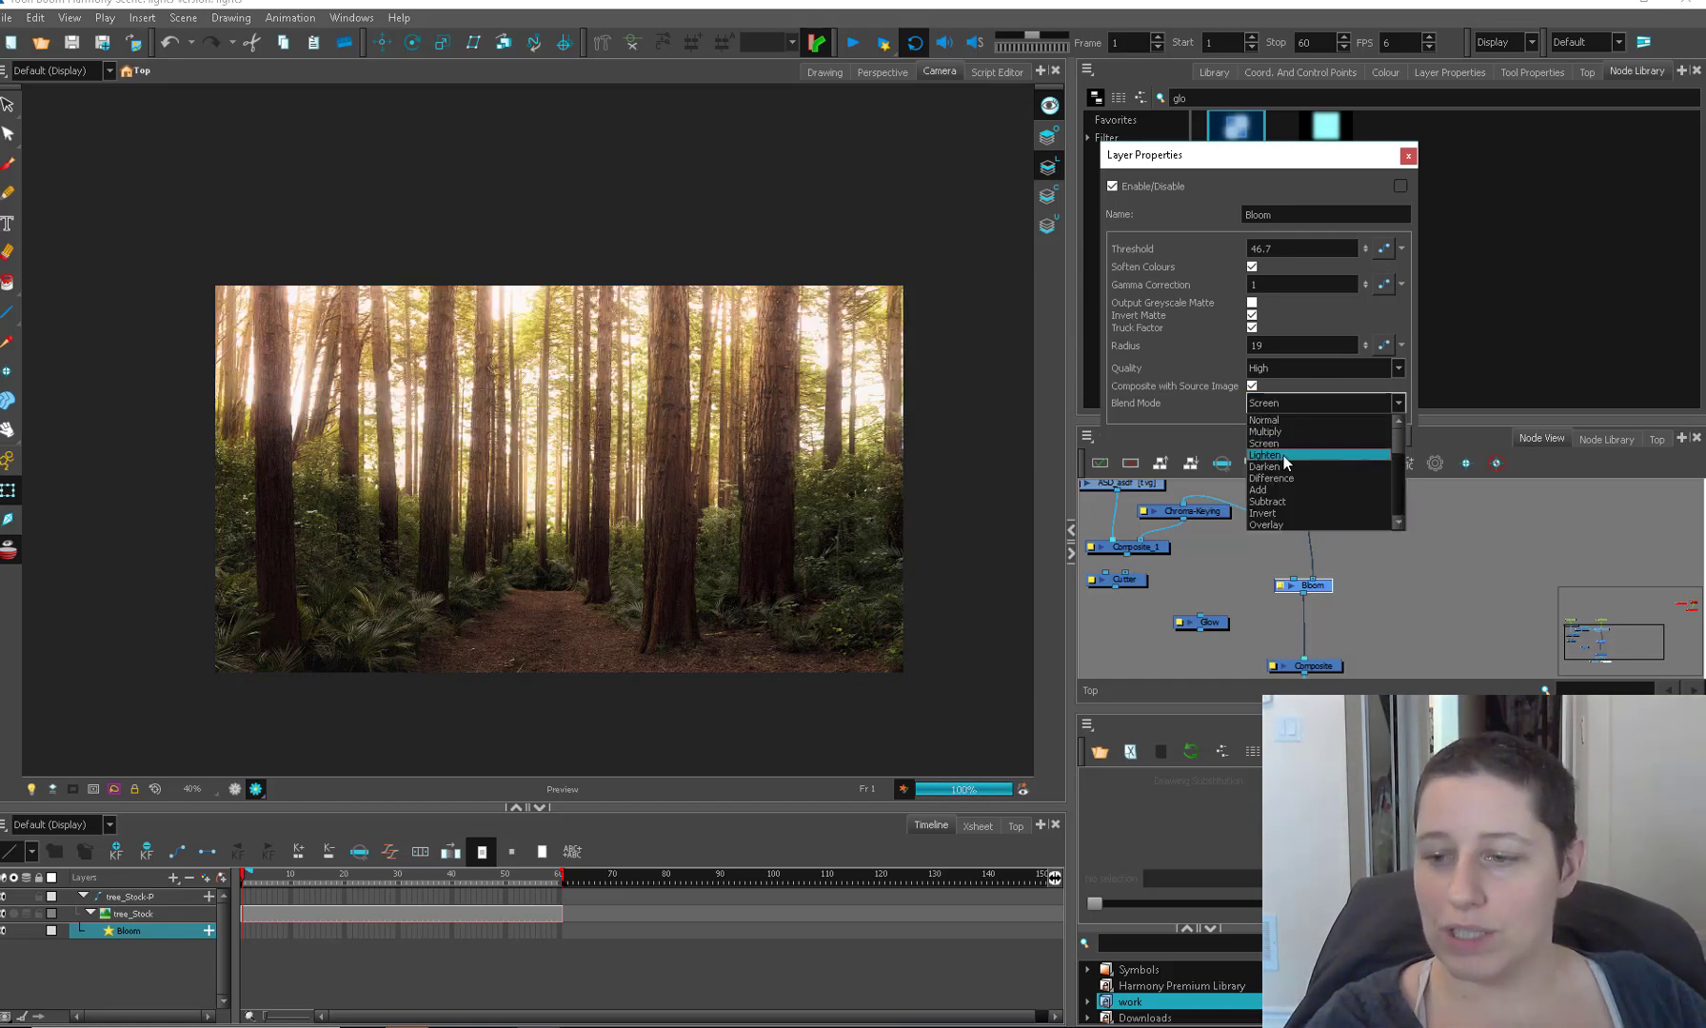
Step: Try Difference, Add, Subtract and Multiply on the bloom, then settle on Screen and close
left_click(1269, 484)
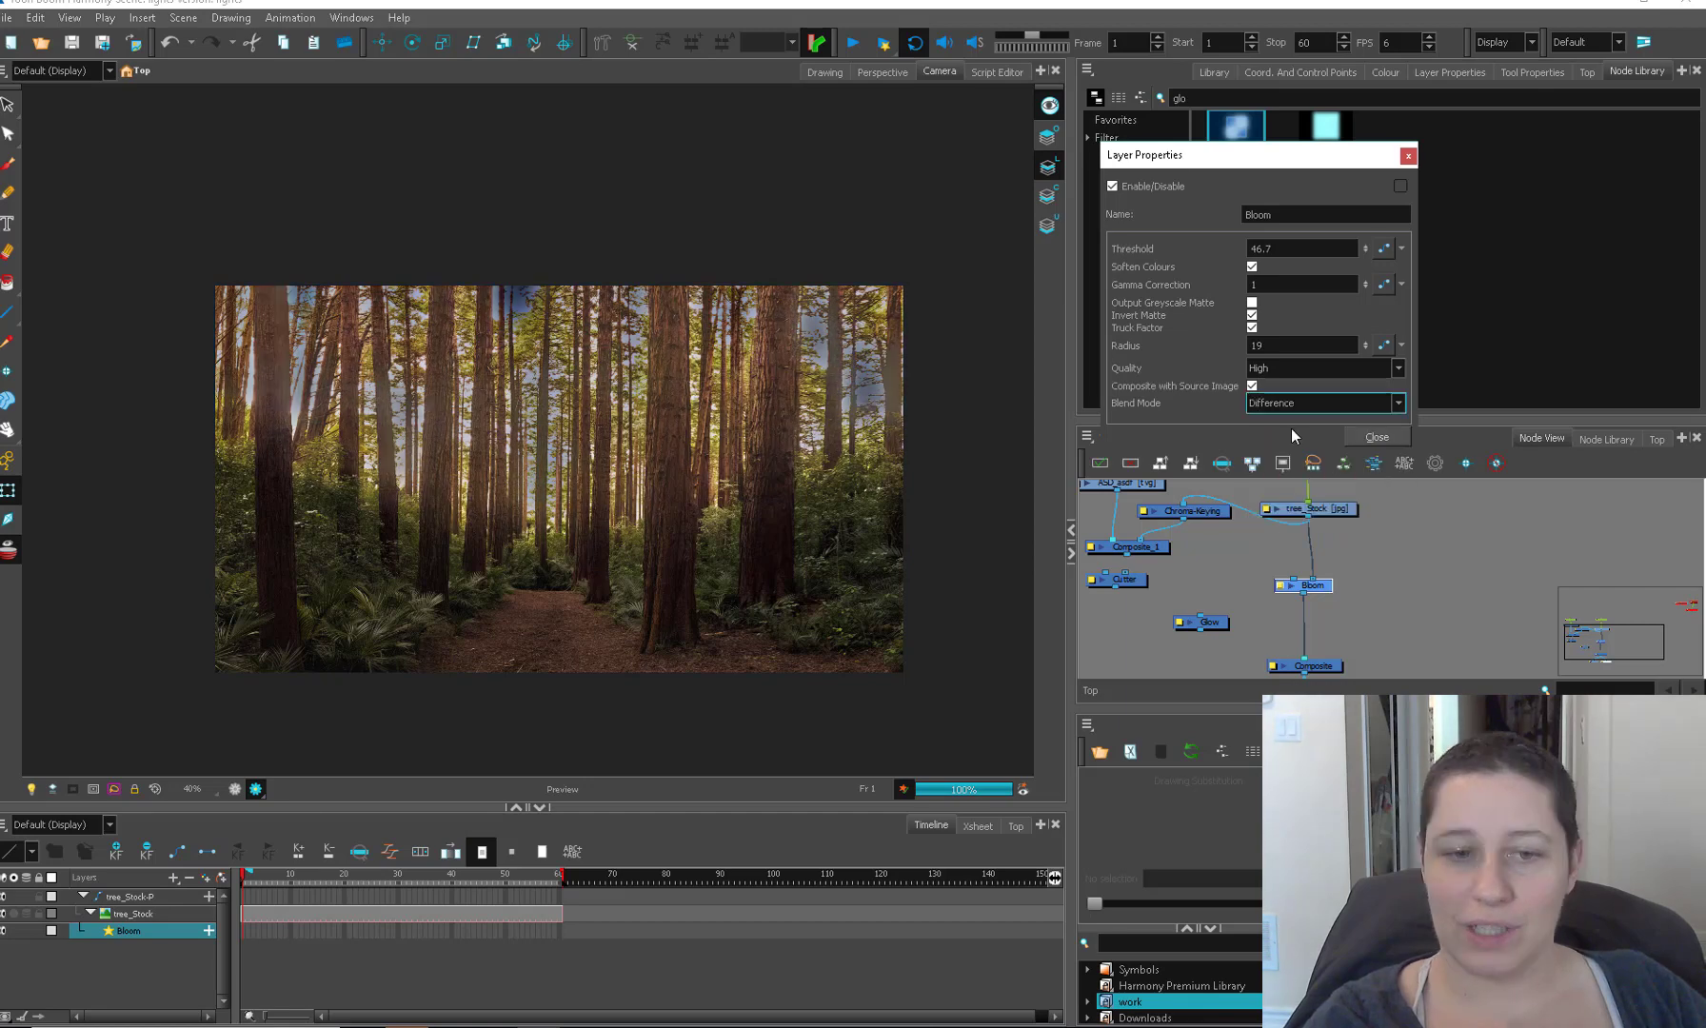
left_click(1323, 402)
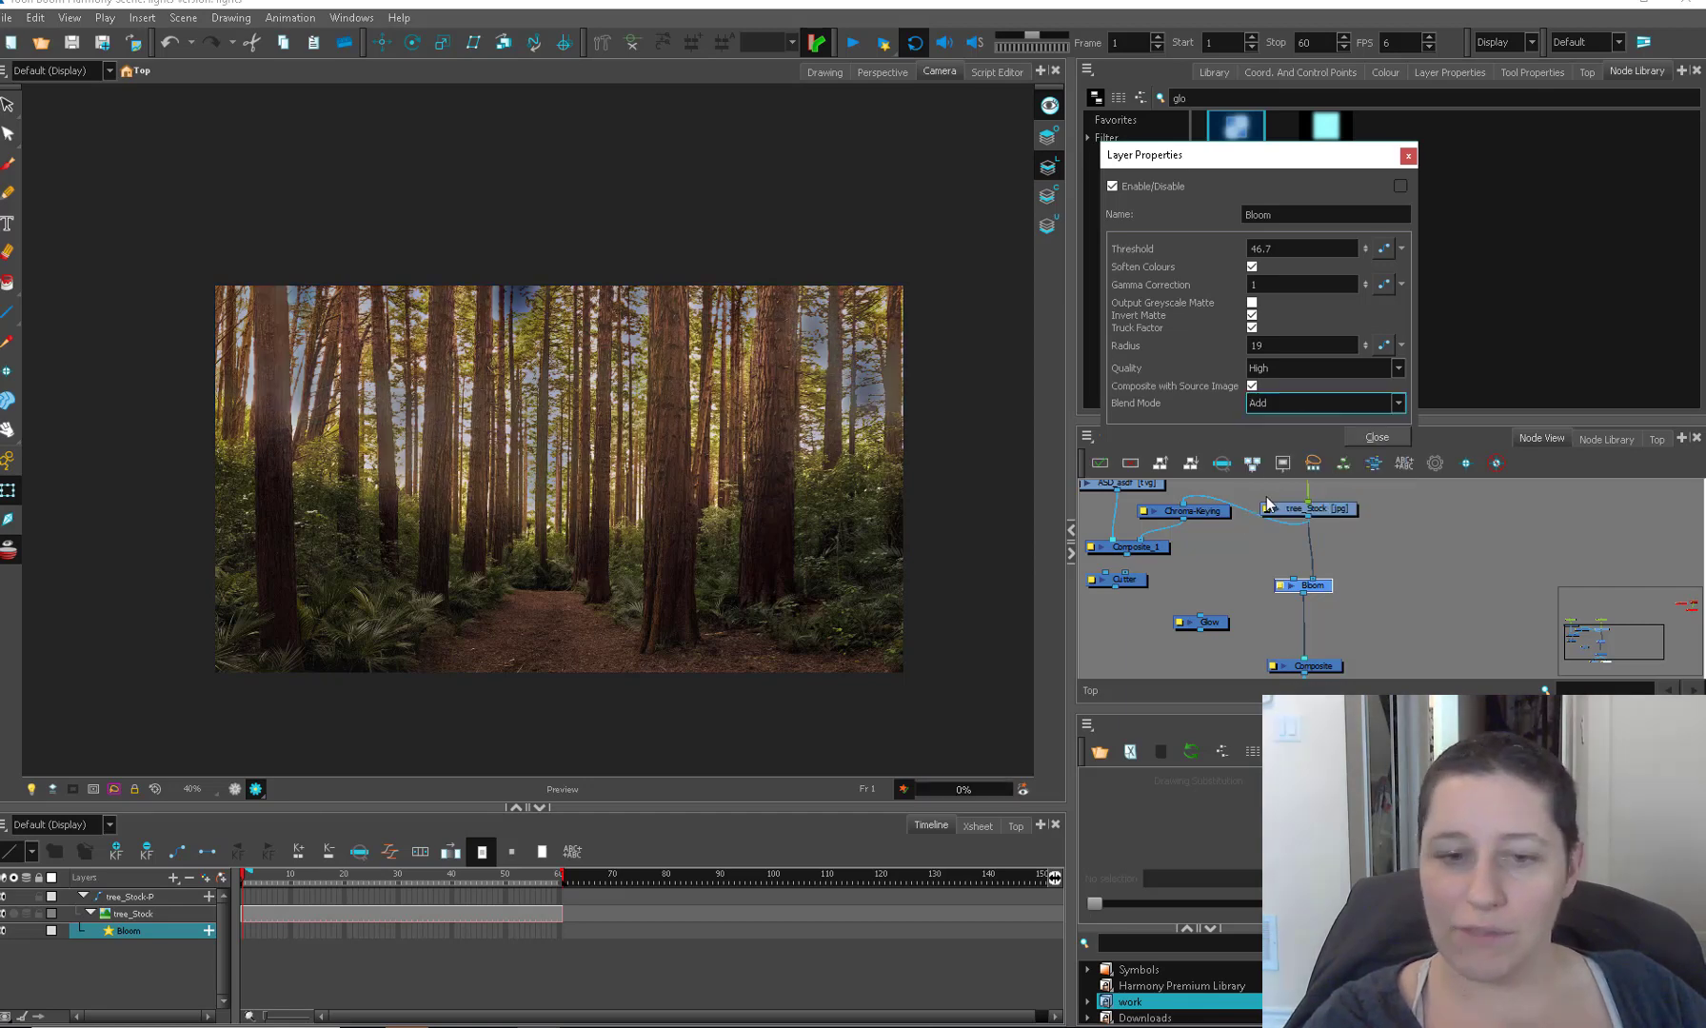
left_click(1323, 401)
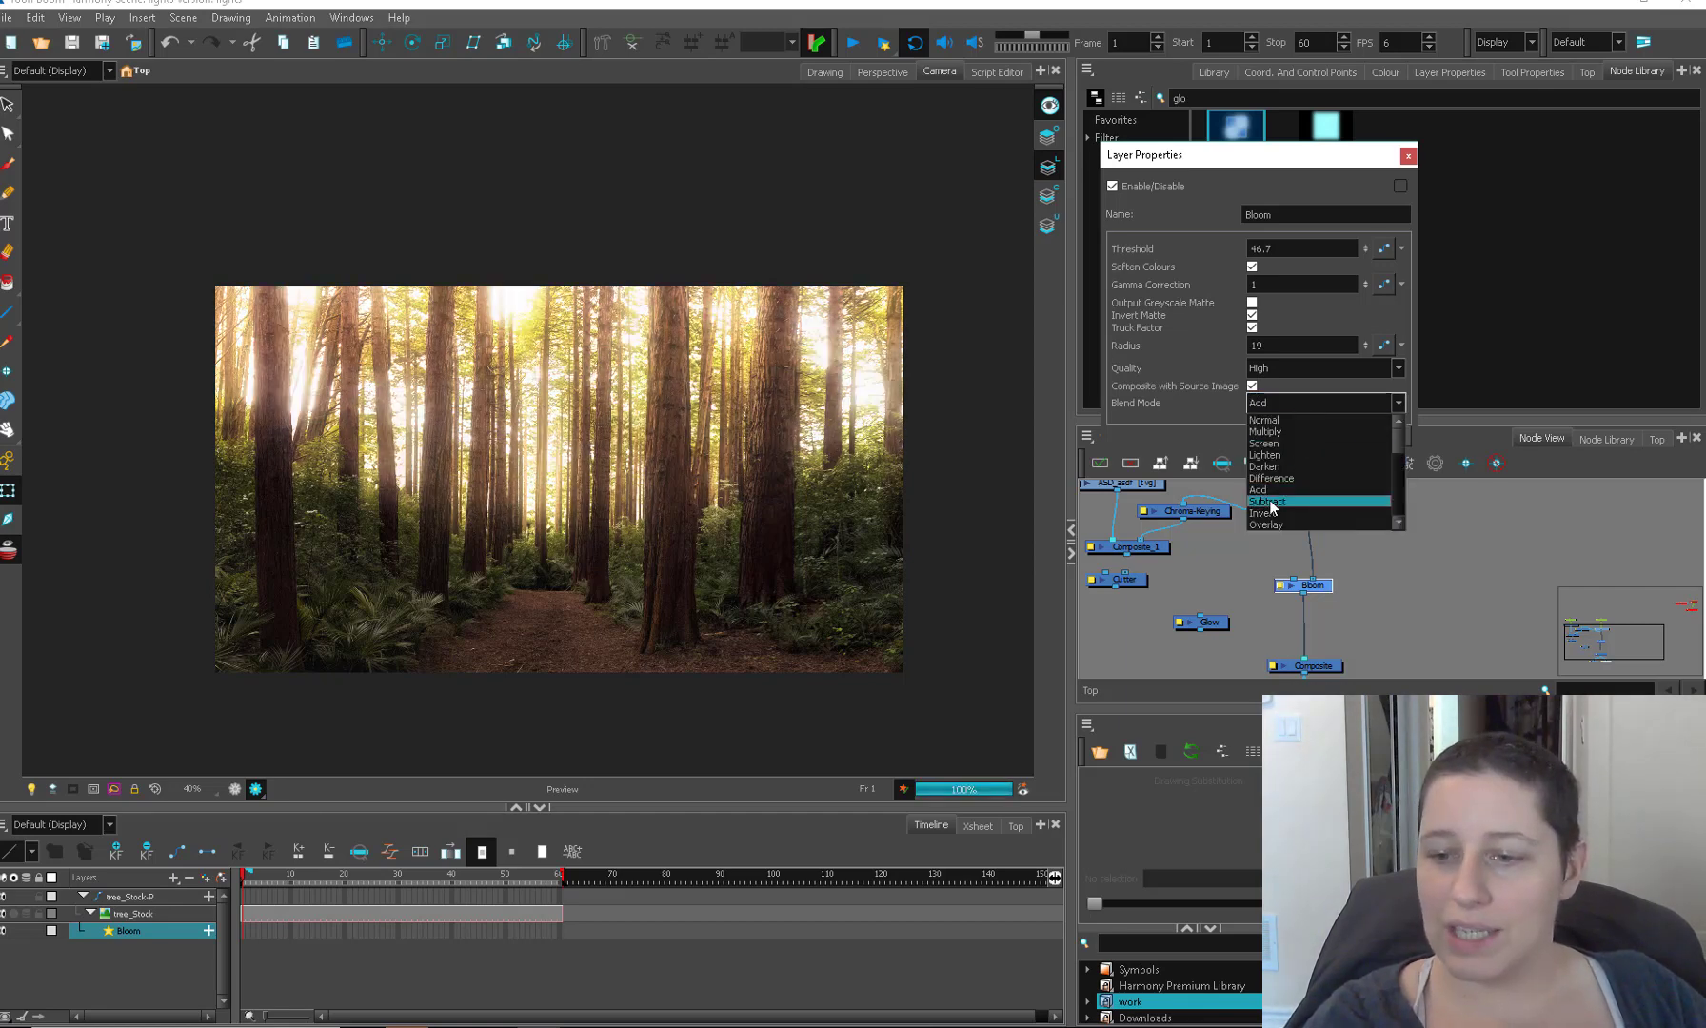
left_click(1266, 500)
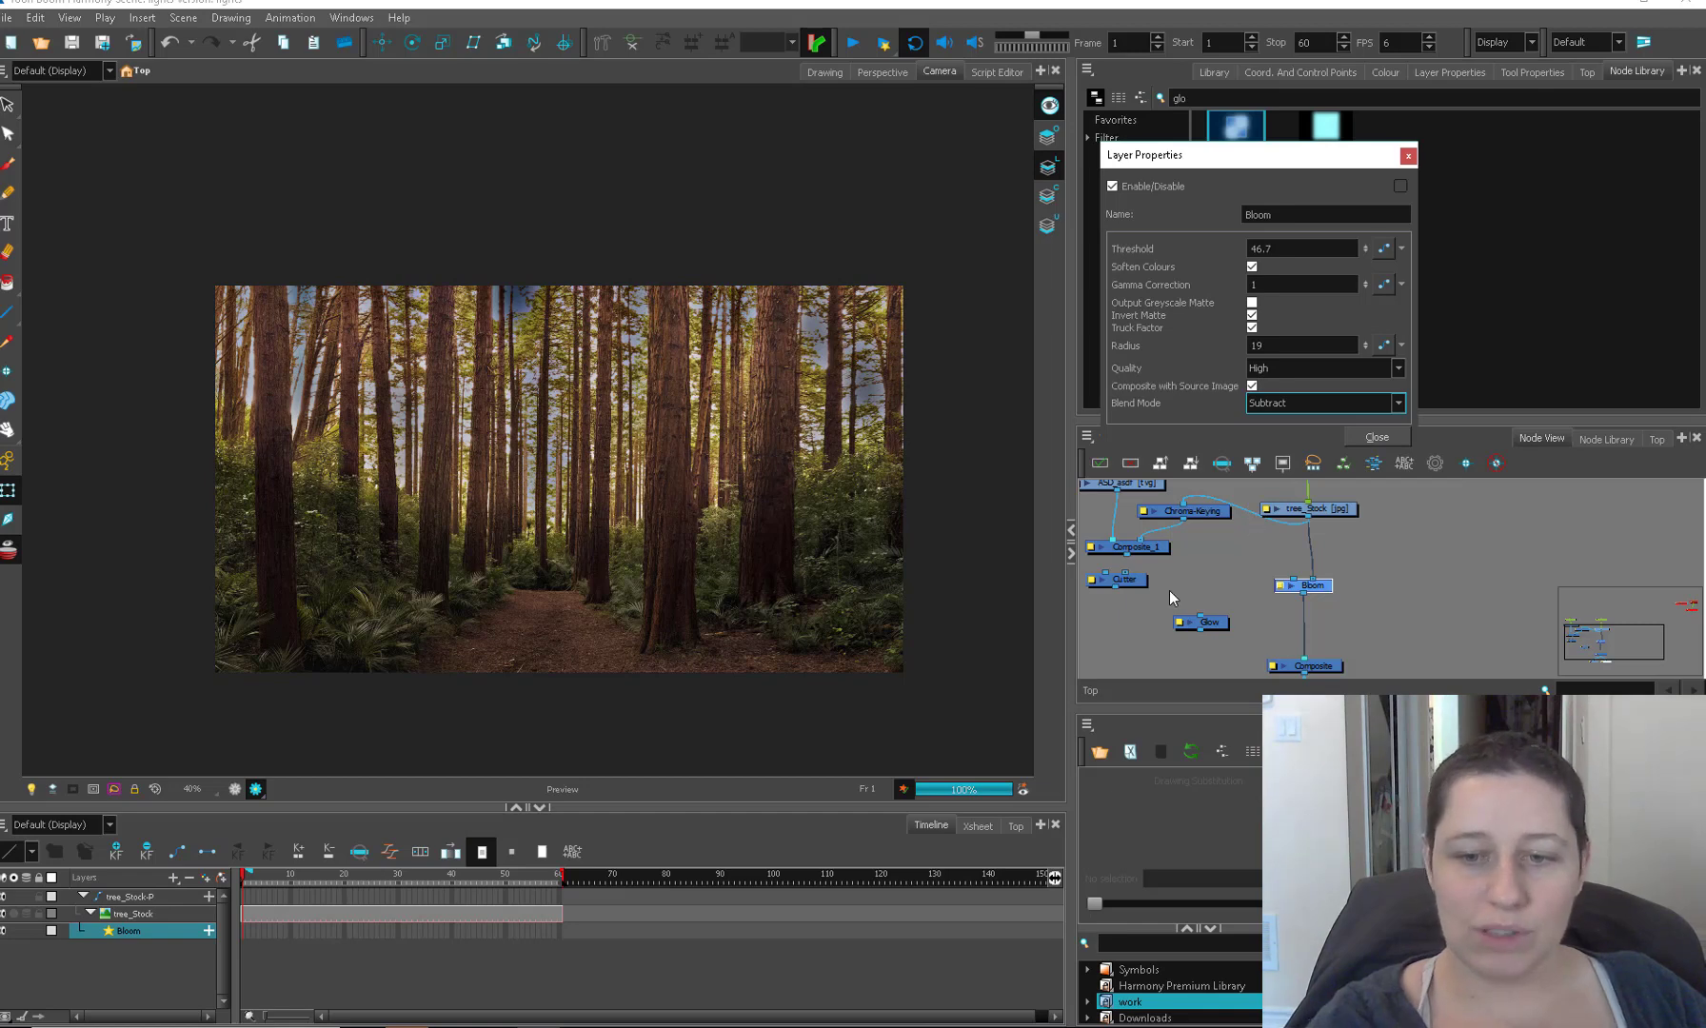
mouse_move(679, 334)
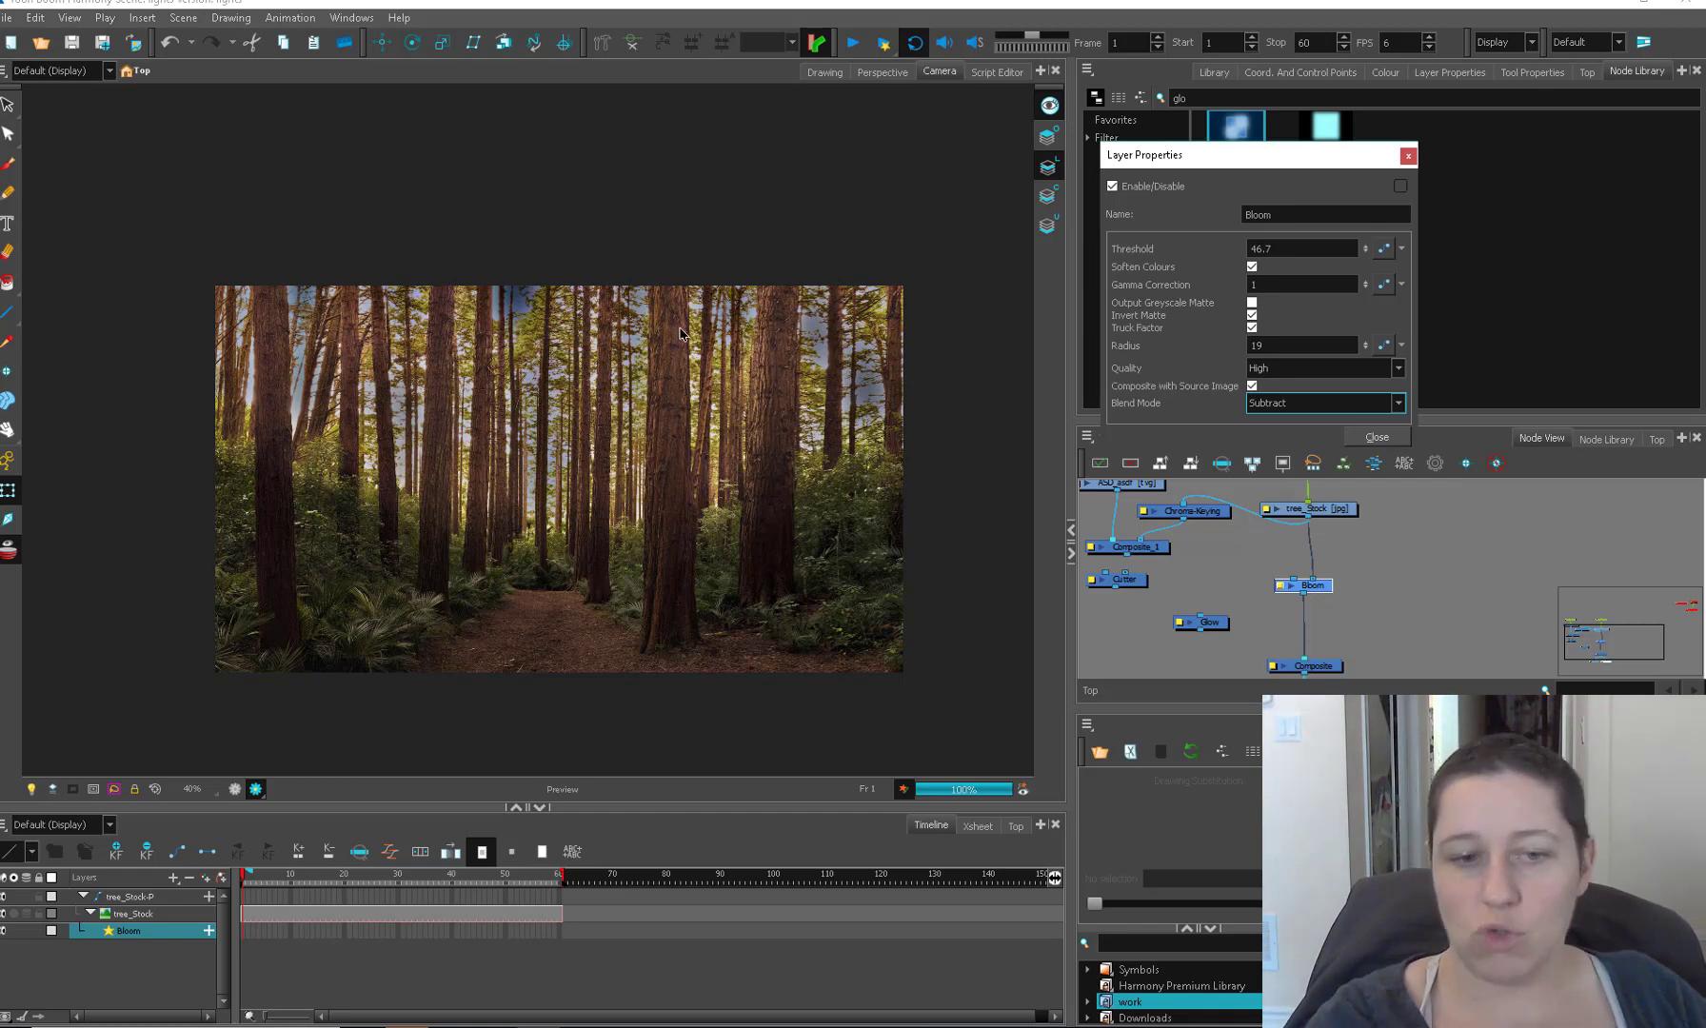
left_click(1323, 401)
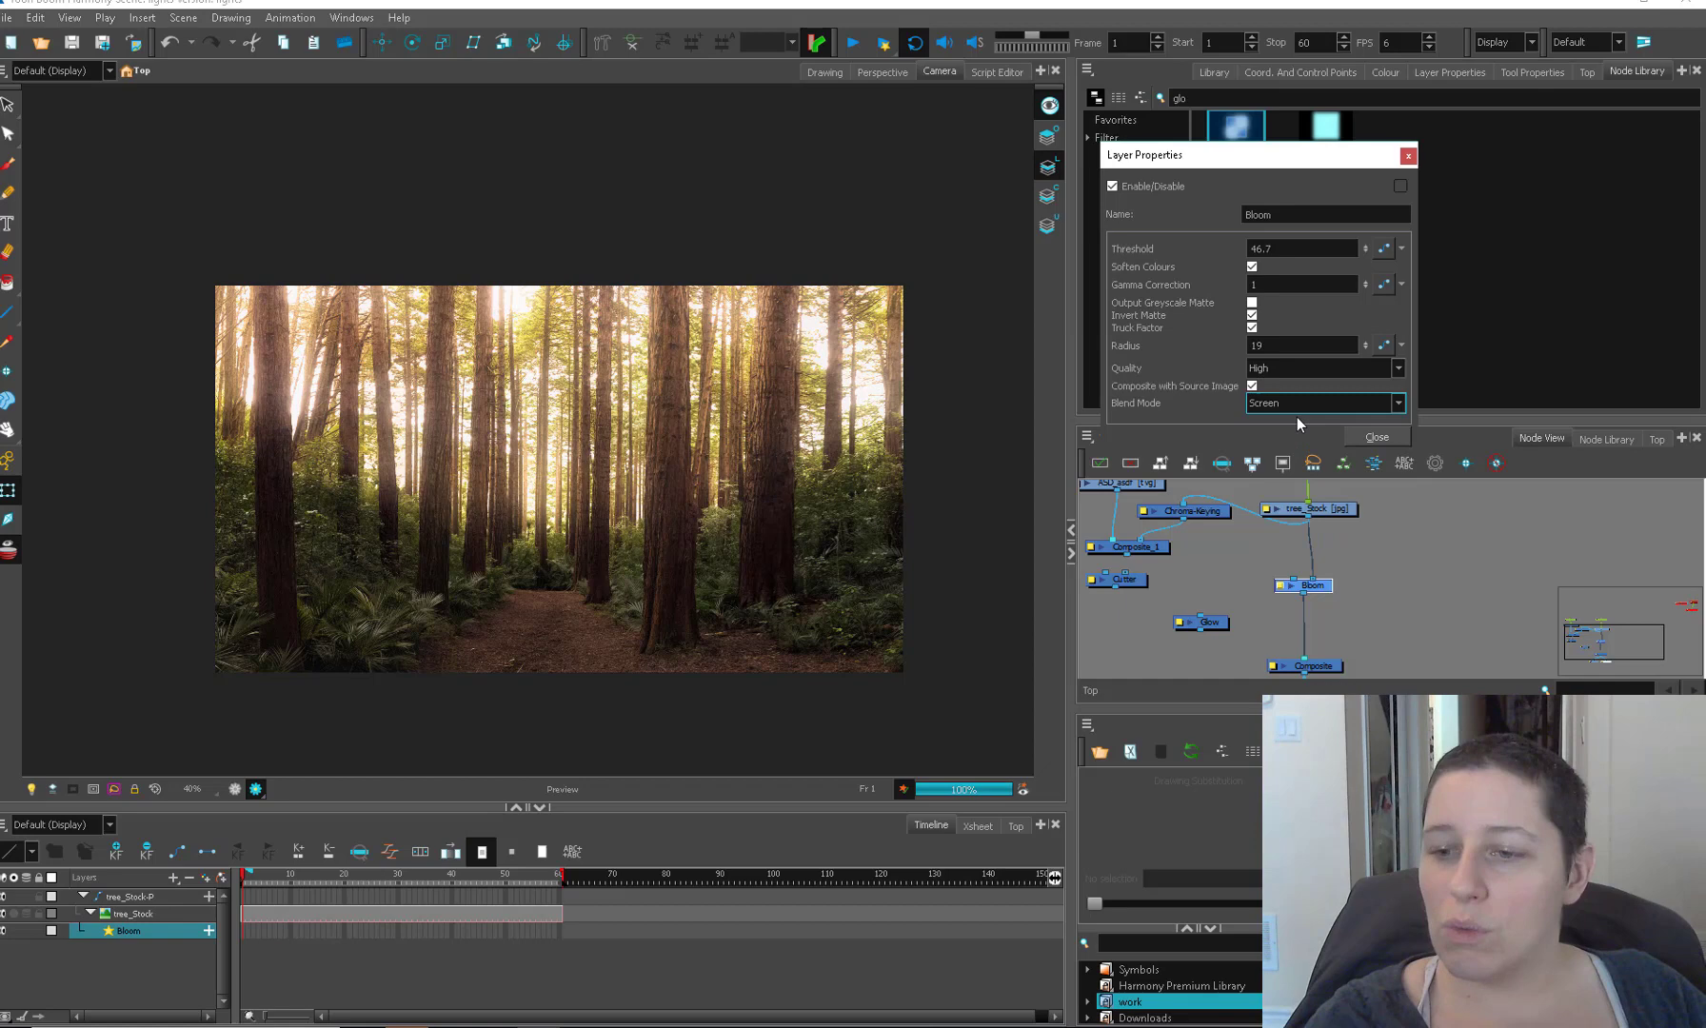
left_click(1321, 401)
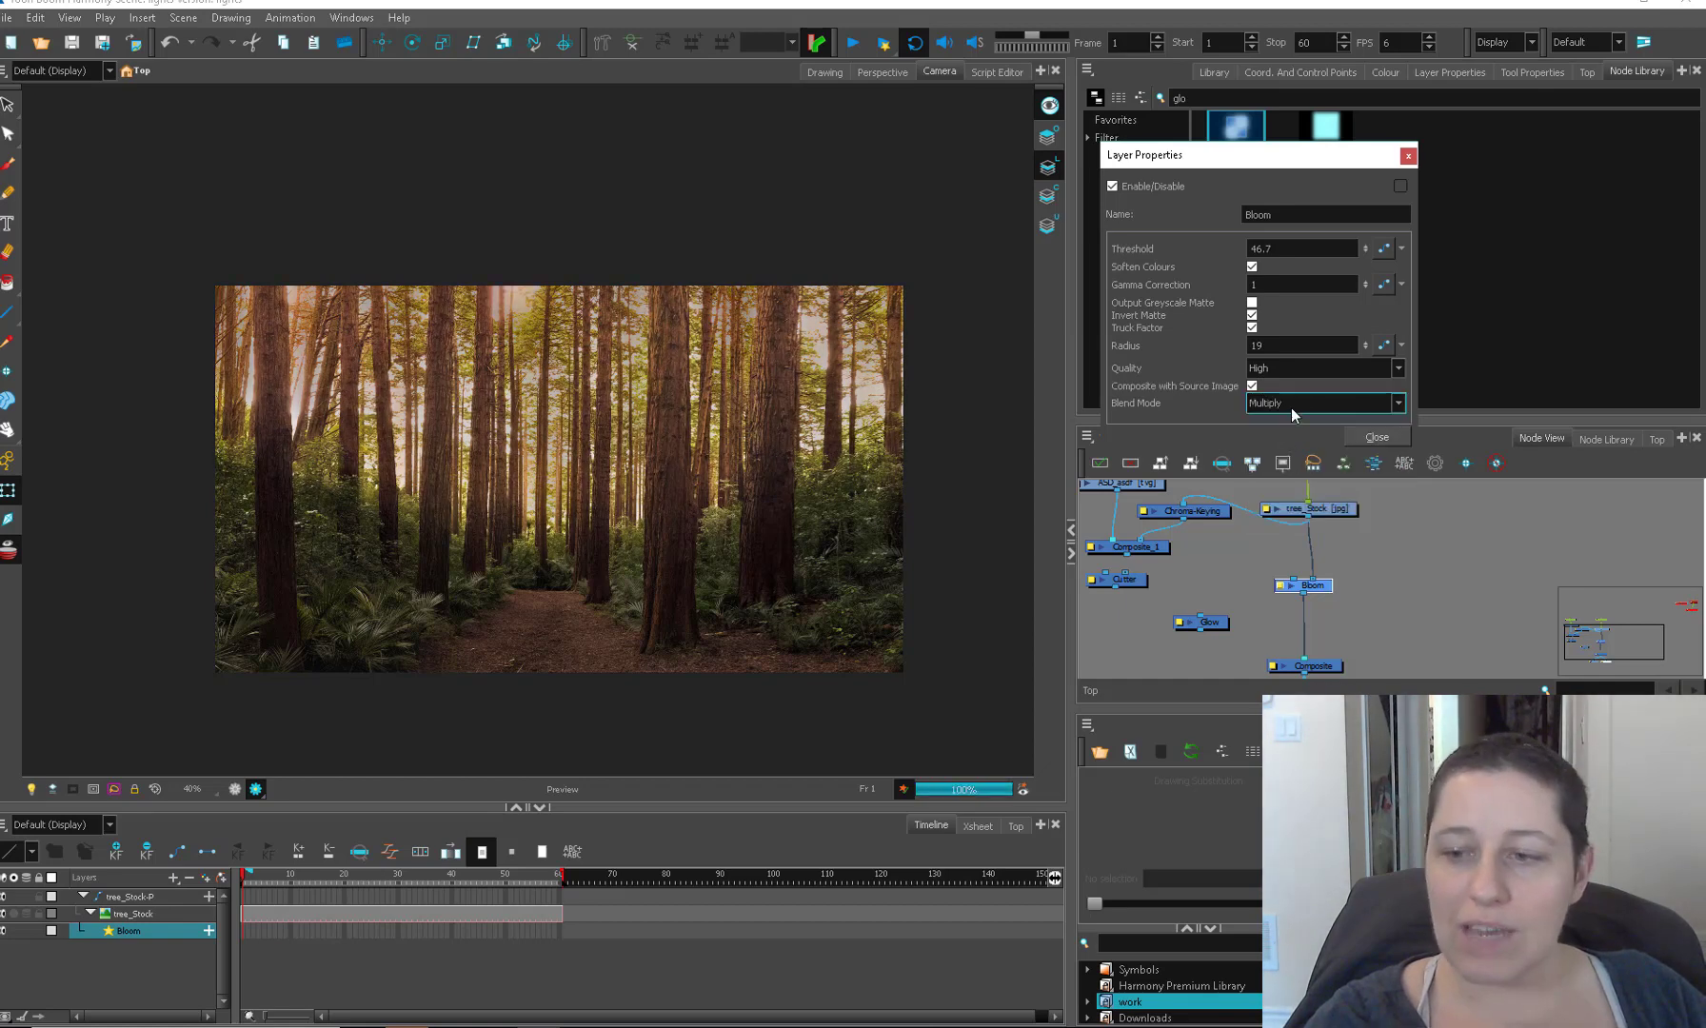
left_click(1321, 401)
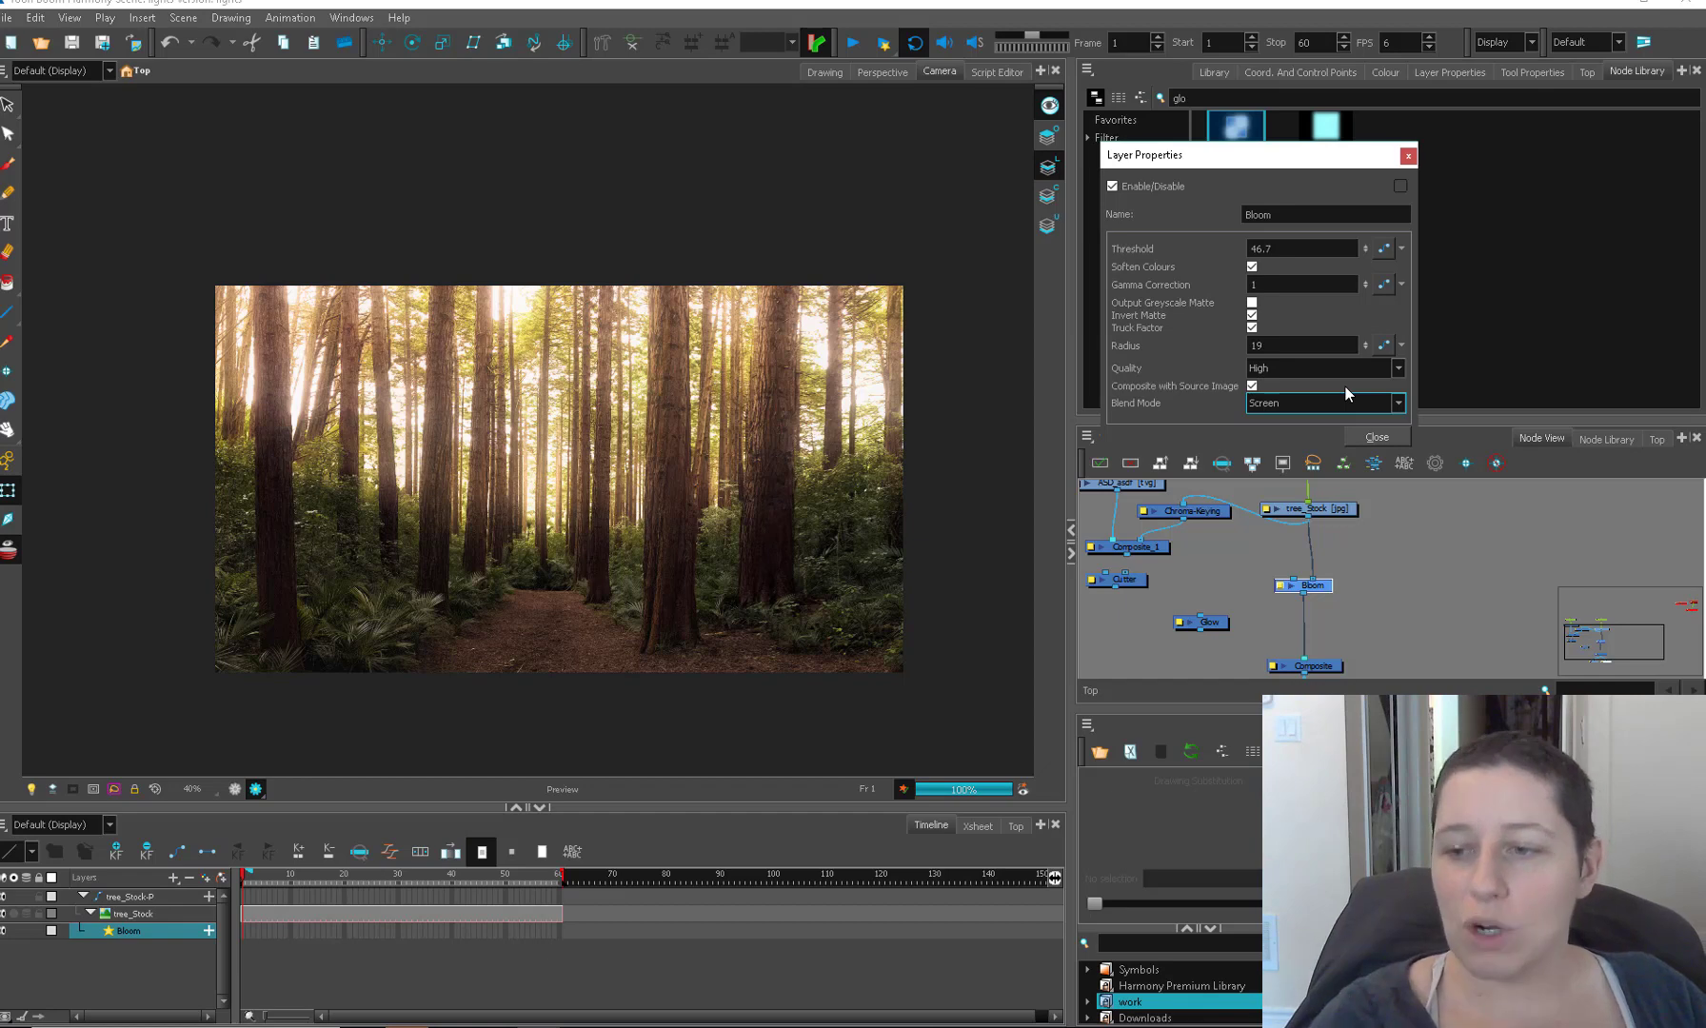
left_click(1375, 436)
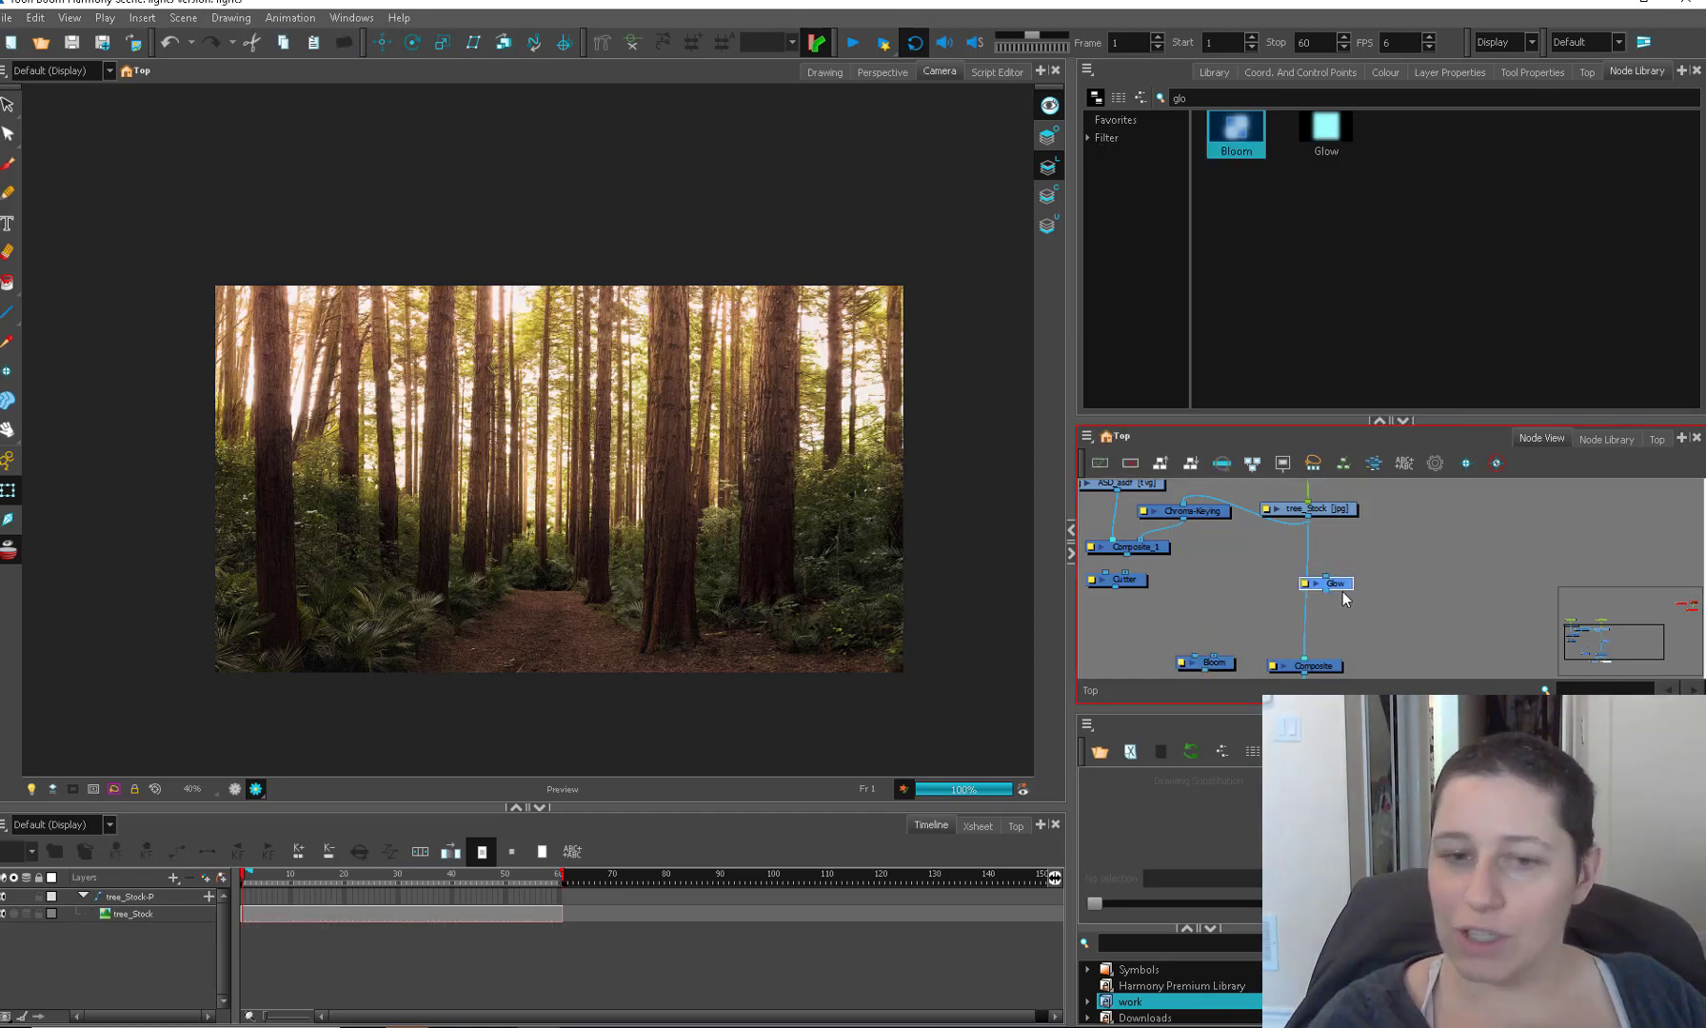
Step: Rearrange the Bloom and Glow nodes so Glow feeds the composite, and reach its settings
left_click_drag(1336, 582, 1236, 594)
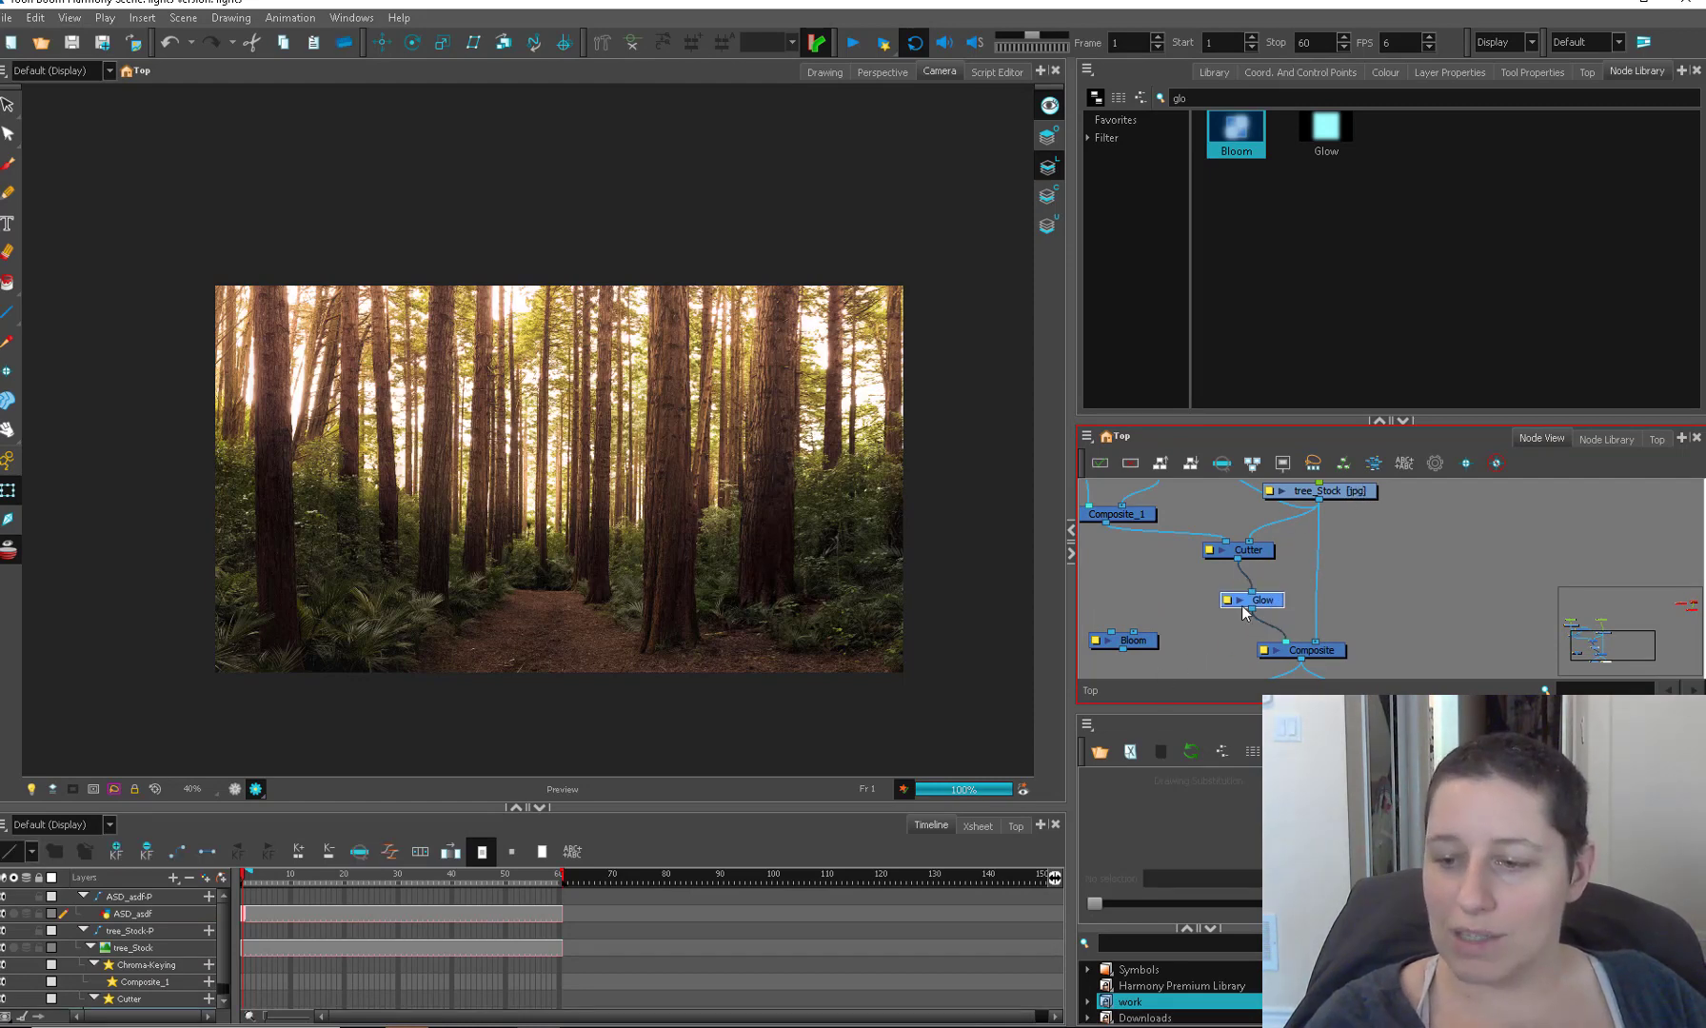
double_click(1260, 600)
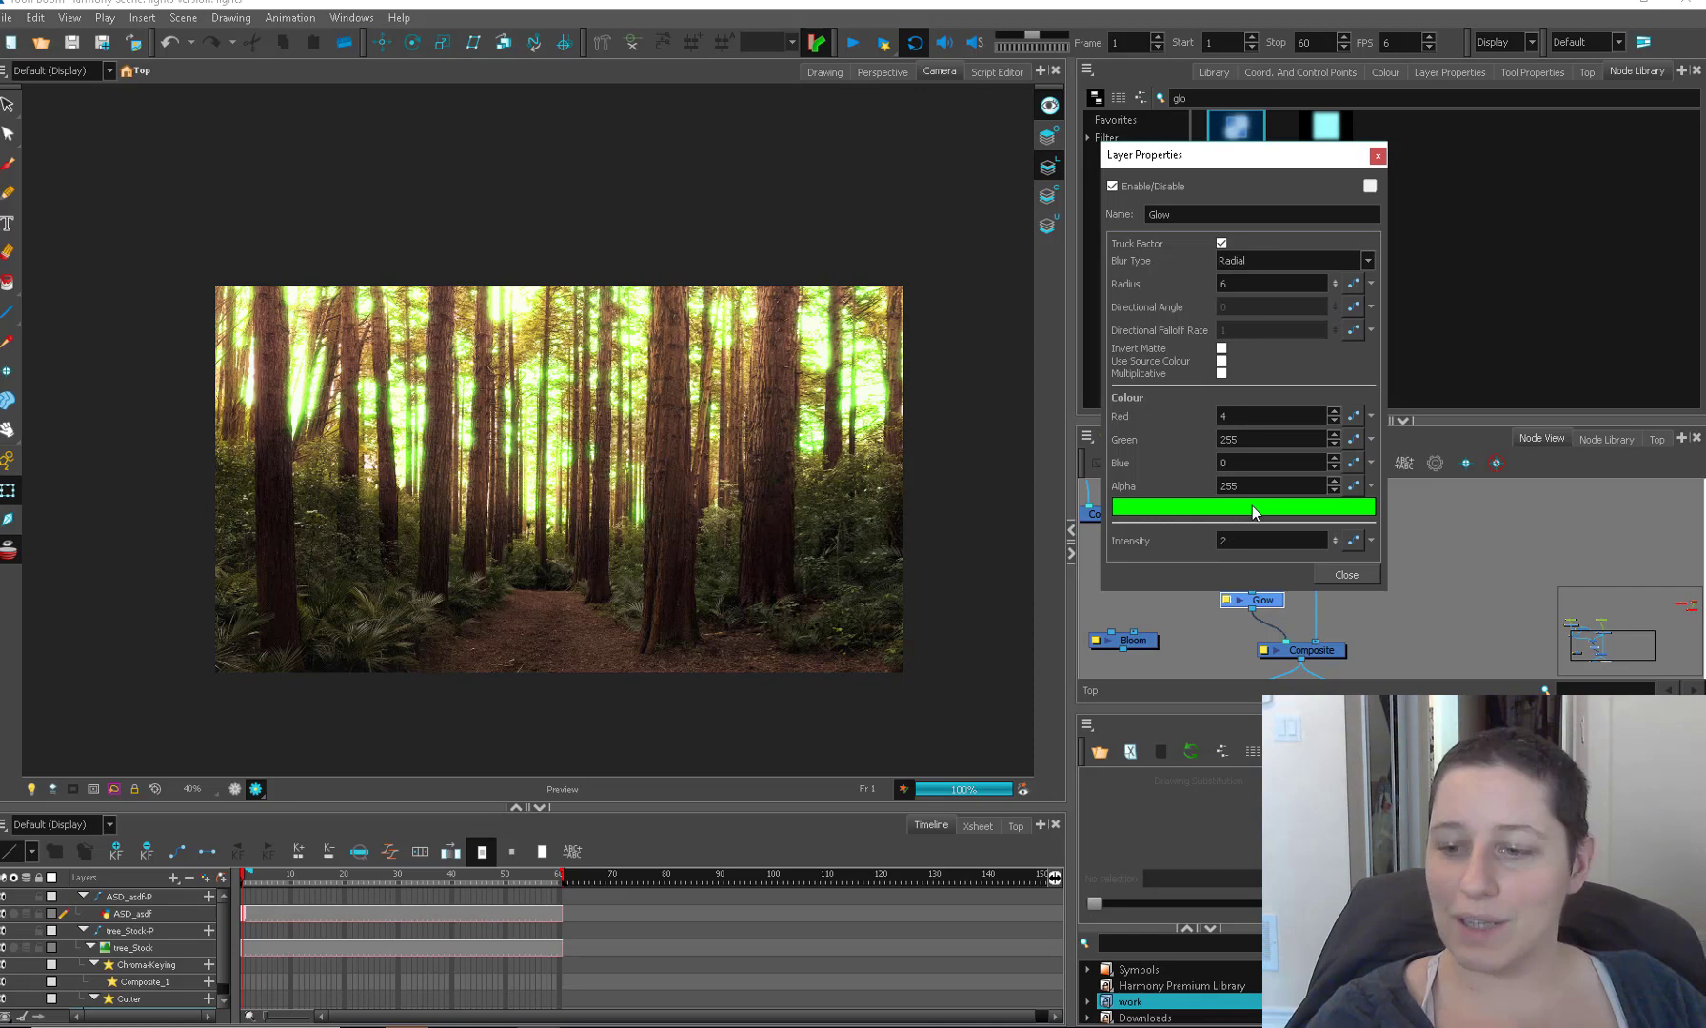
Step: Make the glow use the source colour, raise its strength, toggle Multiplicative and close
left_click(1243, 506)
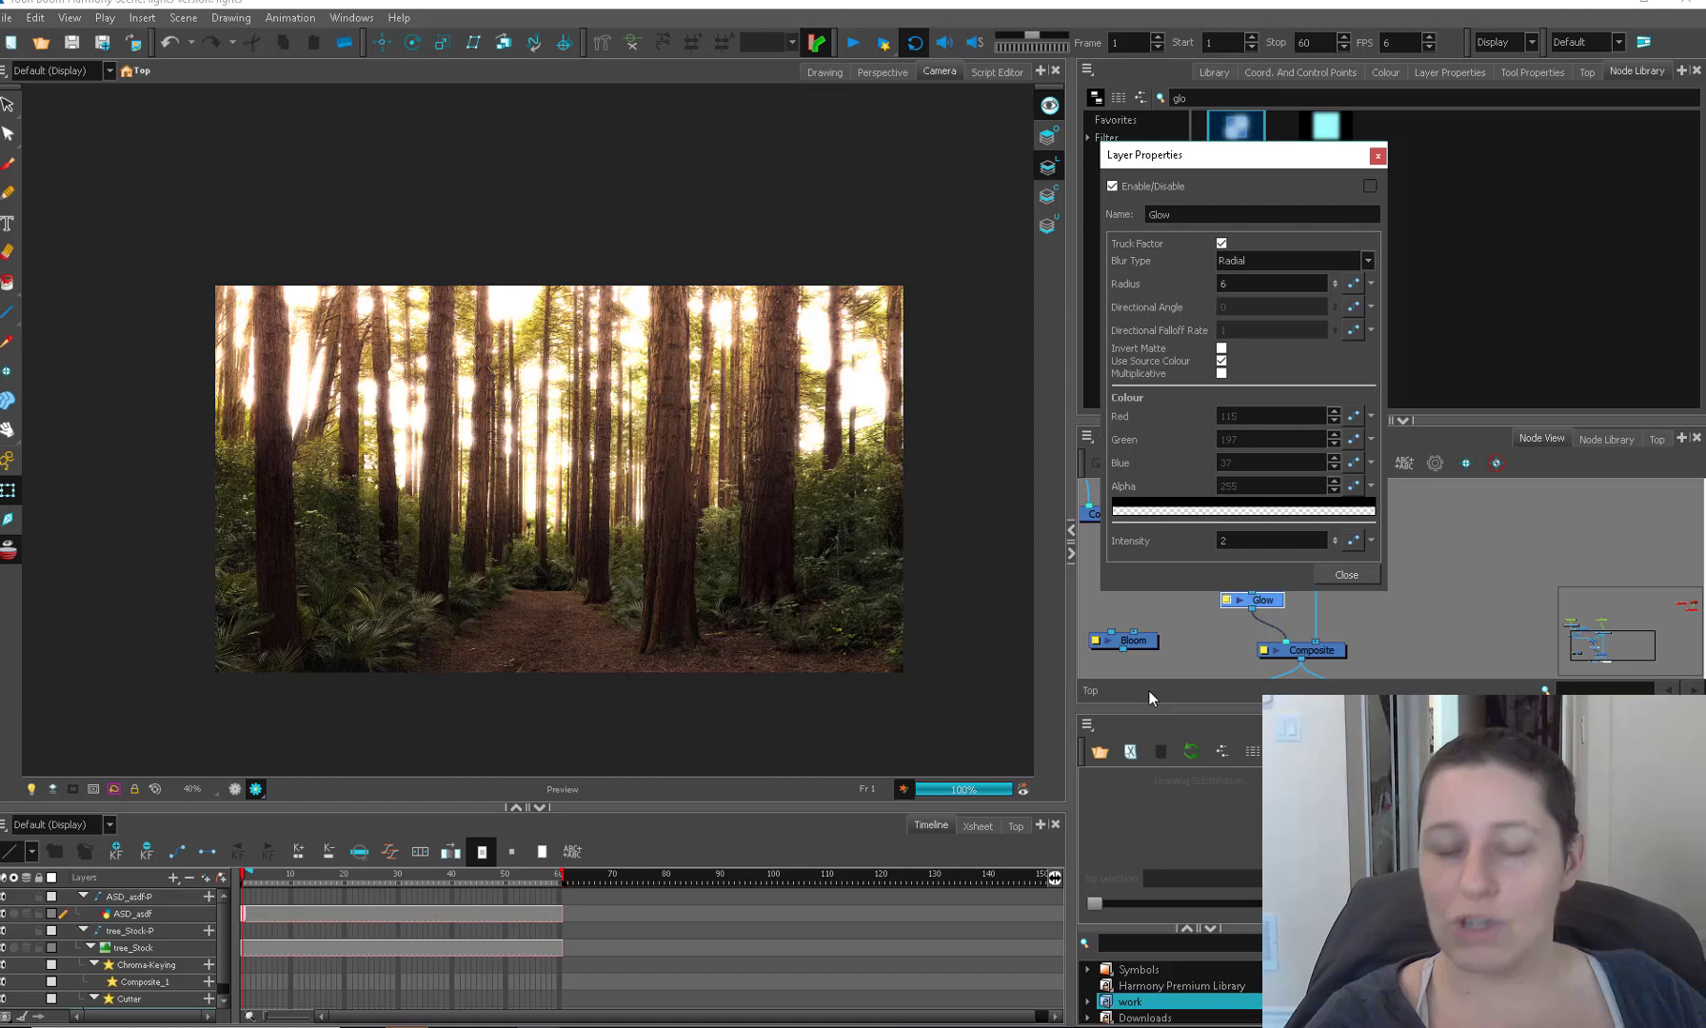
left_click(1131, 639)
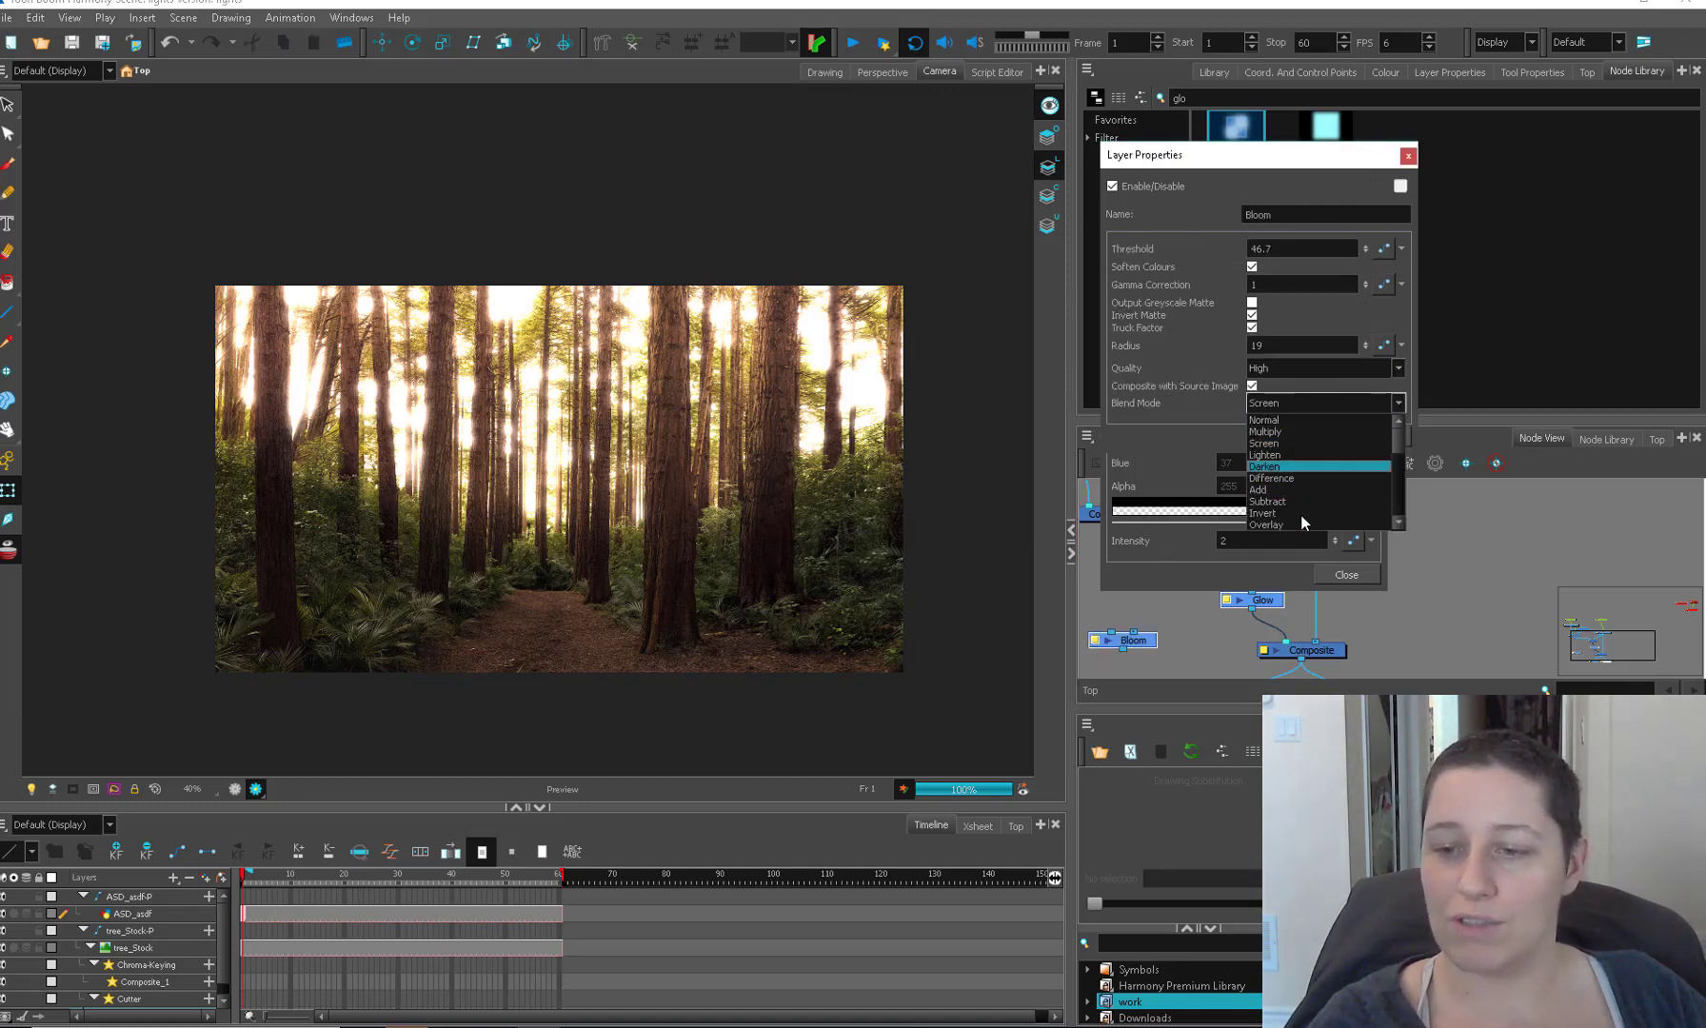
left_click(1262, 600)
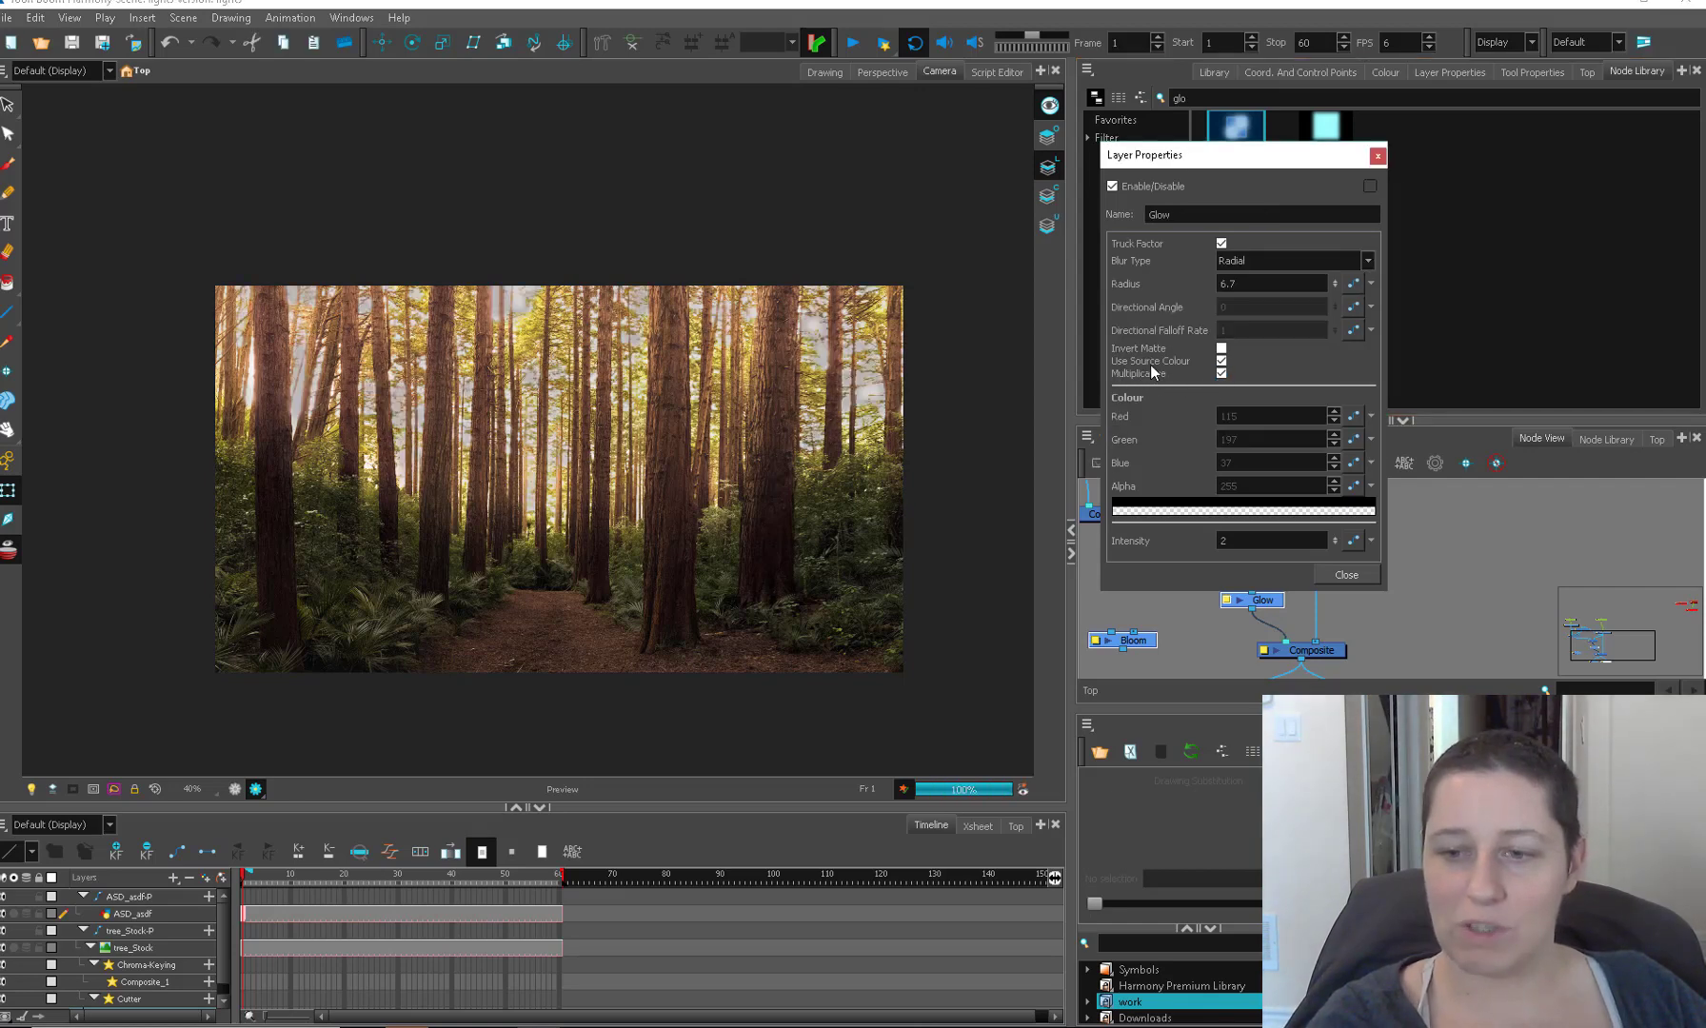
left_click(1221, 375)
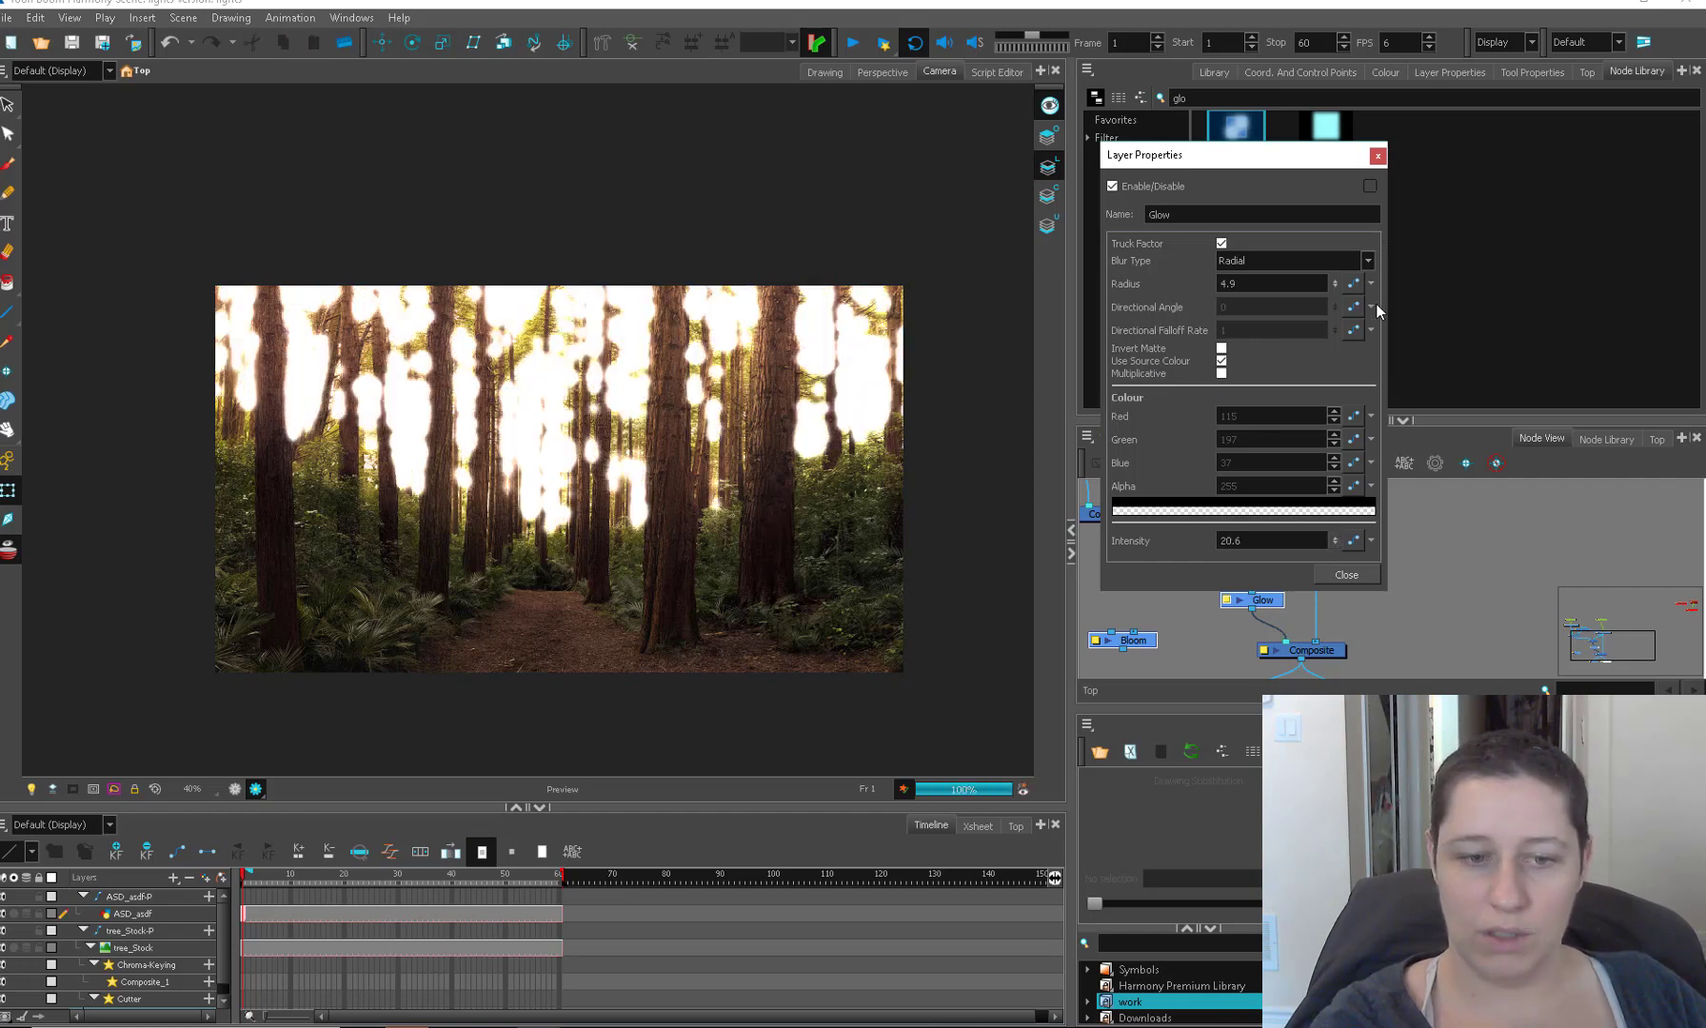
left_click(1344, 575)
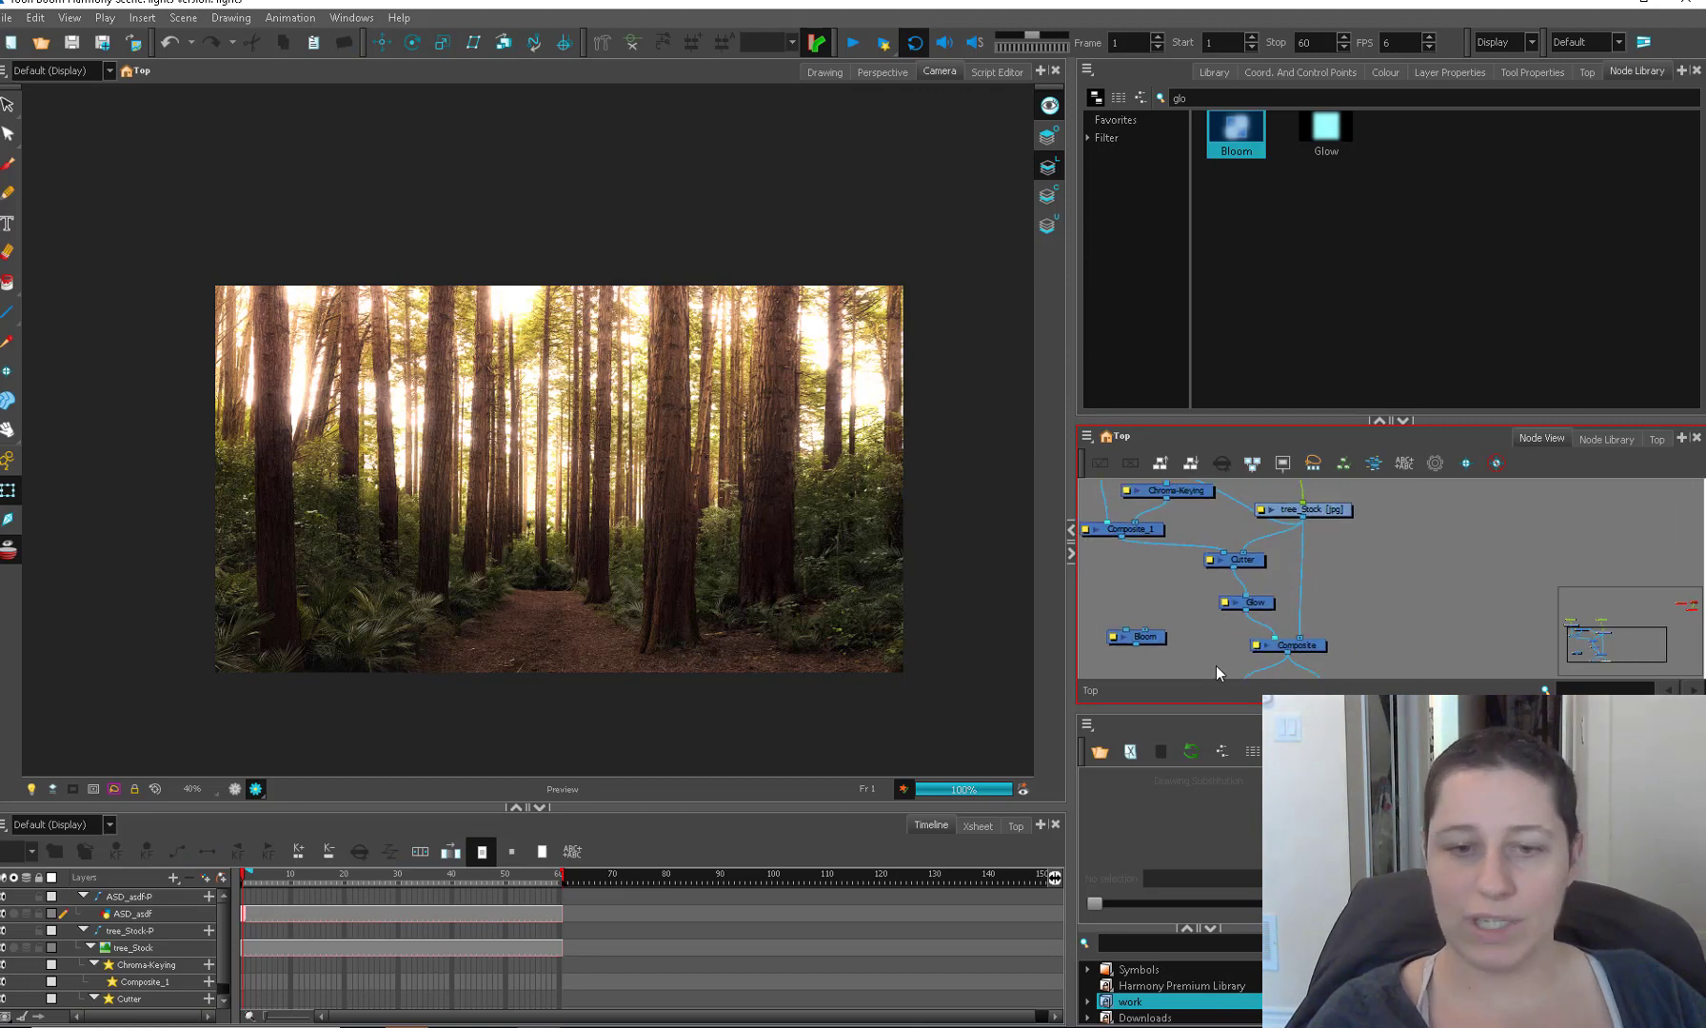
mouse_move(1174, 641)
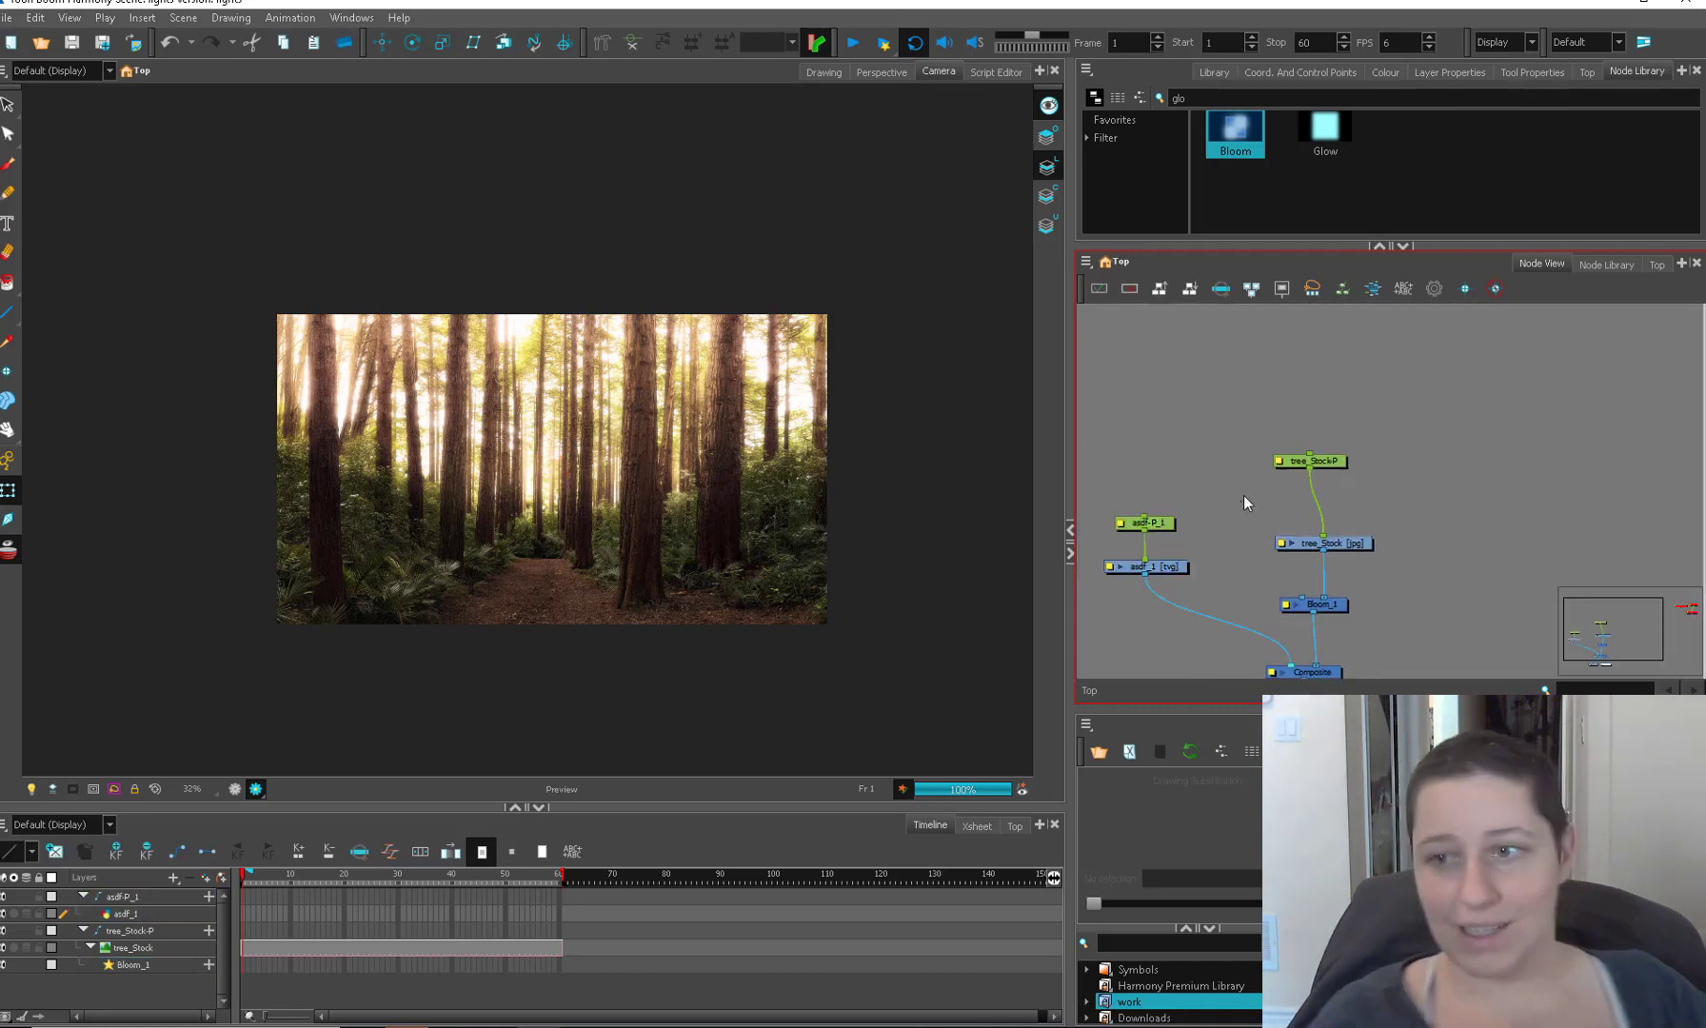
Step: Show the scene's colour palettes beside the trimmed node graph
left_click(1382, 73)
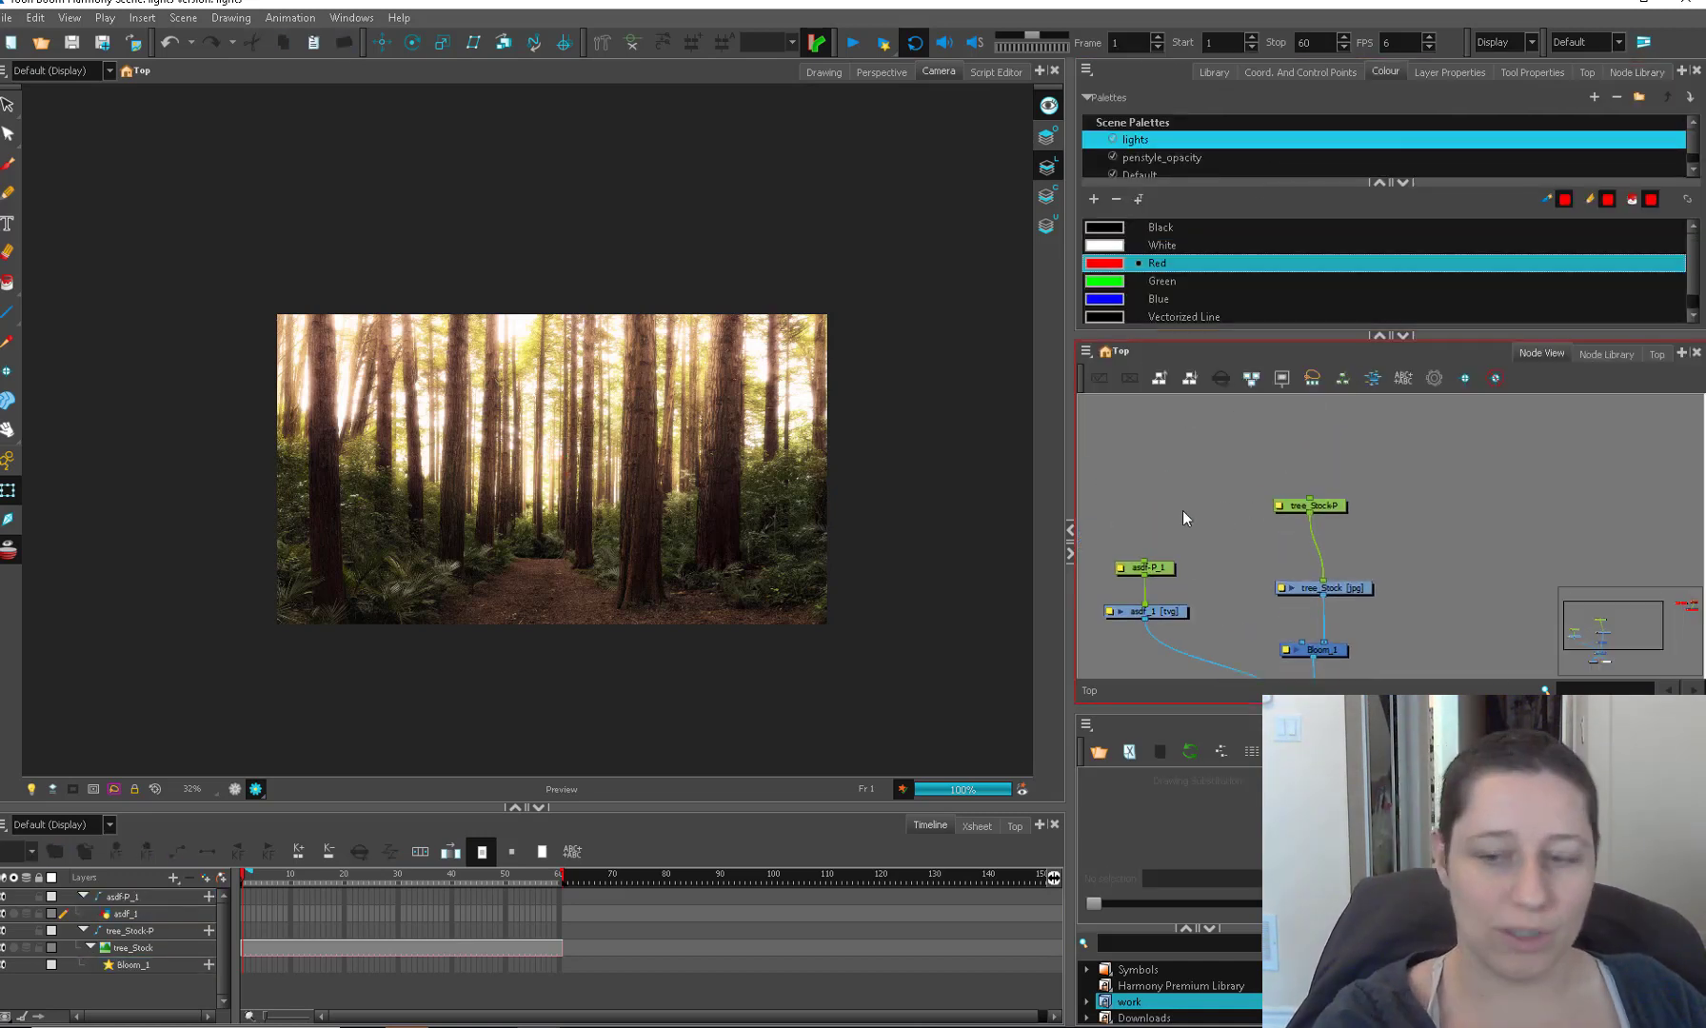
Step: Rename the asdf layers to beam and sketch a first red line down the forest
left_click(1147, 611)
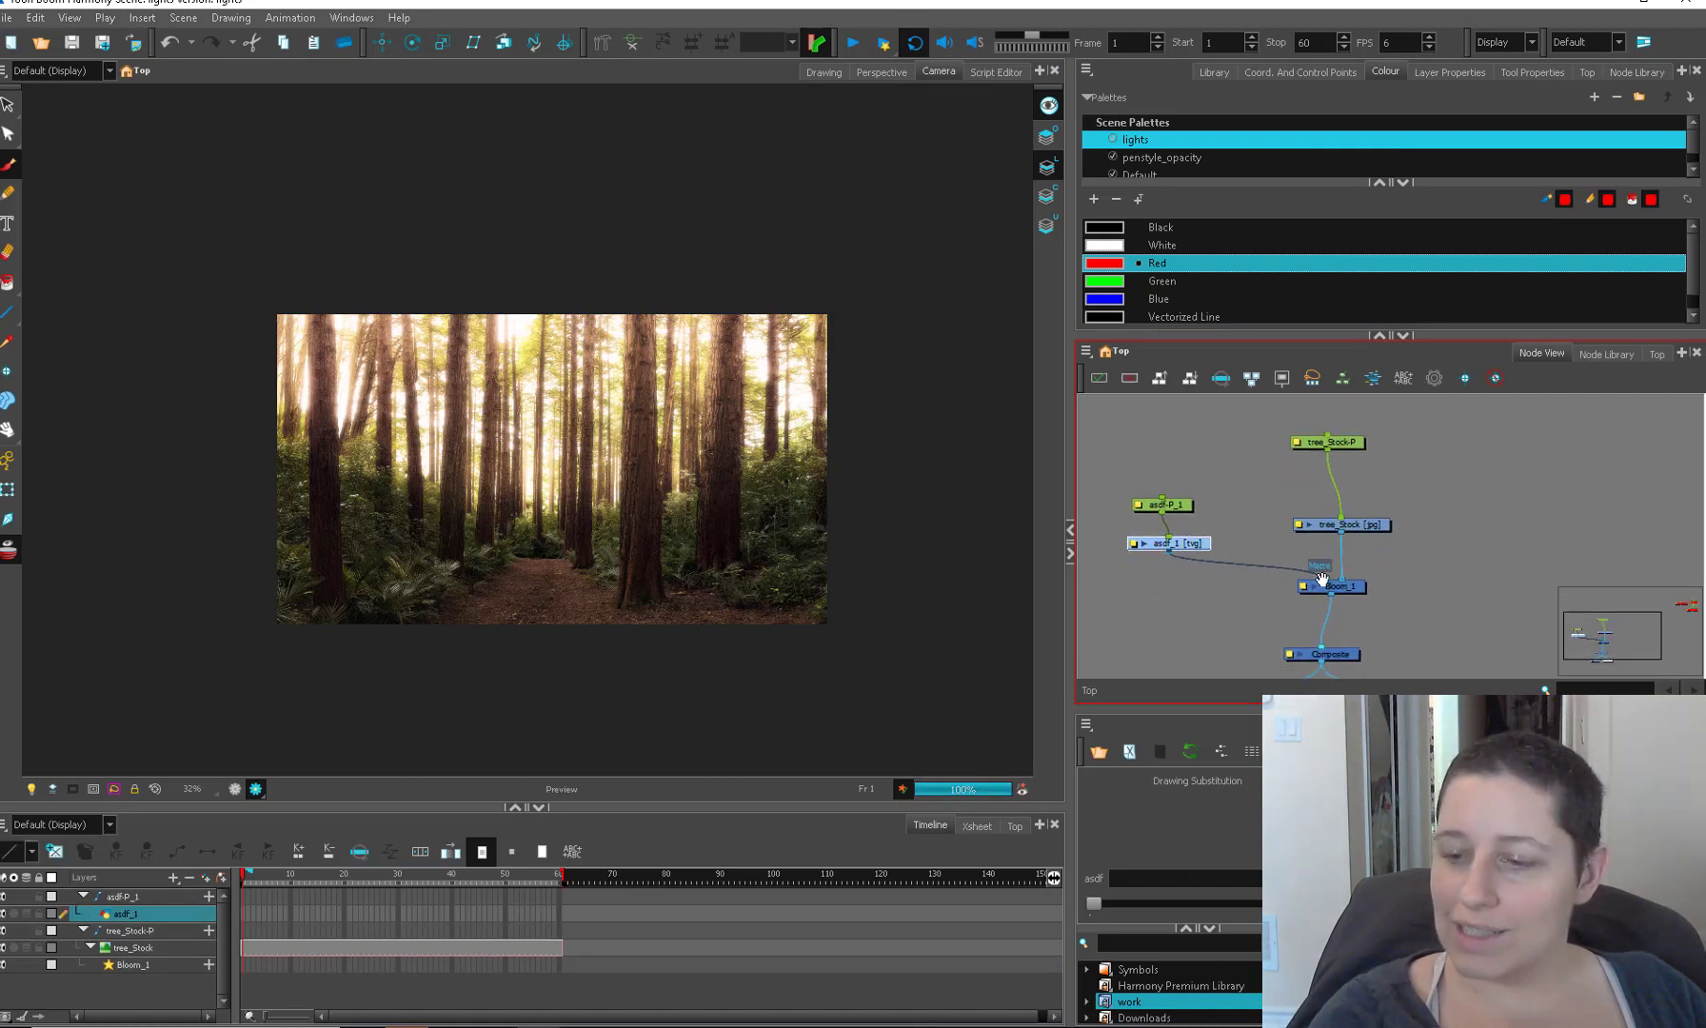
left_click(1433, 376)
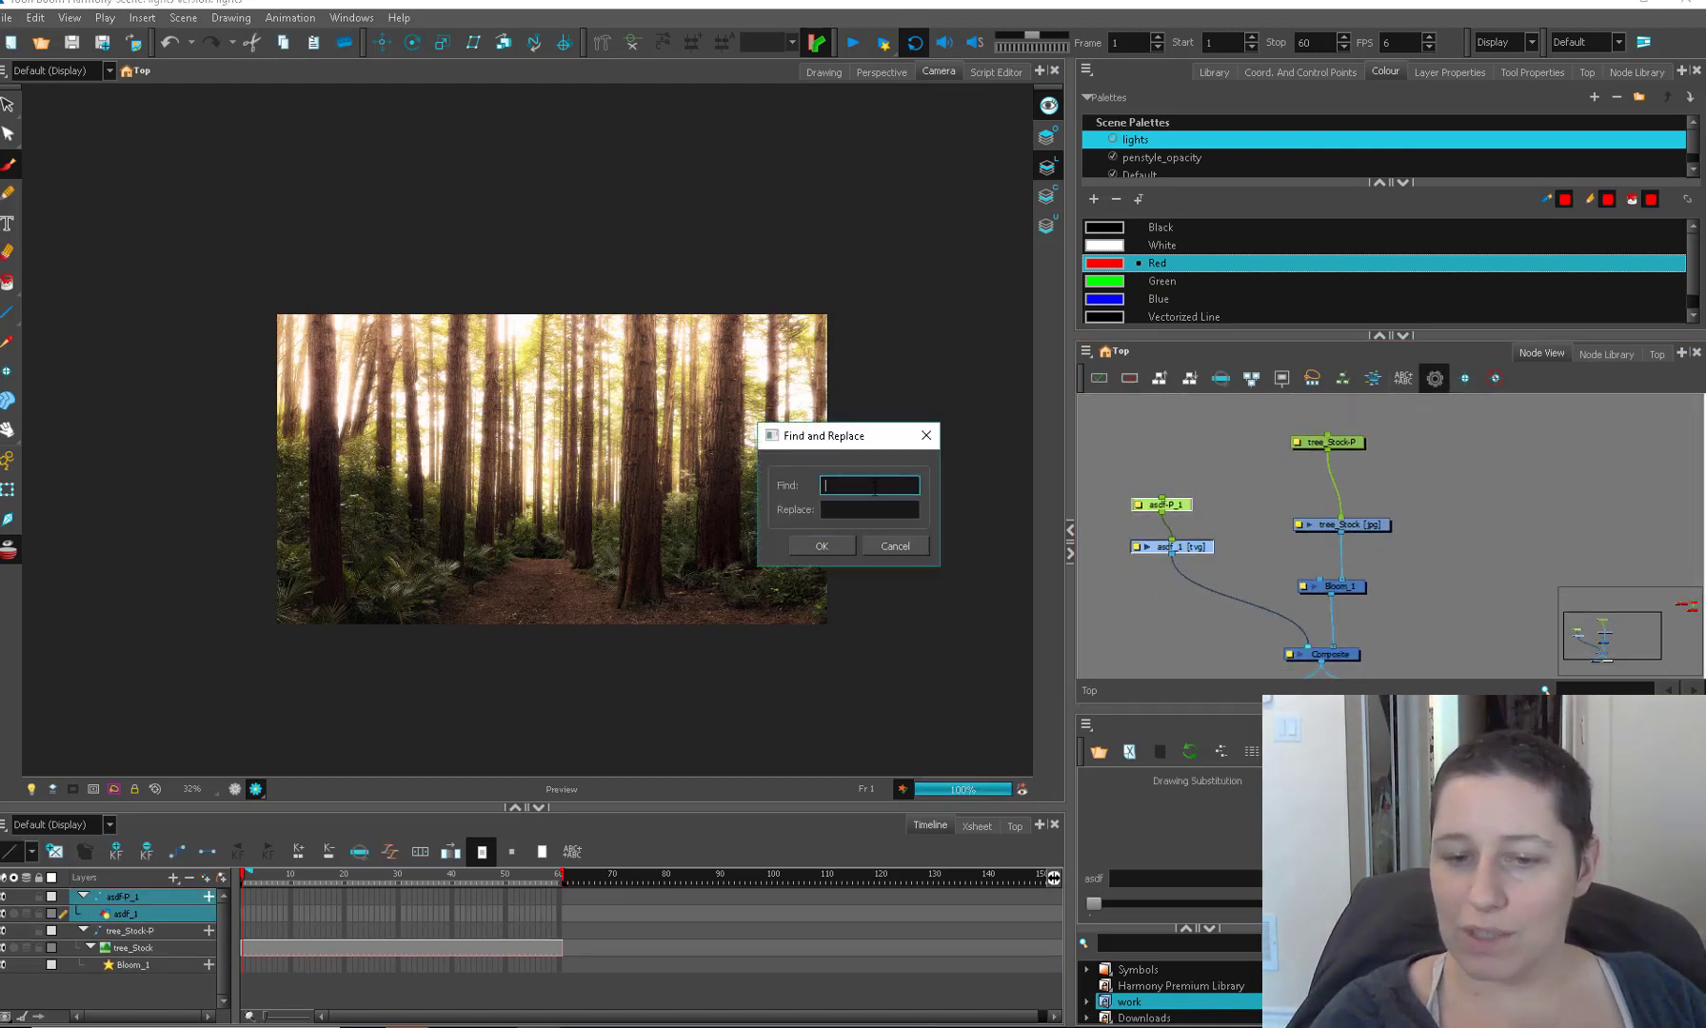
type("bea")
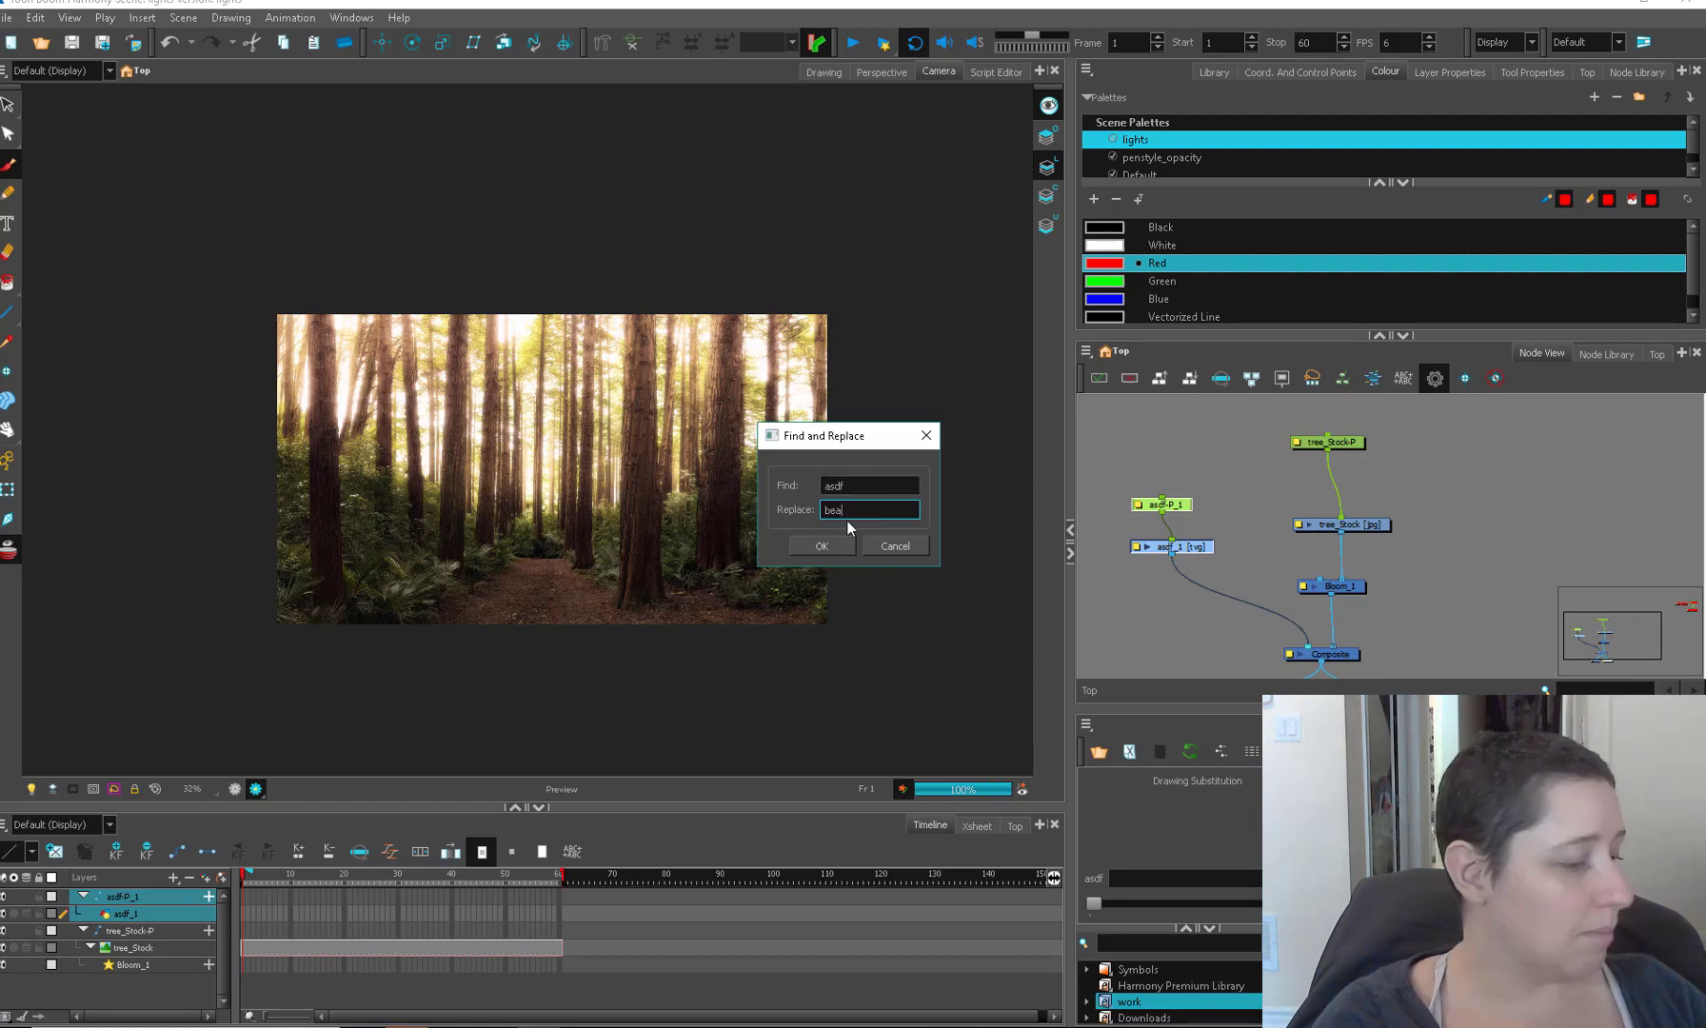
left_click(820, 545)
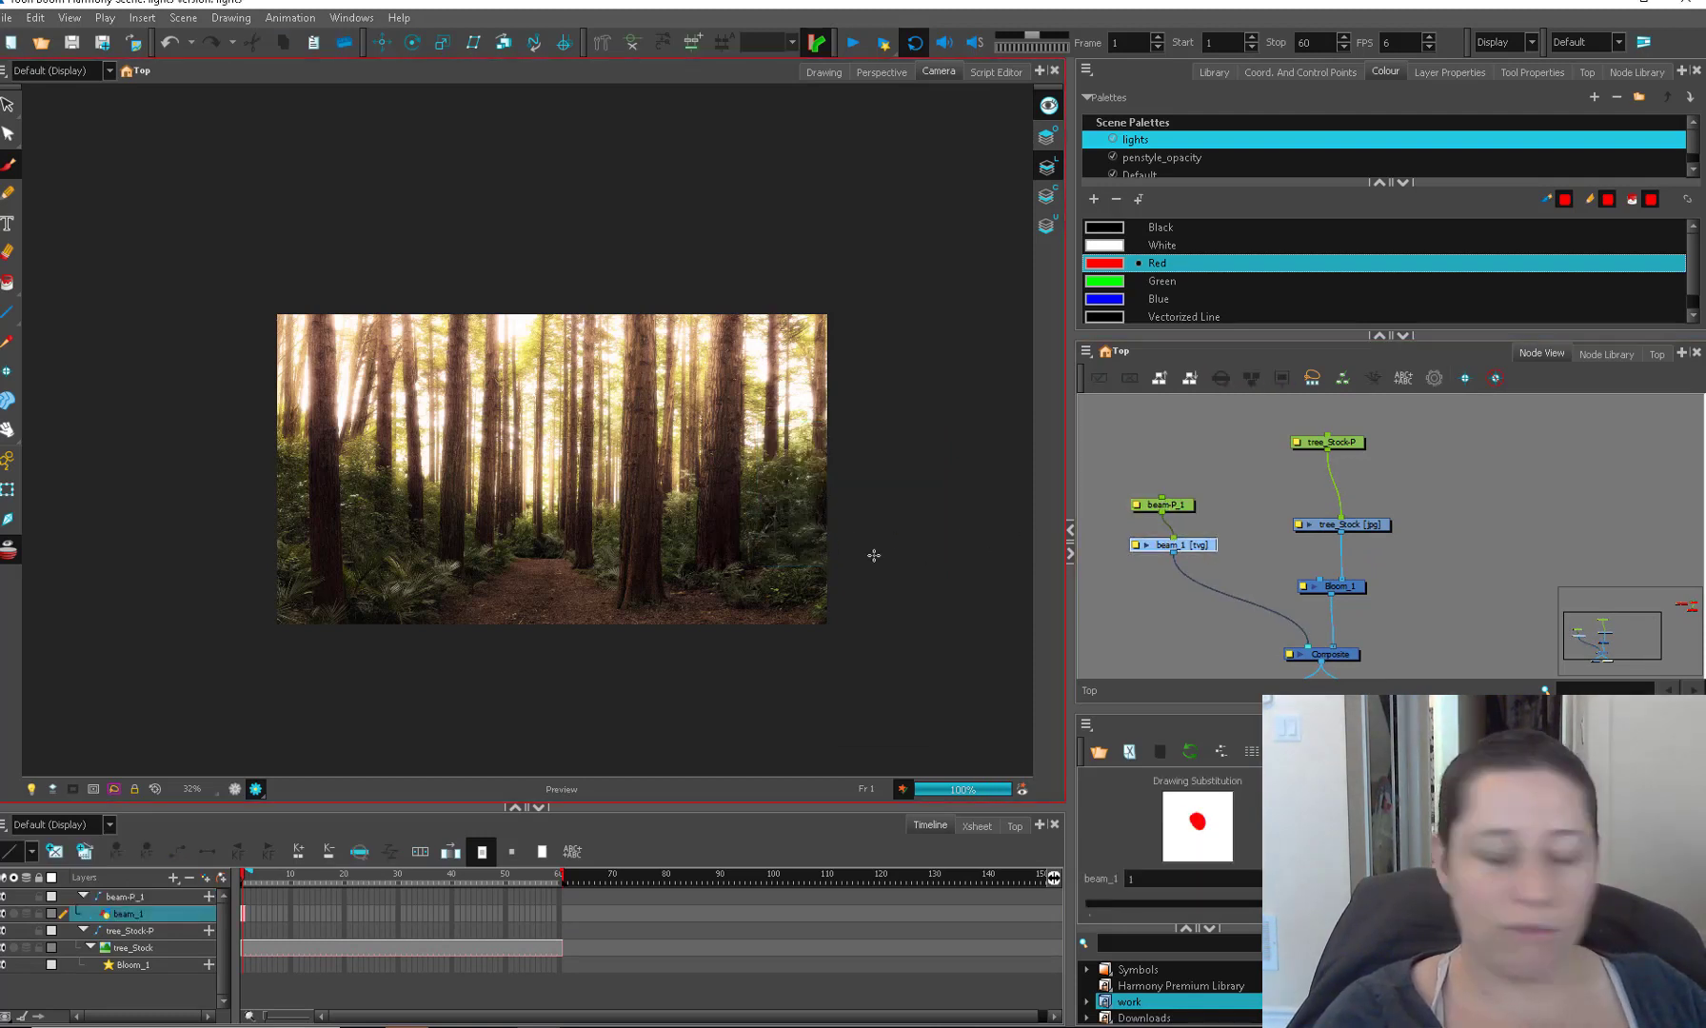
mouse_move(462, 475)
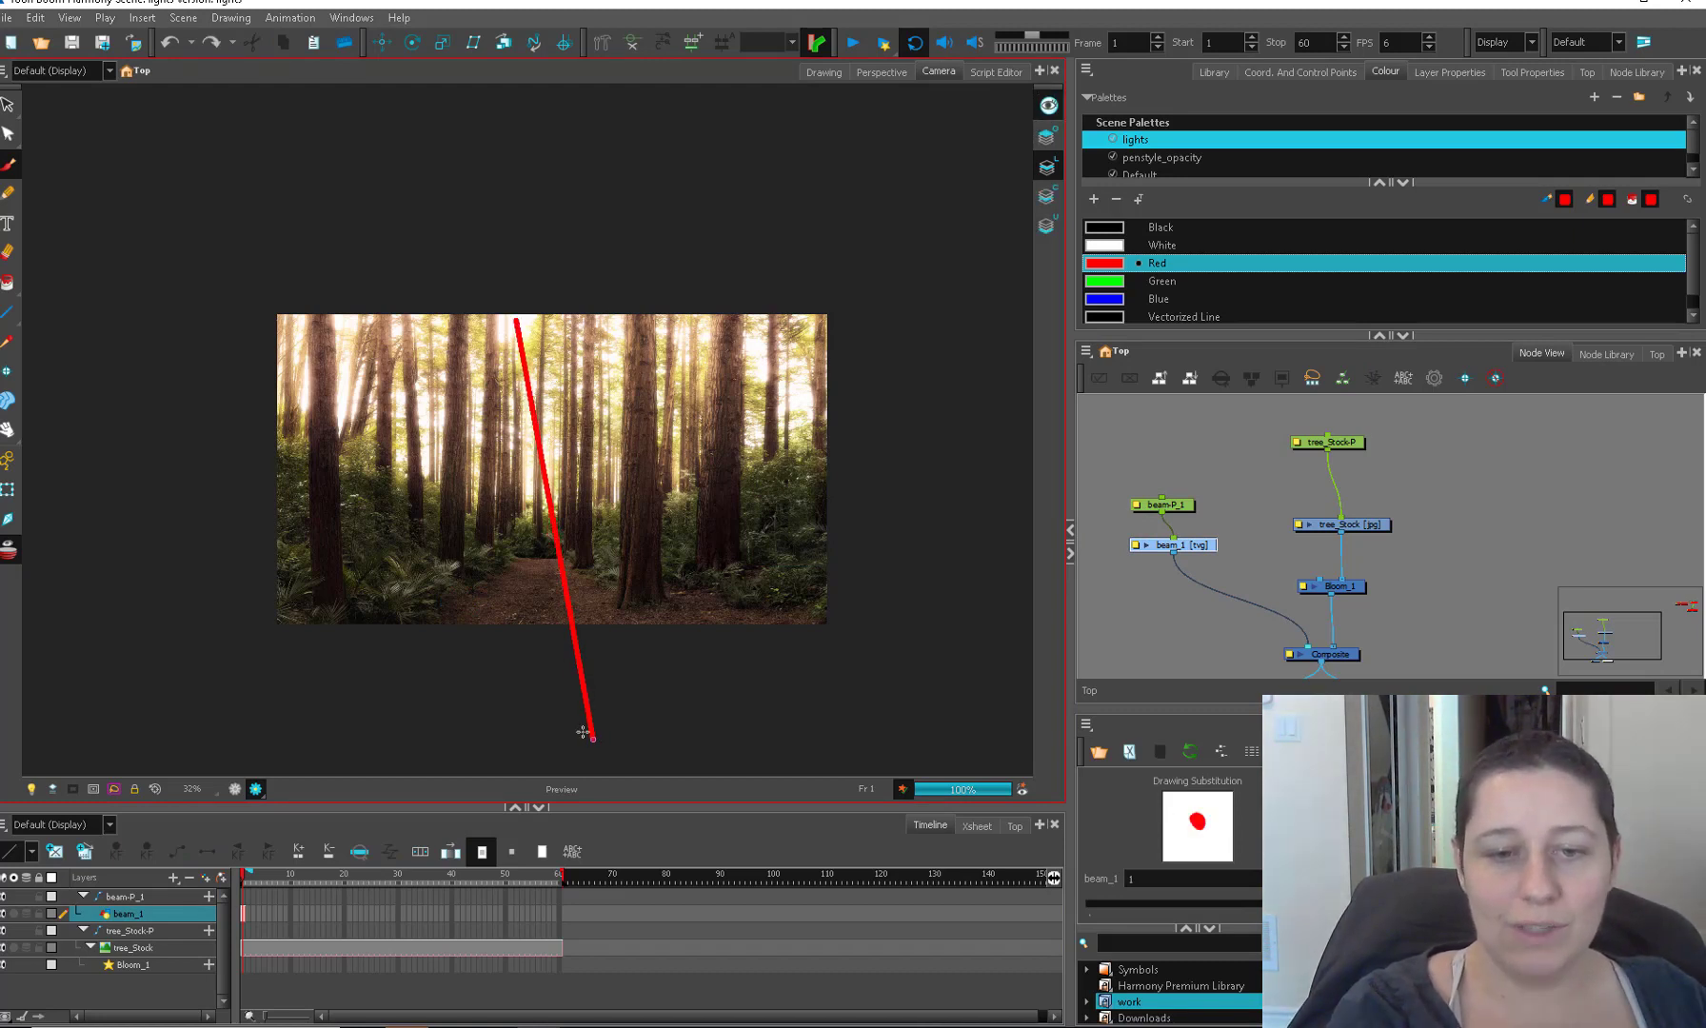
left_click_drag(658, 337, 811, 620)
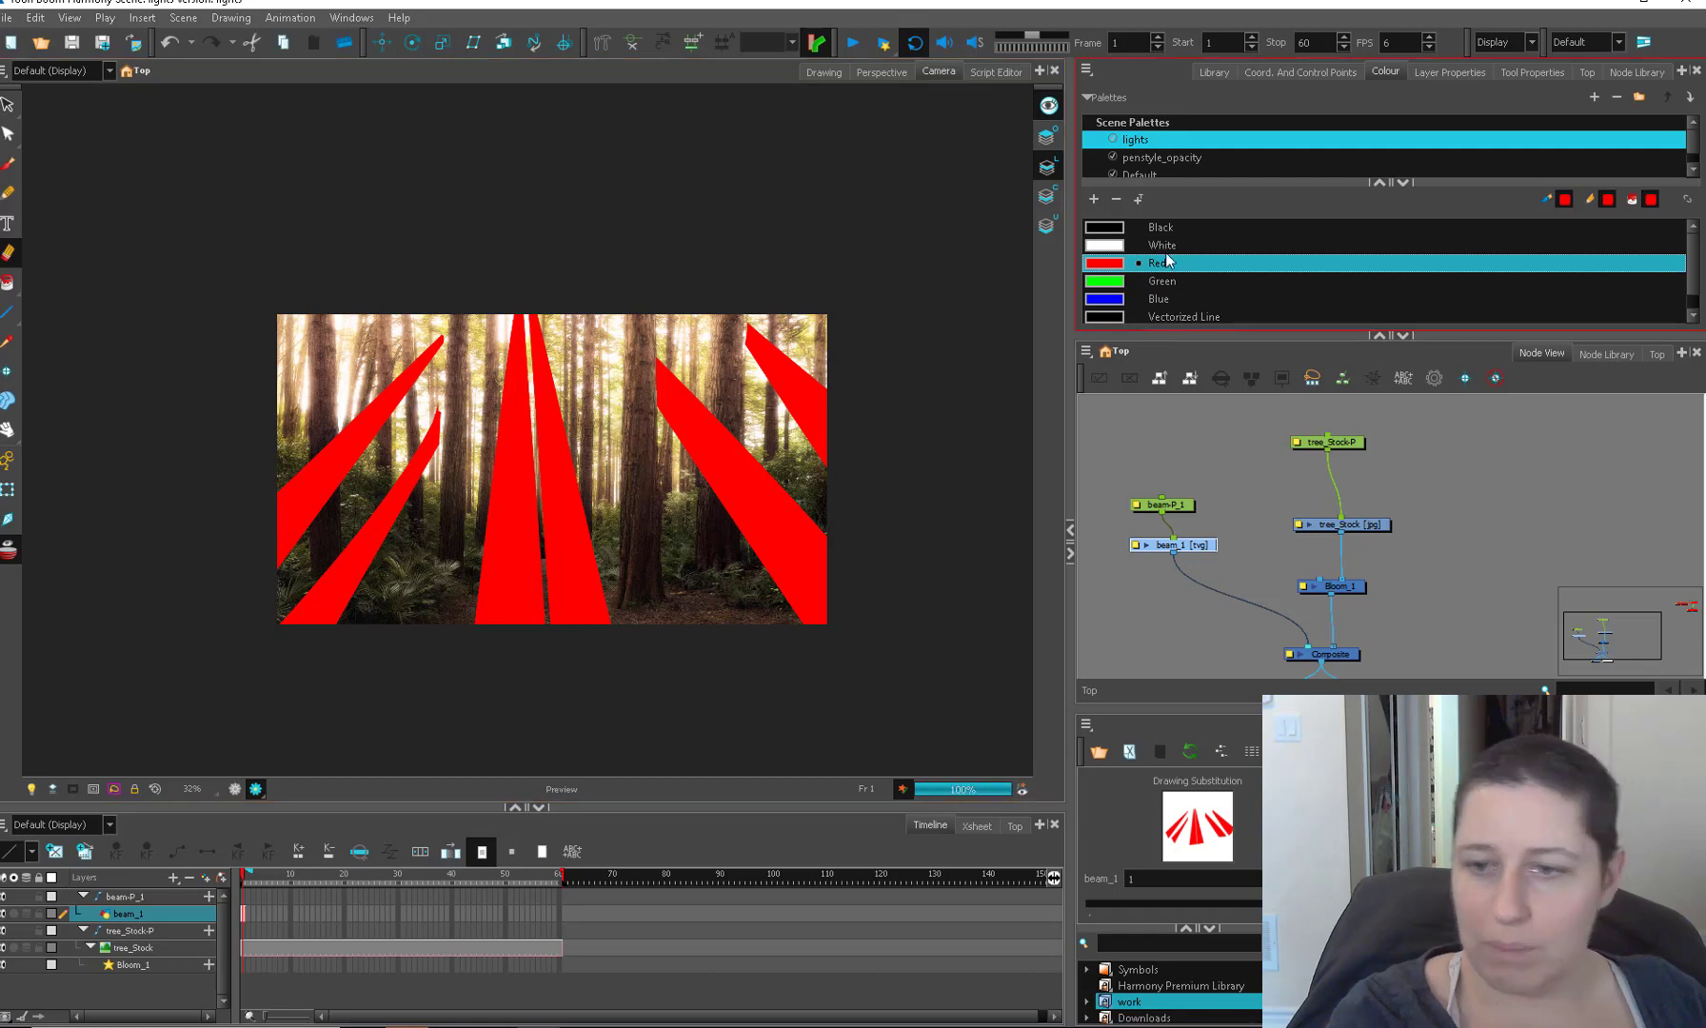
Step: Edit the palette's Red swatch into a fading gradient for the beams
double_click(1156, 263)
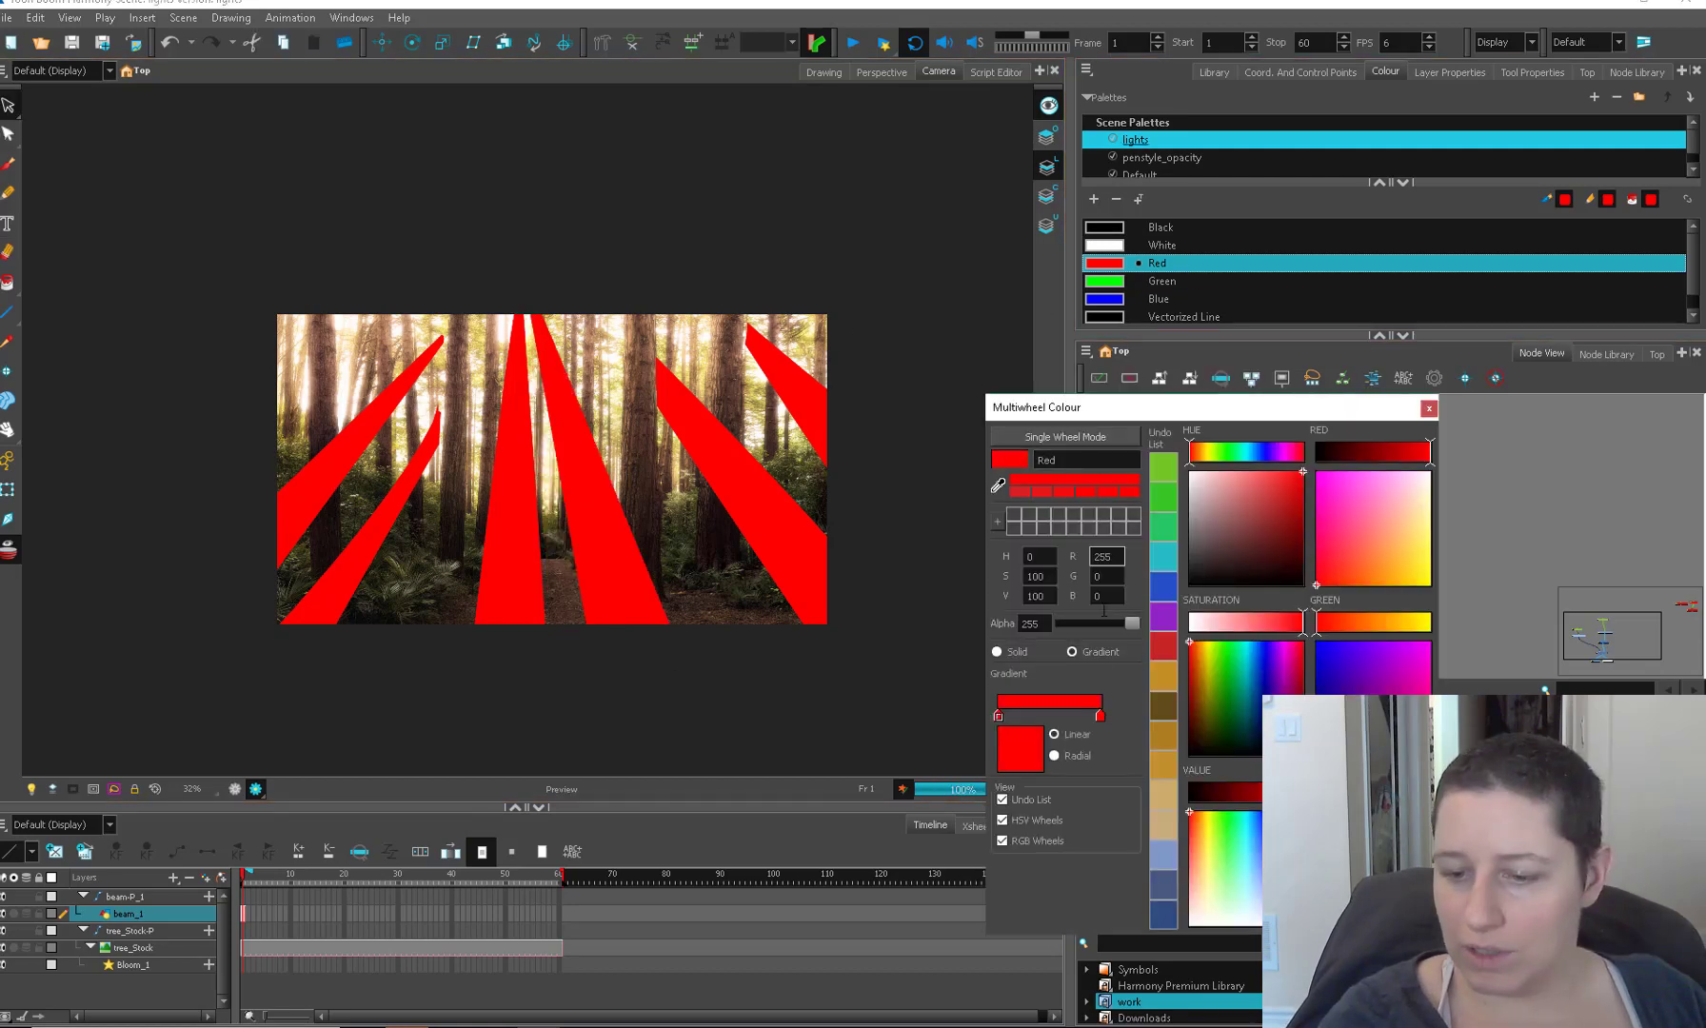
left_click_drag(1129, 622, 1062, 622)
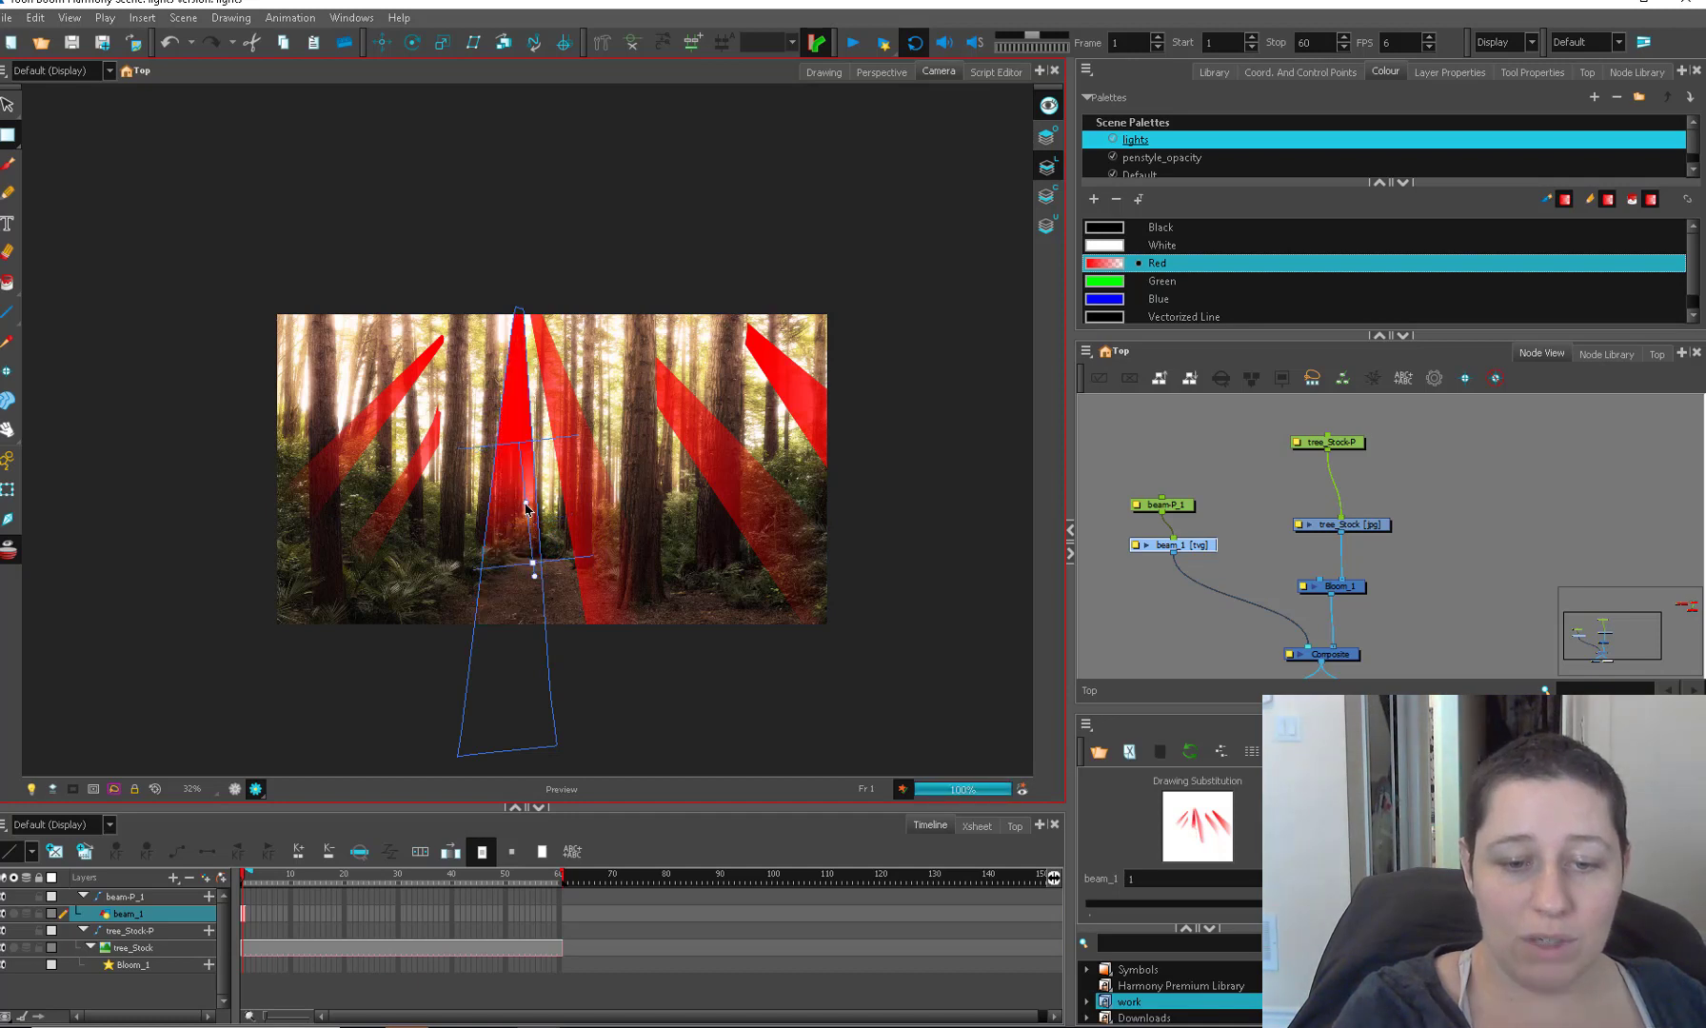
Step: Draw stroke shapes over the central, lower-right and right-hand beams
left_click_drag(527, 512, 596, 482)
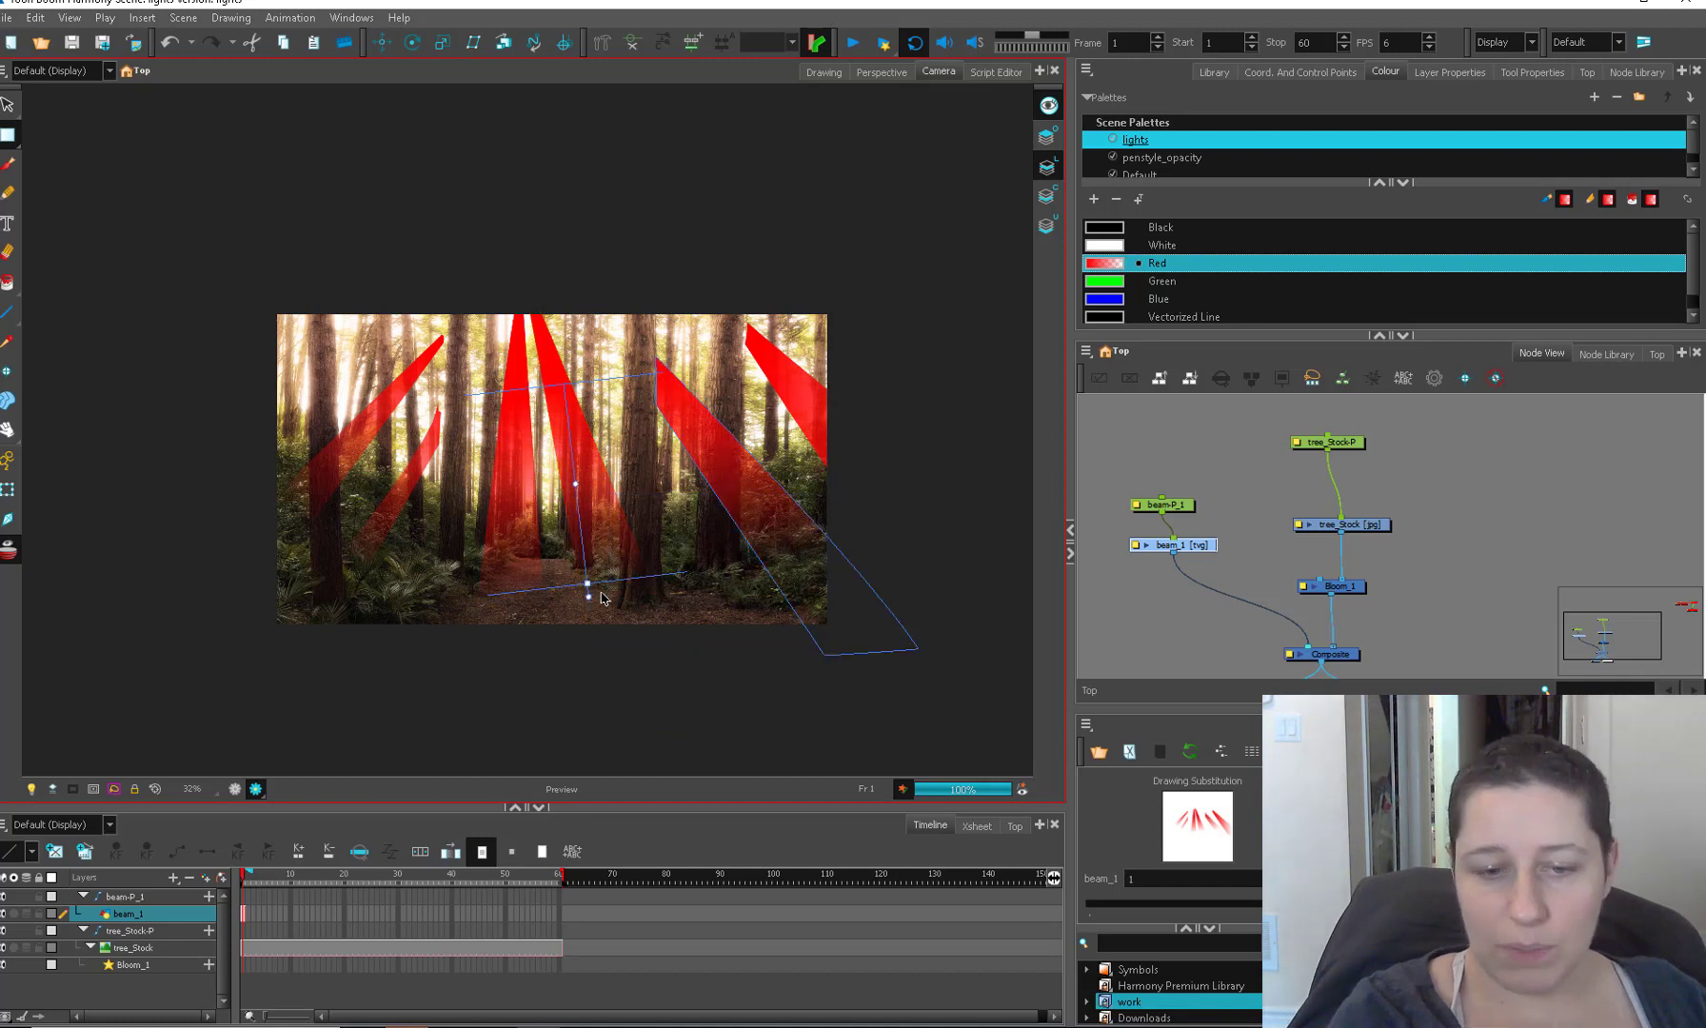
left_click_drag(597, 597, 817, 588)
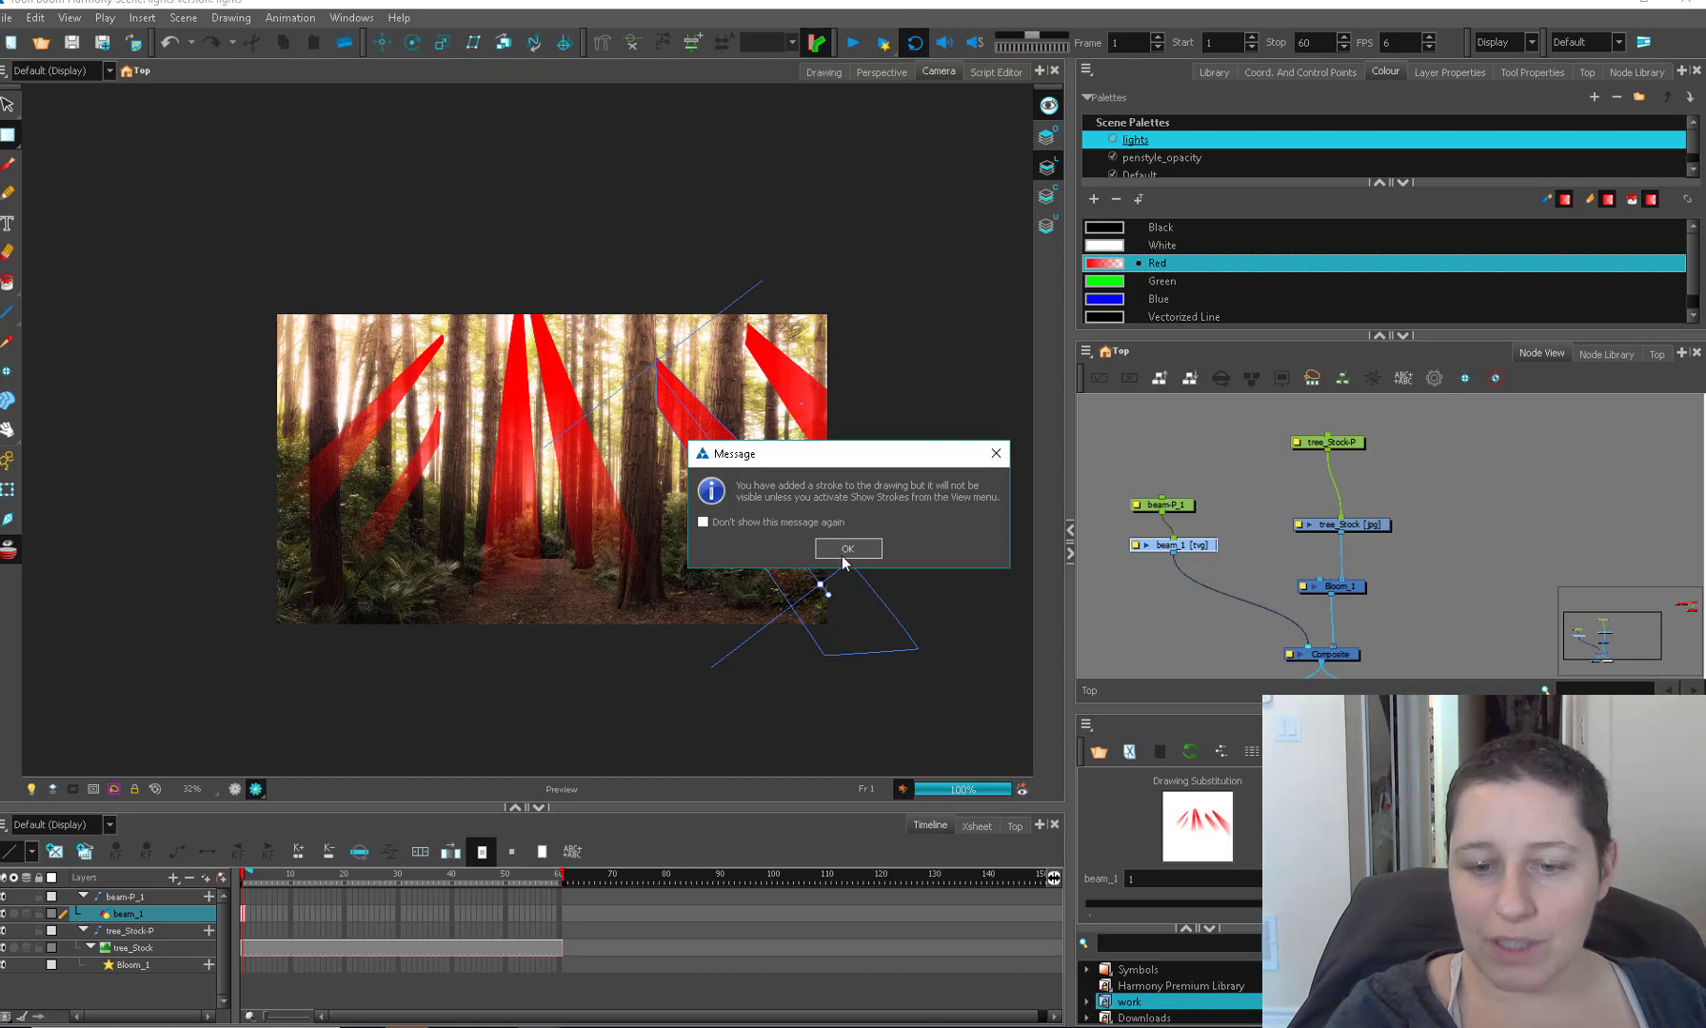
left_click(847, 548)
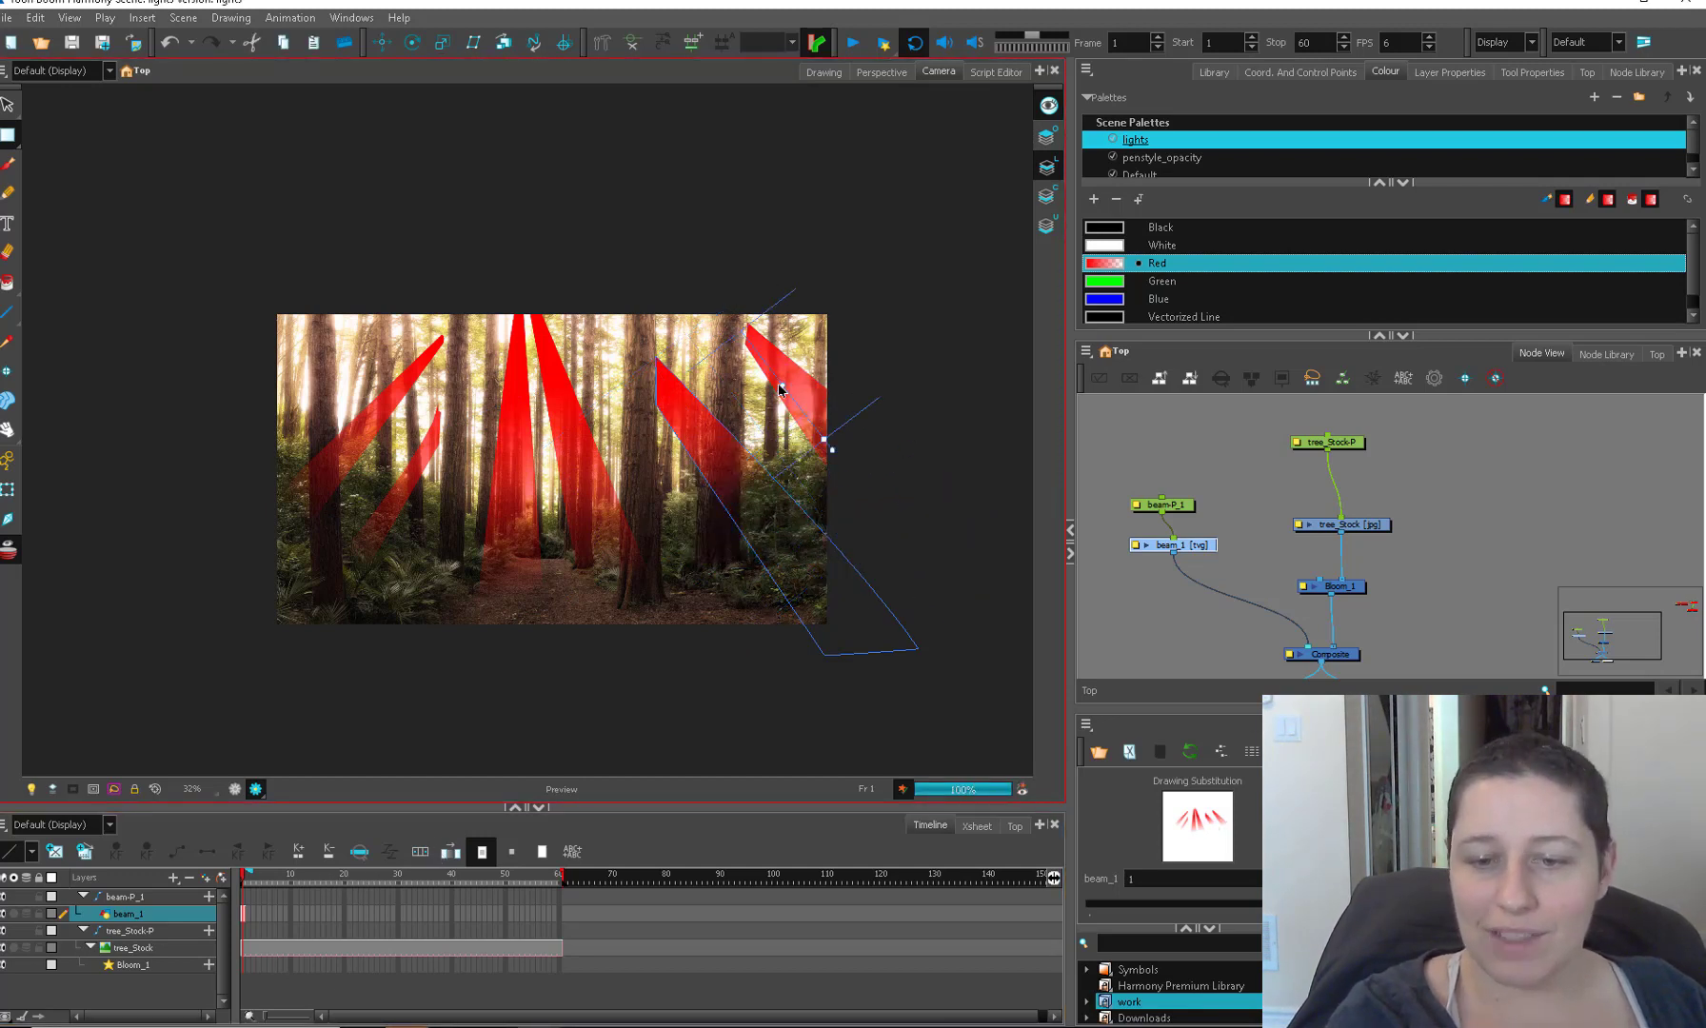
left_click_drag(832, 445, 889, 528)
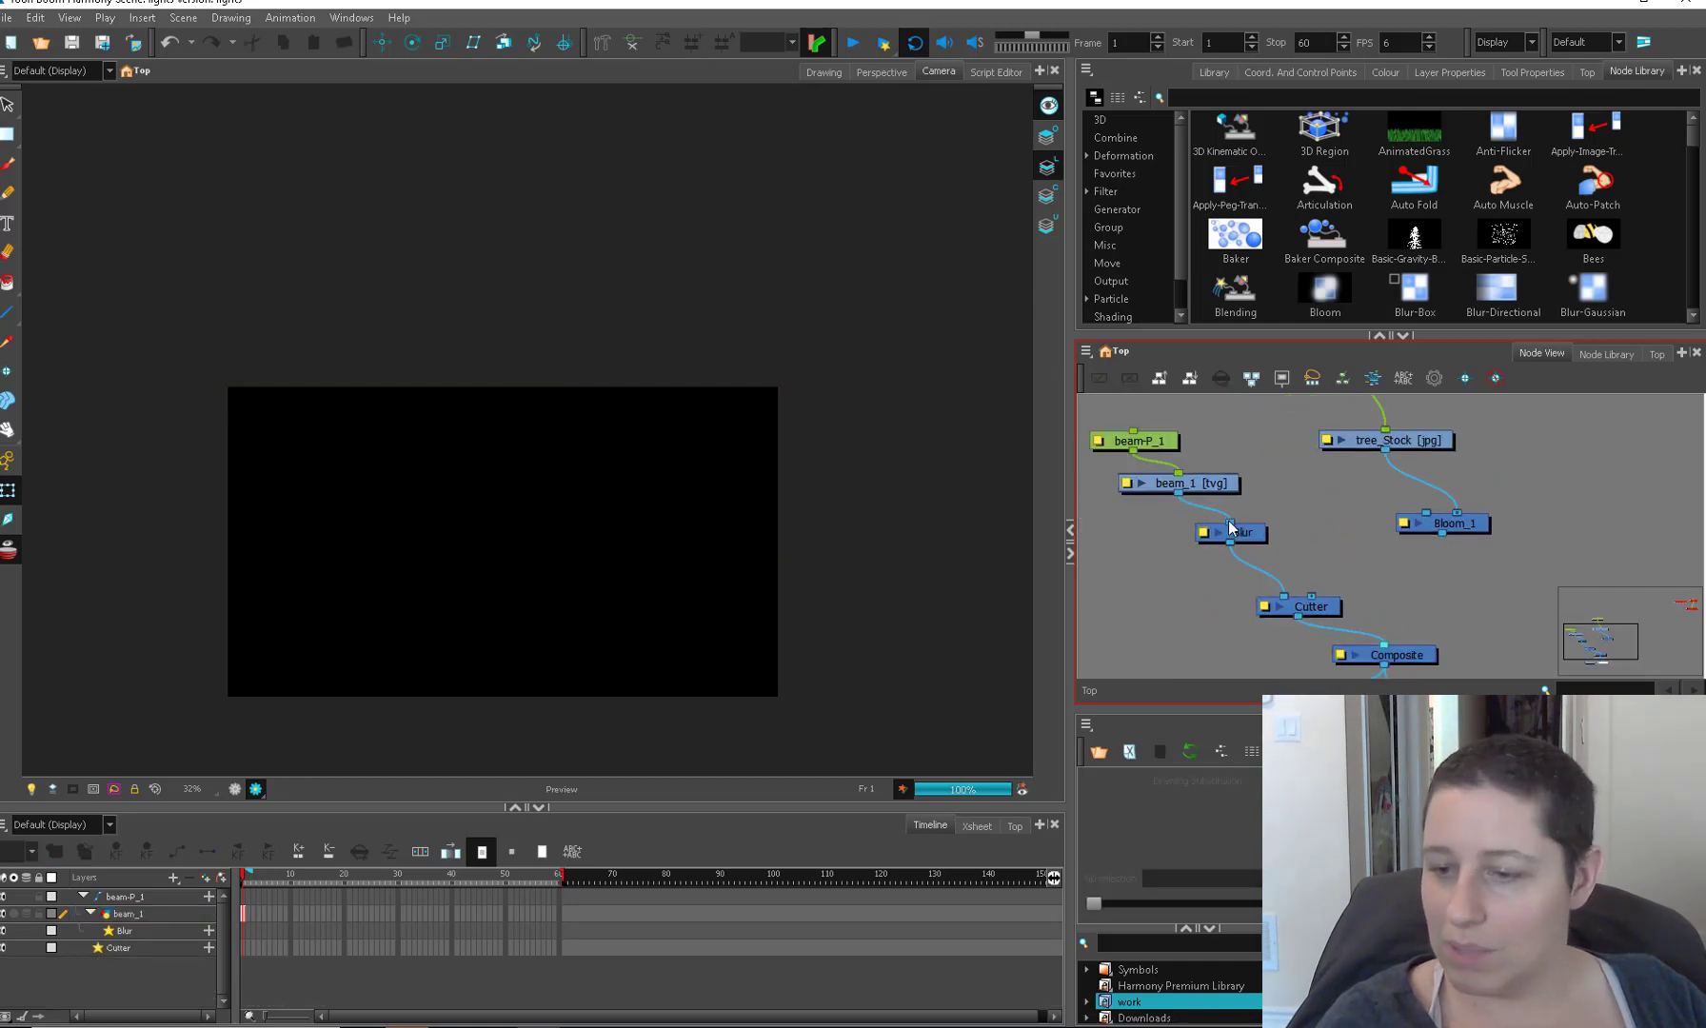
Step: Check the Blur settings, set the beams' Transparency to 48, then filter the node library
double_click(1228, 531)
type("tra")
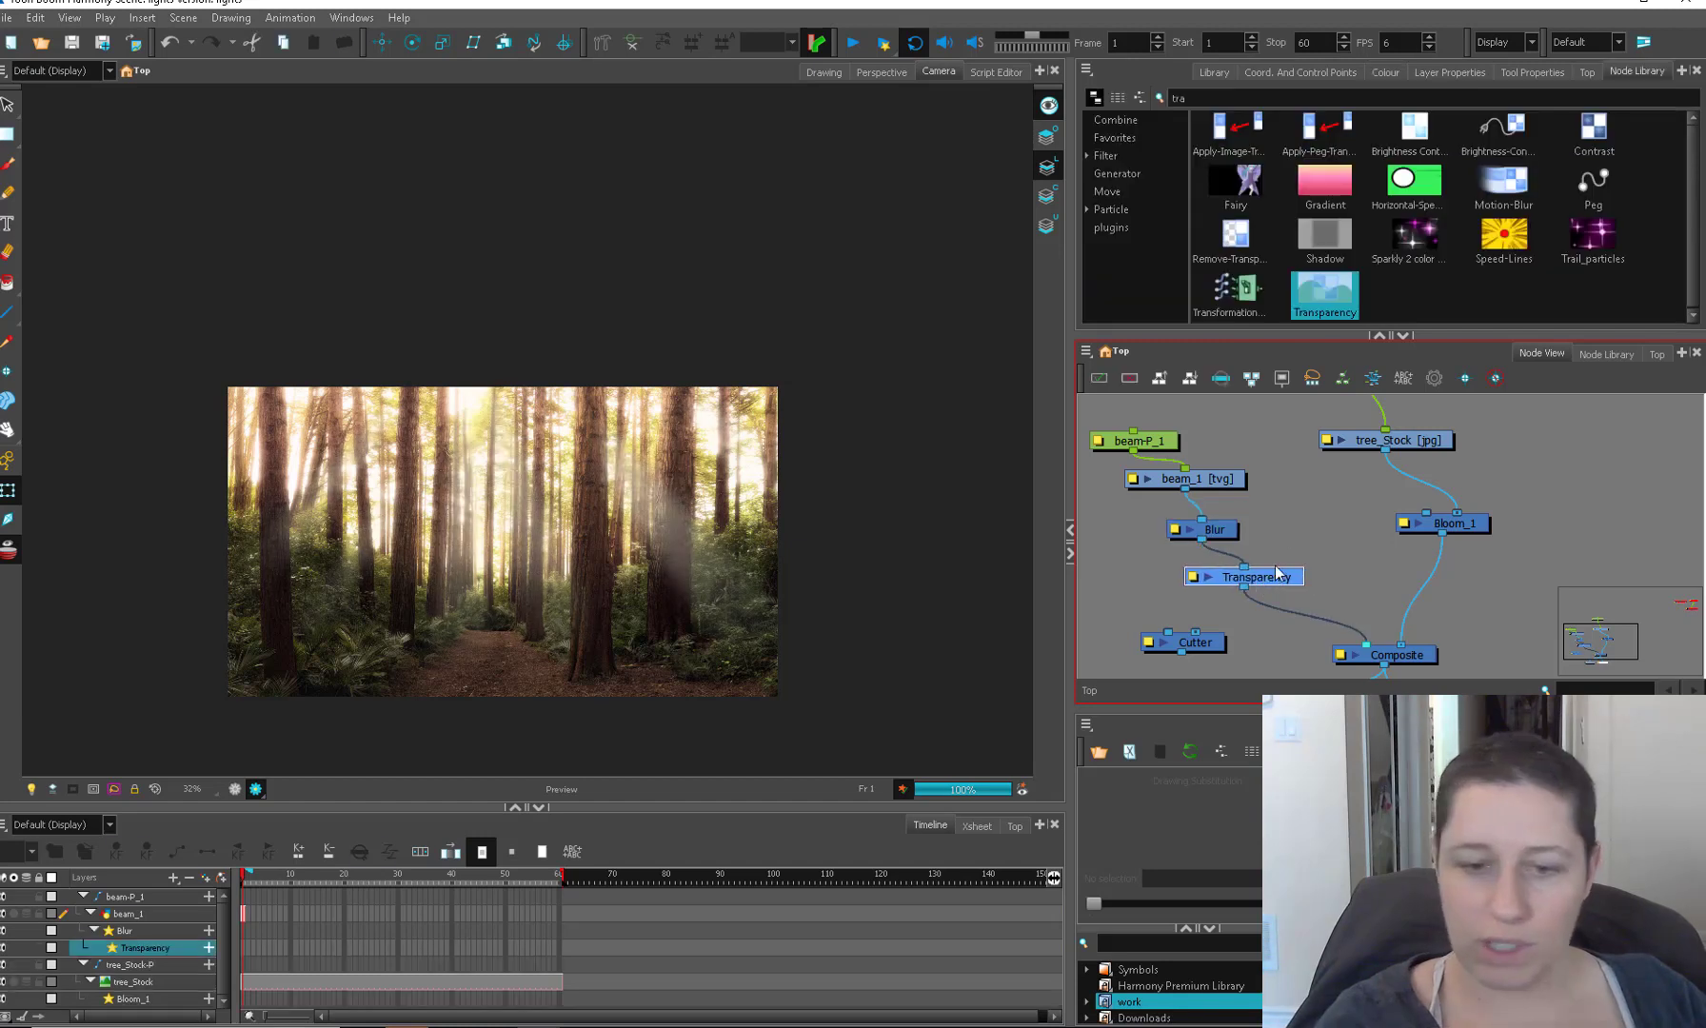
double_click(1243, 577)
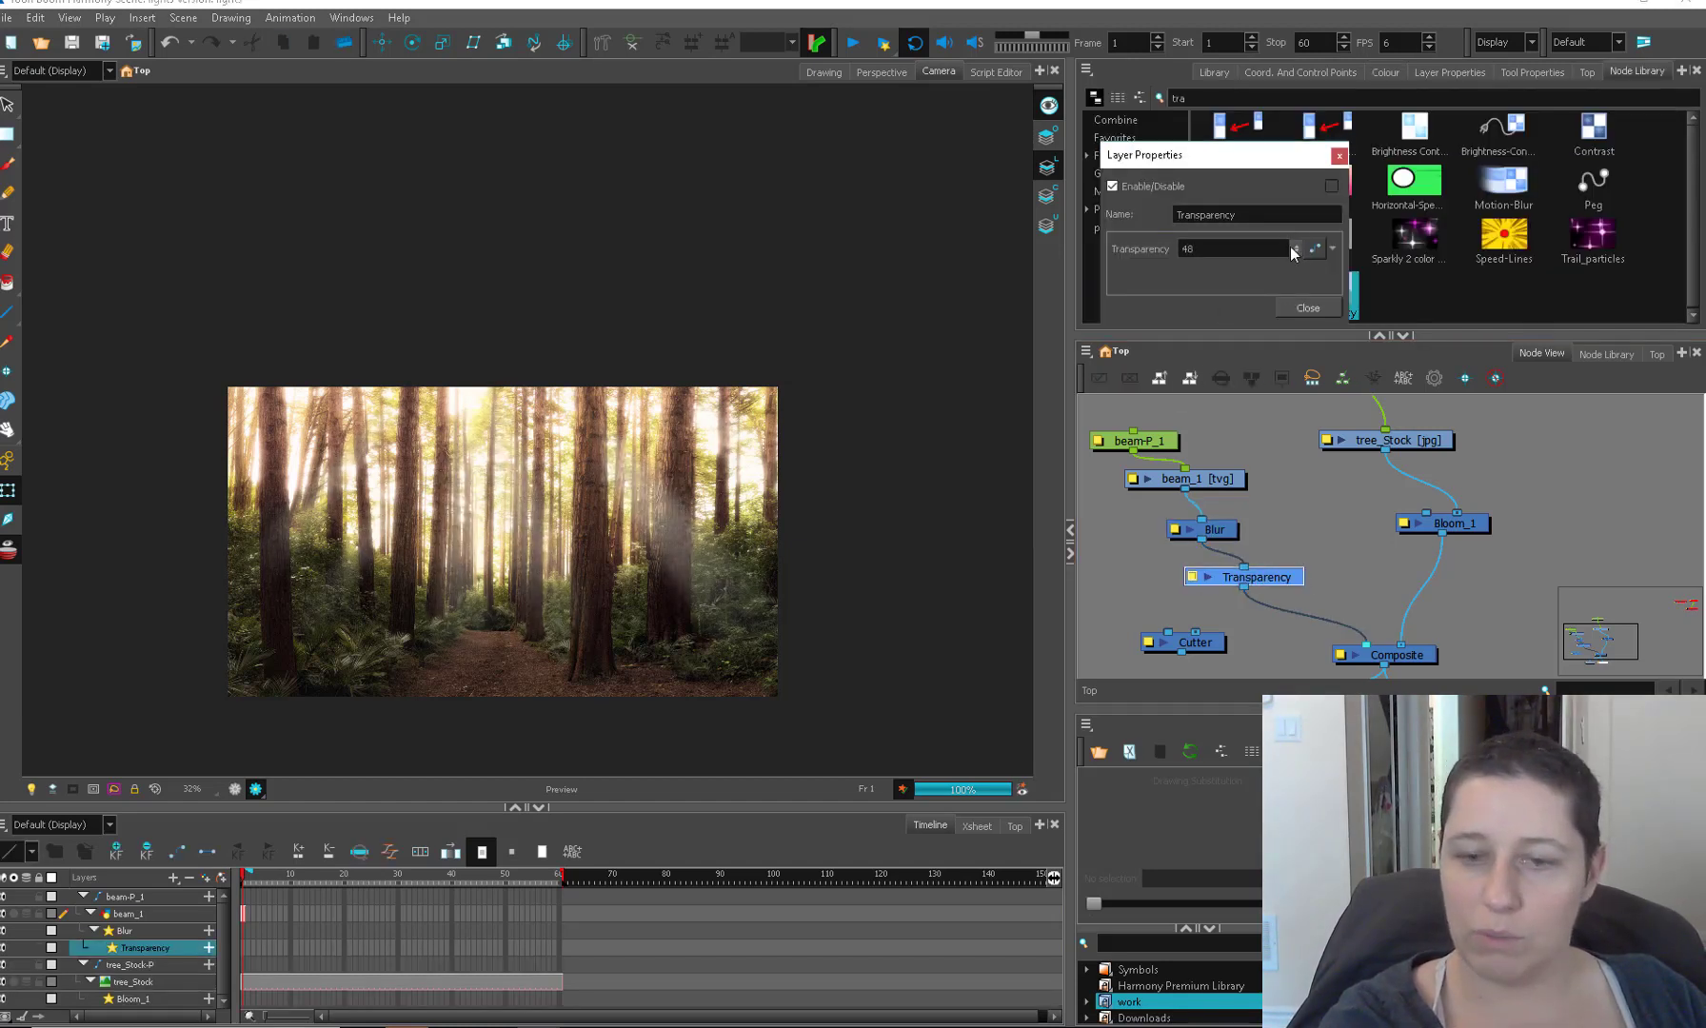
left_click(1295, 244)
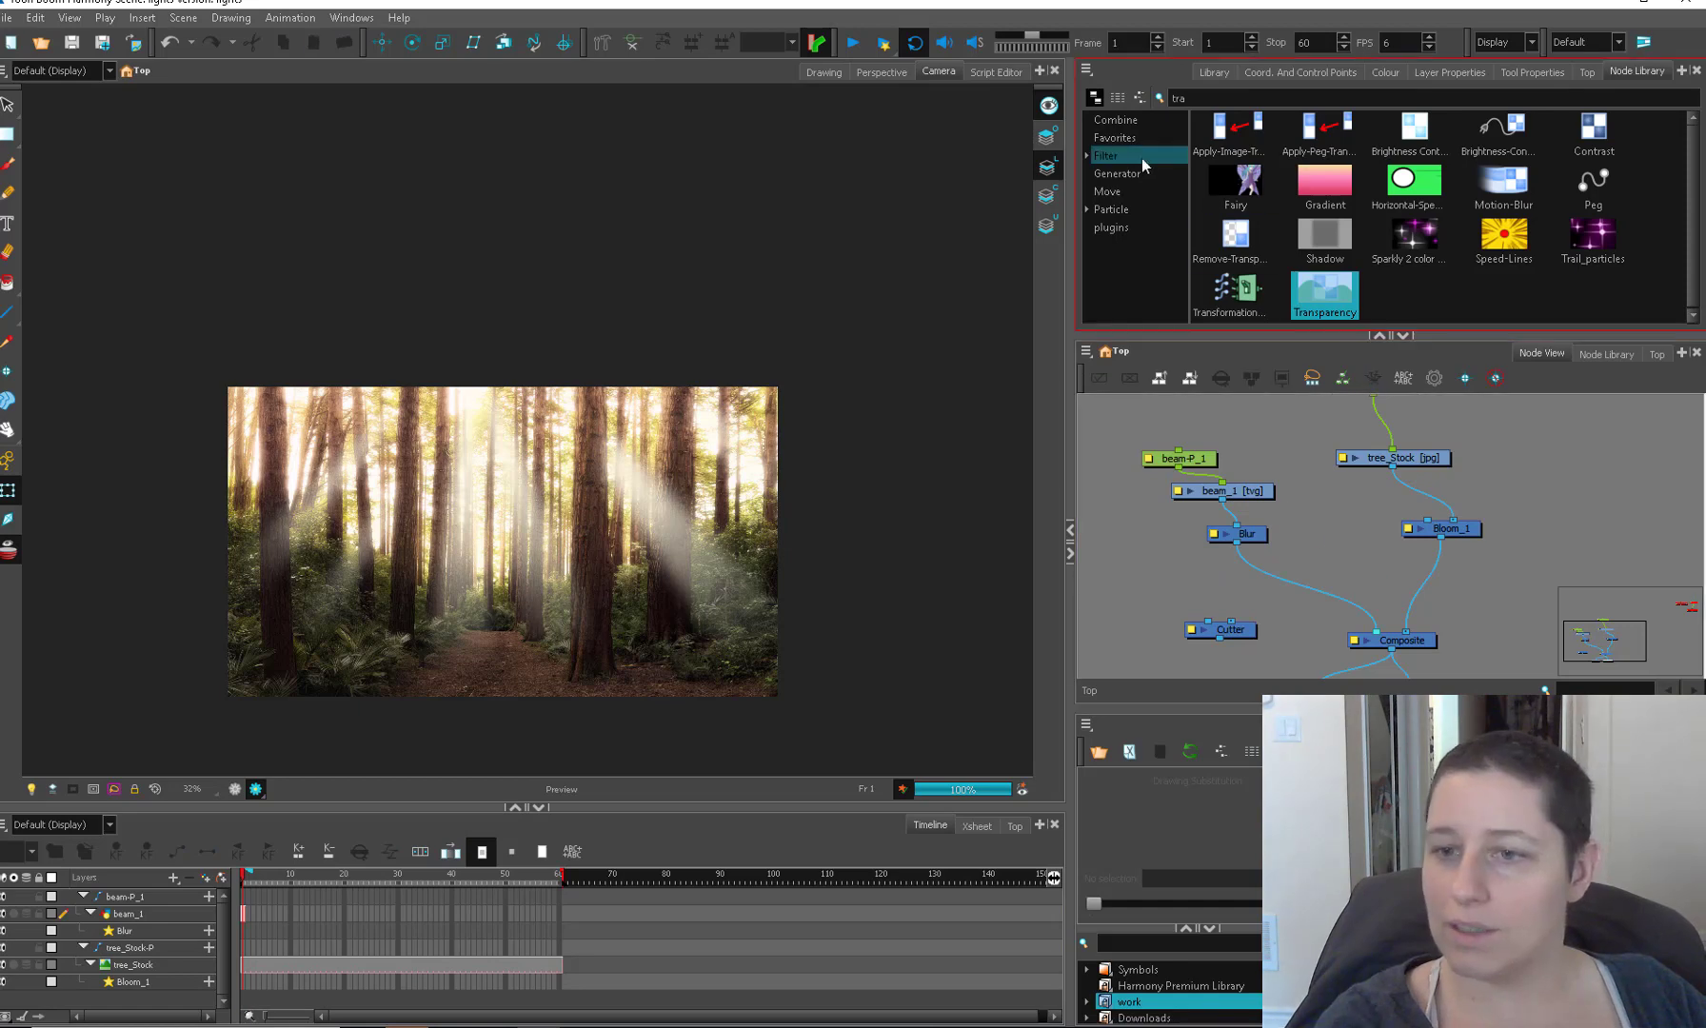
left_click(1106, 156)
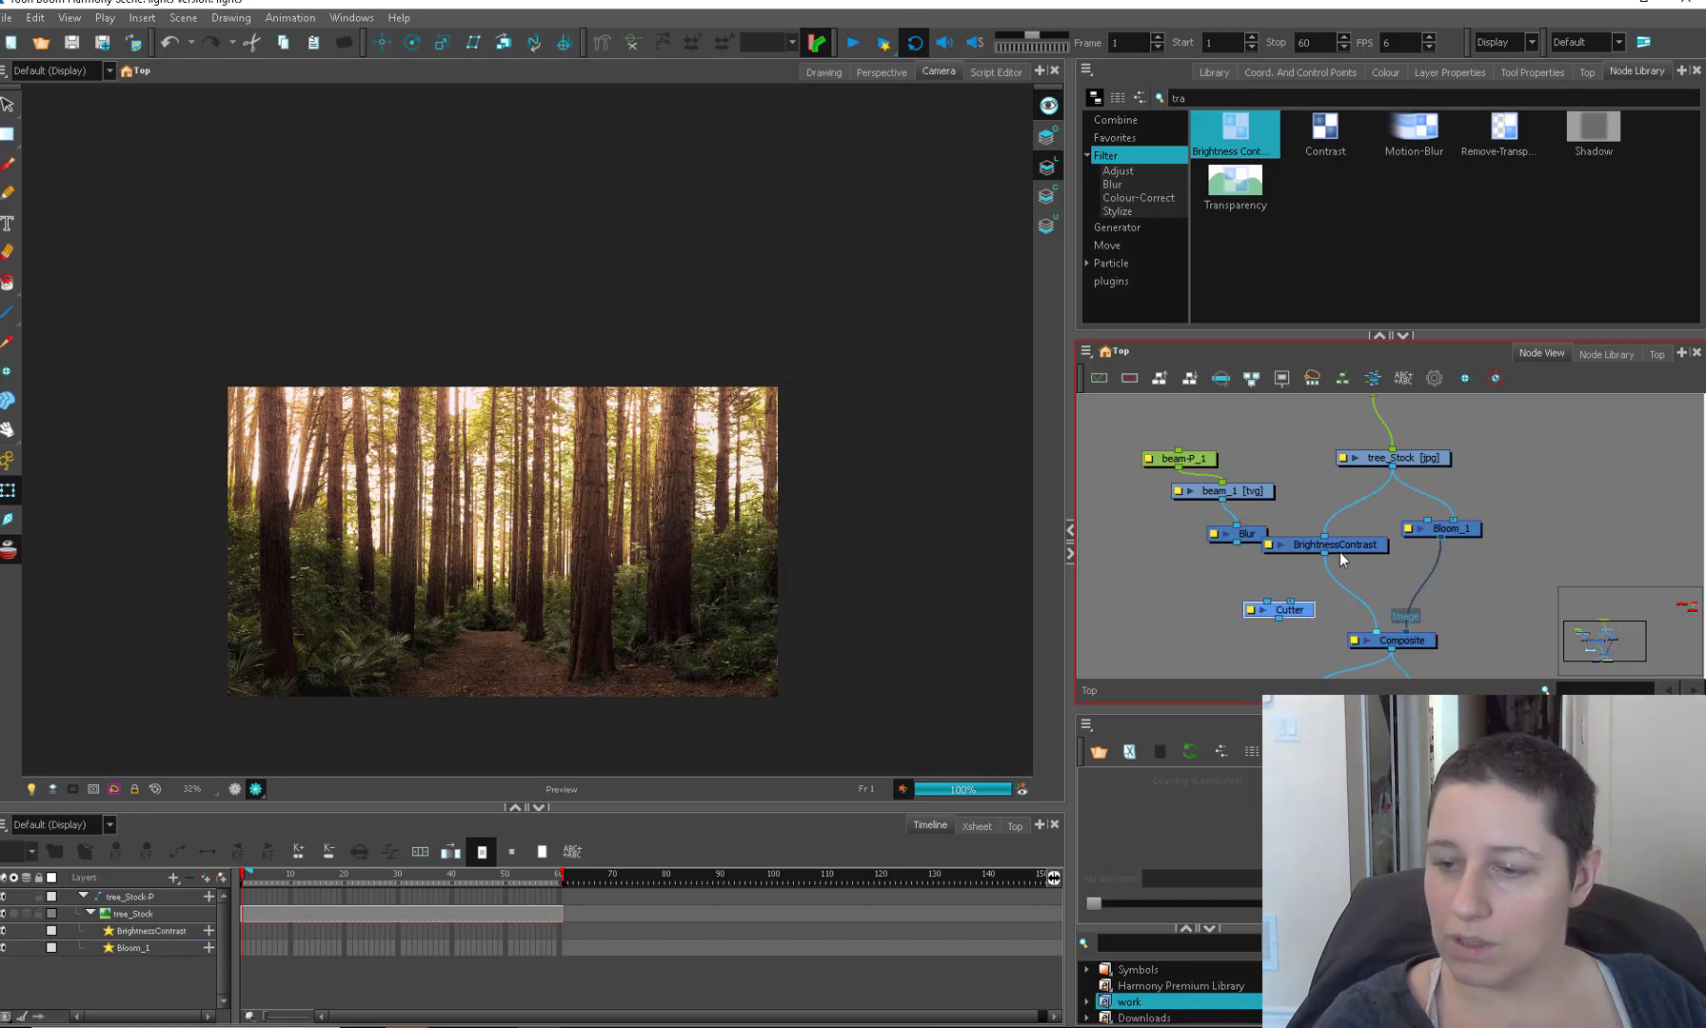
Step: Raise the BrightnessContrast node's Brightness to 80 for the beam copy
double_click(1325, 544)
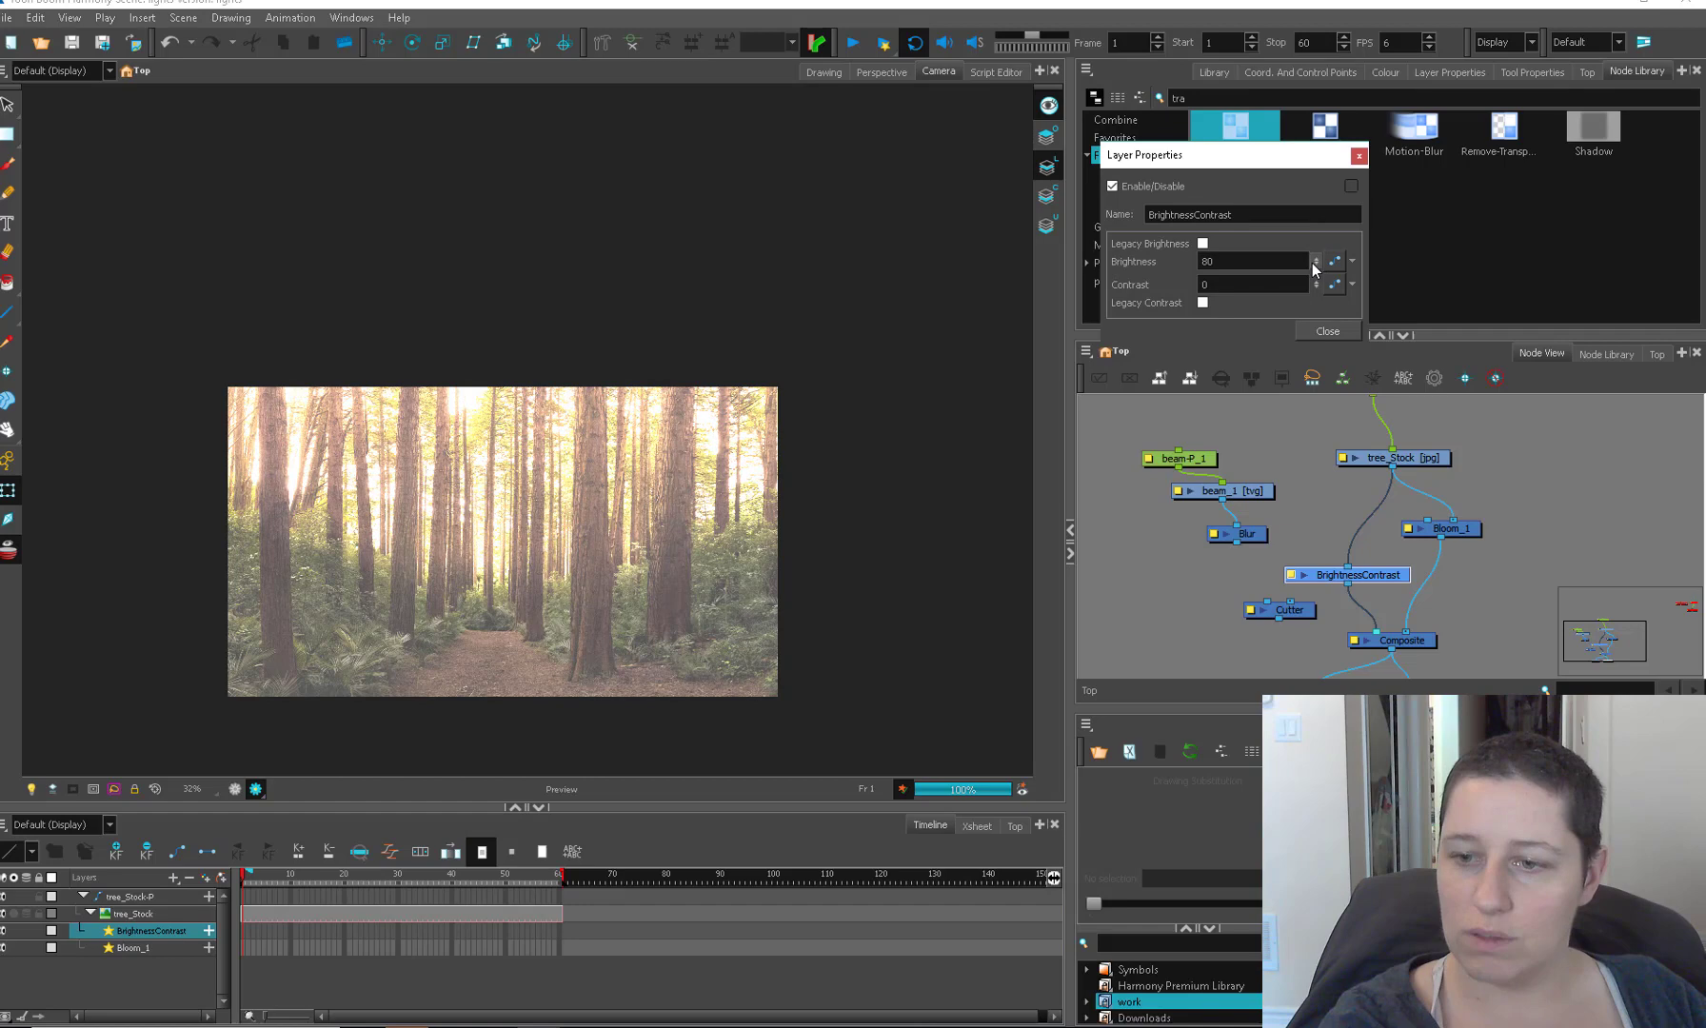
left_click(1326, 331)
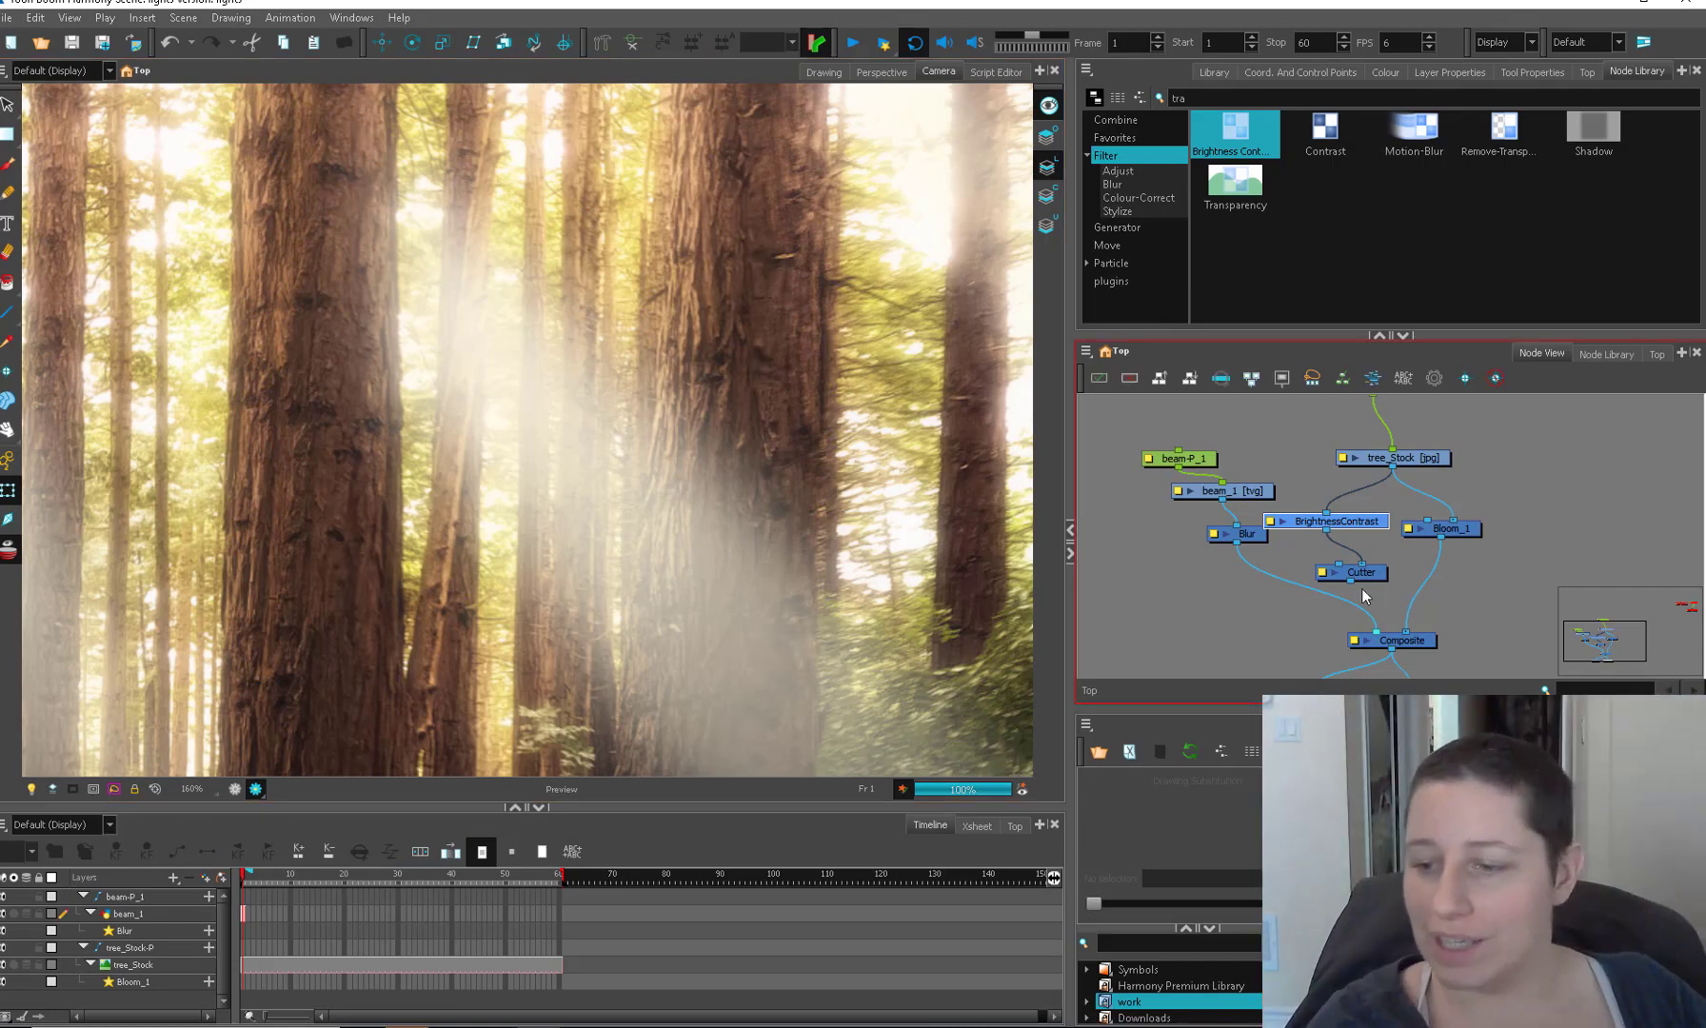
left_click(1329, 521)
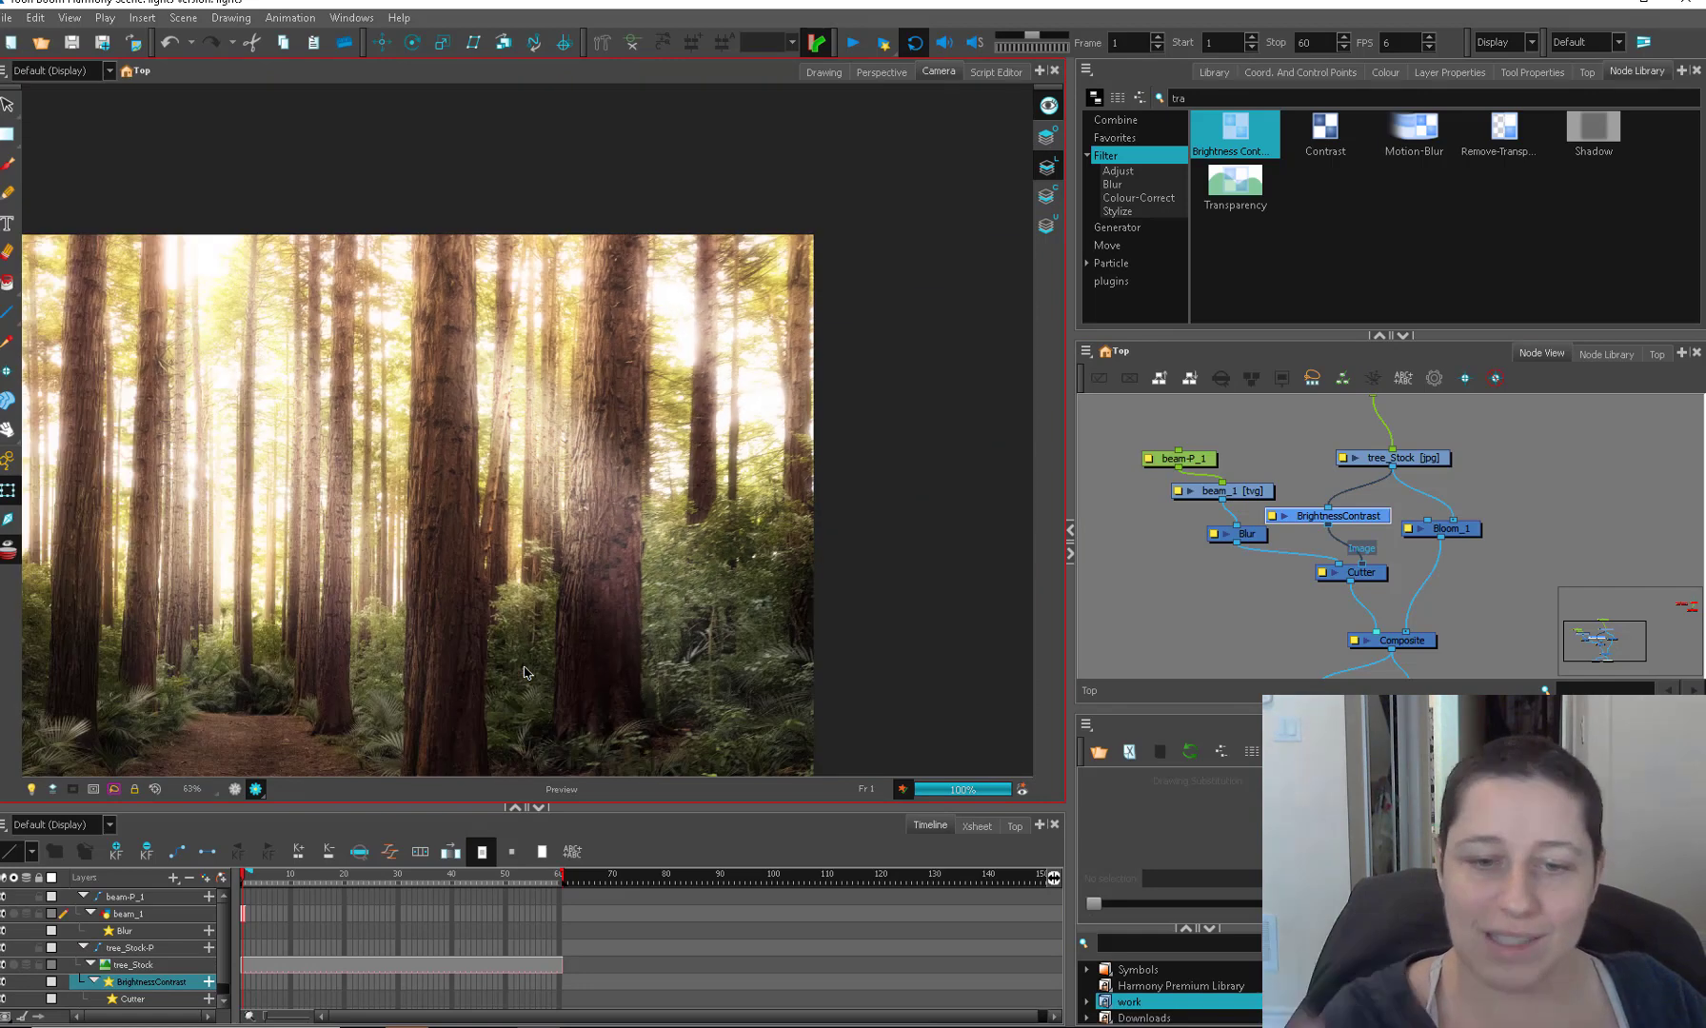
scroll("down", 3)
type("len")
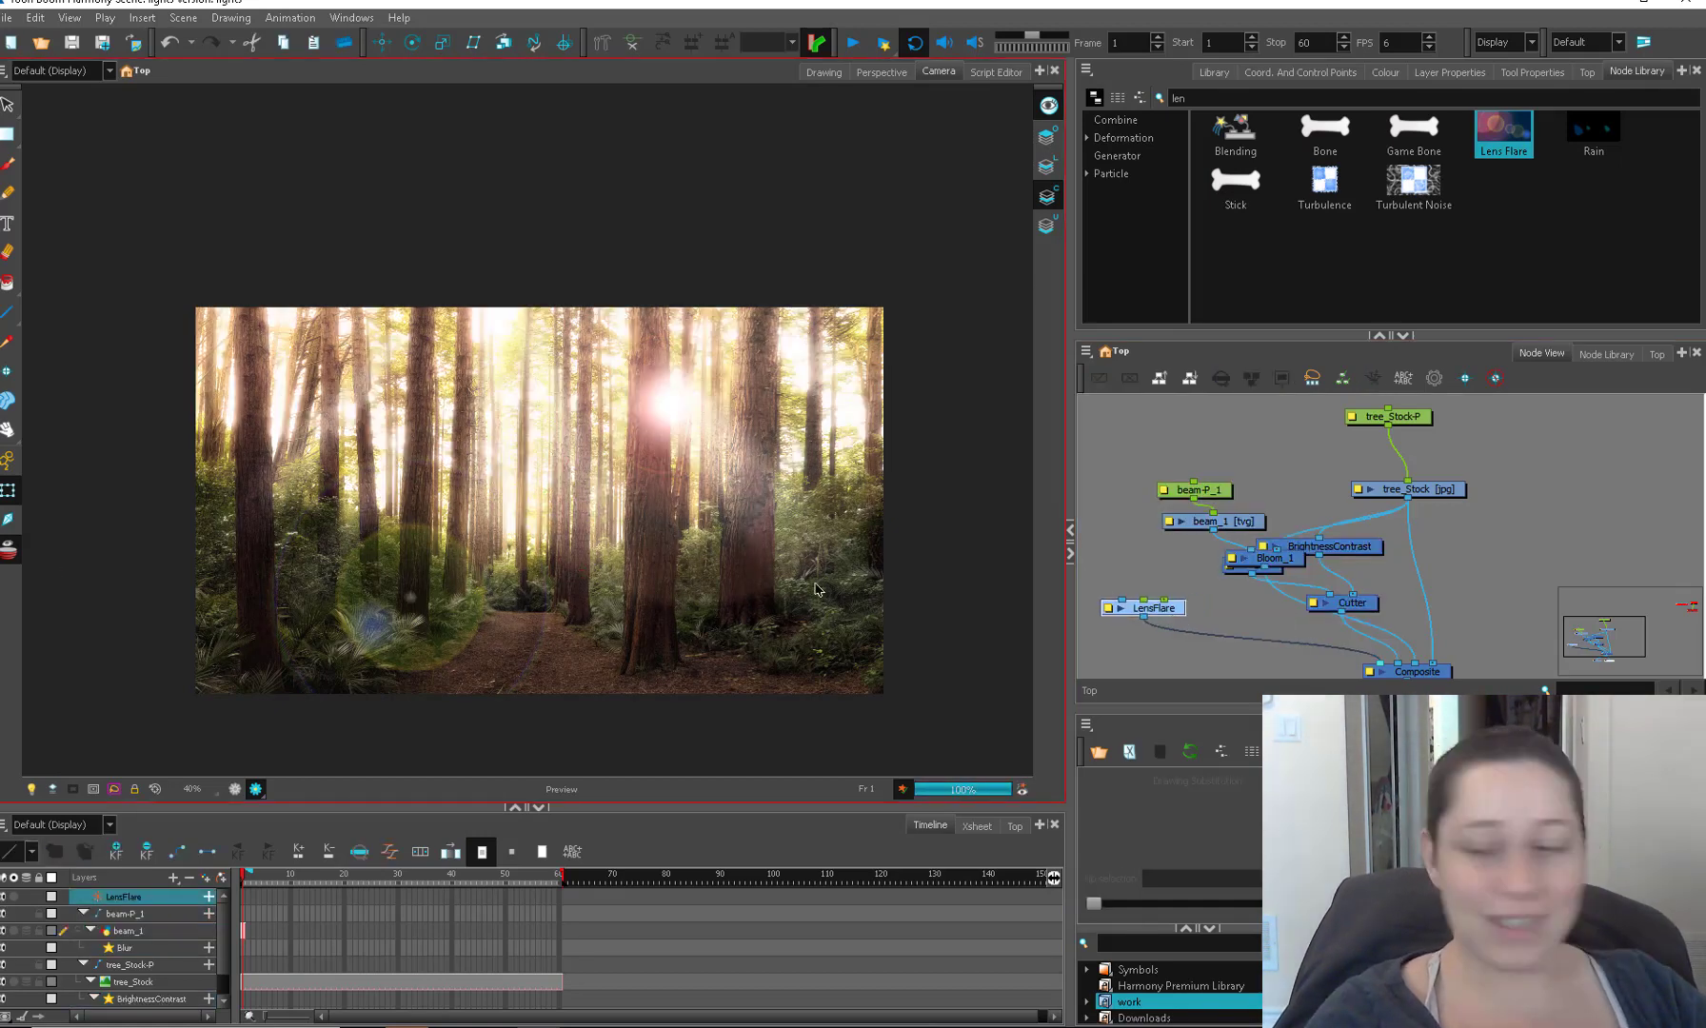
Step: Set the lens flare's Flare1 element size to 0.75
double_click(1142, 607)
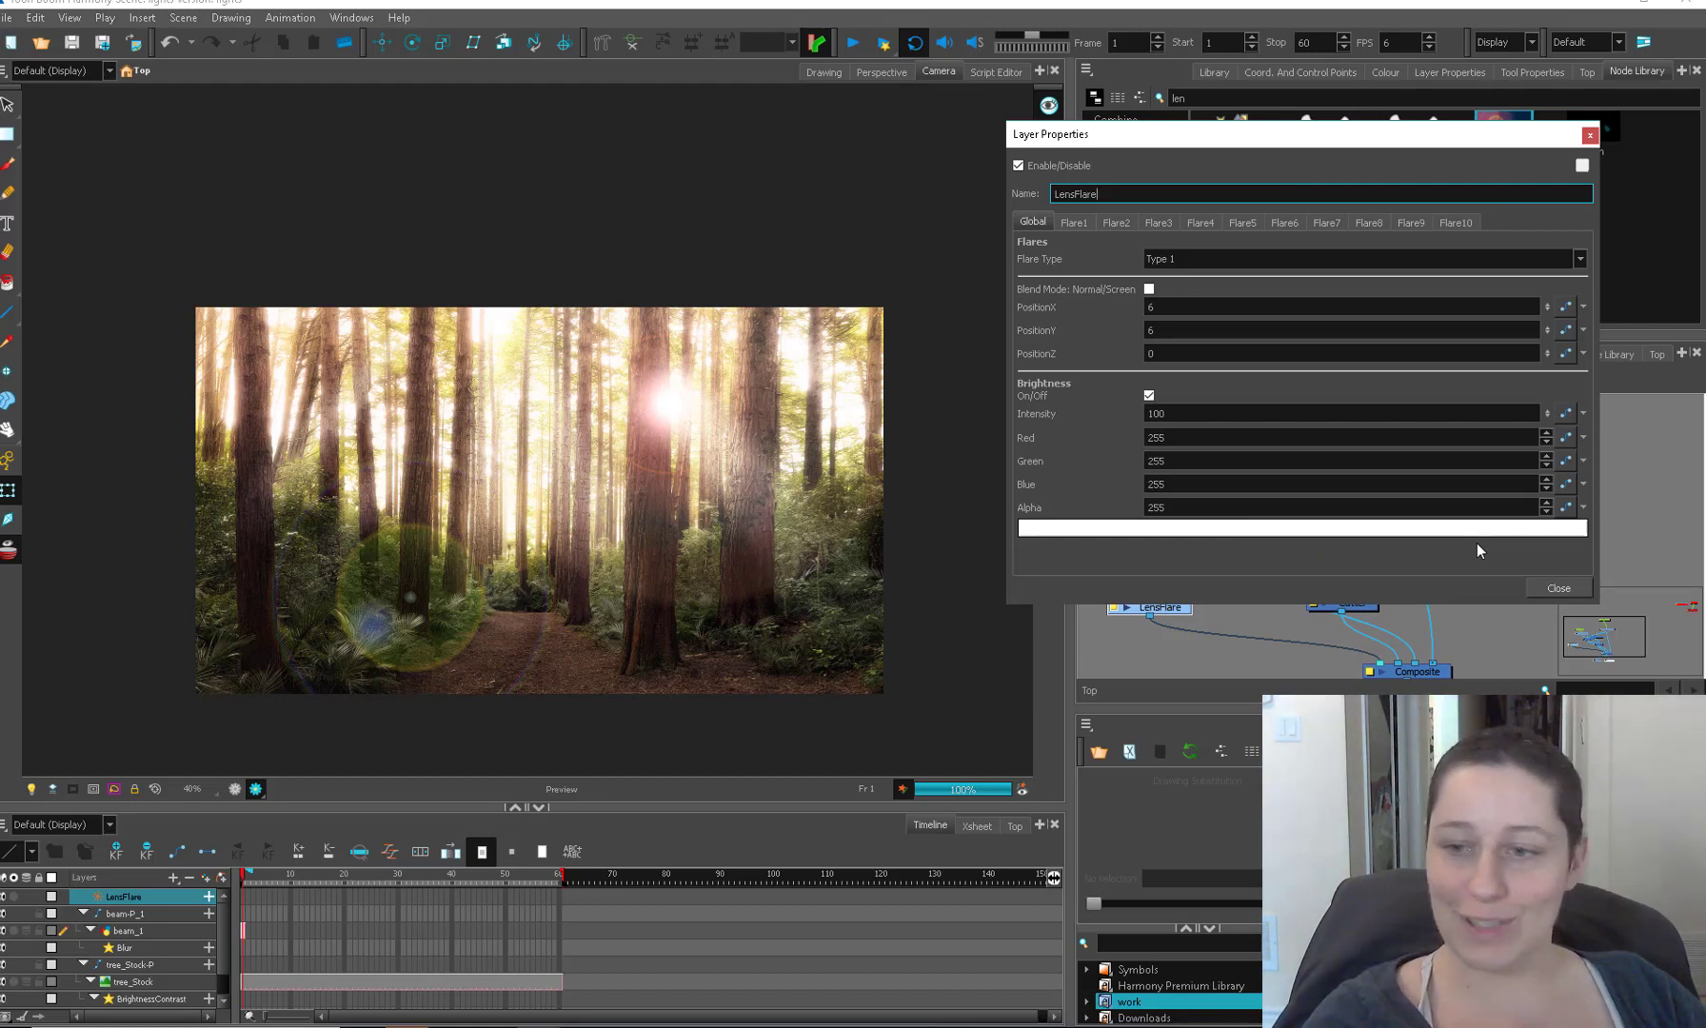
mouse_move(1071, 261)
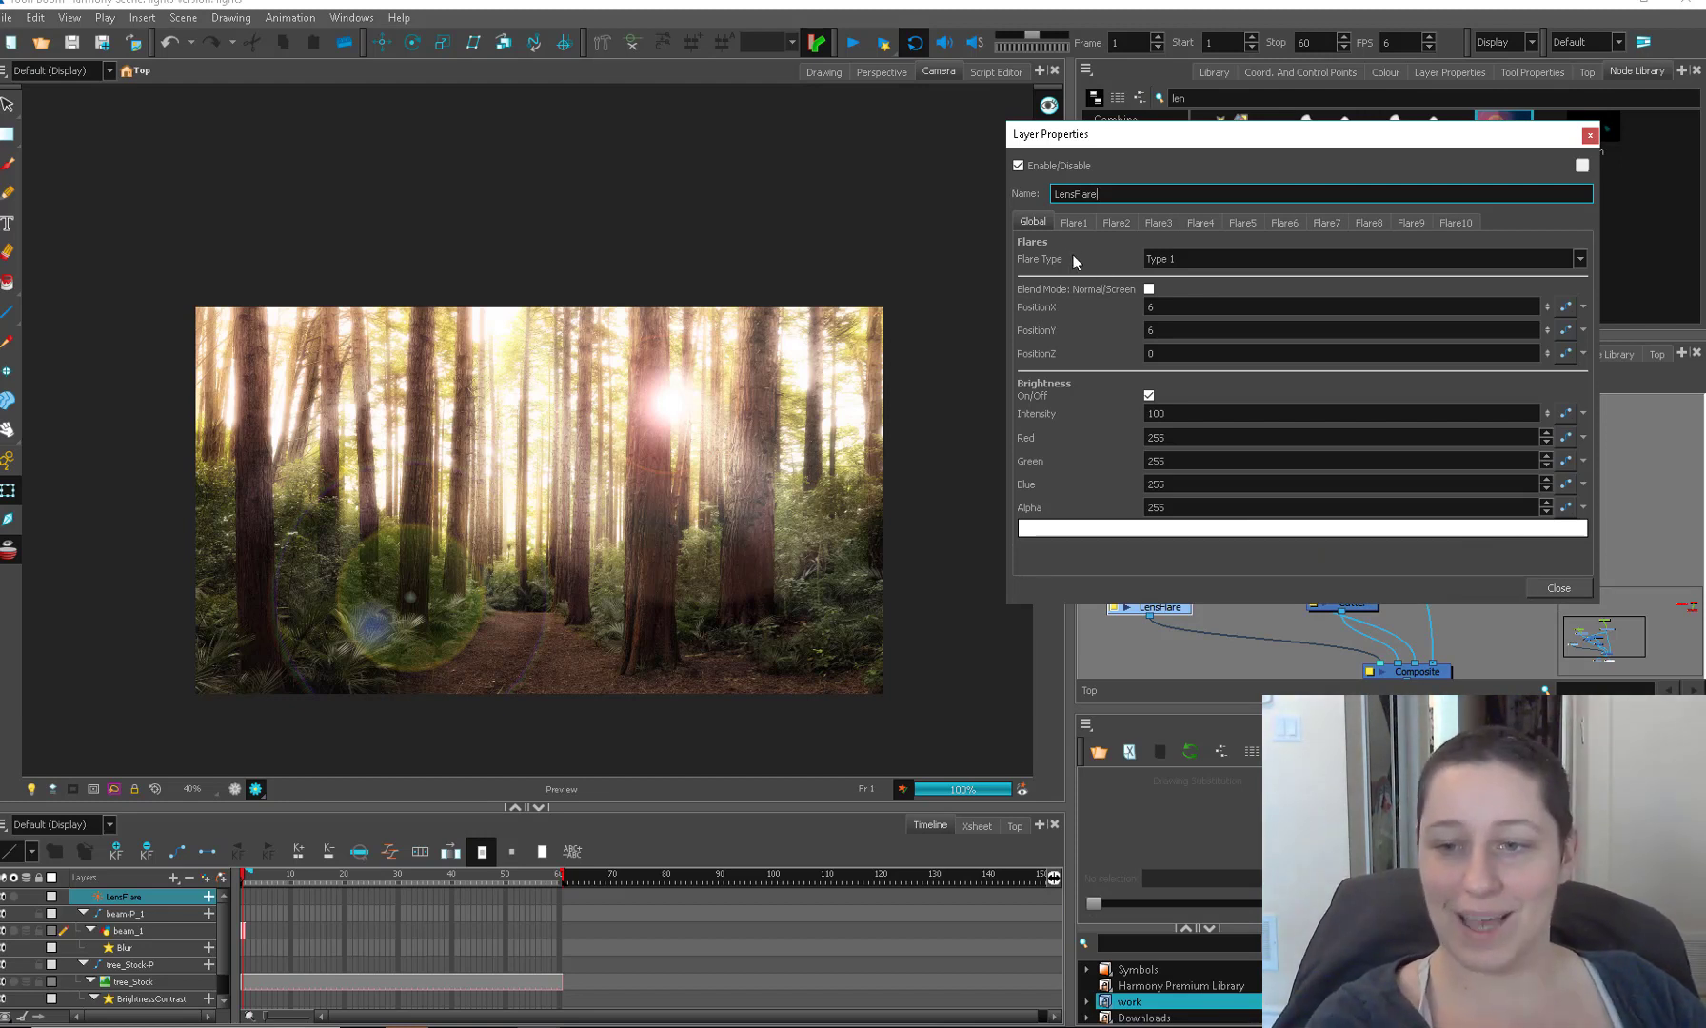
left_click(1073, 223)
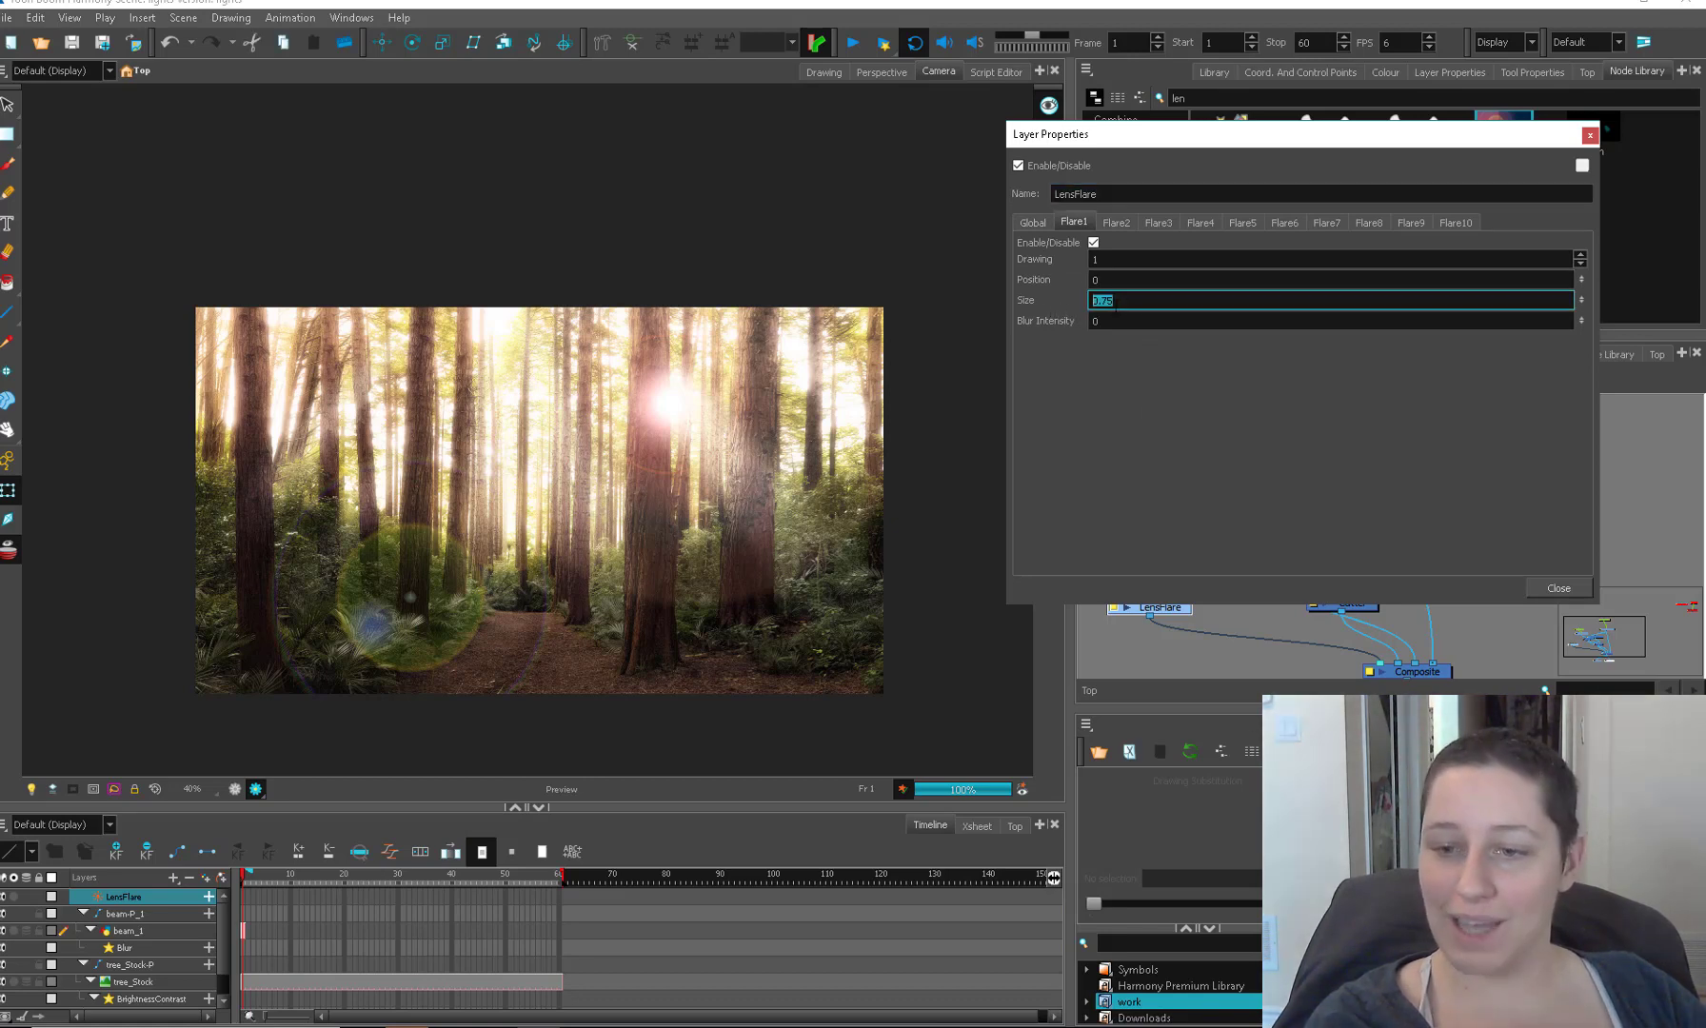
type("5")
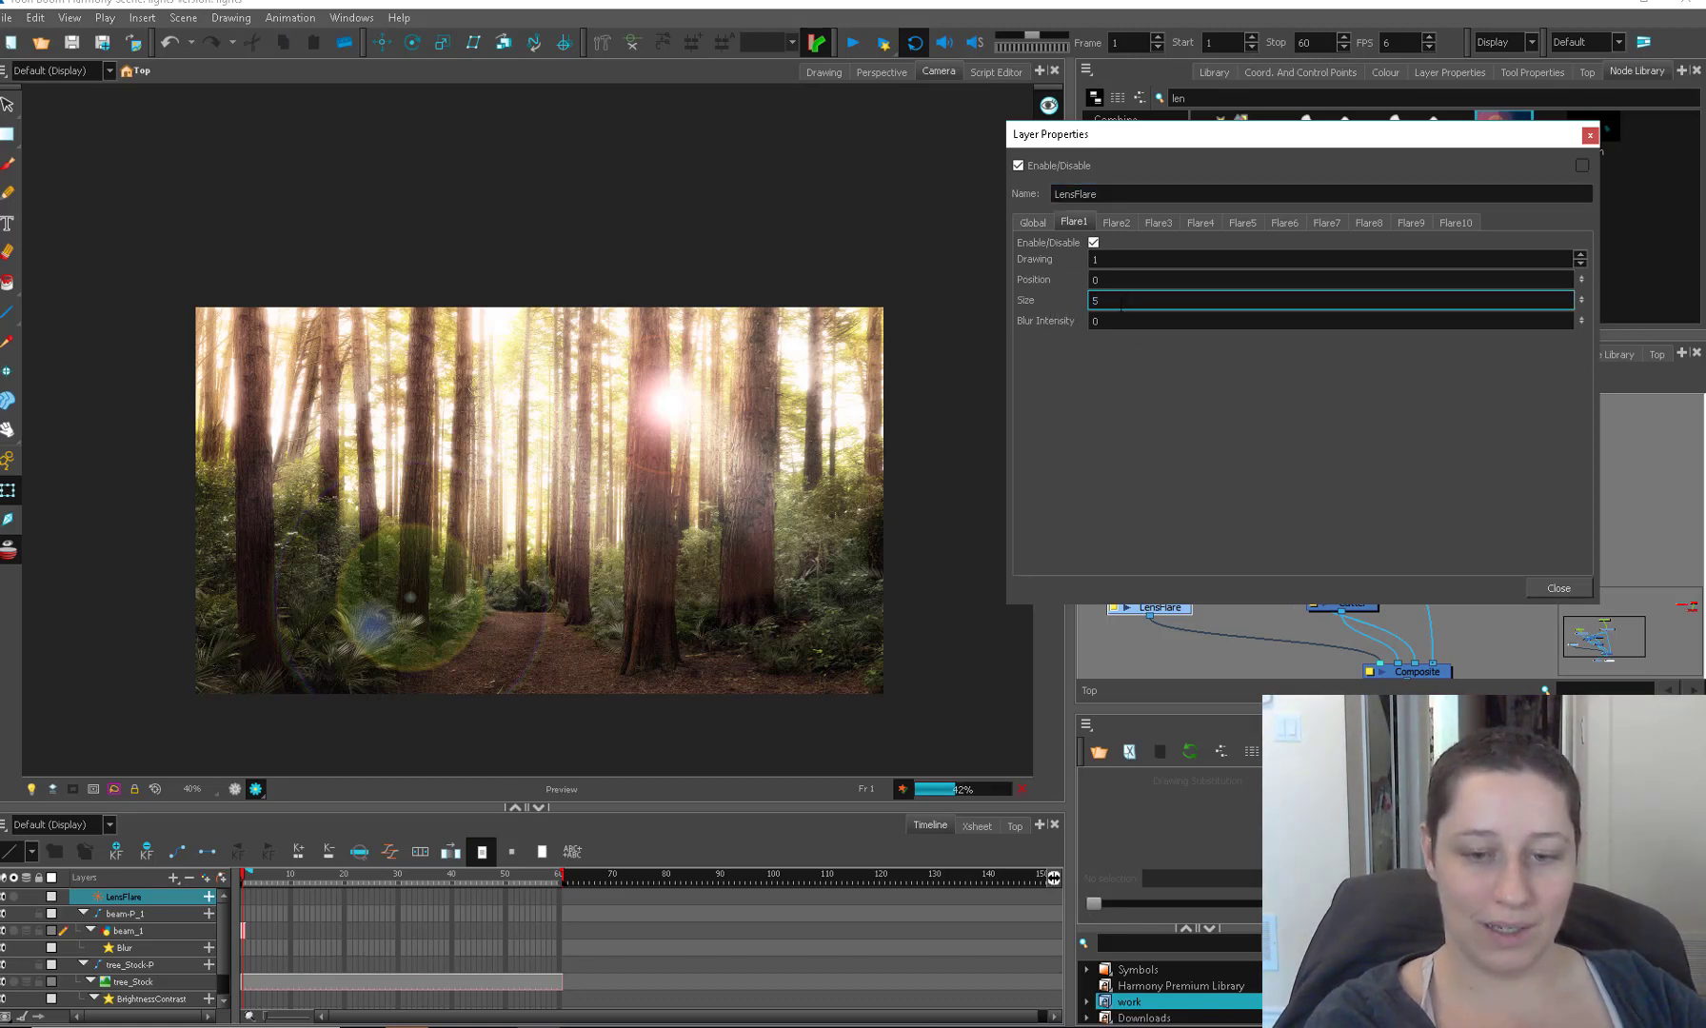
type("0.75")
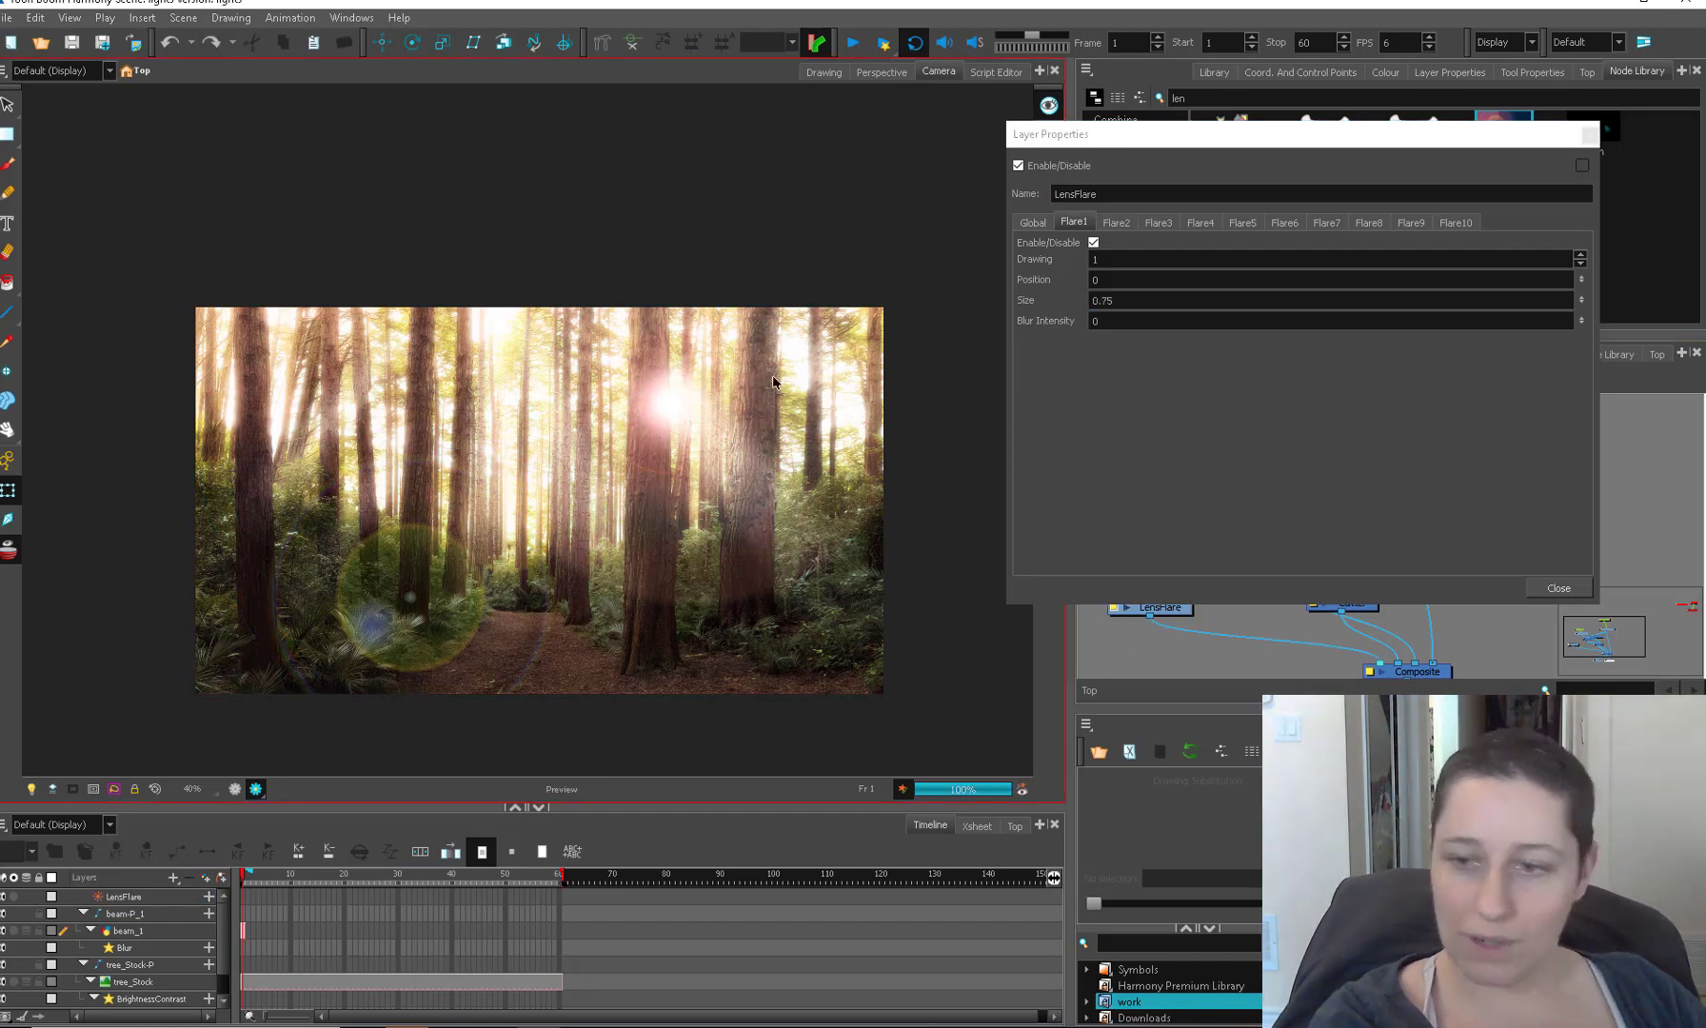
Step: Set Flare2 size to 0.8 and toggle the fifth flare element's visibility
left_click(1113, 223)
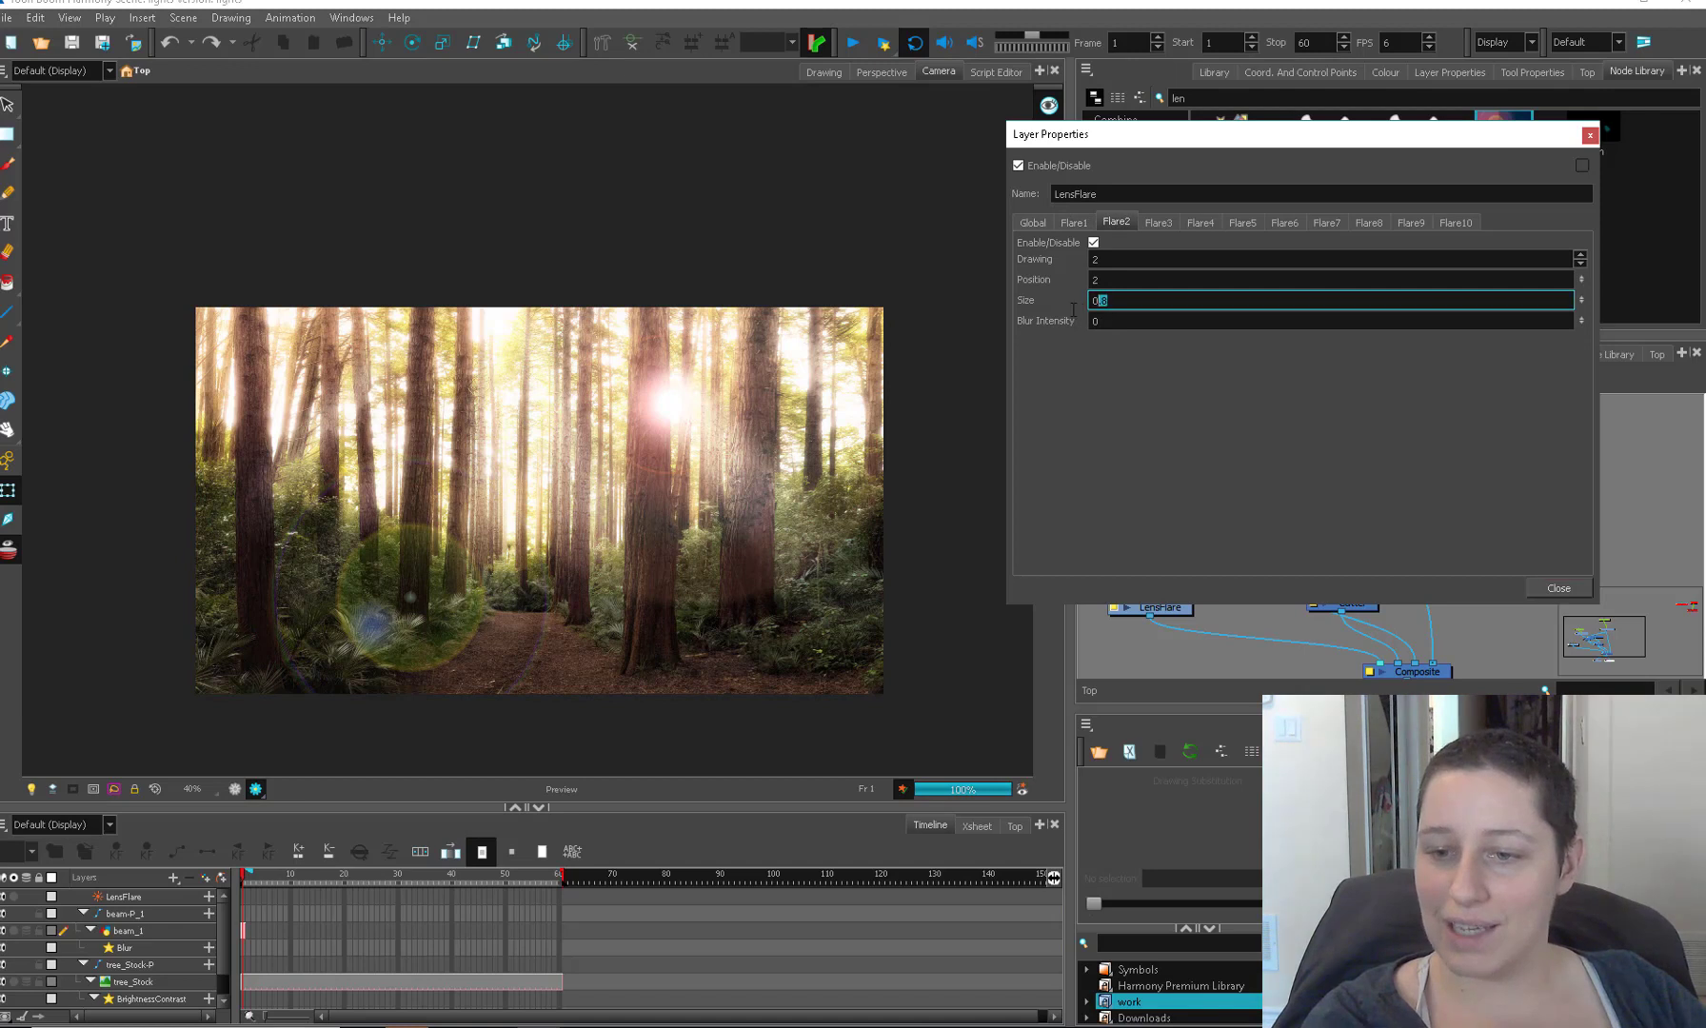
type("36")
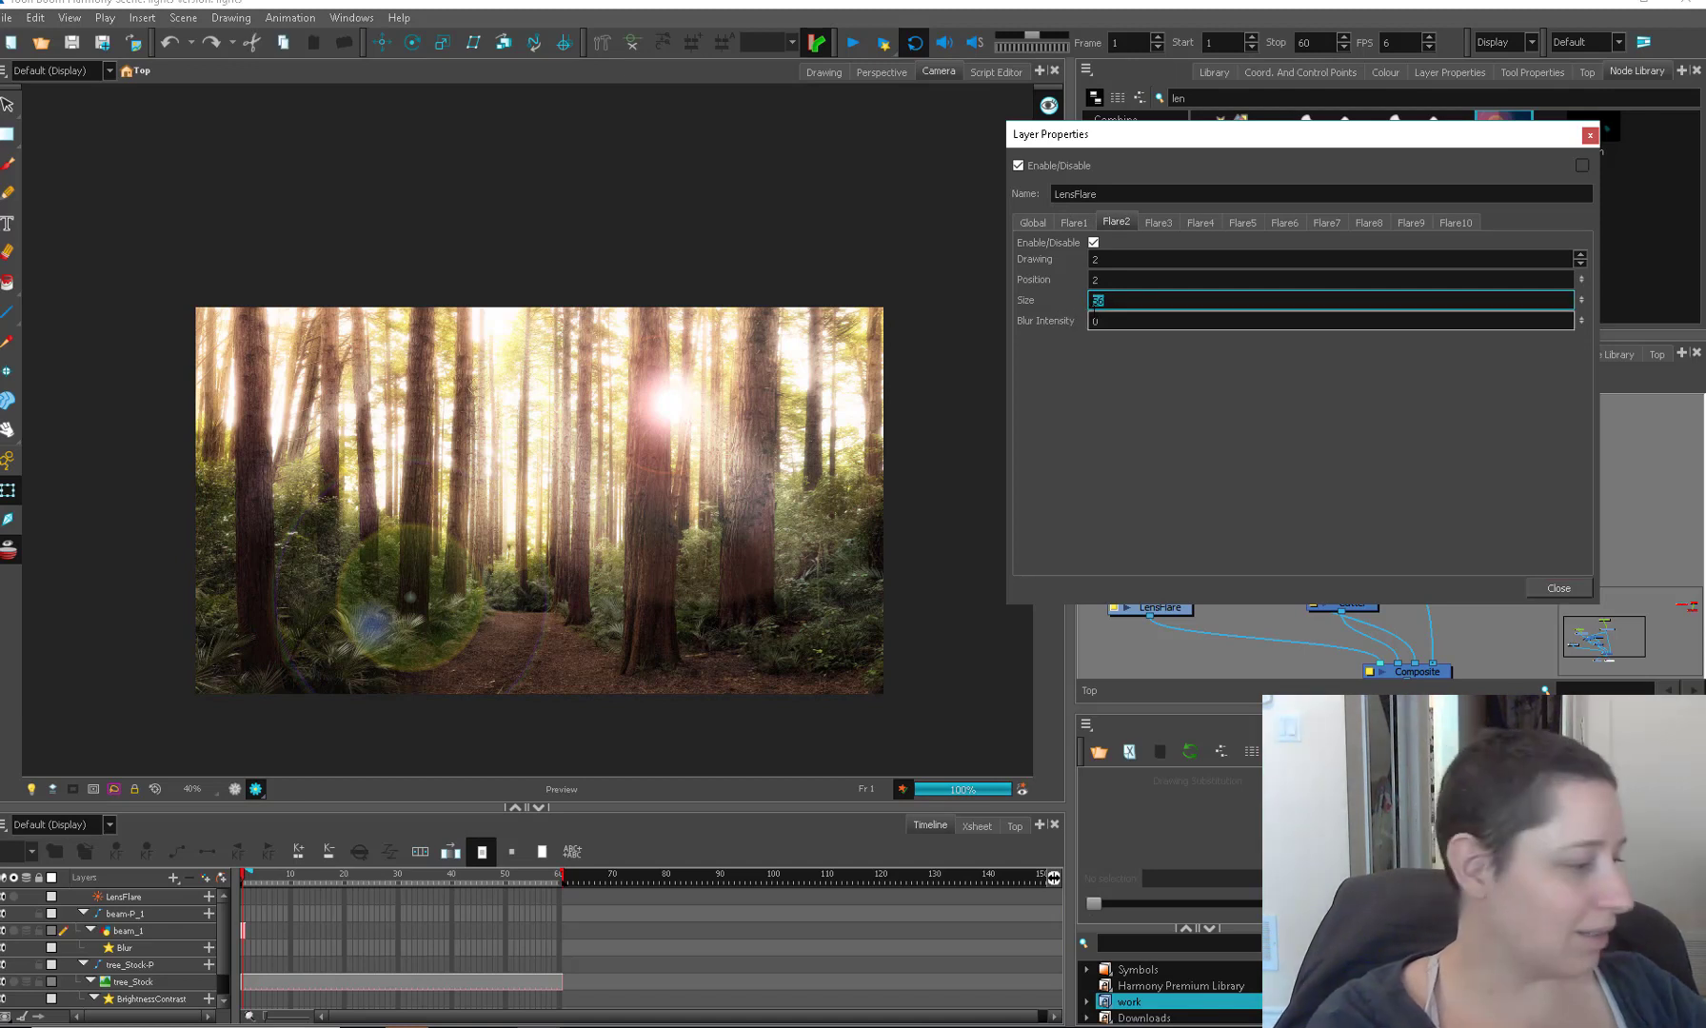
type("0.8")
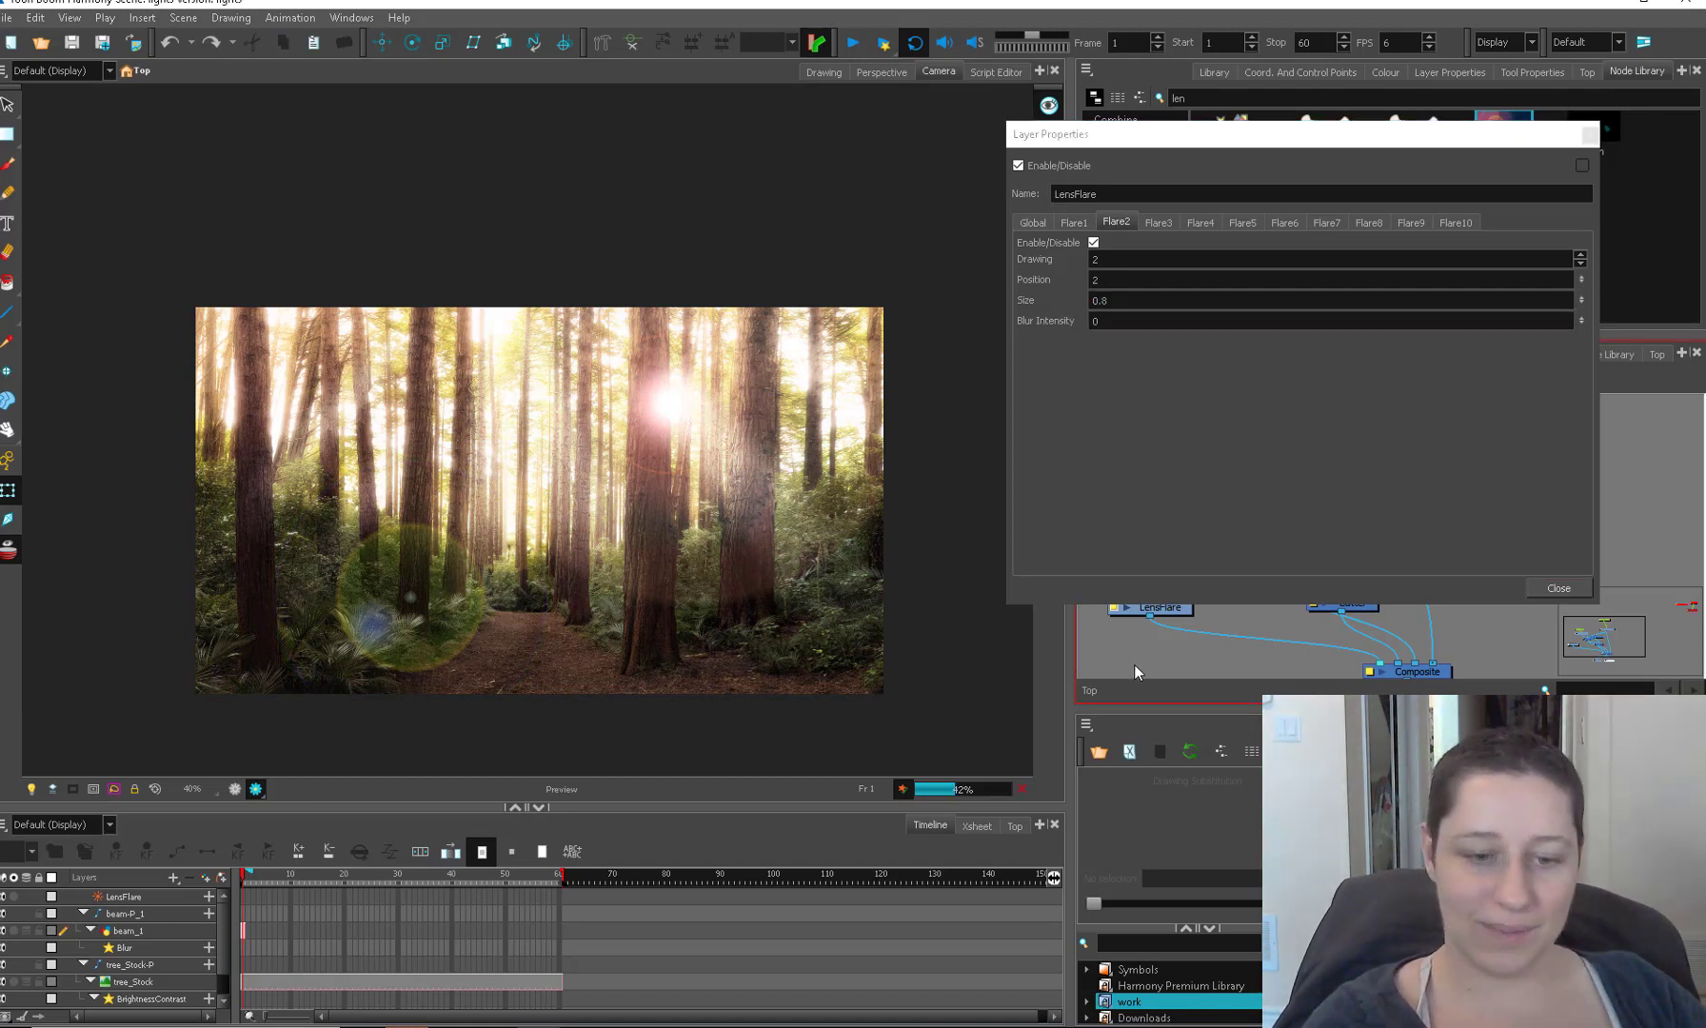
left_click(1243, 223)
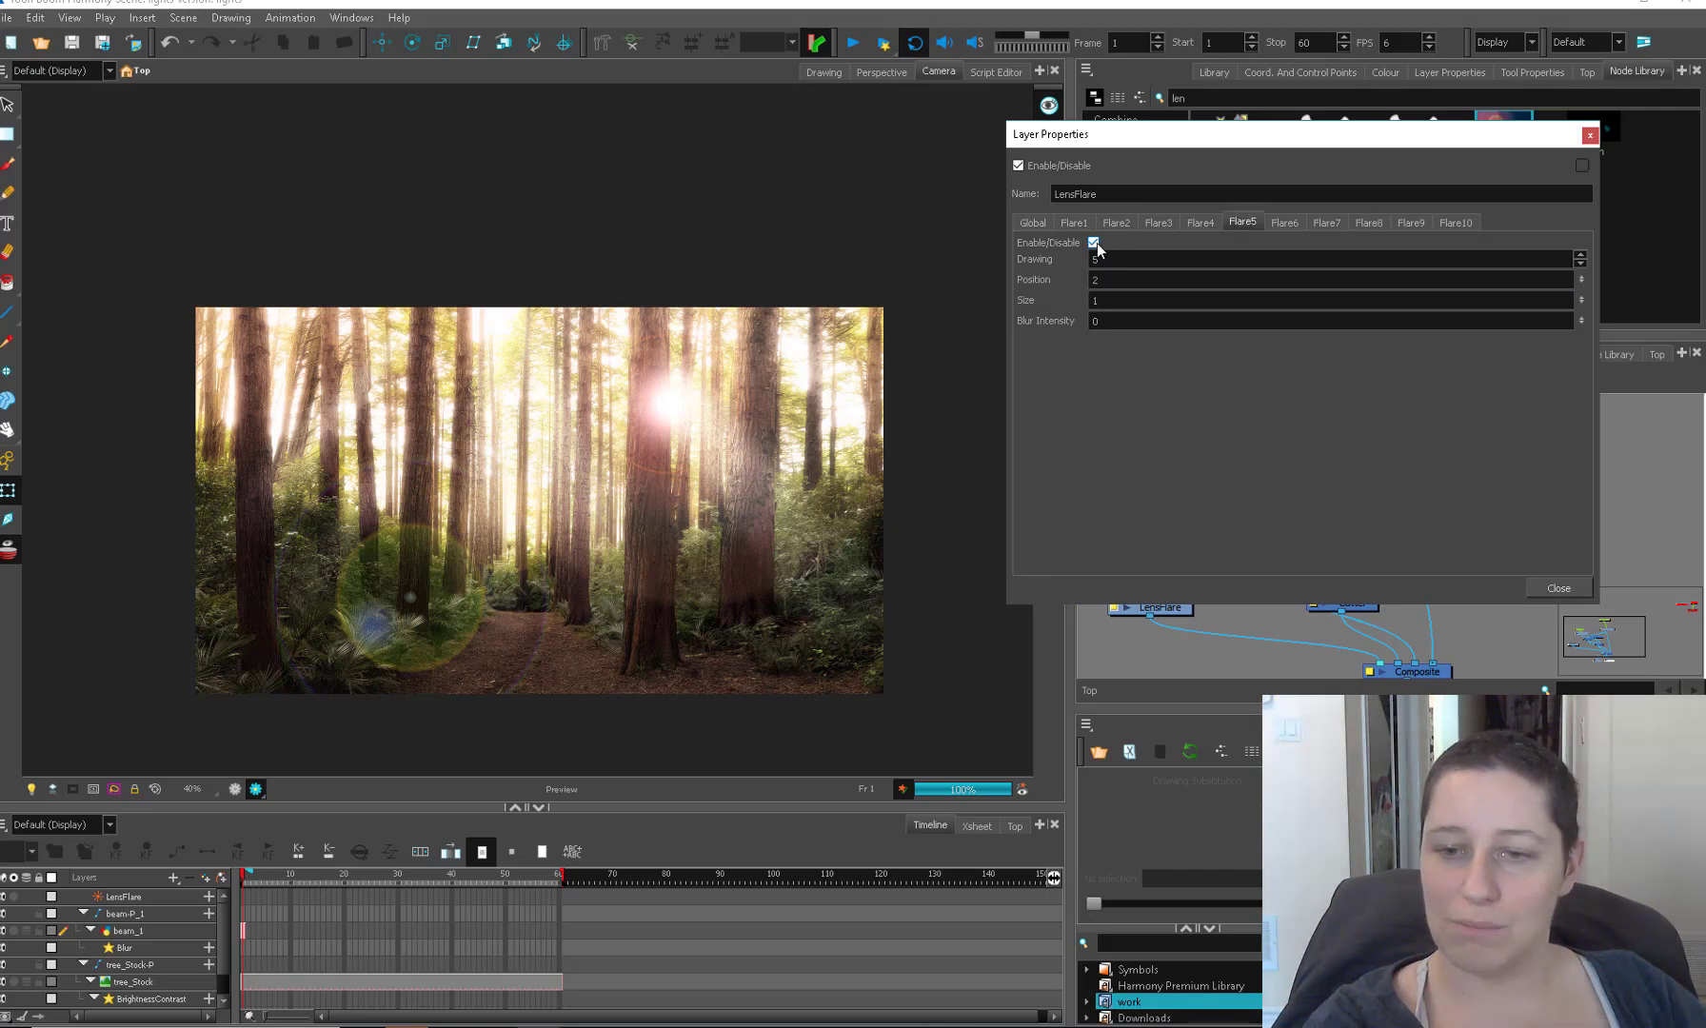
left_click(1199, 223)
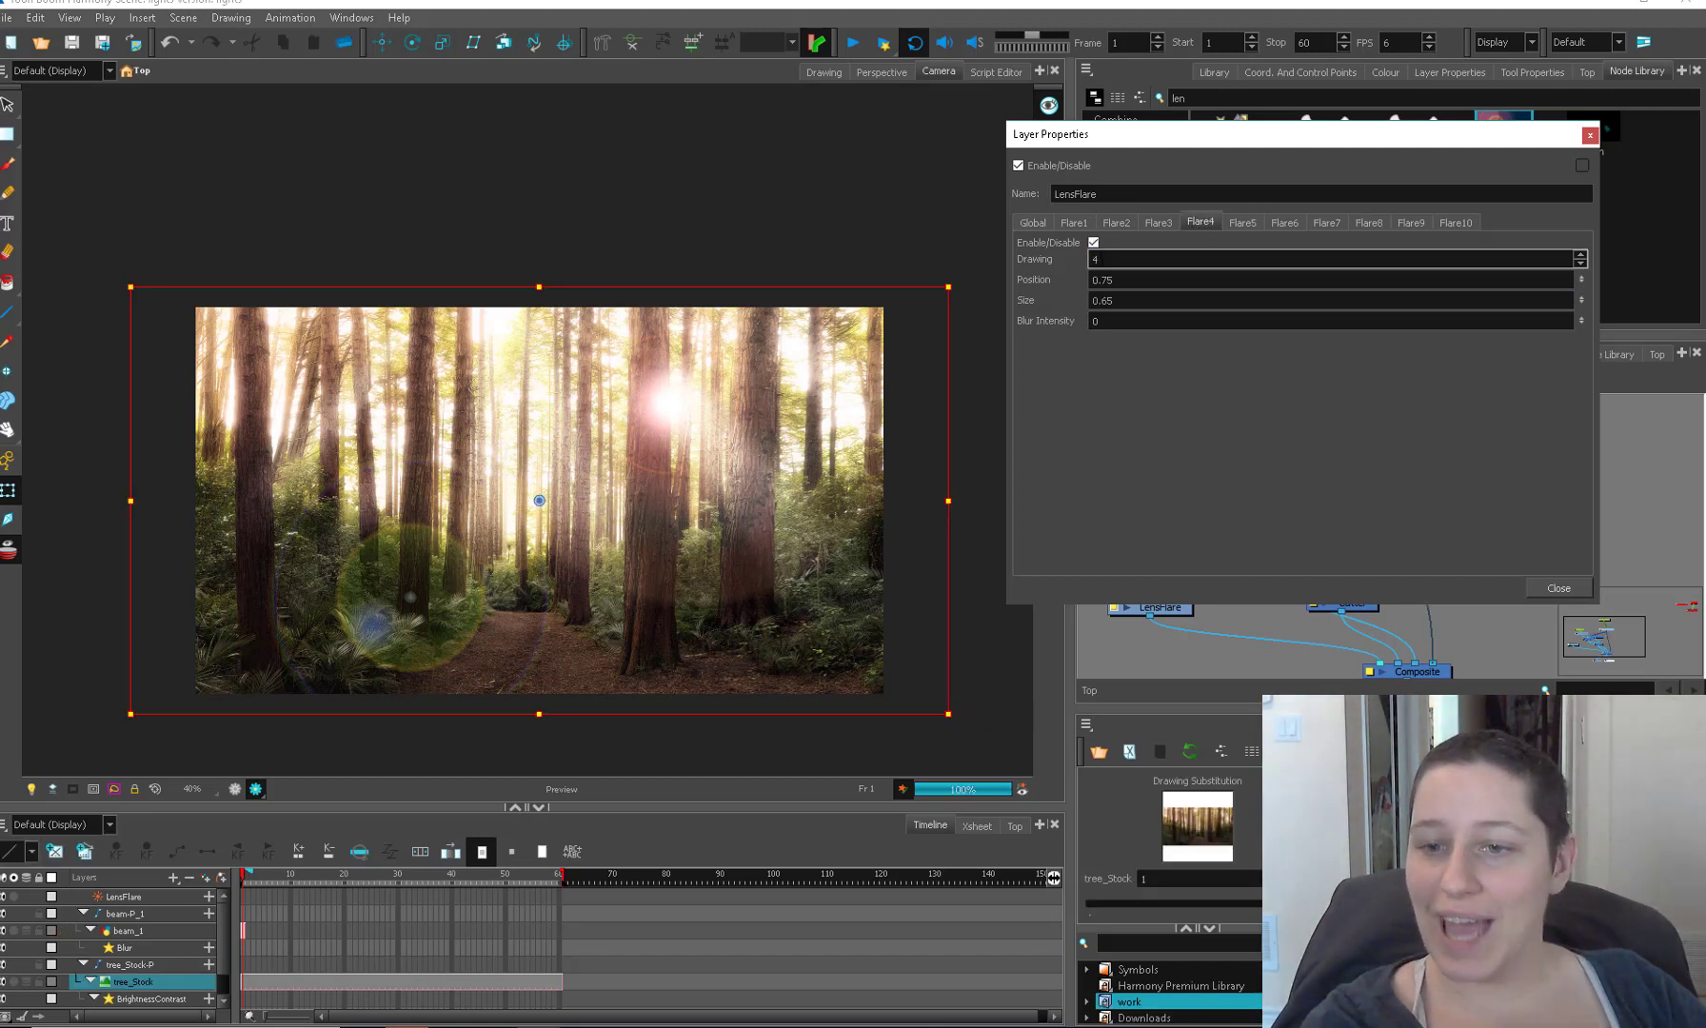
left_click(1555, 588)
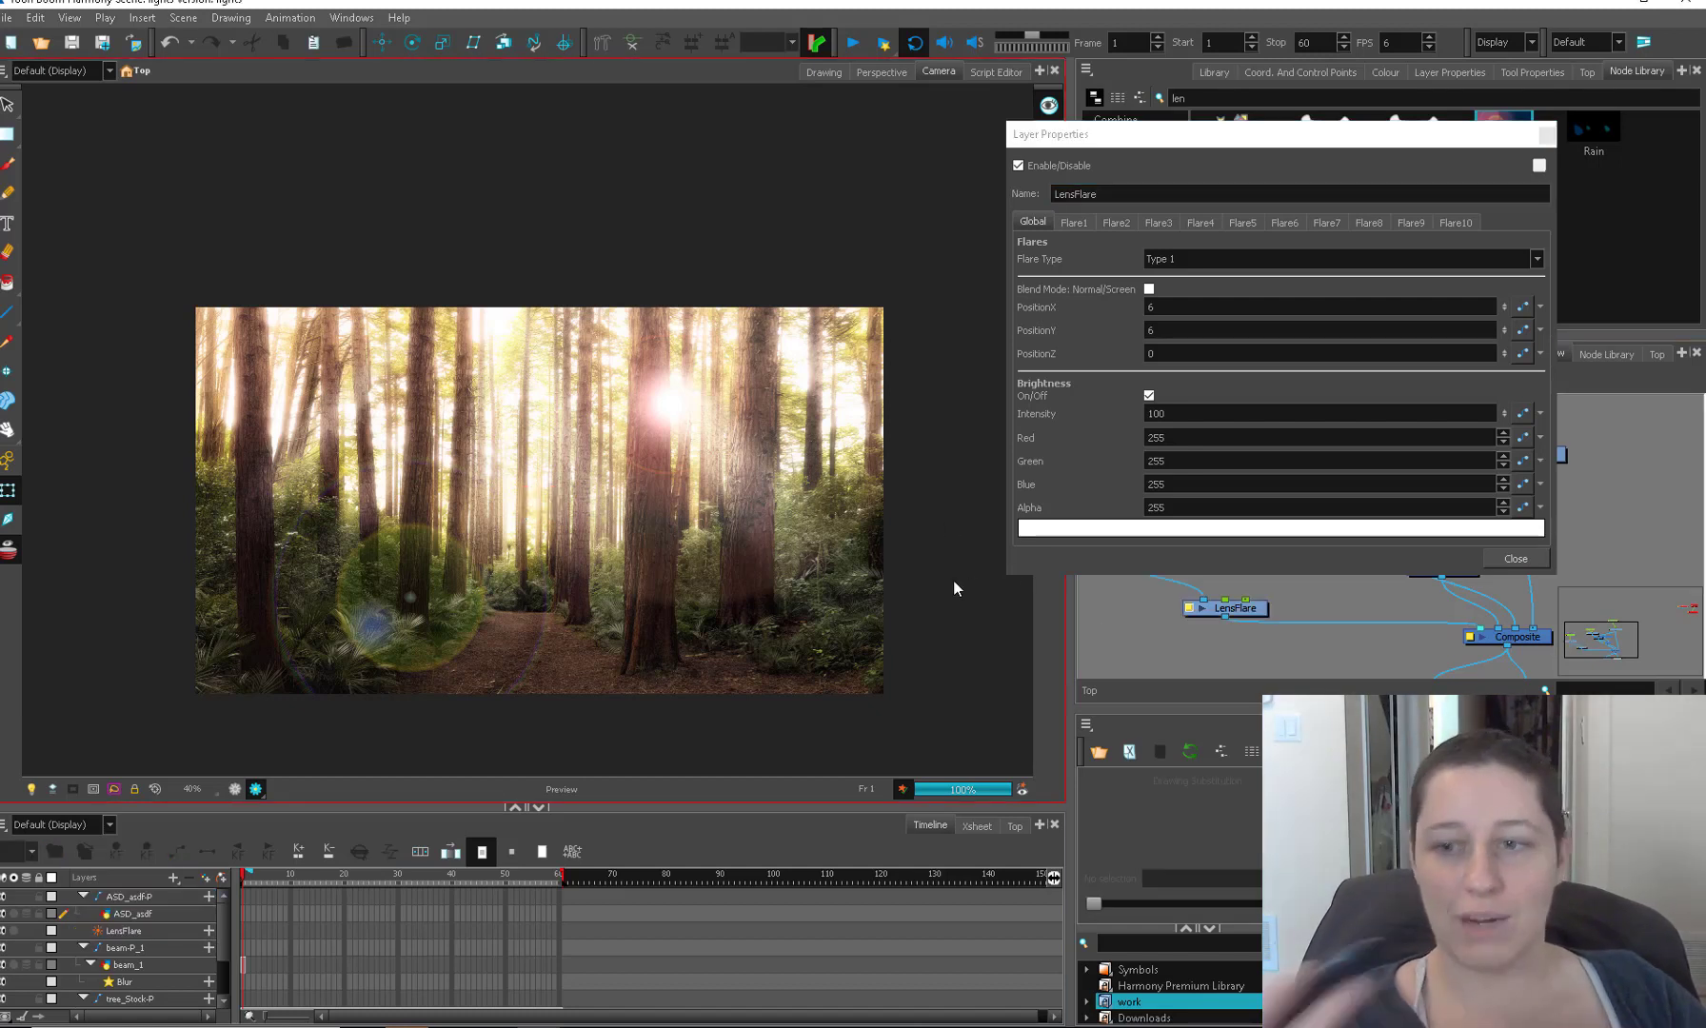
left_click(1342, 256)
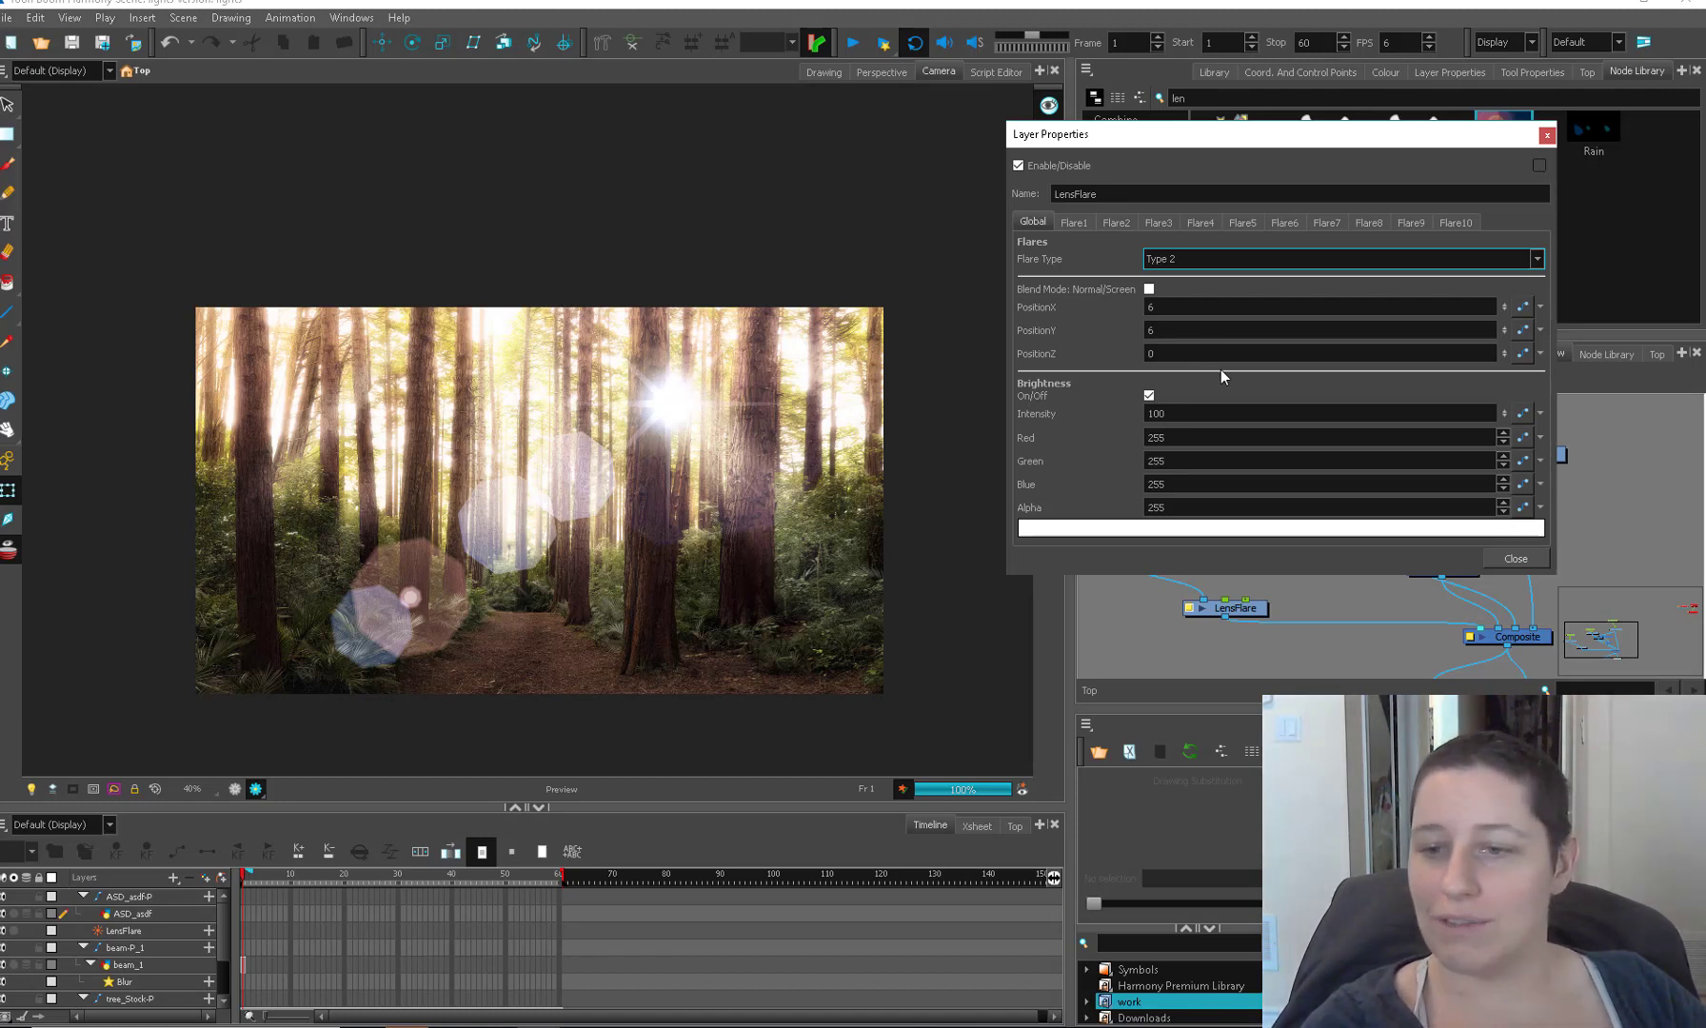
left_click(1342, 257)
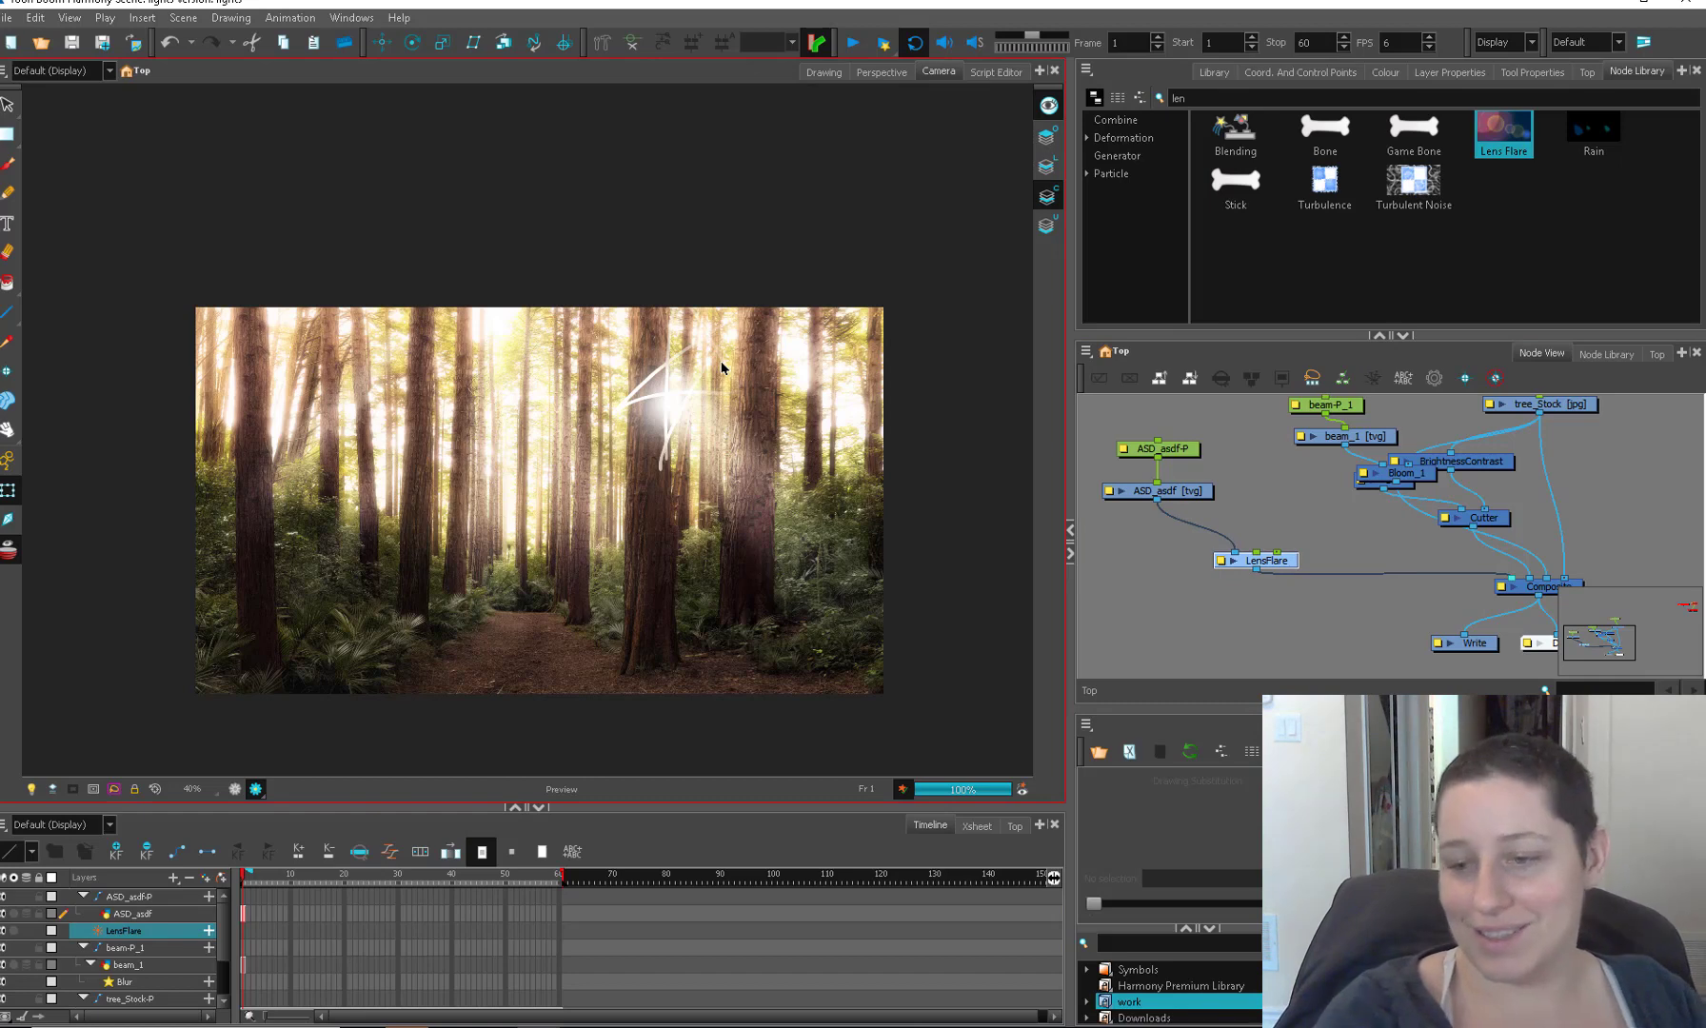
double_click(1264, 560)
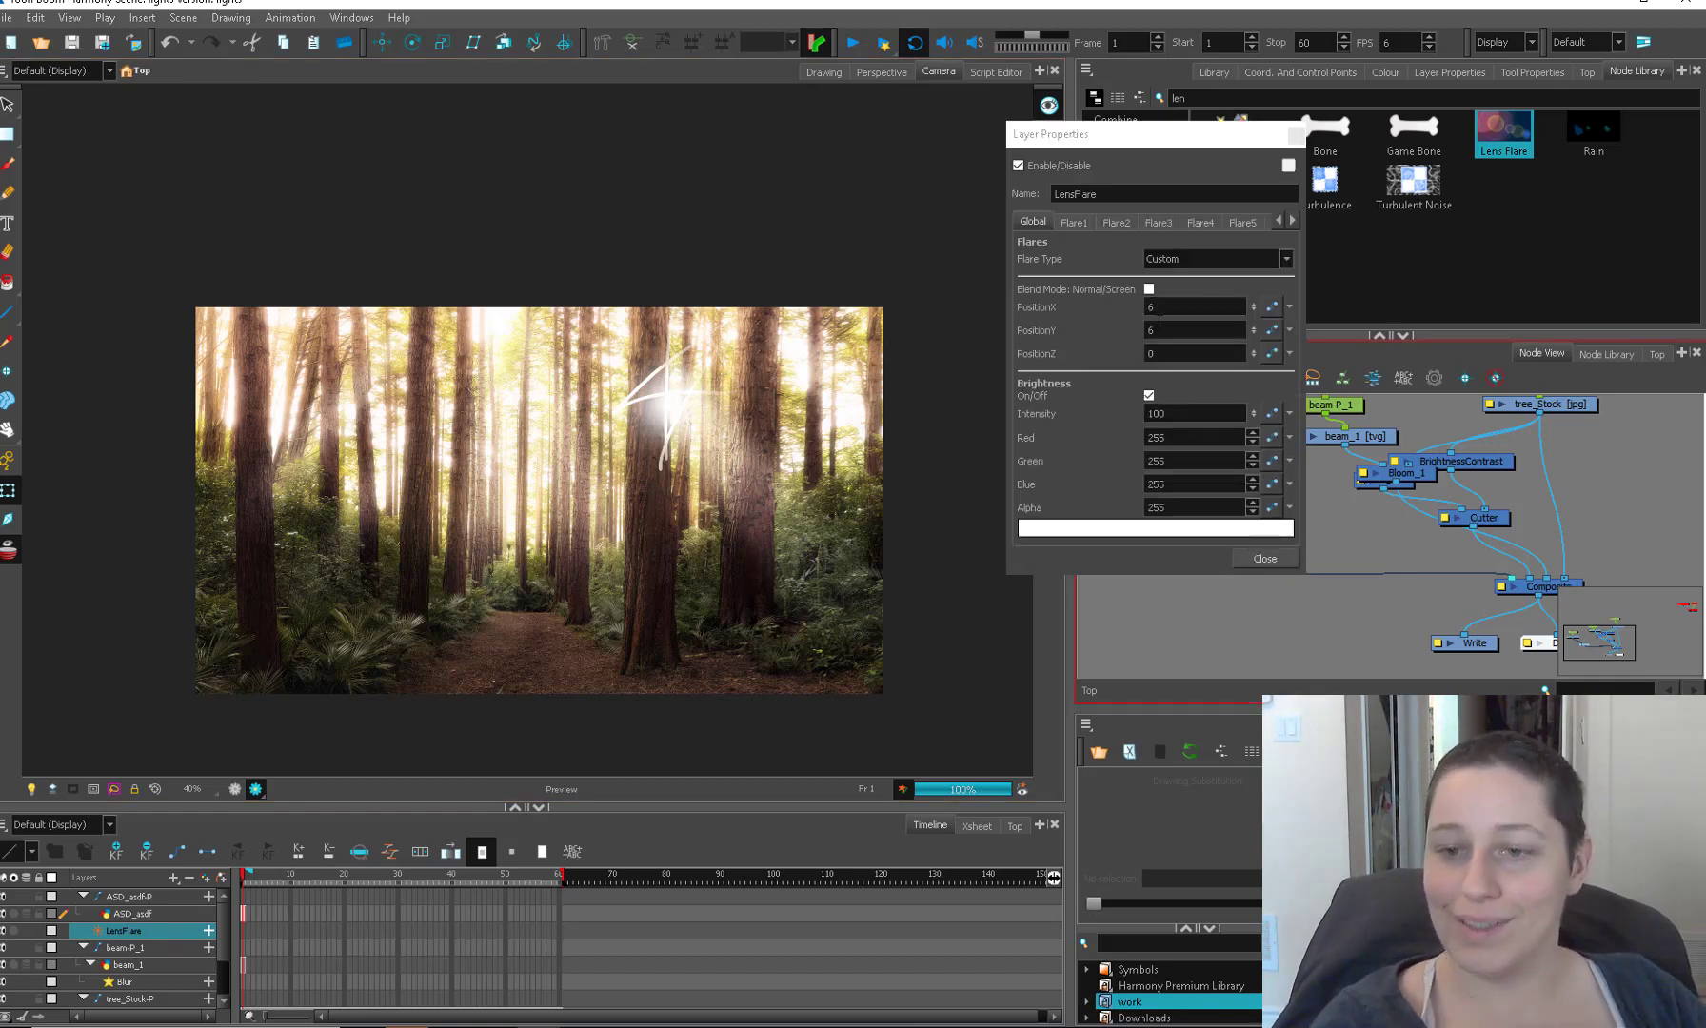
left_click(1214, 259)
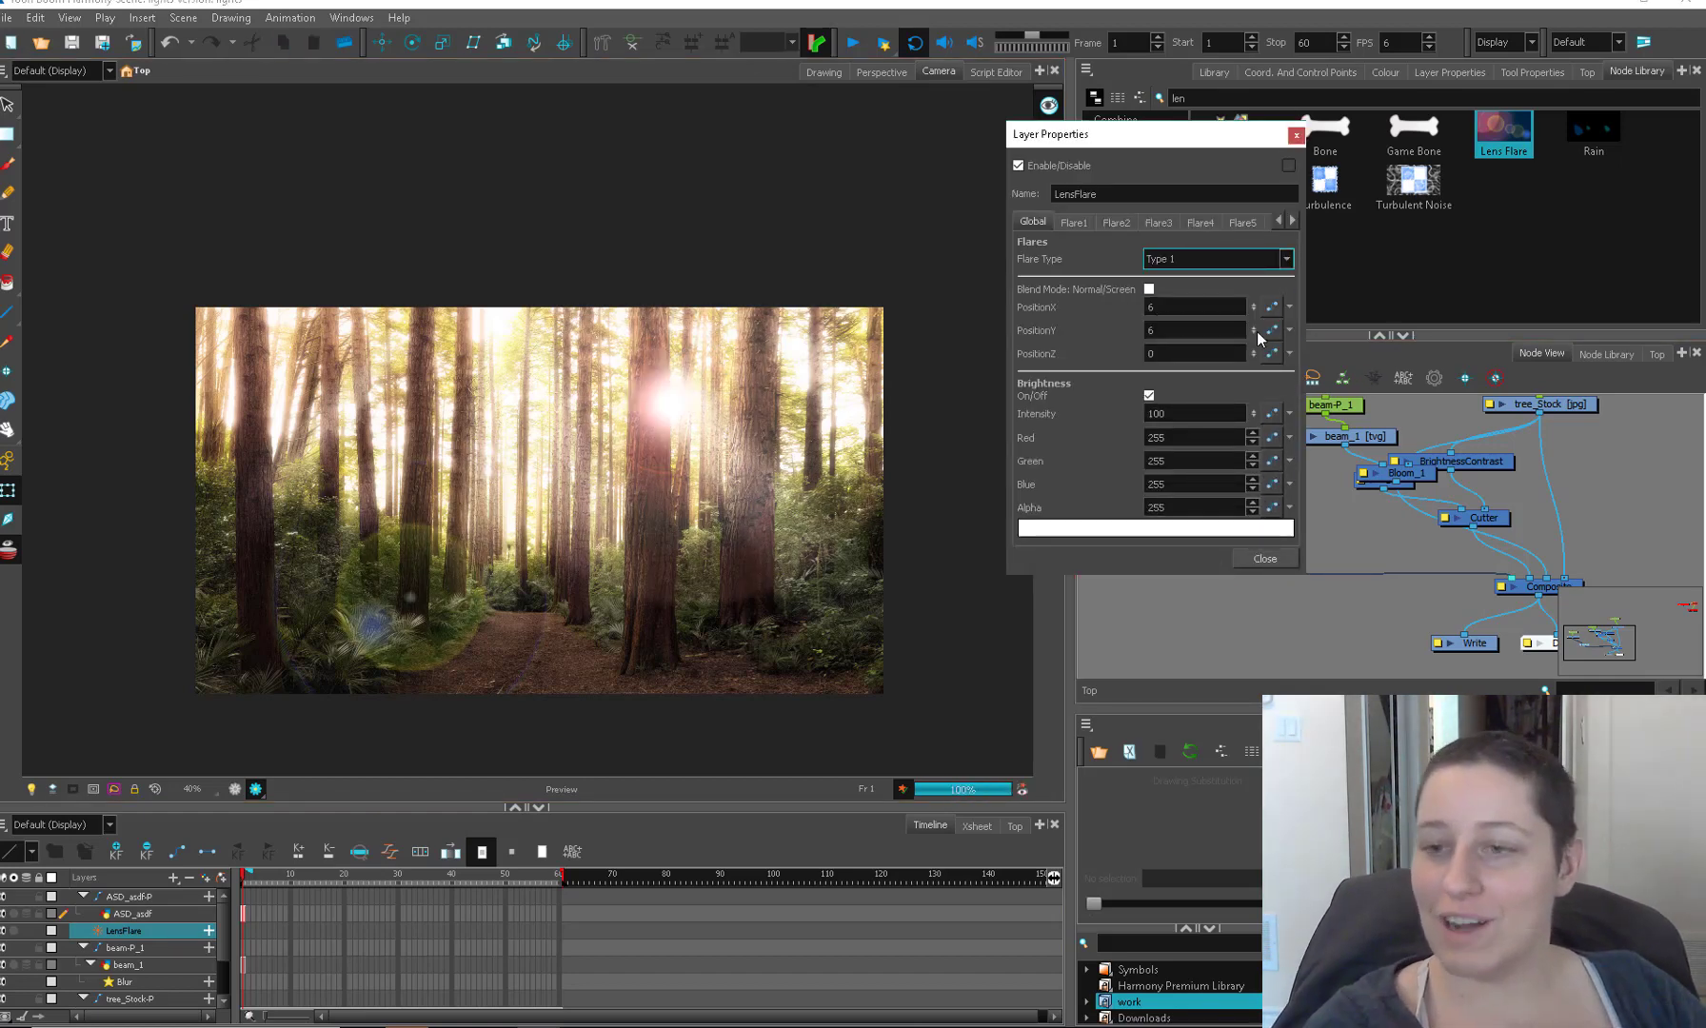
left_click(1263, 557)
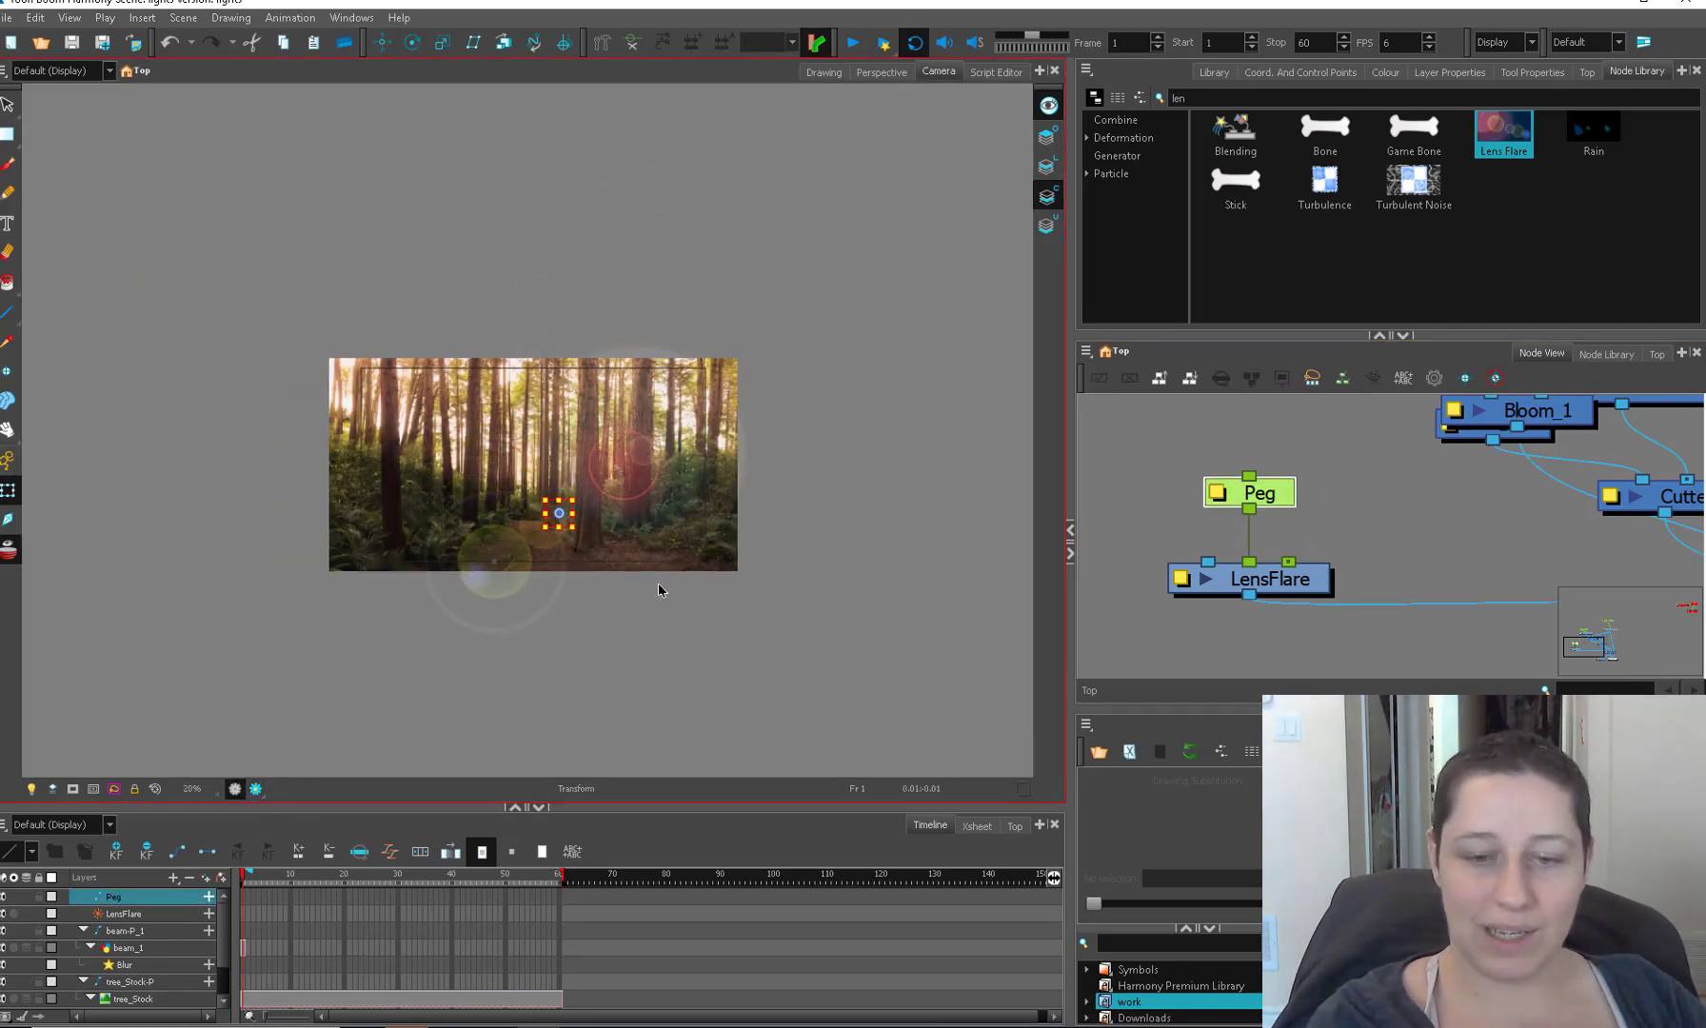
Step: Drag the flare and its peg up onto the sun and show its position controls
left_click_drag(558, 514, 514, 651)
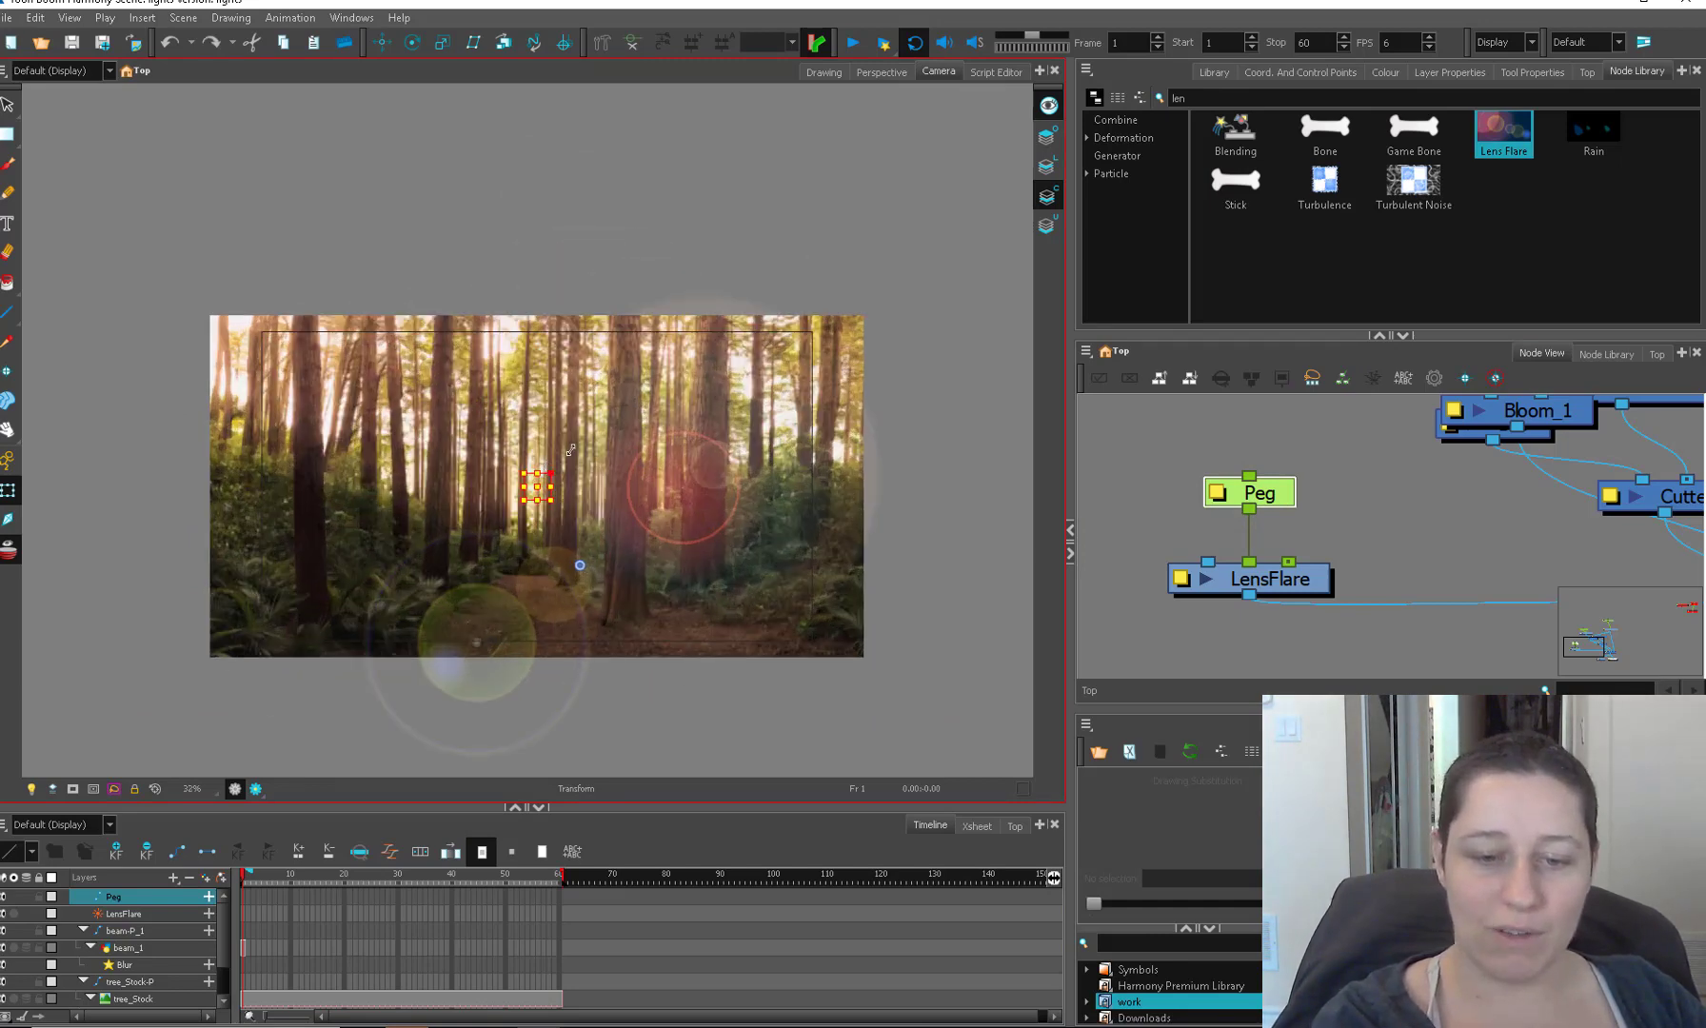
left_click_drag(537, 487, 634, 456)
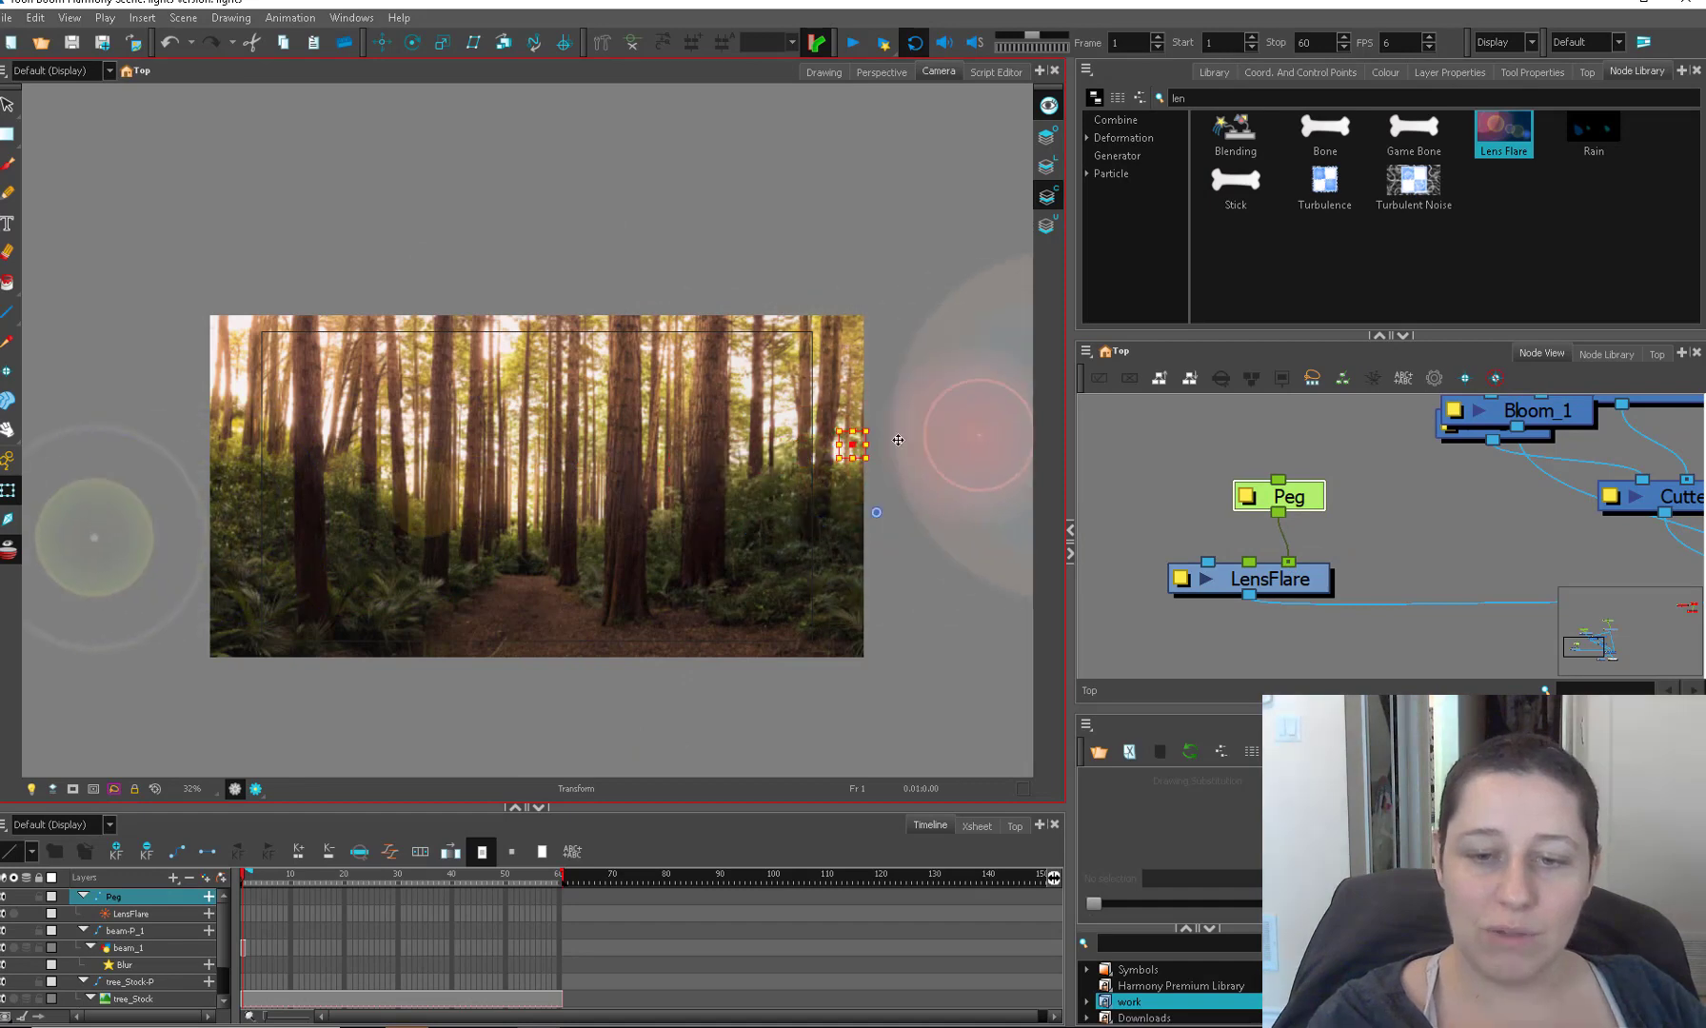
left_click_drag(854, 444, 533, 333)
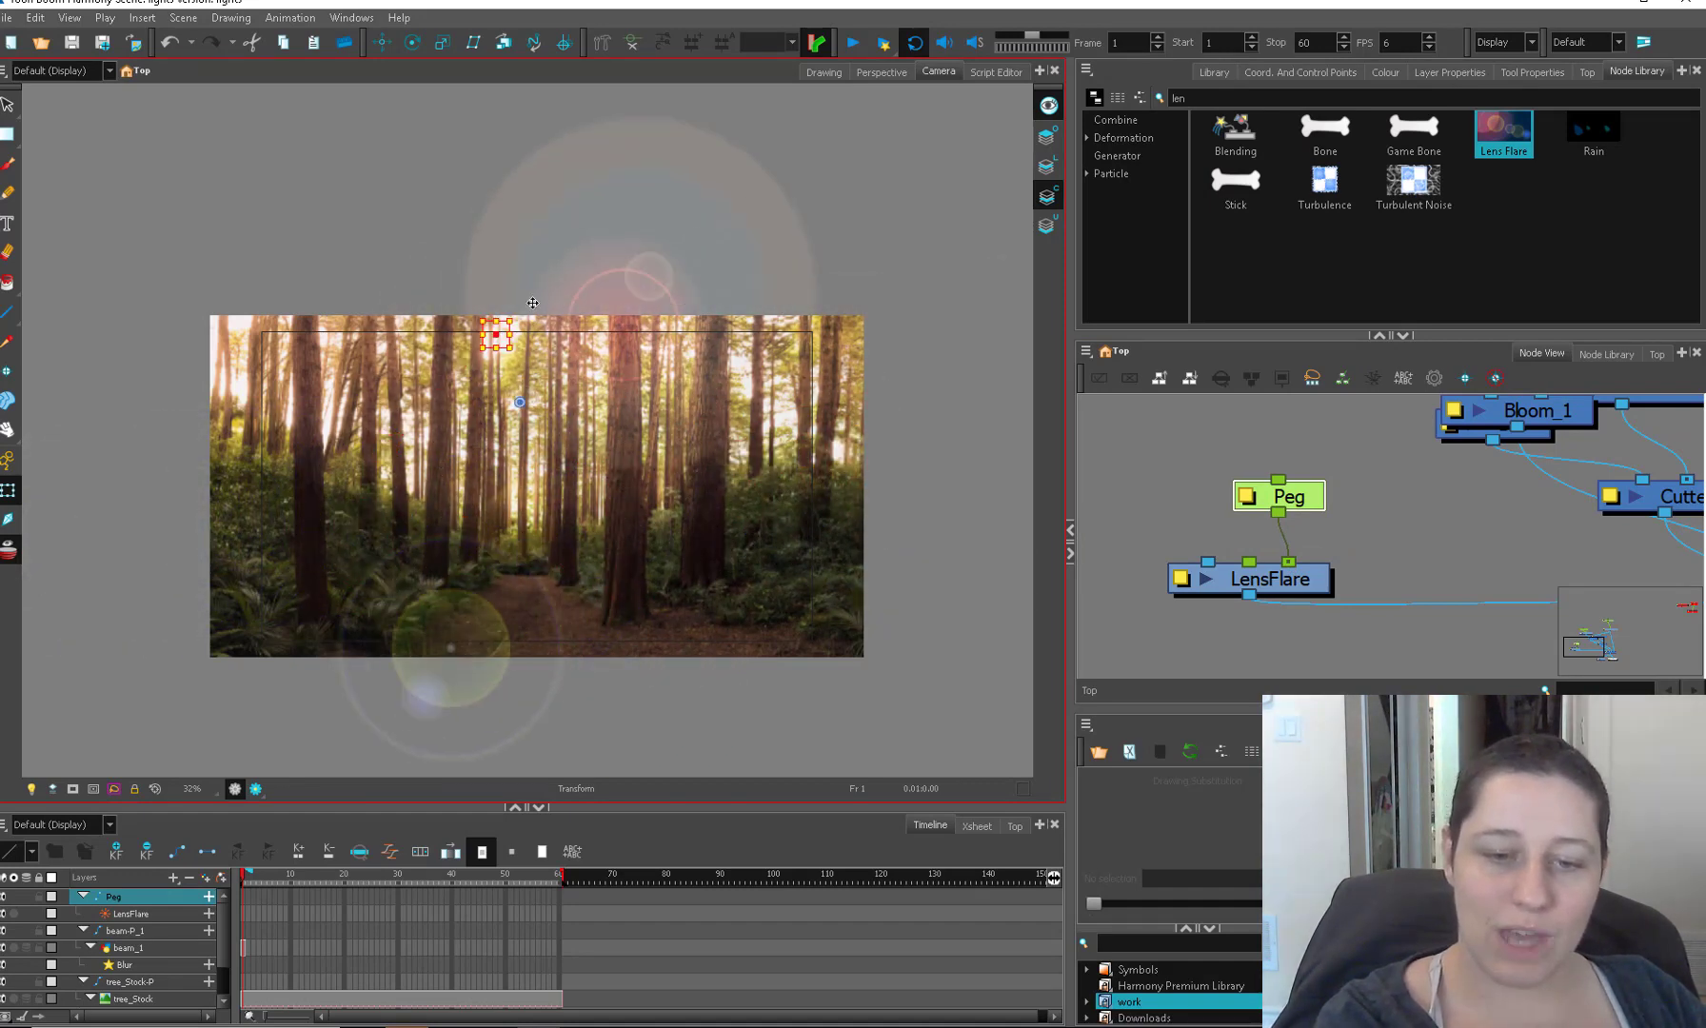
left_click_drag(519, 337, 436, 506)
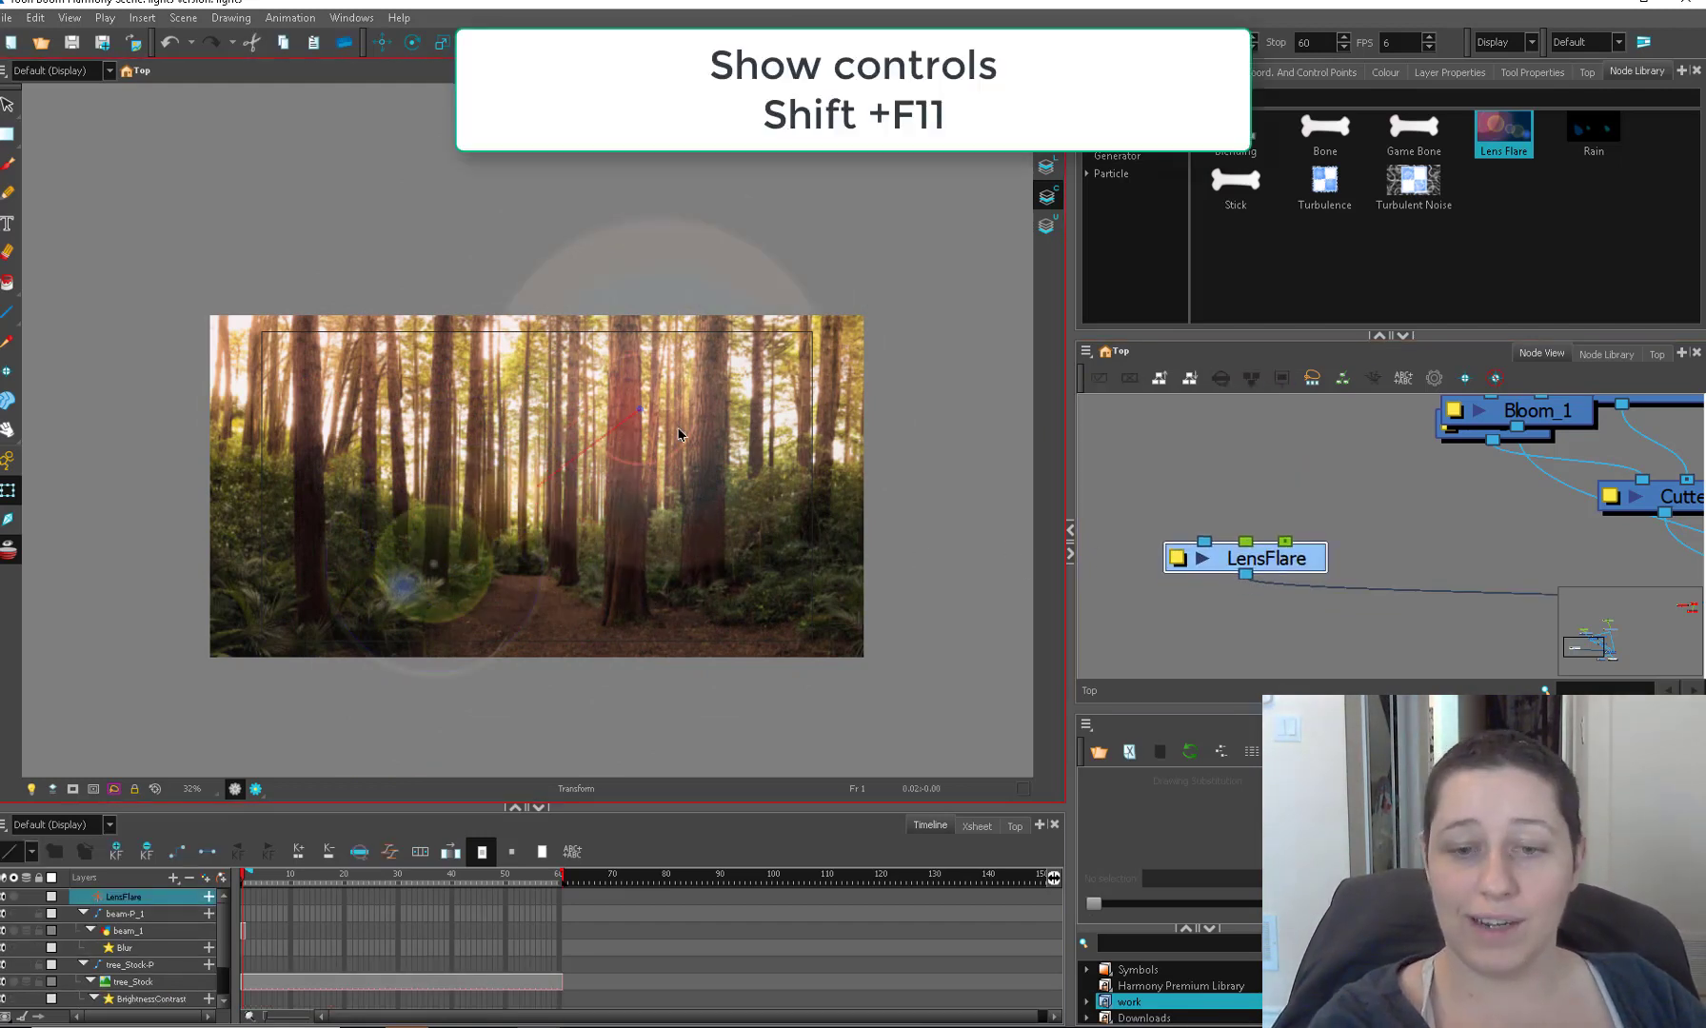
left_click_drag(1245, 558, 1171, 436)
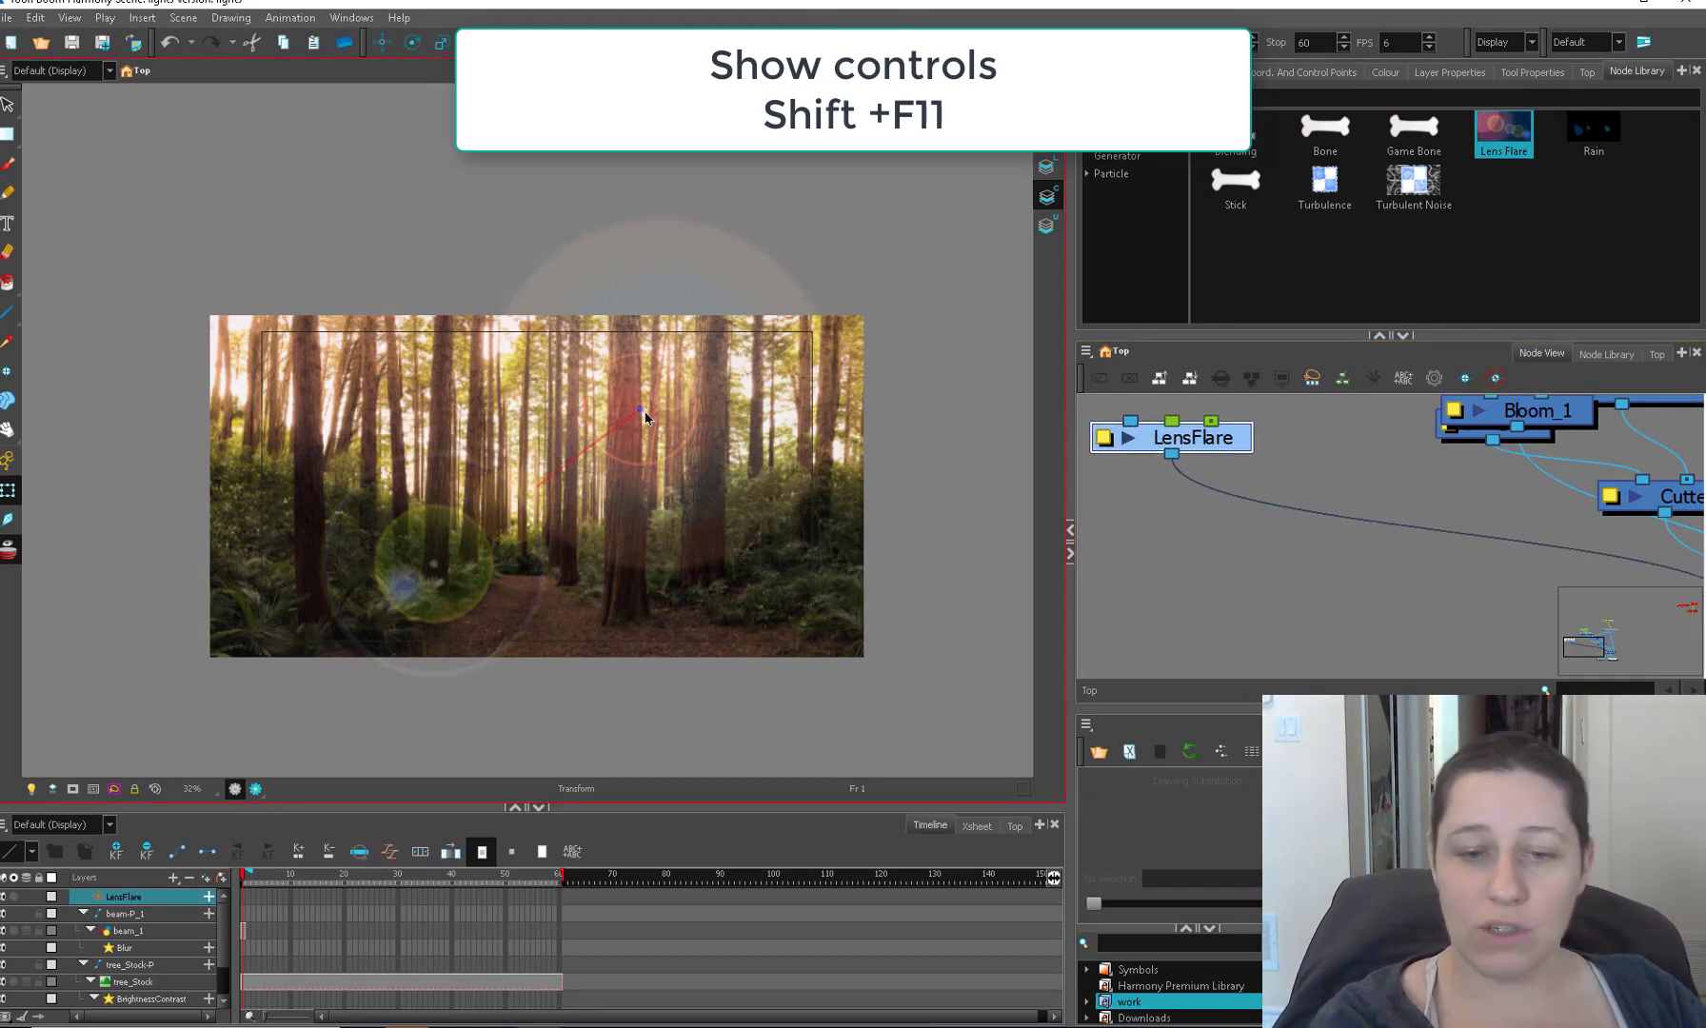
key("Shift+F11")
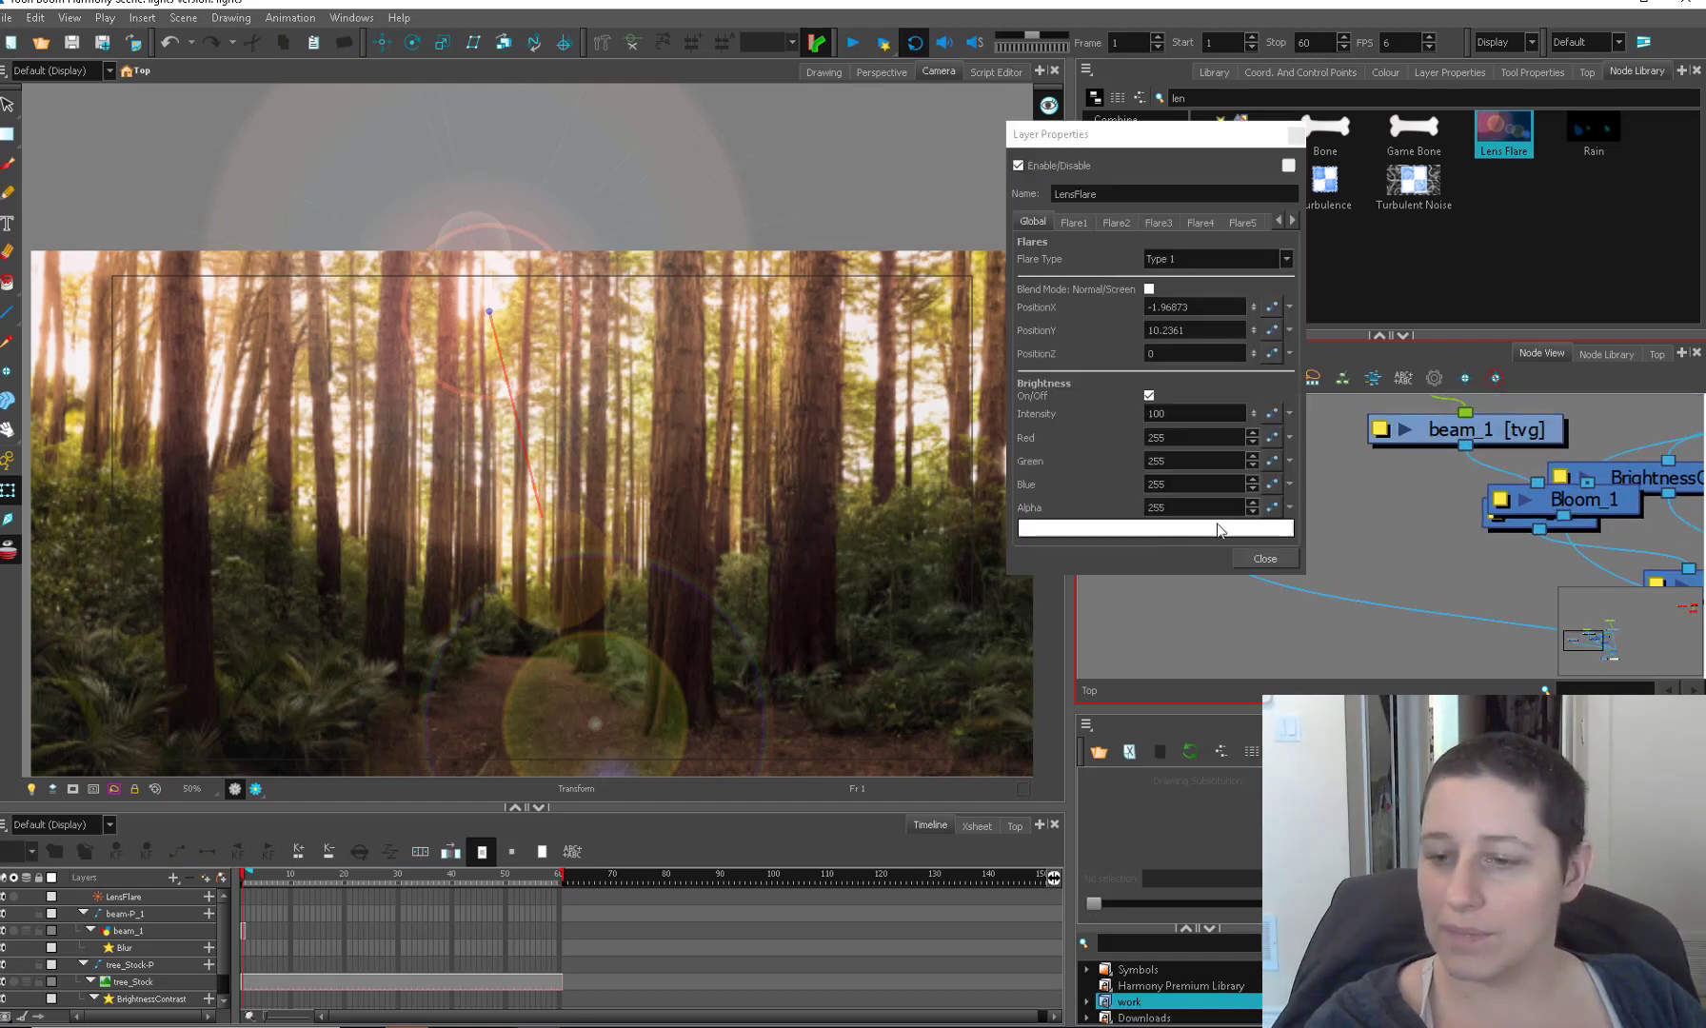
Step: Set the Flare8 element's size to 0.55 and close the flare properties
left_click(1072, 222)
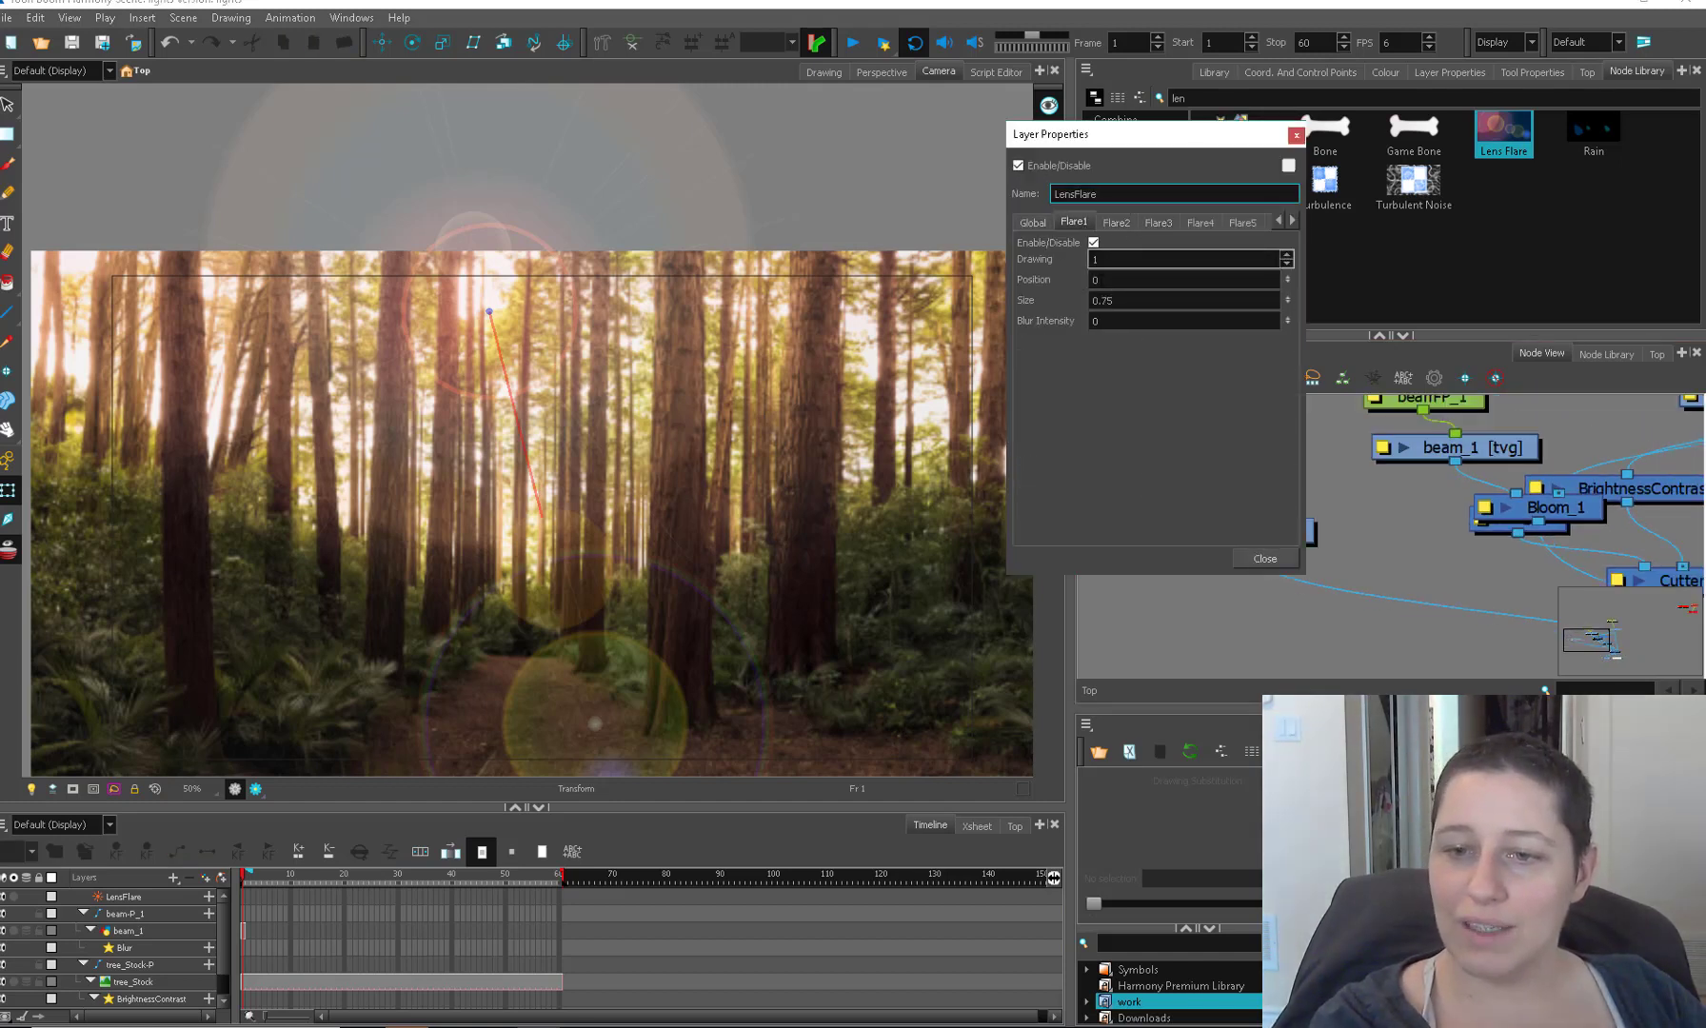
left_click(1116, 223)
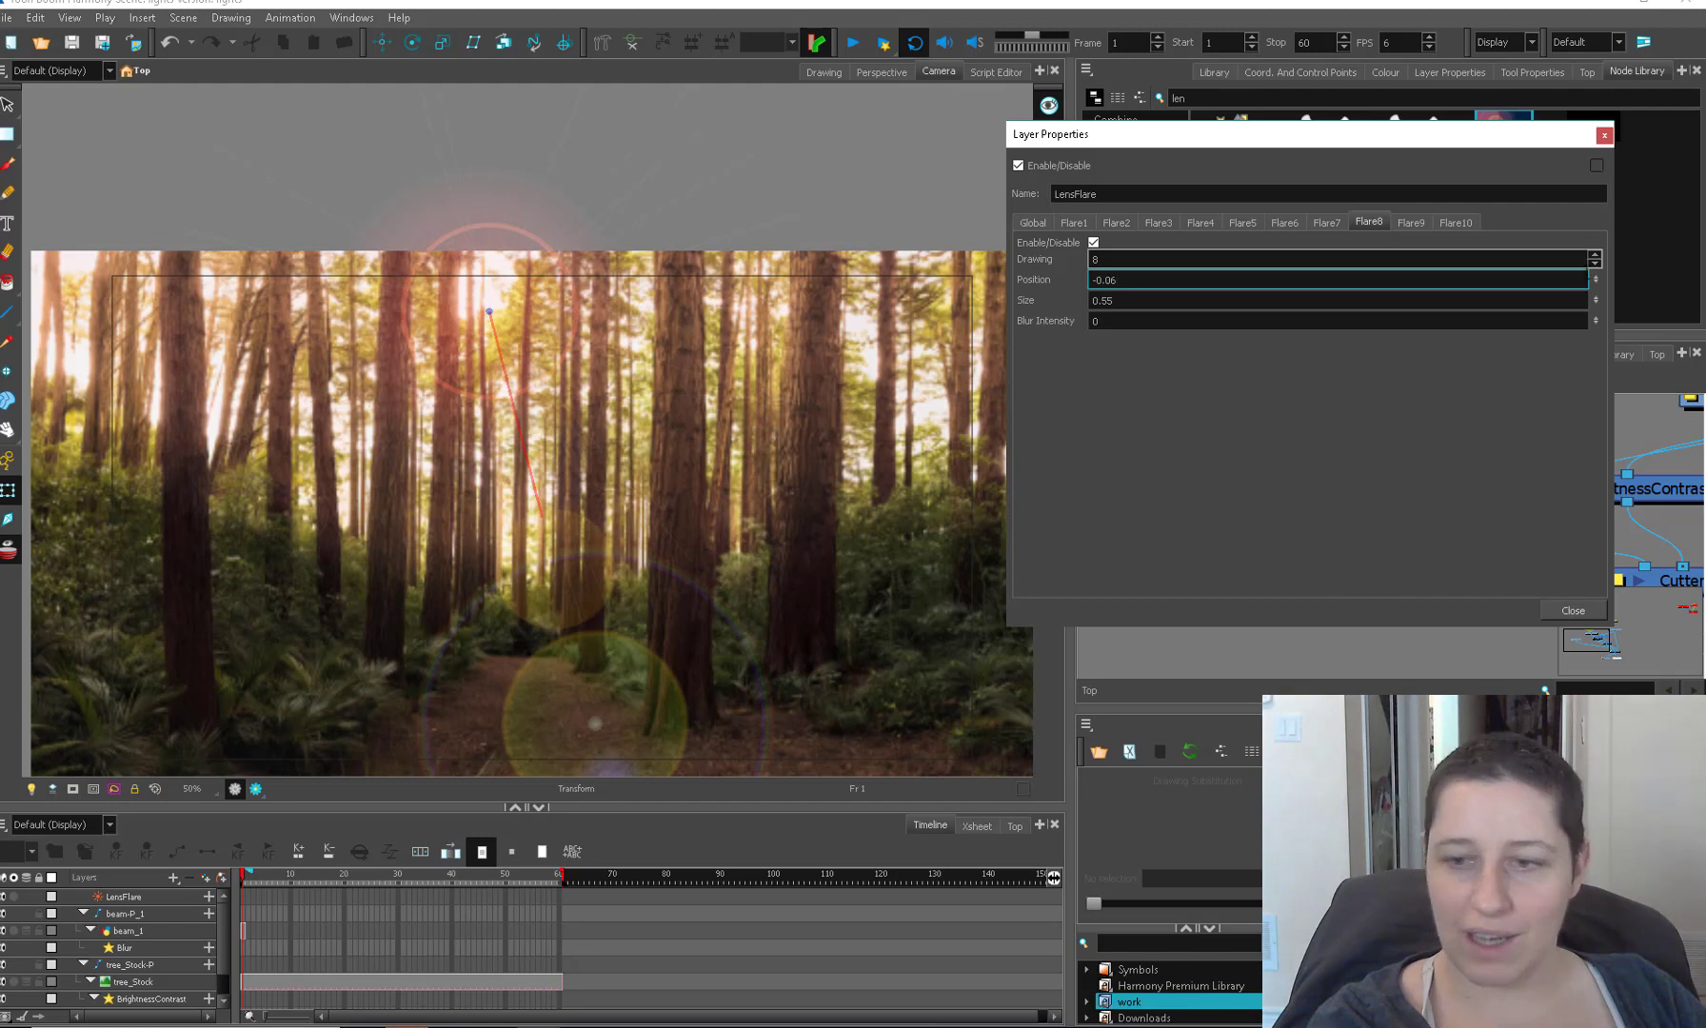
left_click(1306, 280)
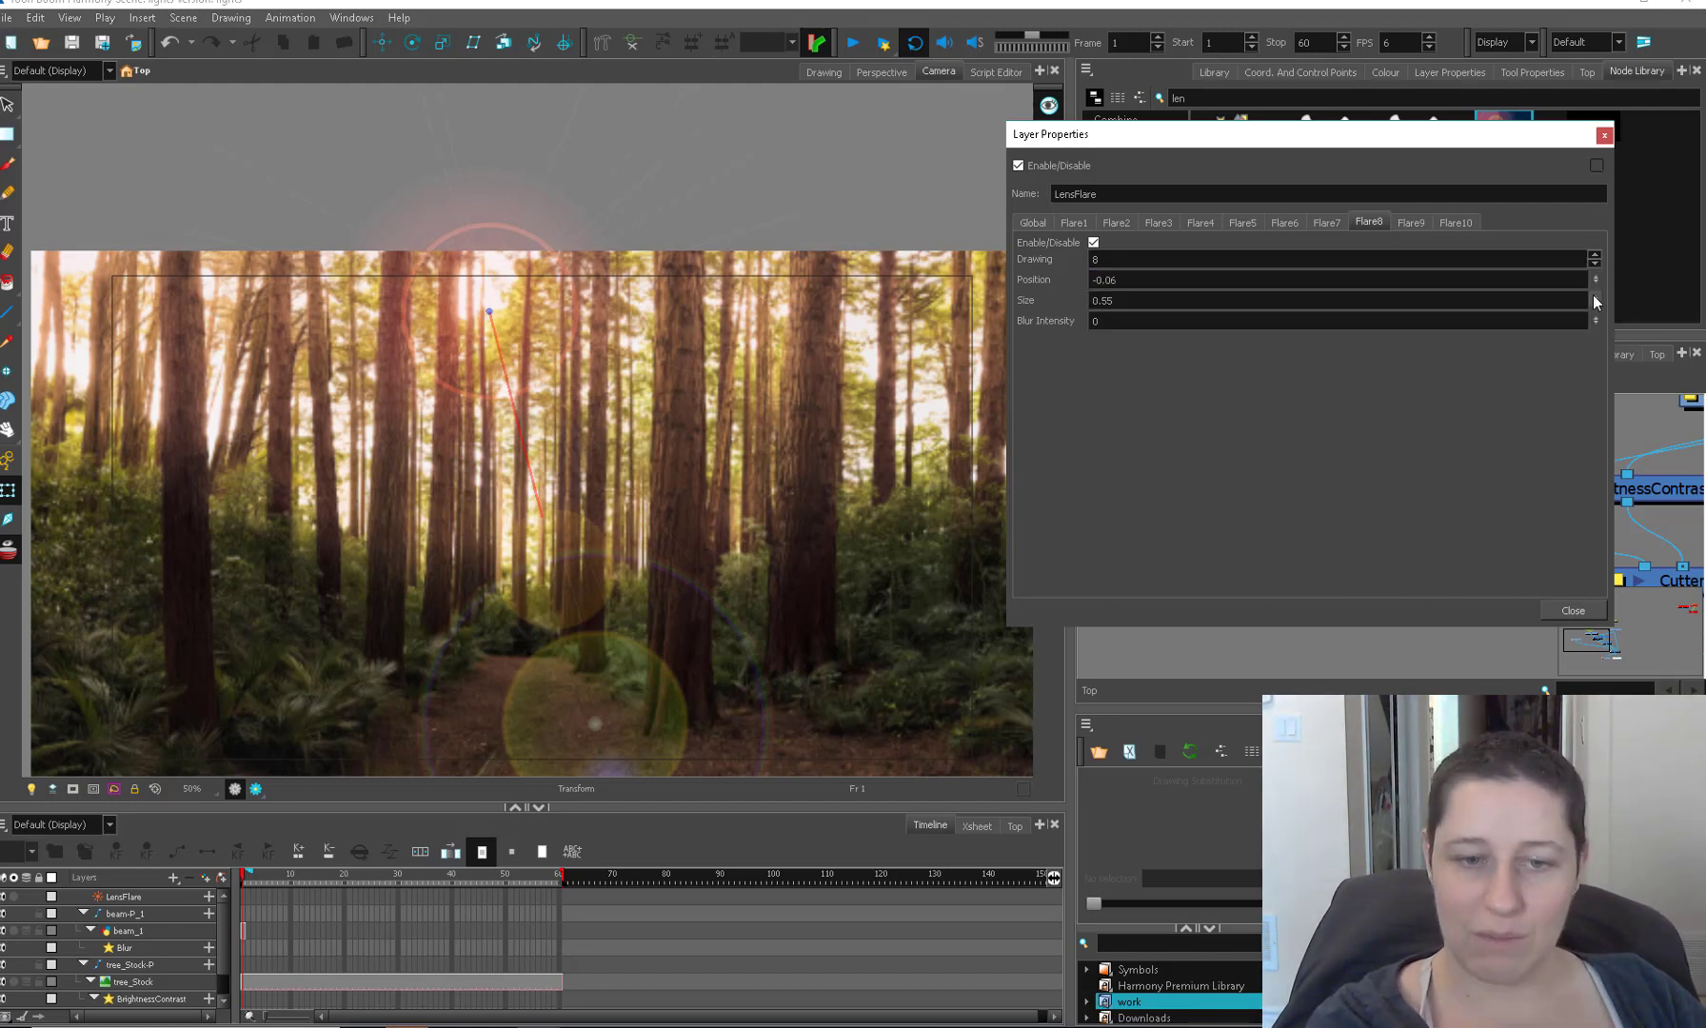
left_click(1571, 609)
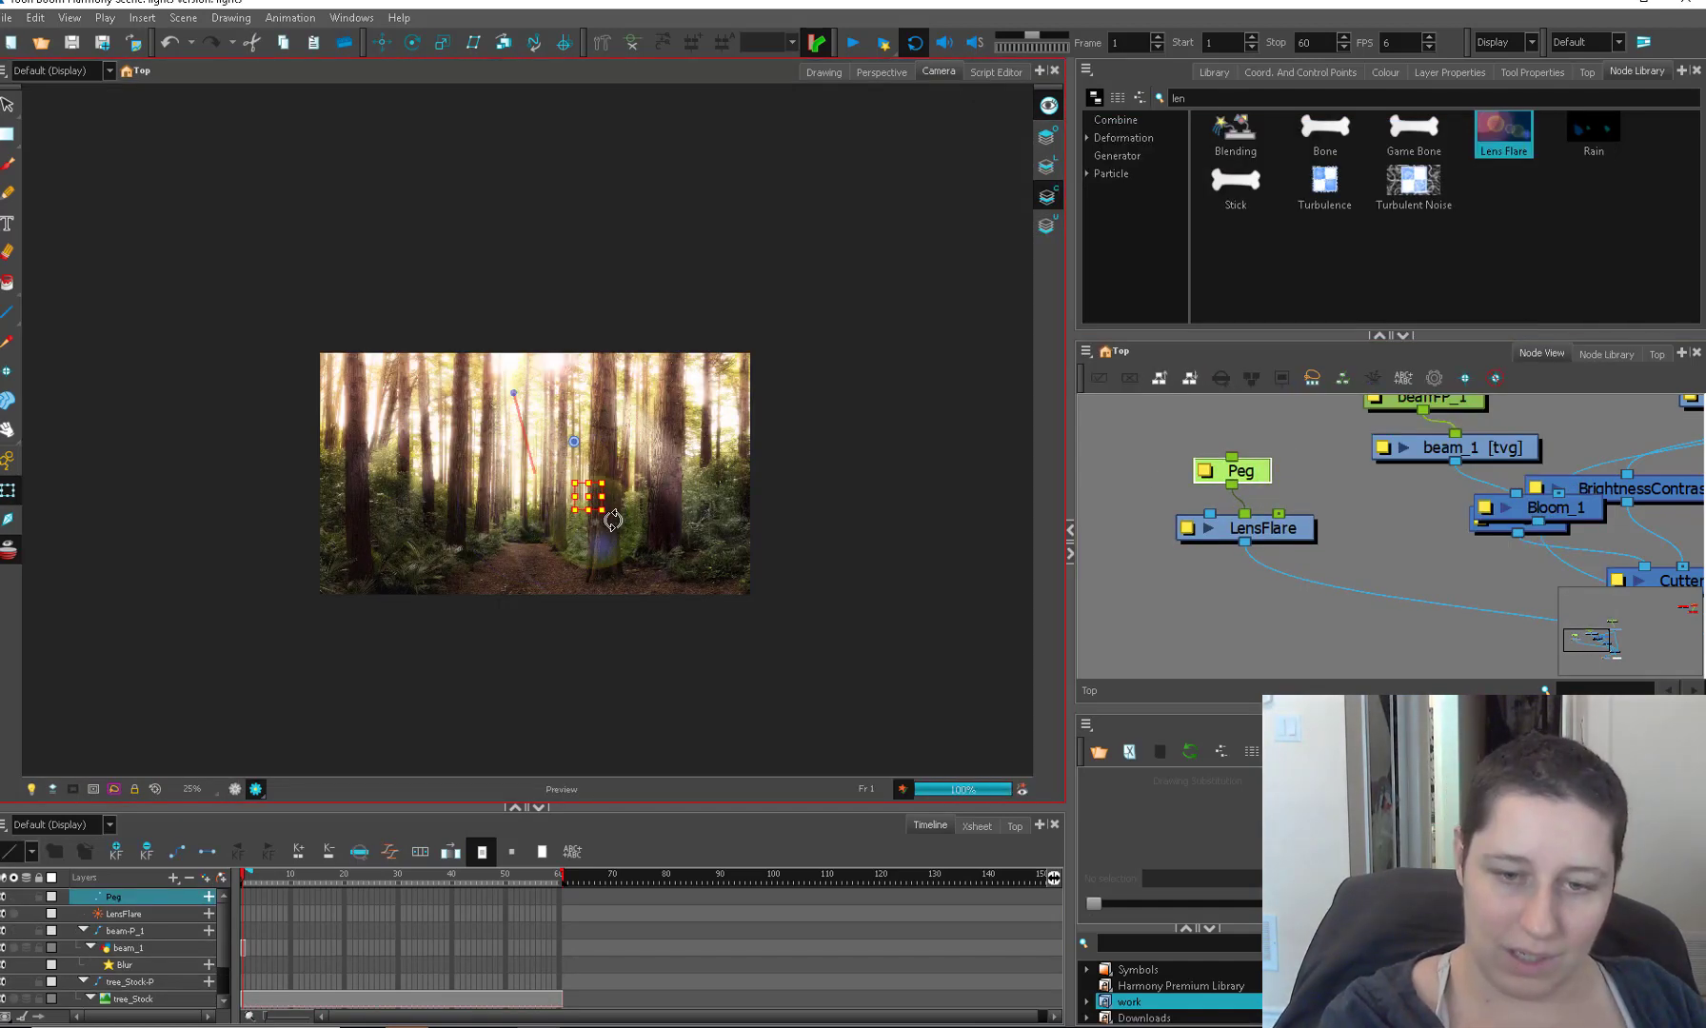
Step: Nudge the flare peg and view LensFlare_1's flare element settings
left_click_drag(580, 499, 604, 484)
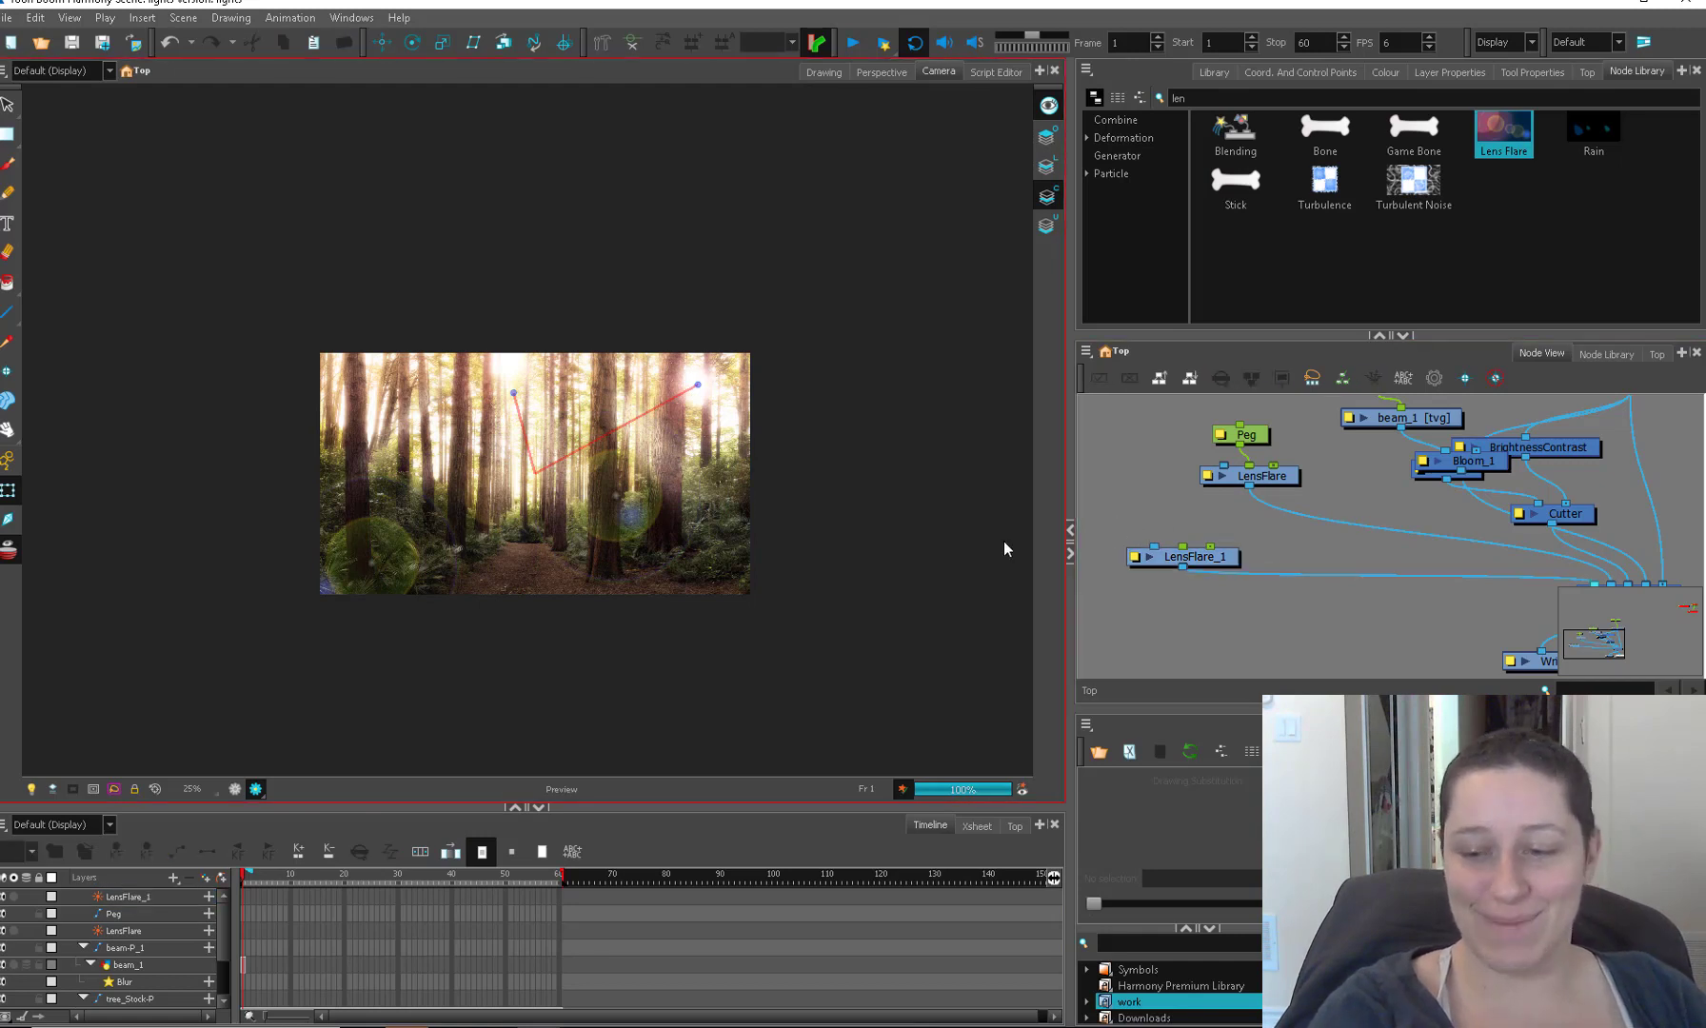
mouse_move(696, 390)
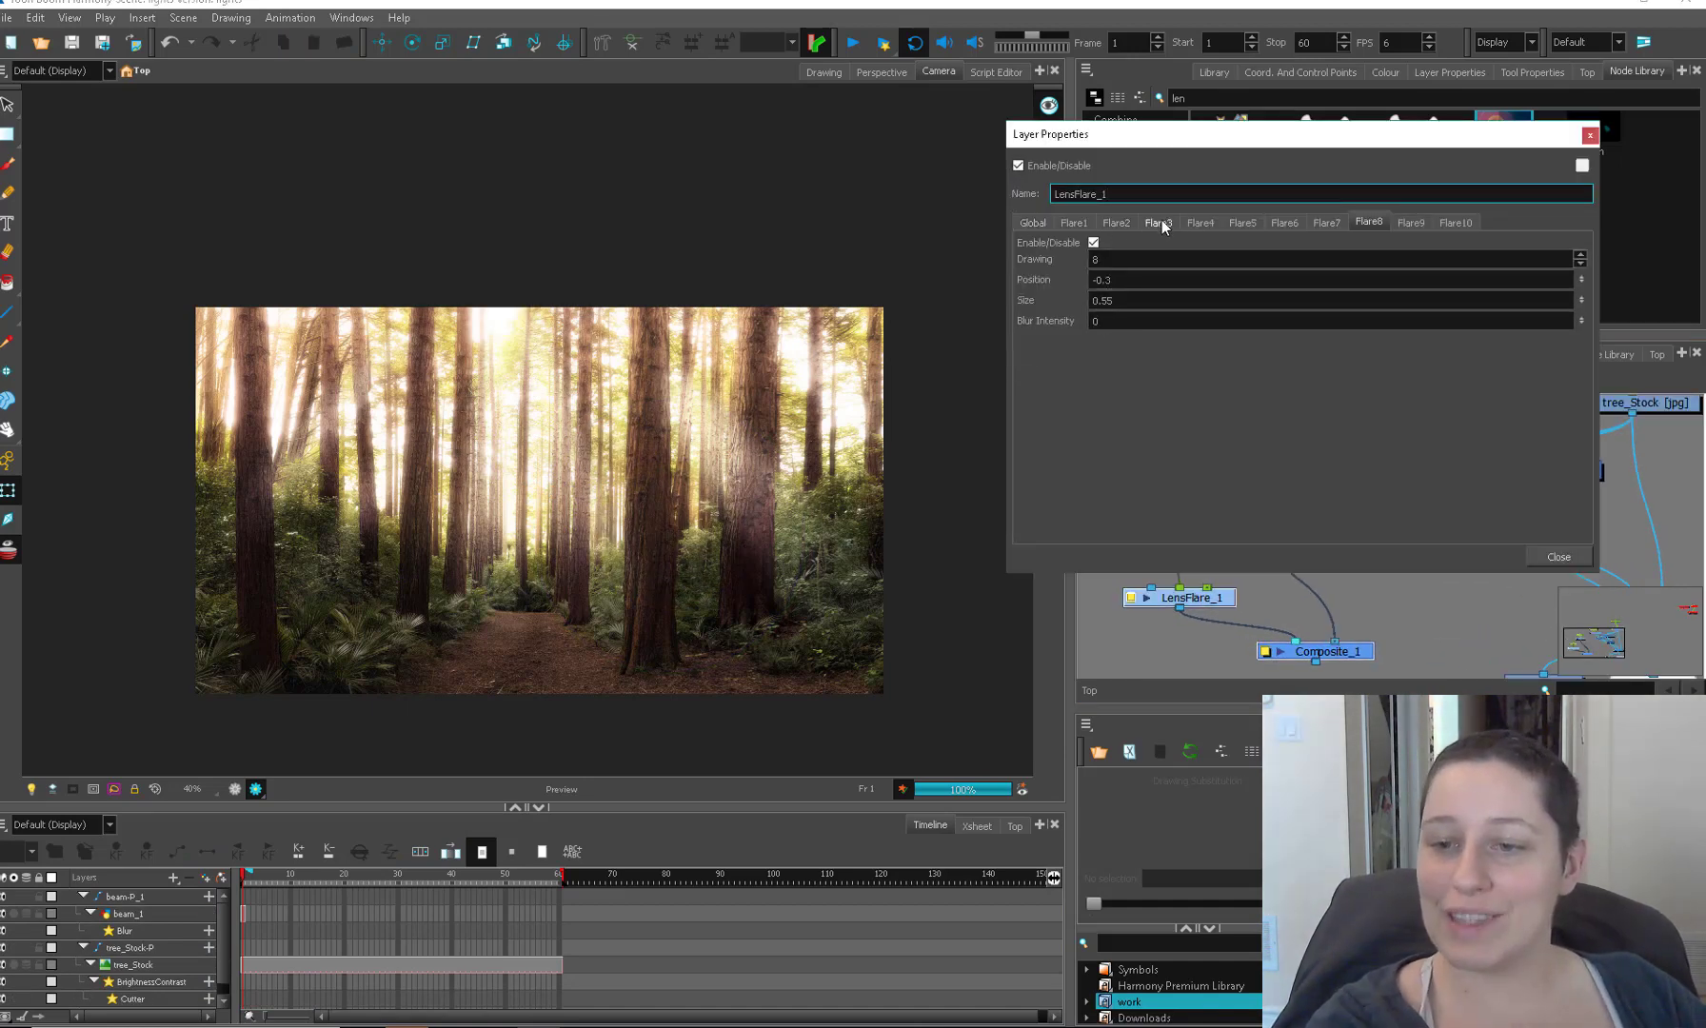
left_click(1030, 223)
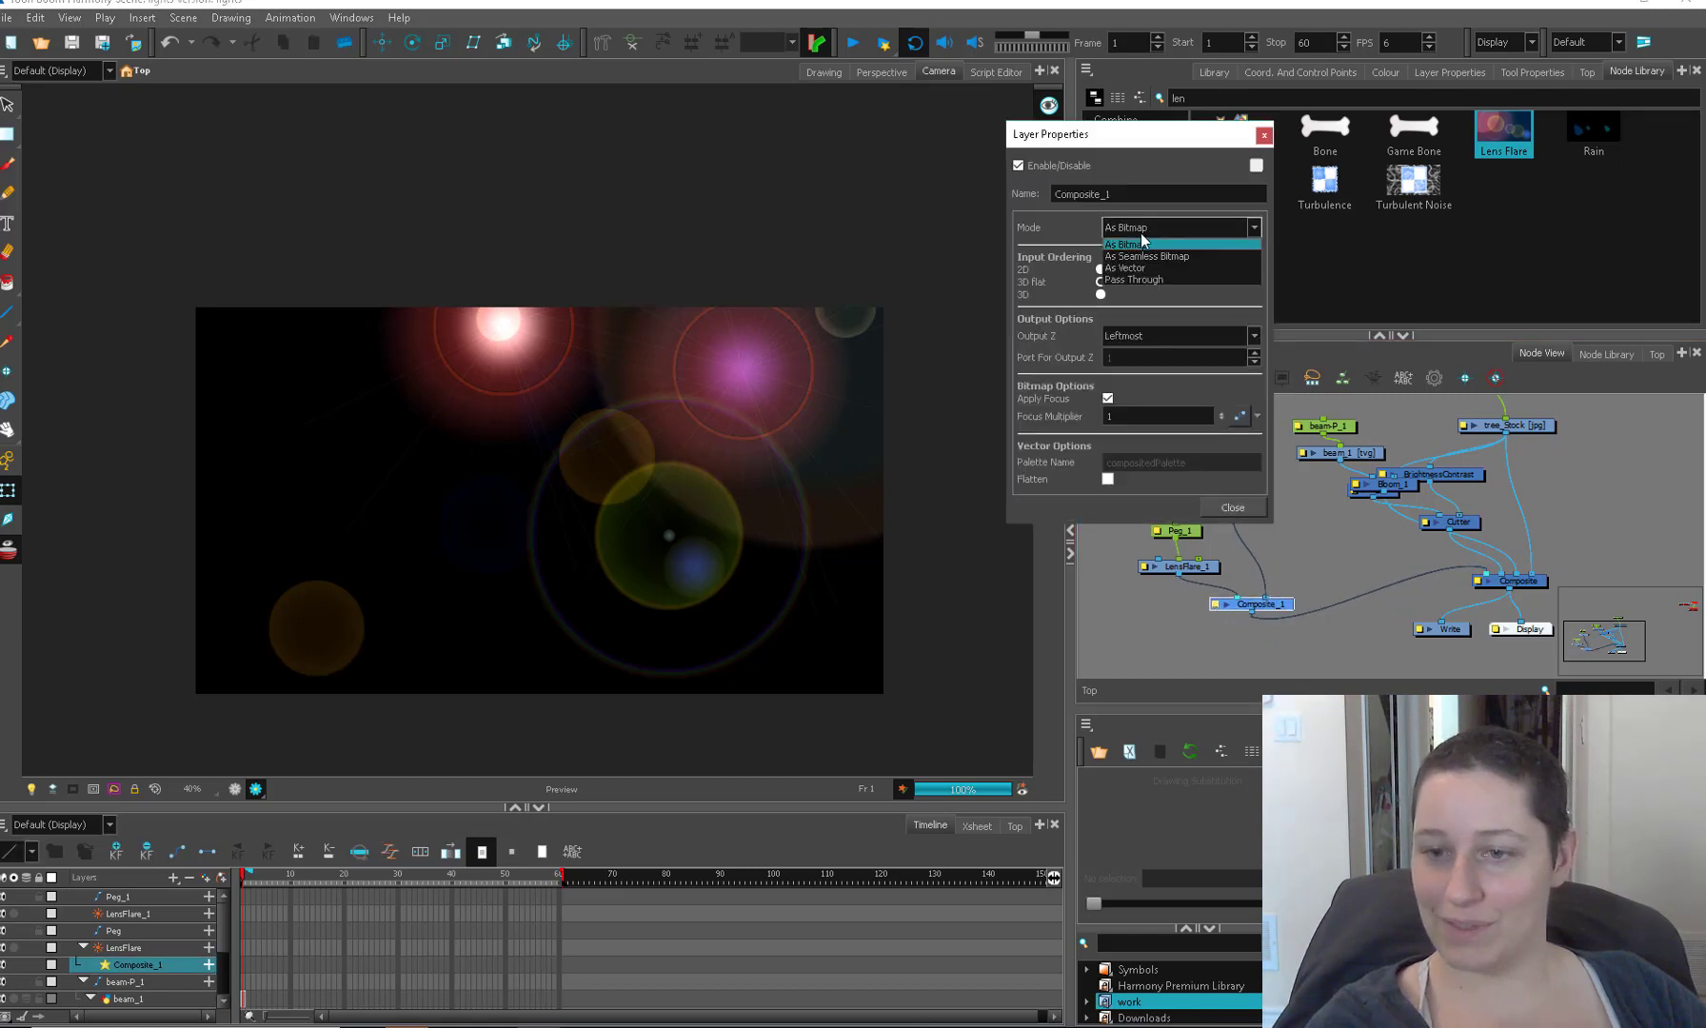
Step: Set Composite_1 to As Bitmap, tint LensFlare_1 warm orange and apply radial blur radius 4.5
left_click(1127, 242)
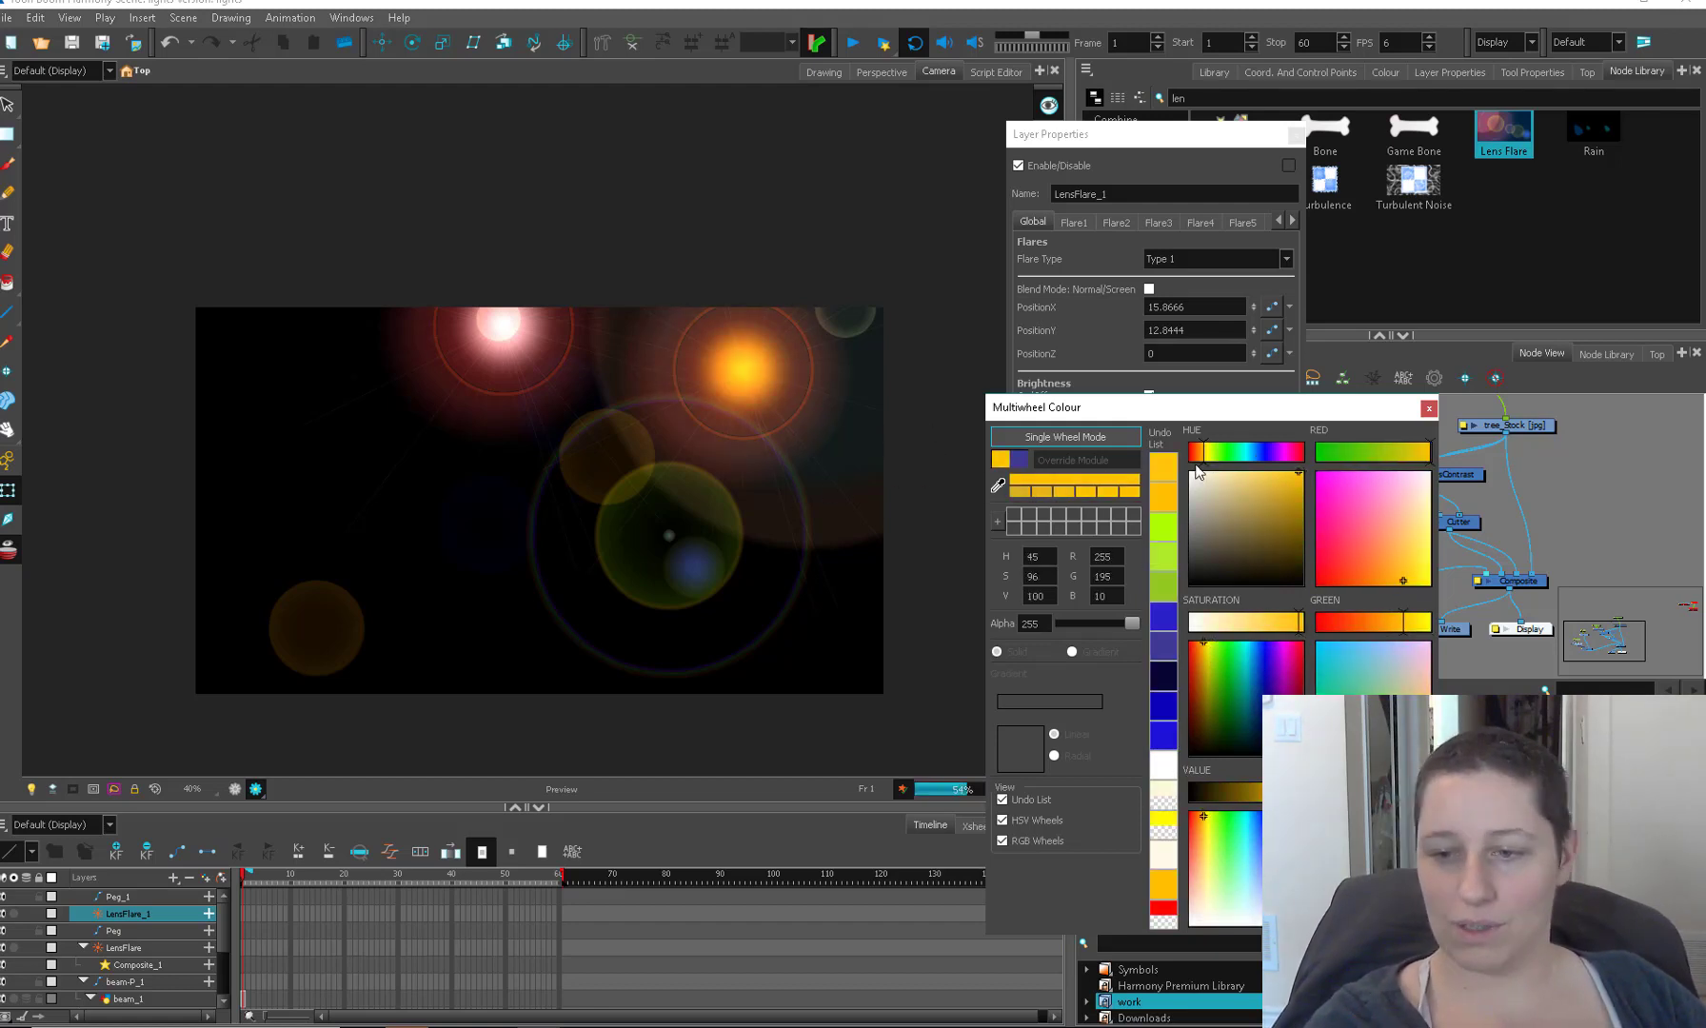
left_click(1245, 474)
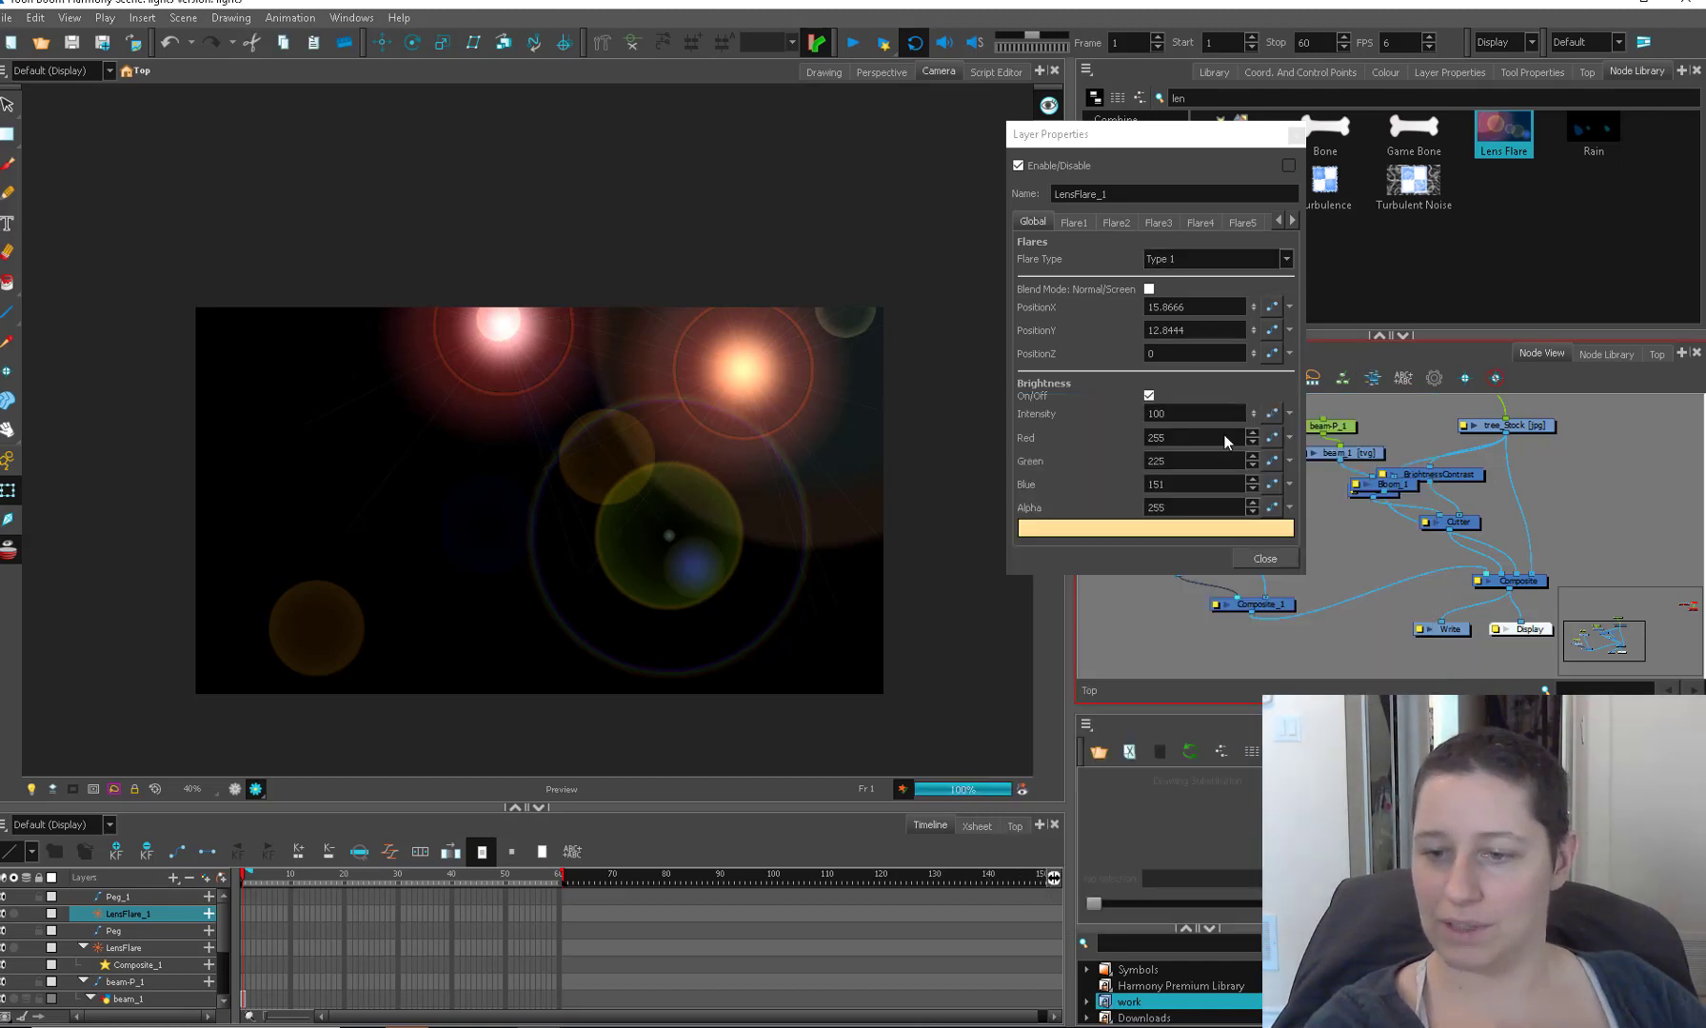
left_click(1071, 222)
type("blu")
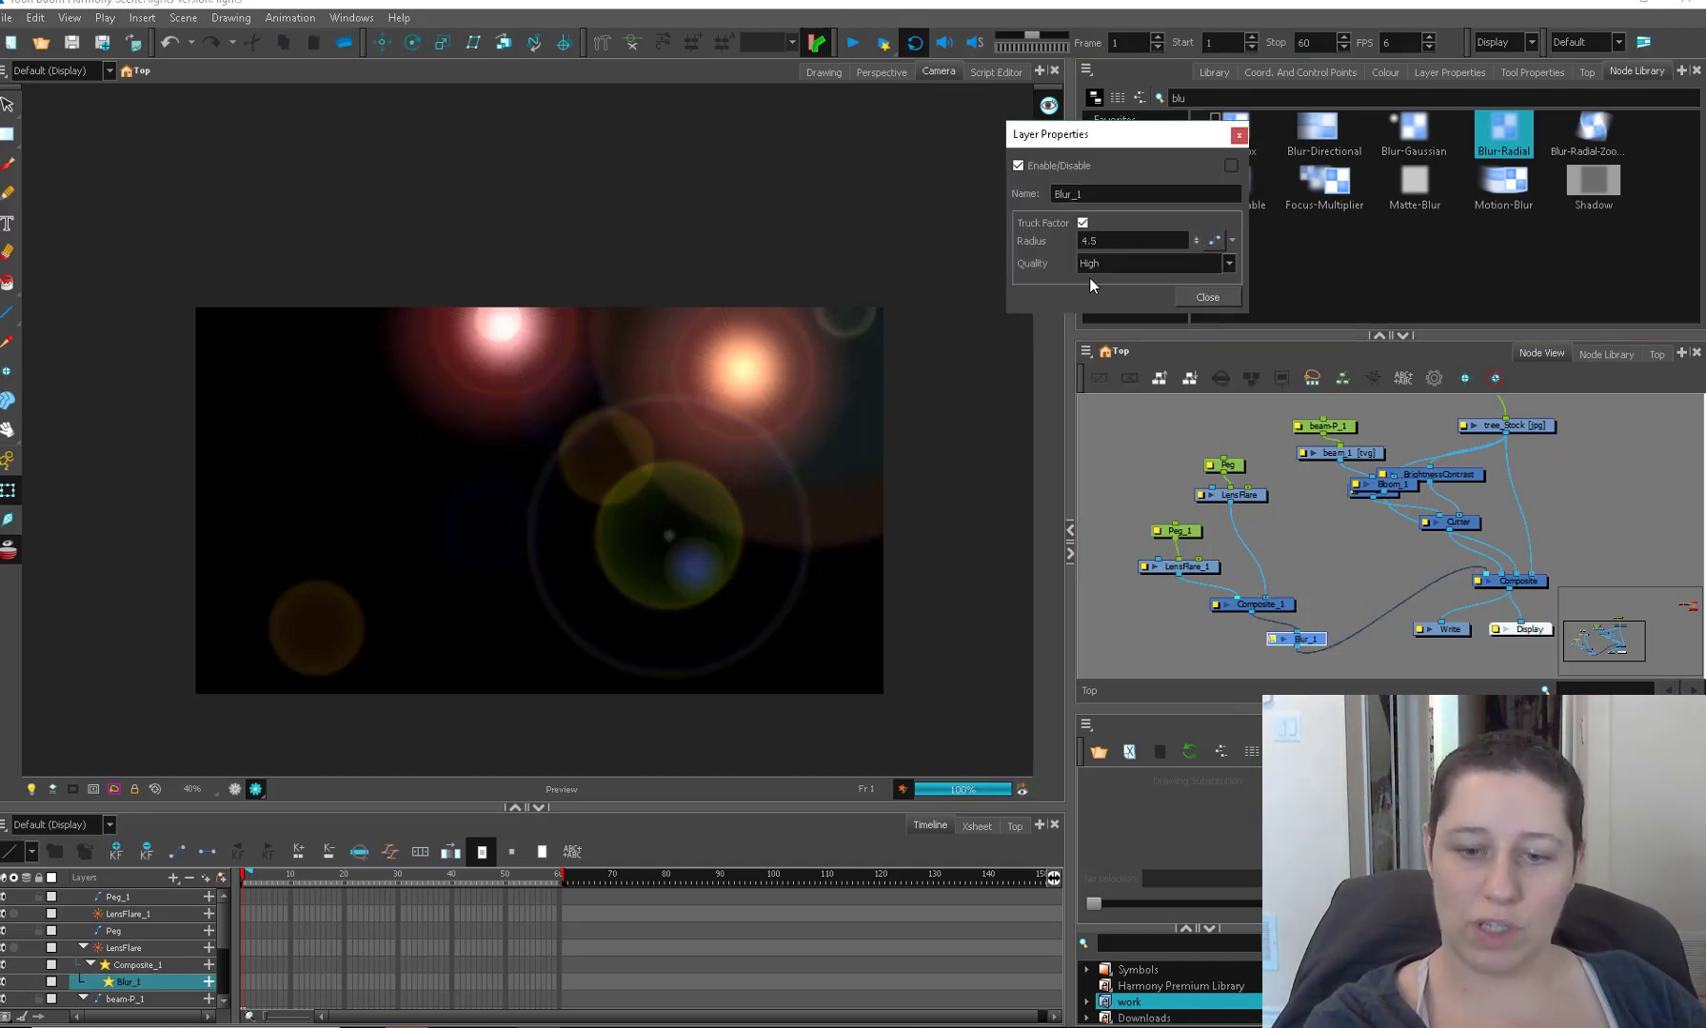
left_click(1205, 297)
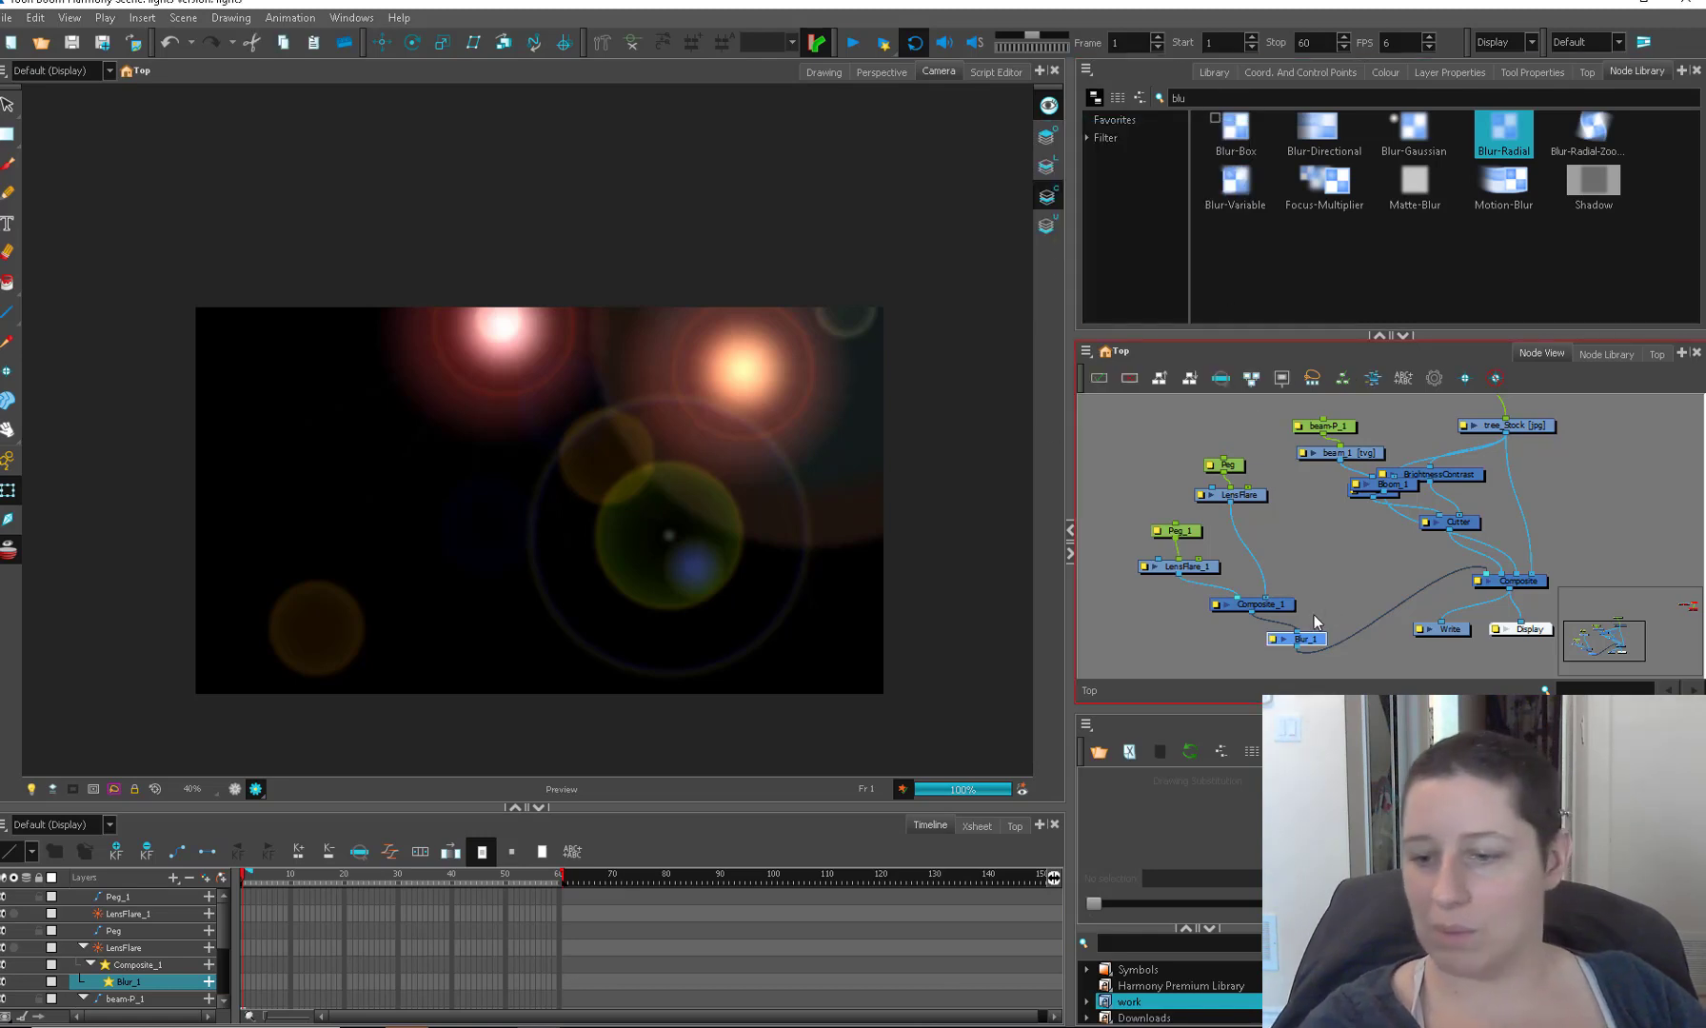
double_click(1252, 606)
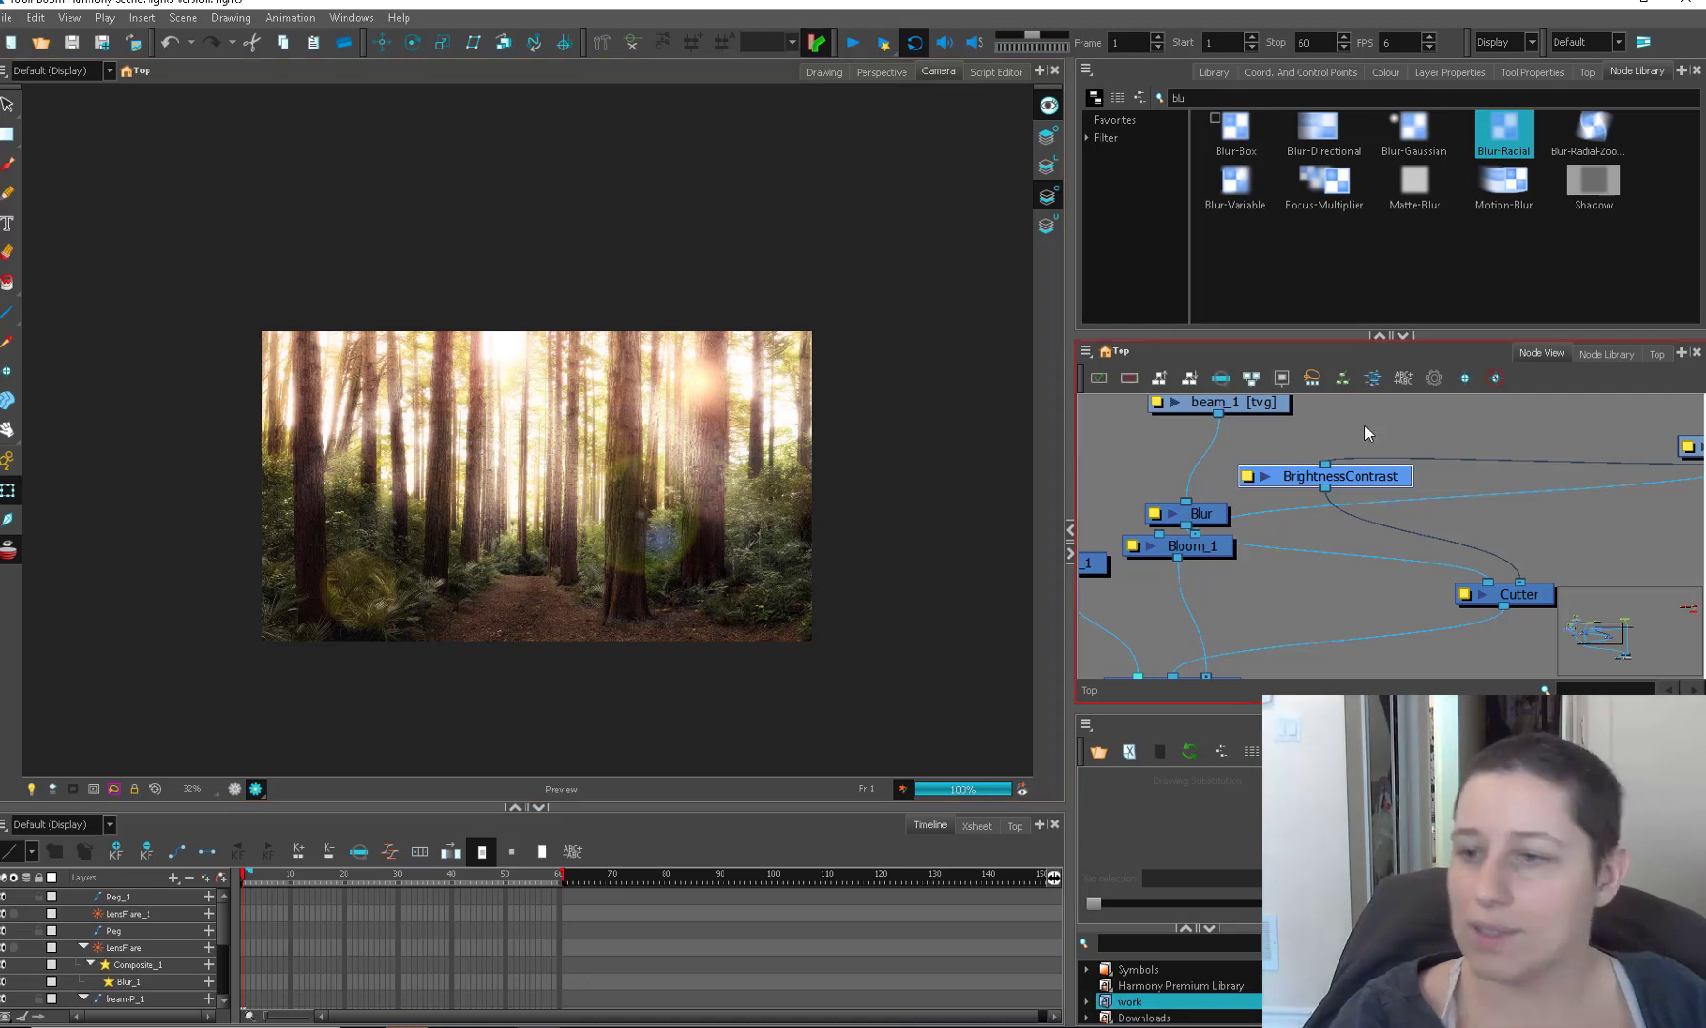
Step: Search 'glow', add a Glow node and cable it into the beam chain
type("glow")
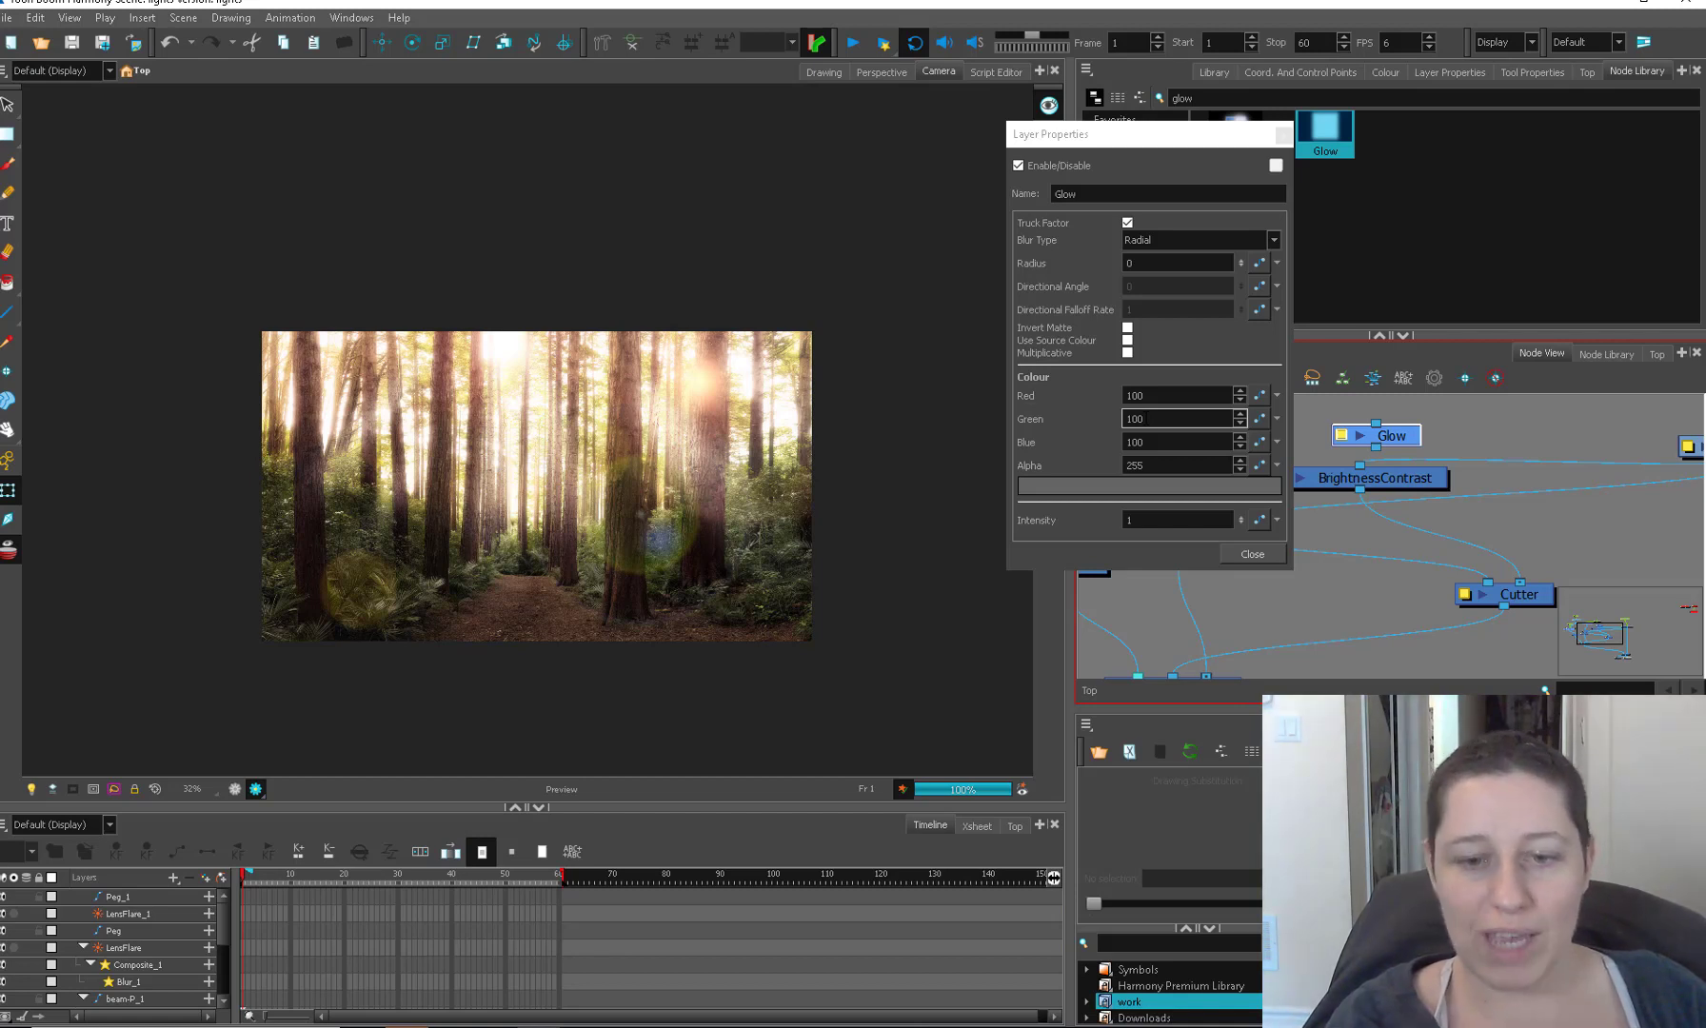
left_click(1251, 554)
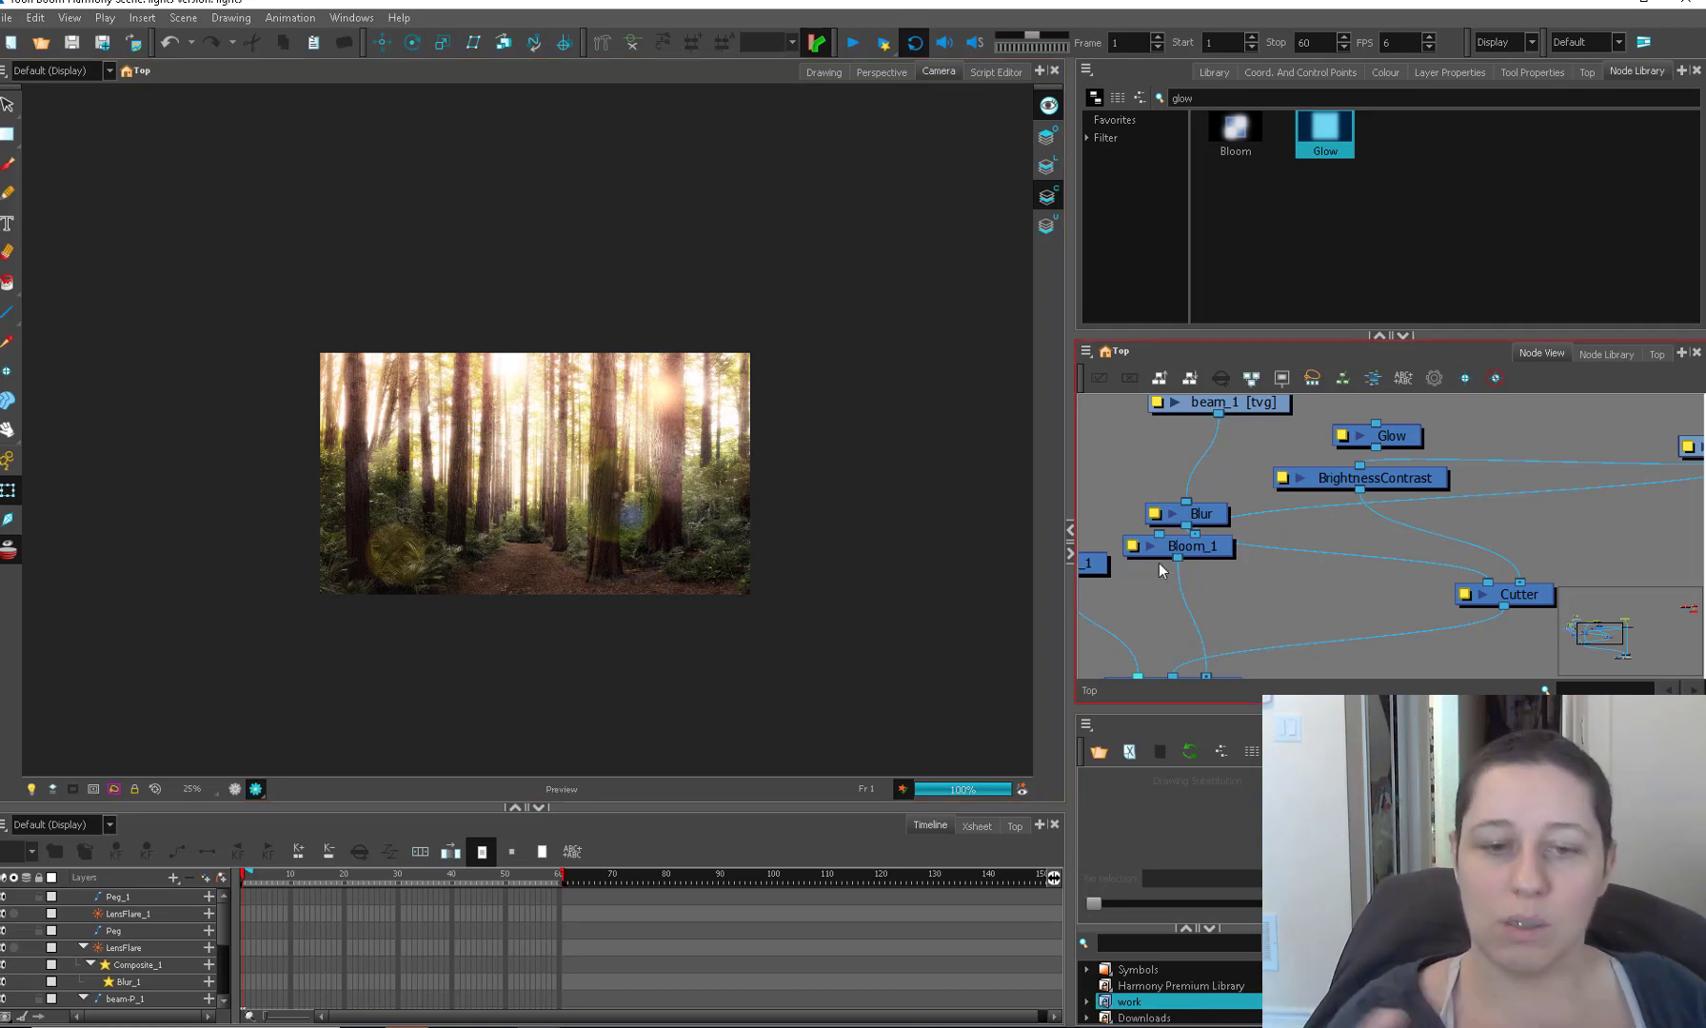
left_click_drag(1192, 546, 1191, 565)
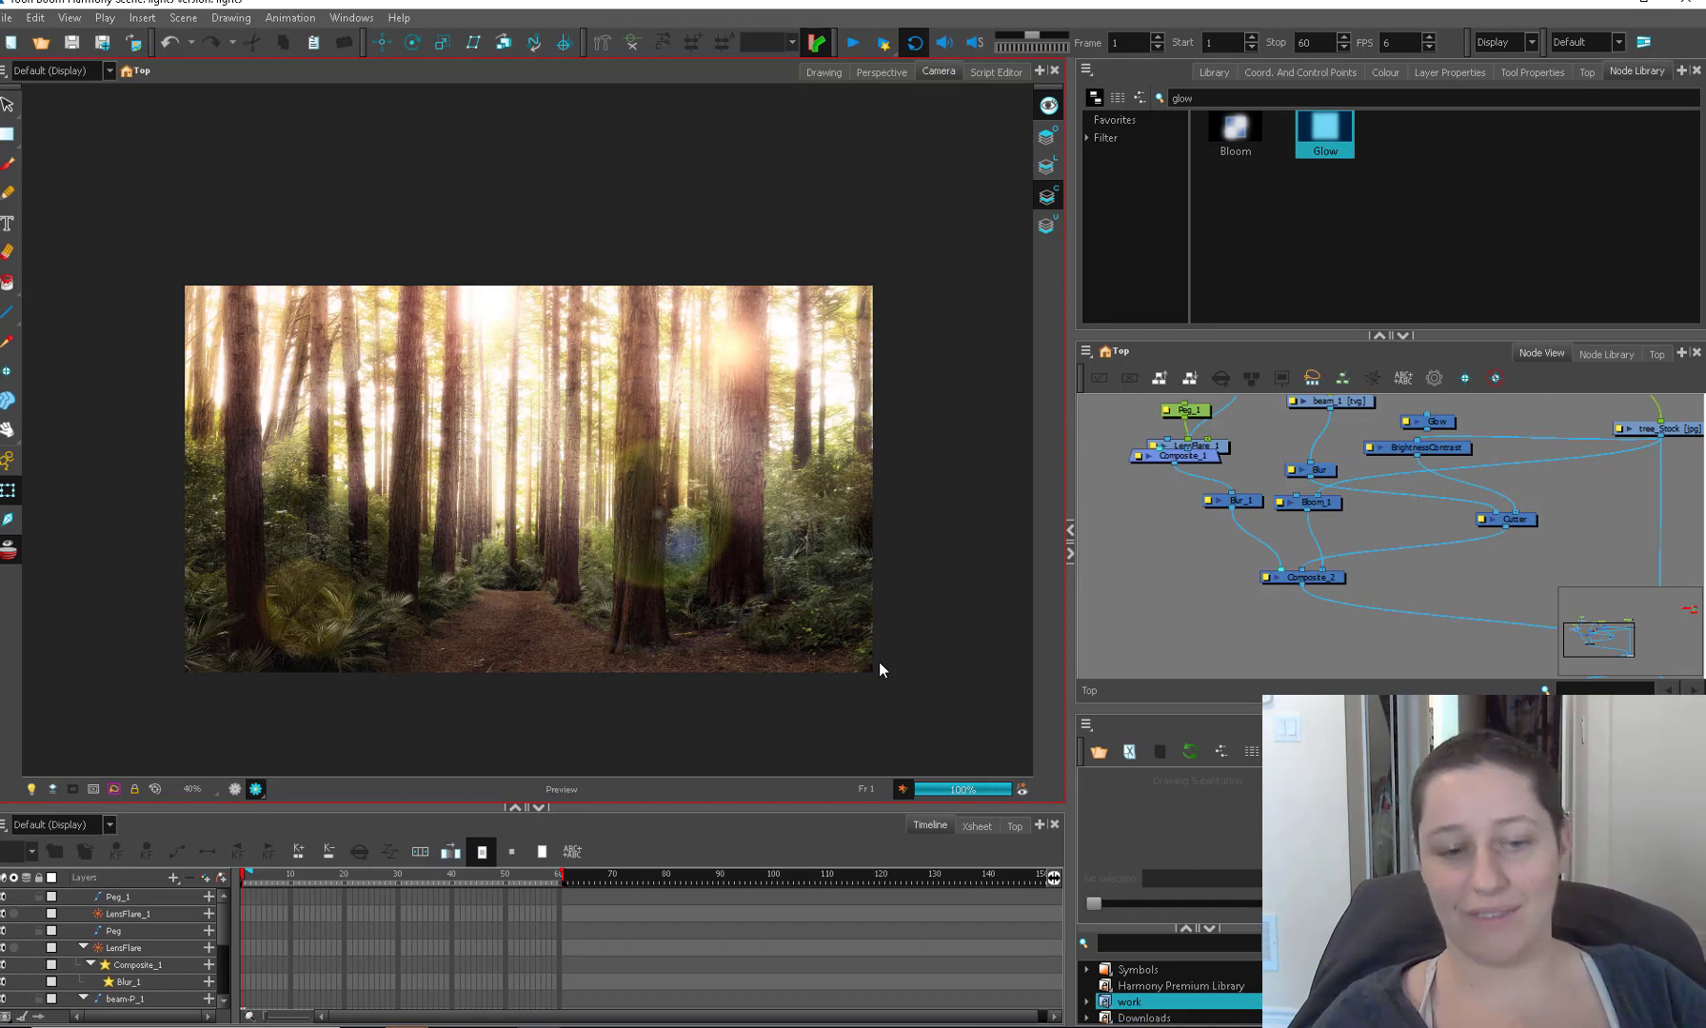
mouse_move(1468, 468)
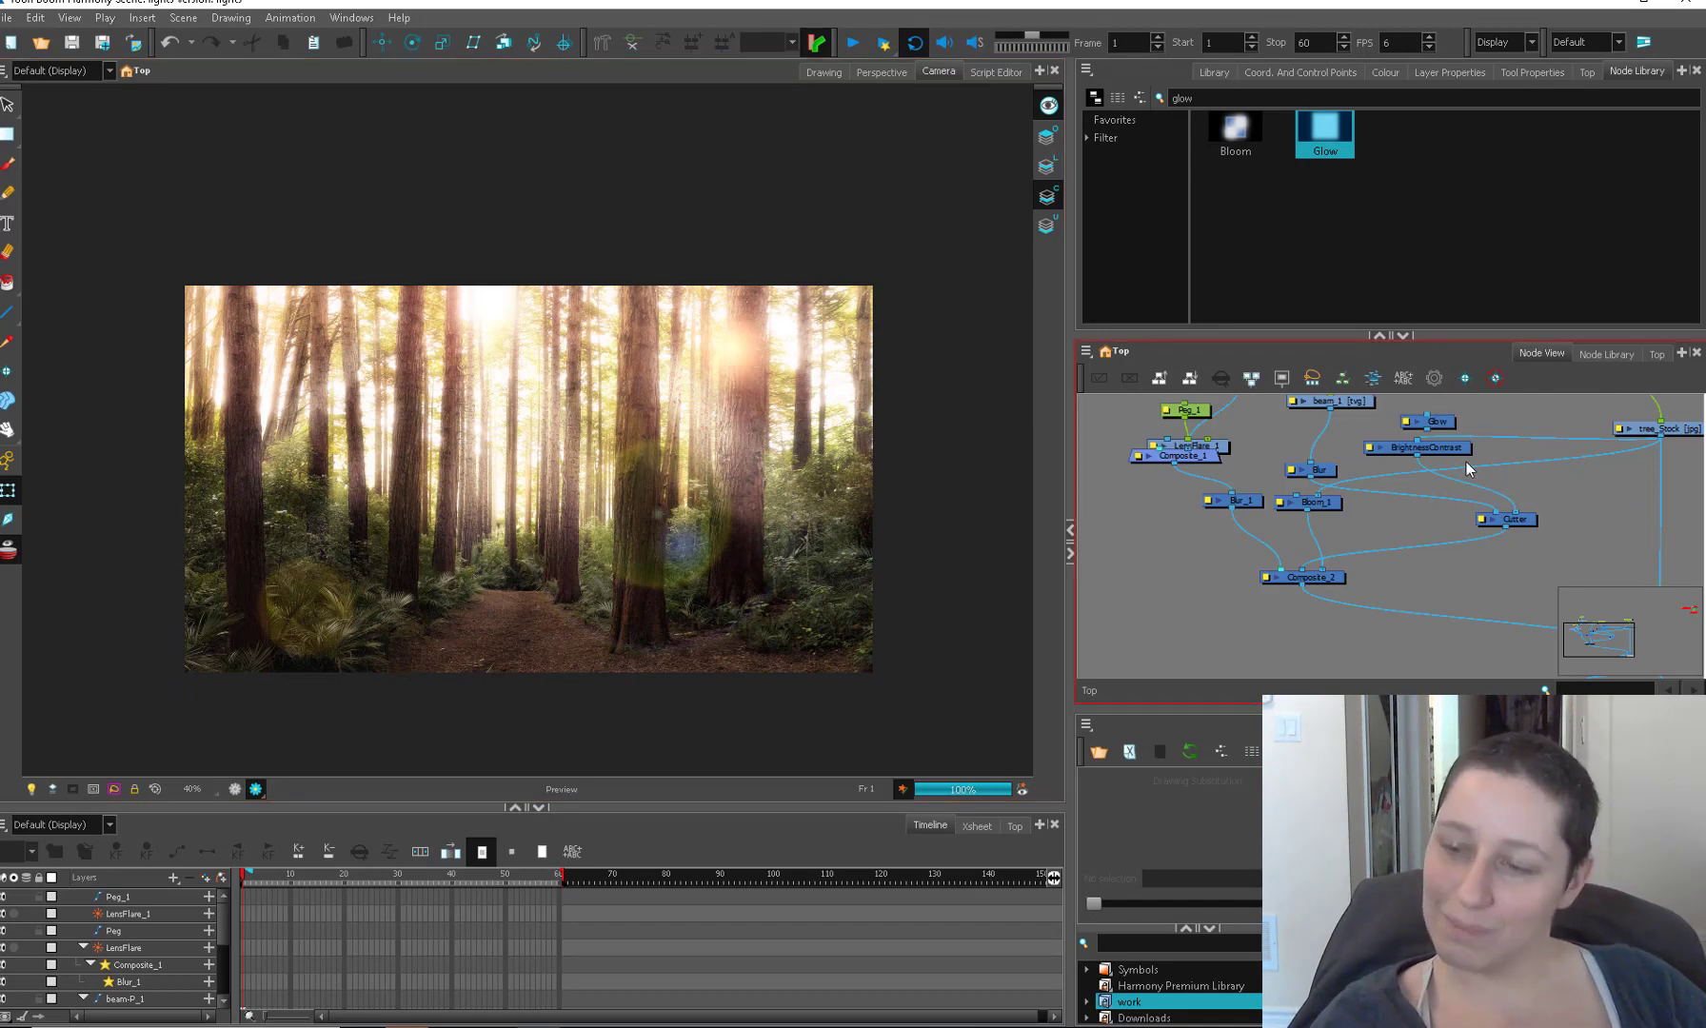